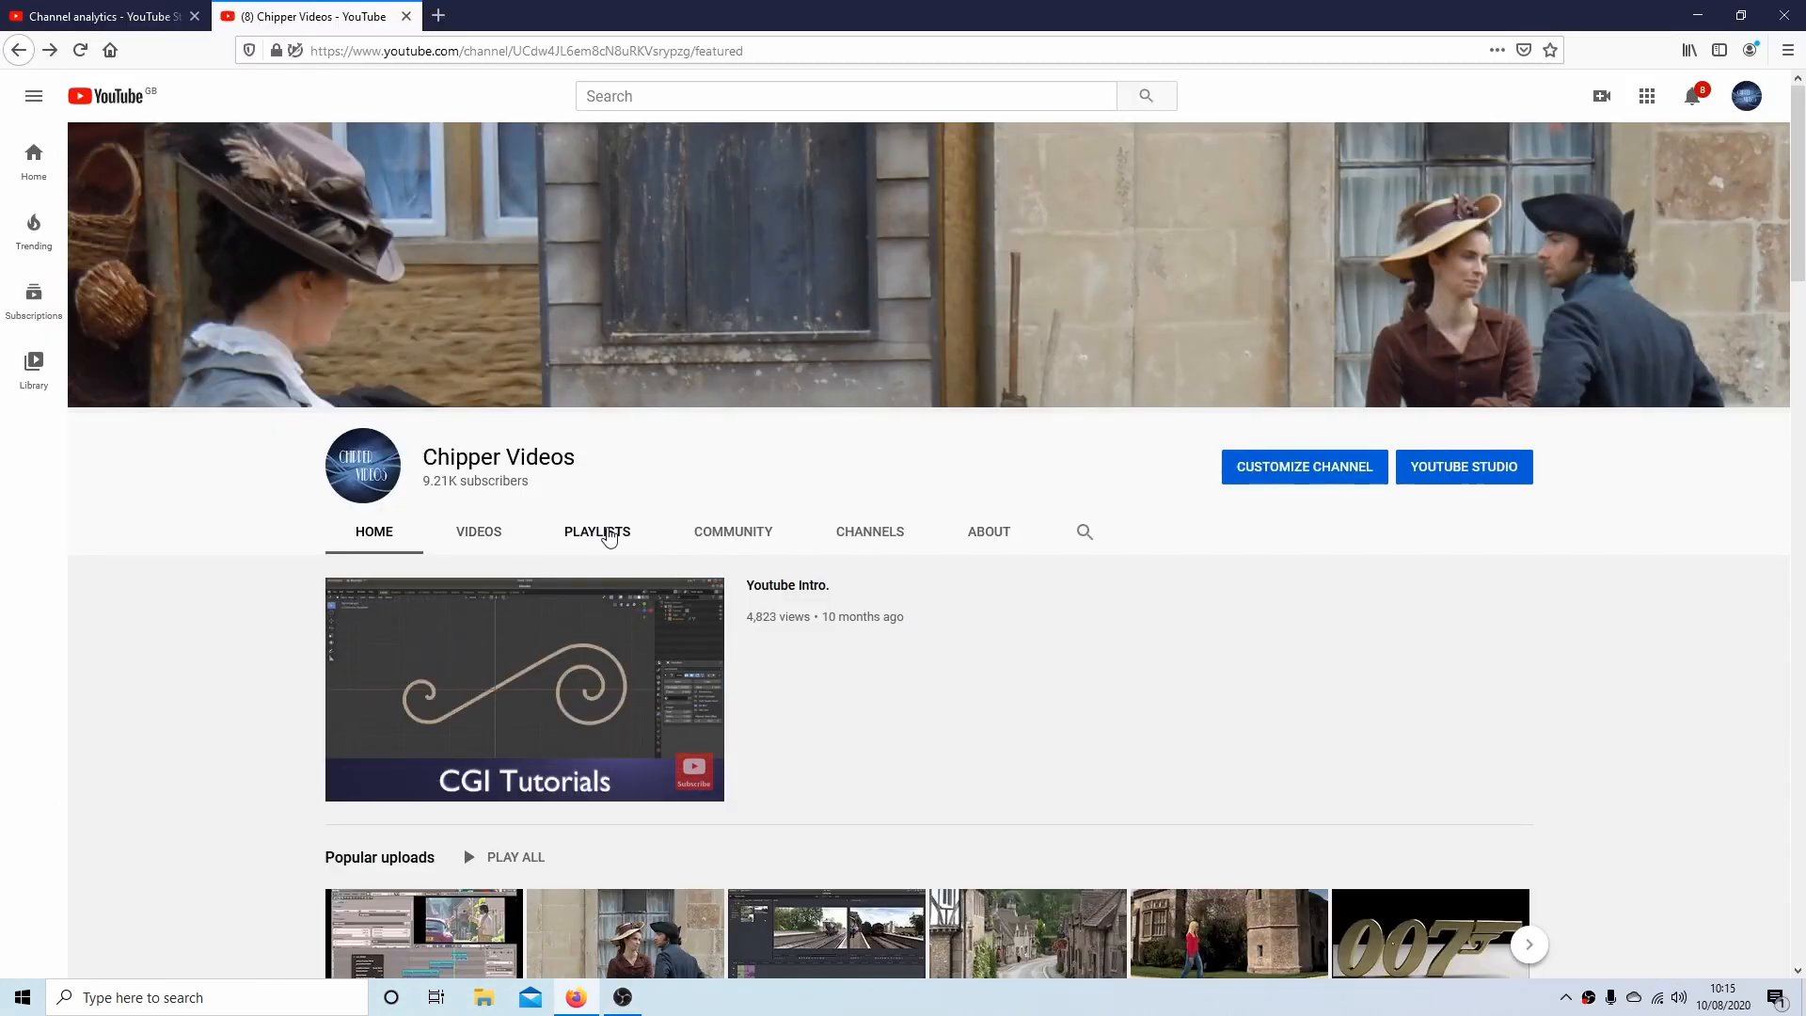
Step: View the channel's Playlists page and scroll through the listed playlists
{"action": "left_click", "coordinate": [597, 530]}
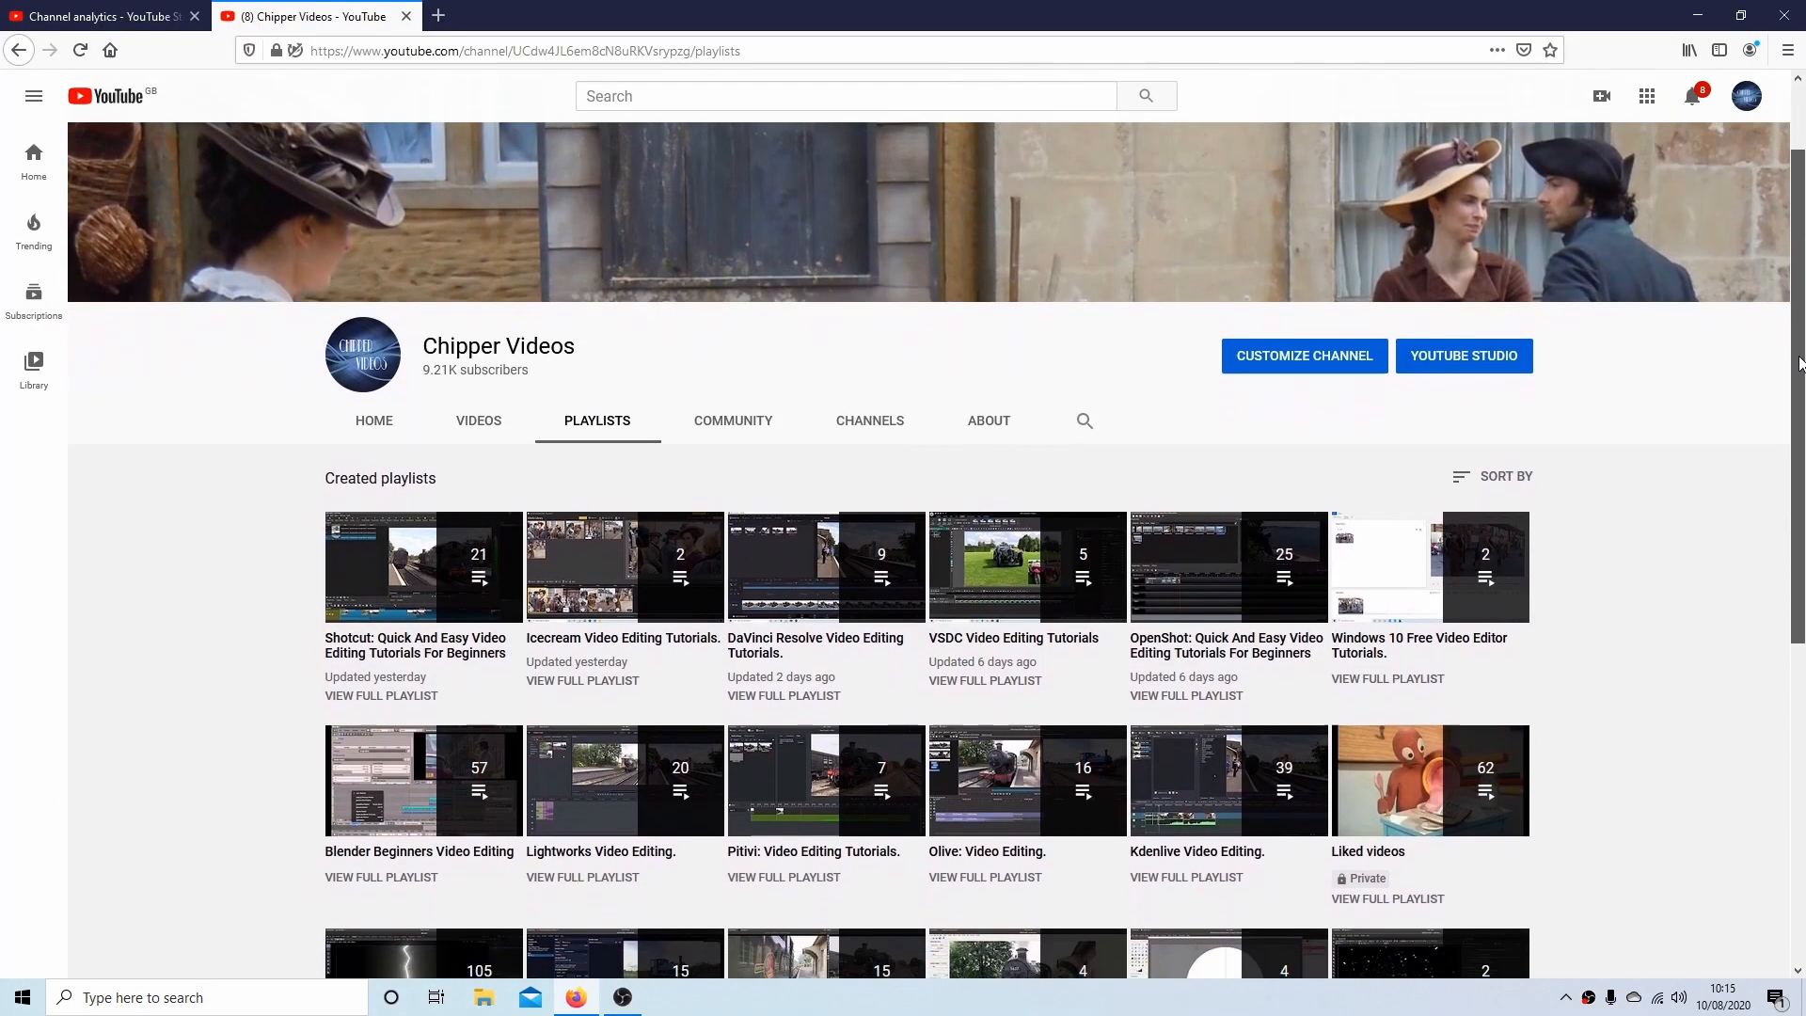
{"action": "scroll", "scroll_direction": "down", "scroll_amount": 3}
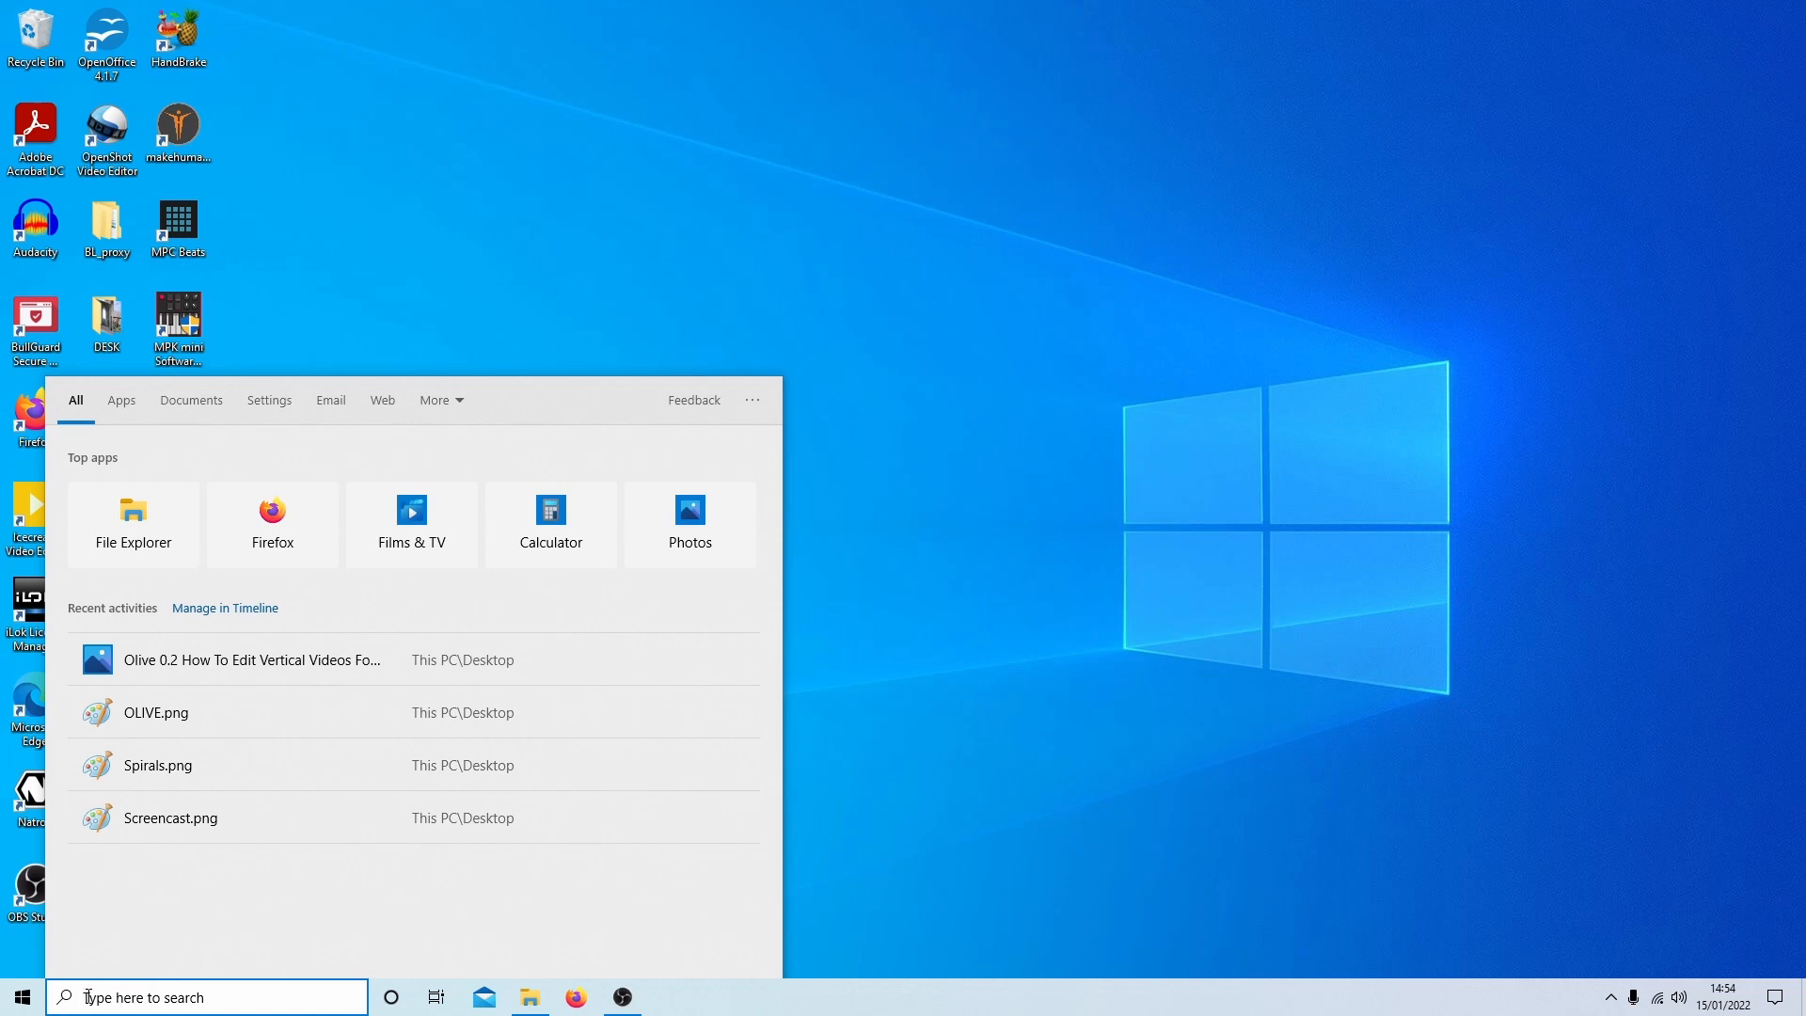
{"action": "mouse_move", "coordinate": [175, 950]}
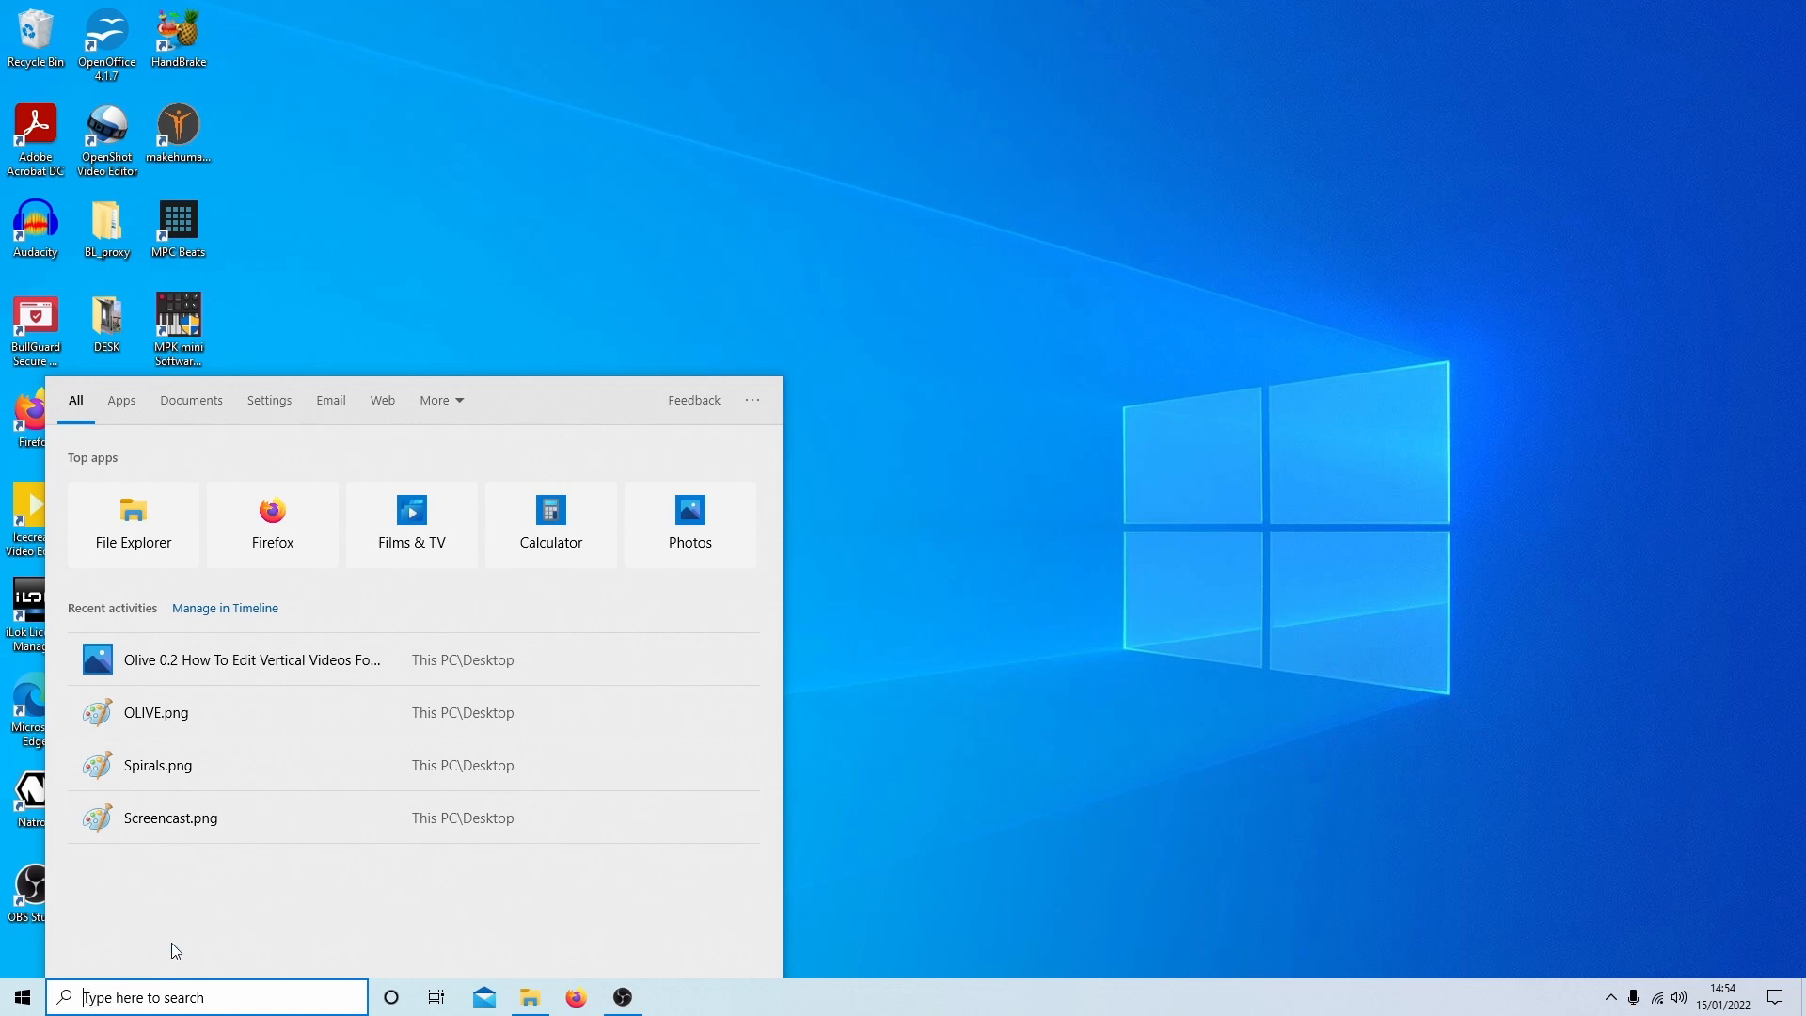
Step: Search Windows for "video" and launch the Video editor app
{"action": "type", "text": "v"}
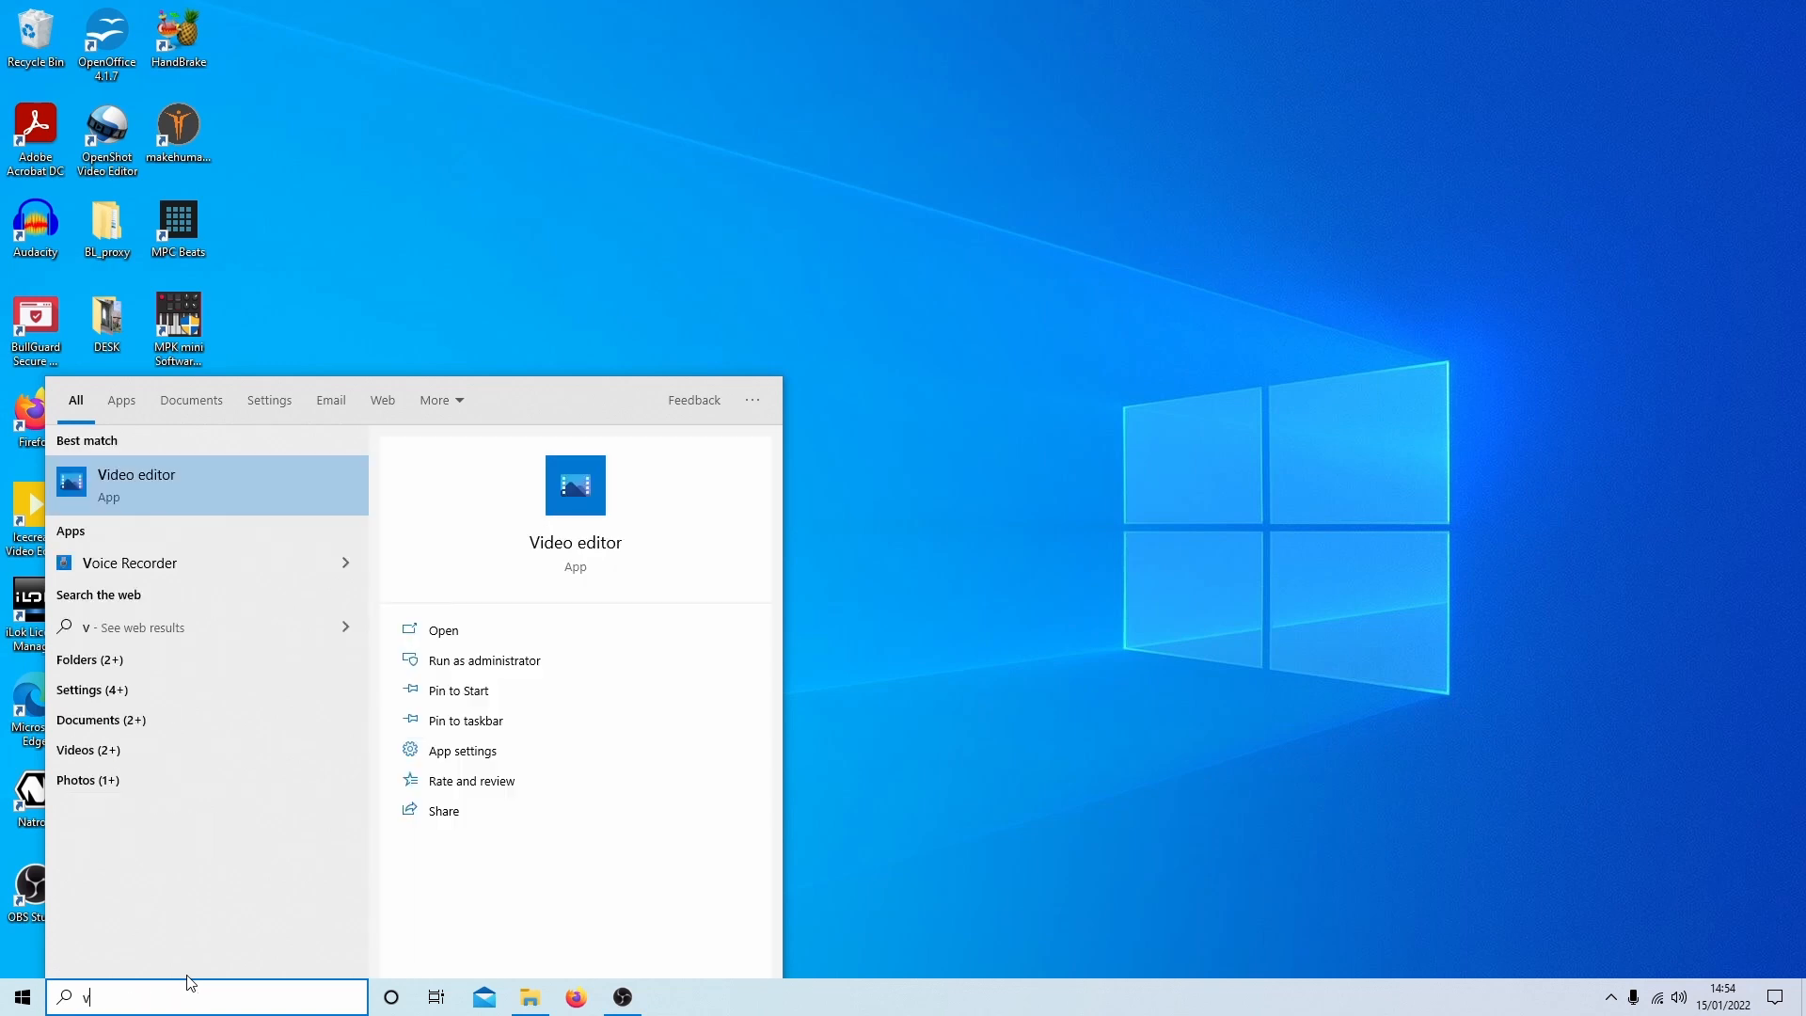
{"action": "type", "text": "ide"}
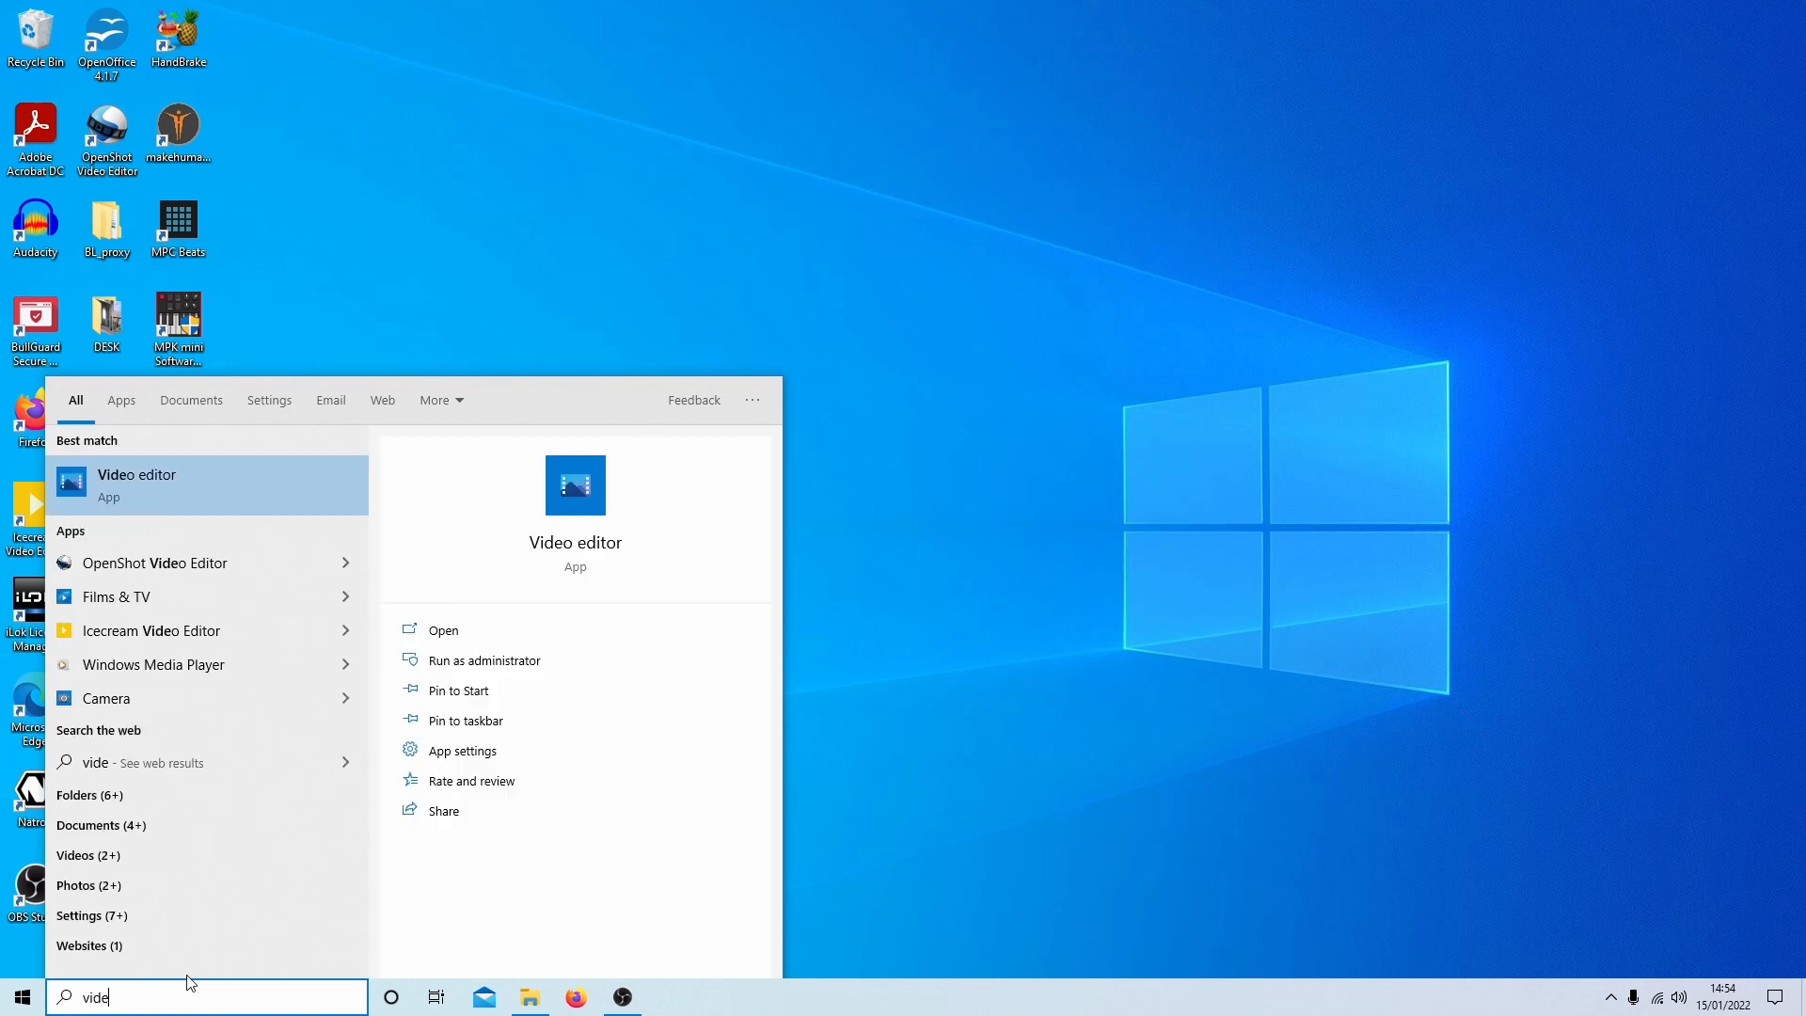
{"action": "type", "text": "o"}
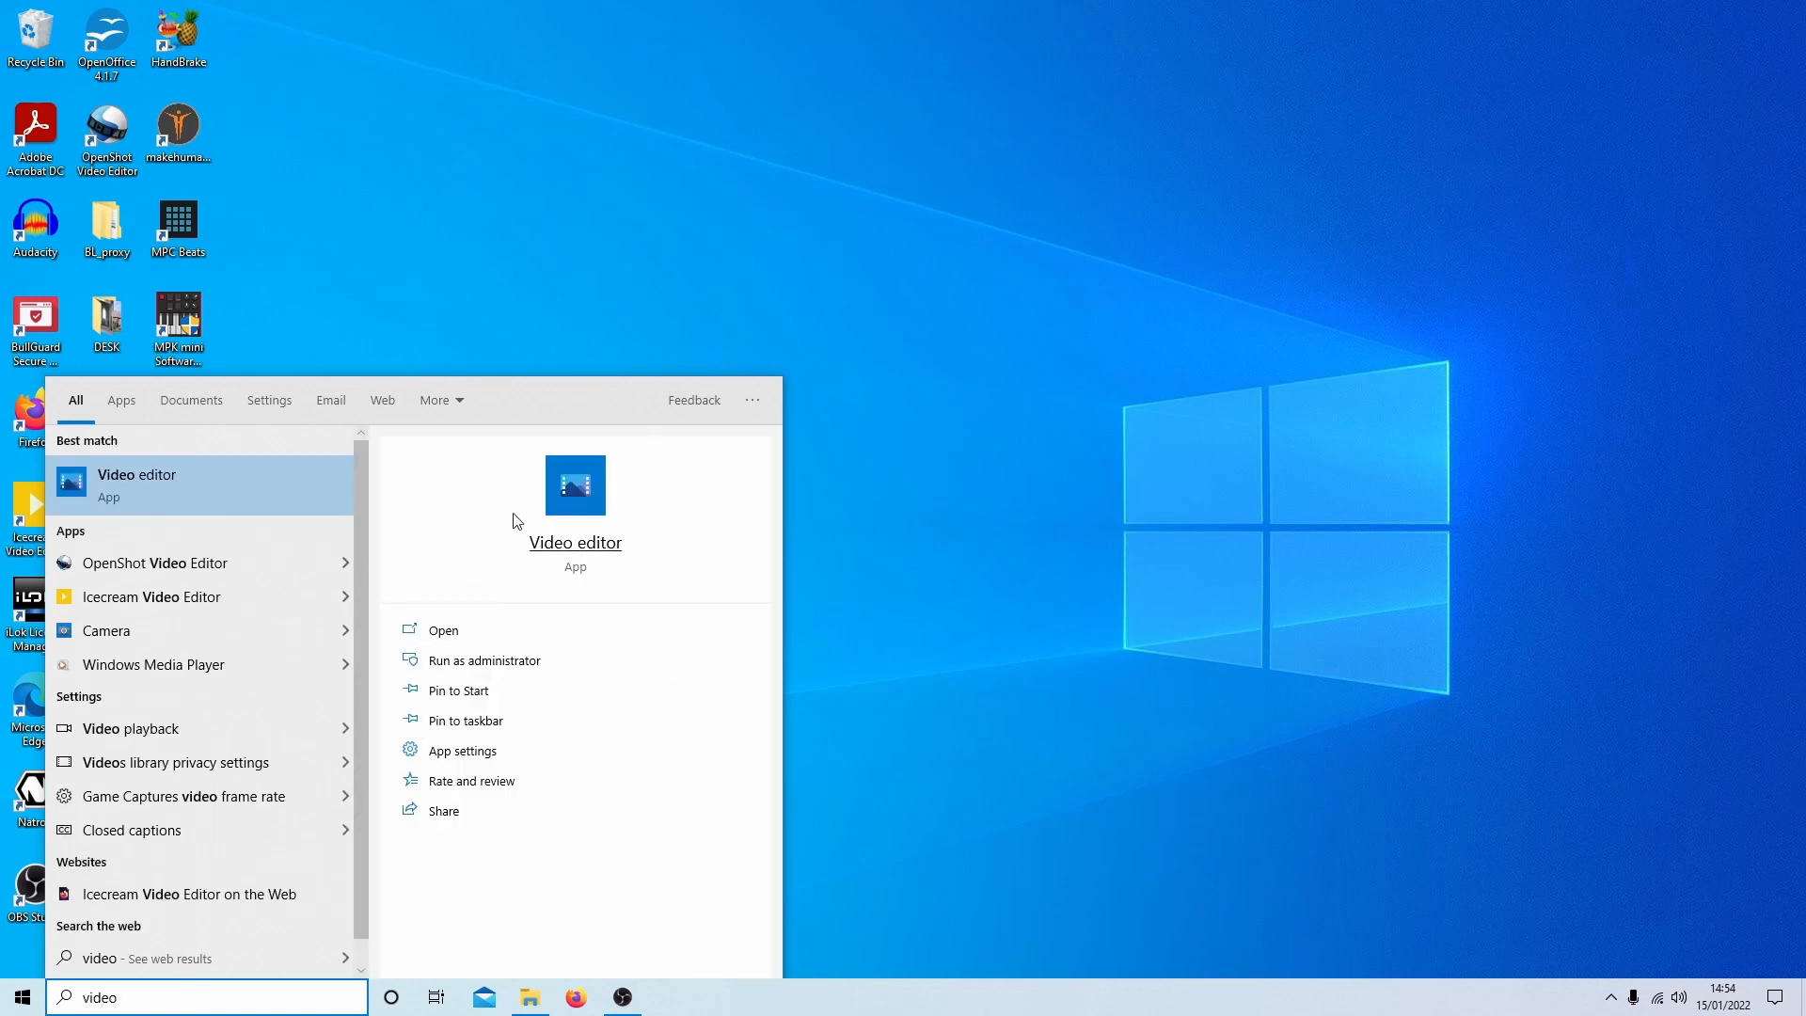
{"action": "mouse_move", "coordinate": [442, 631]}
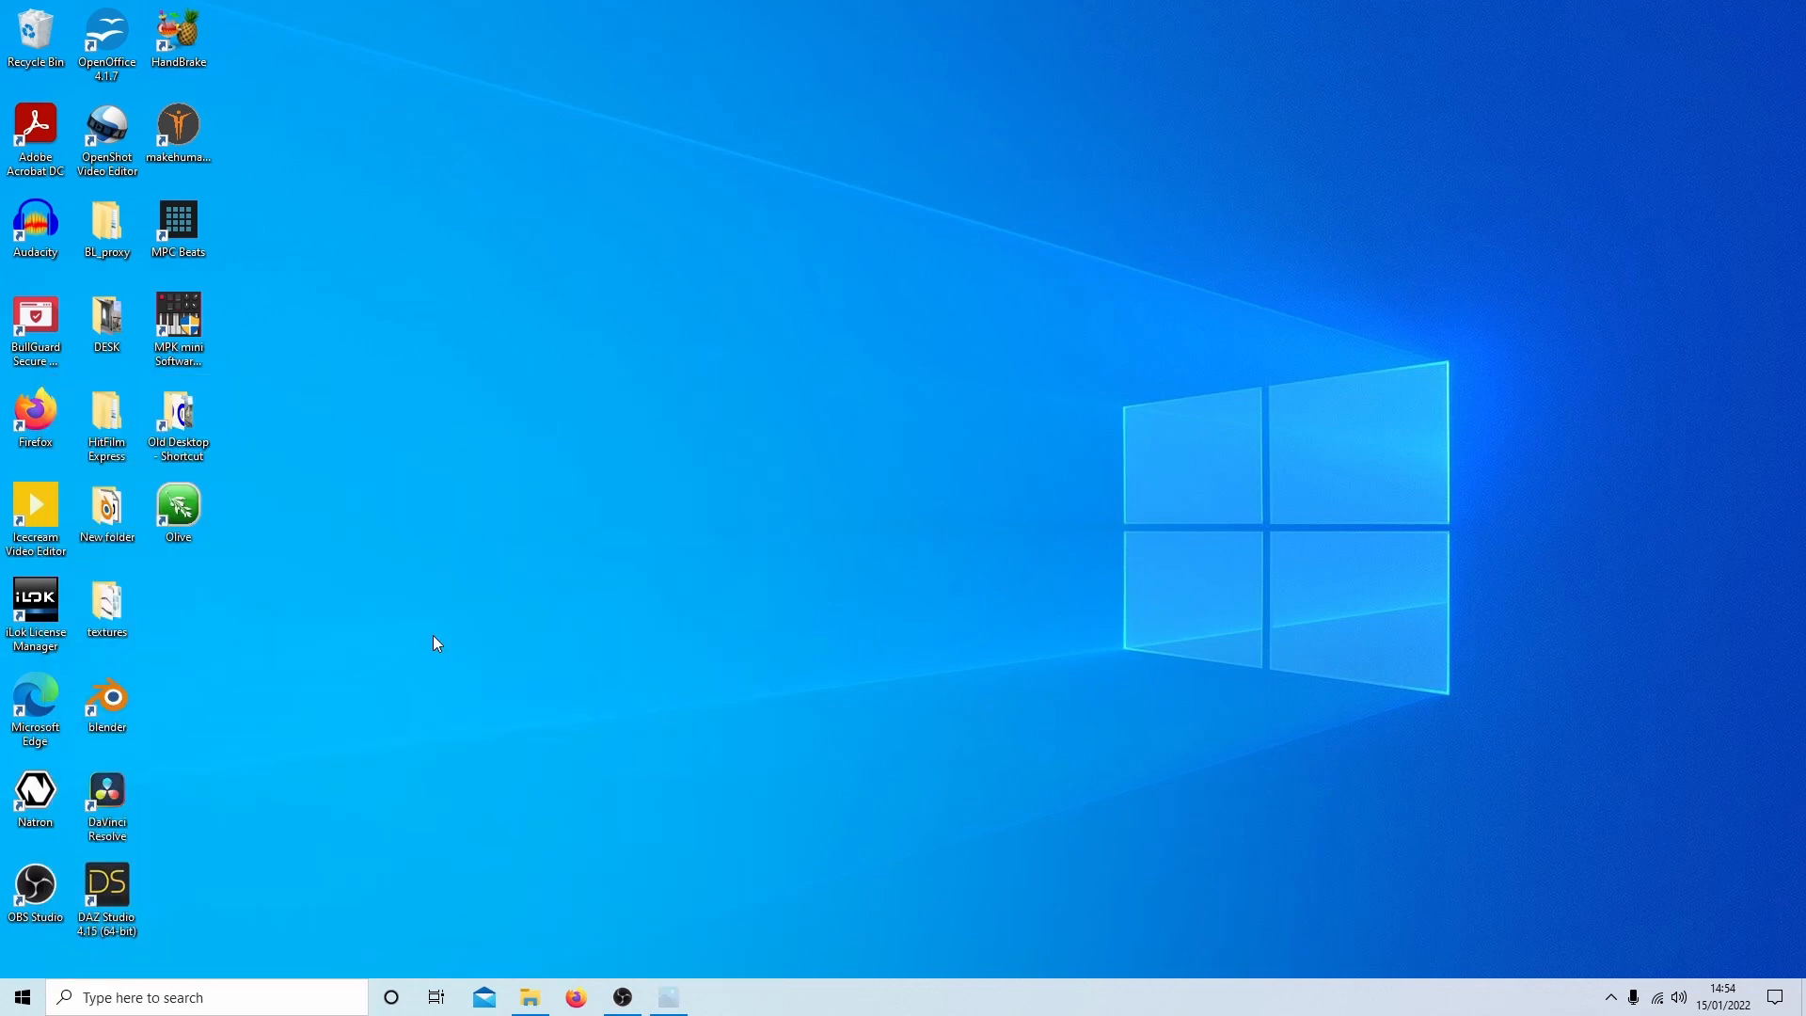
{"action": "left_click", "coordinate": [666, 997]}
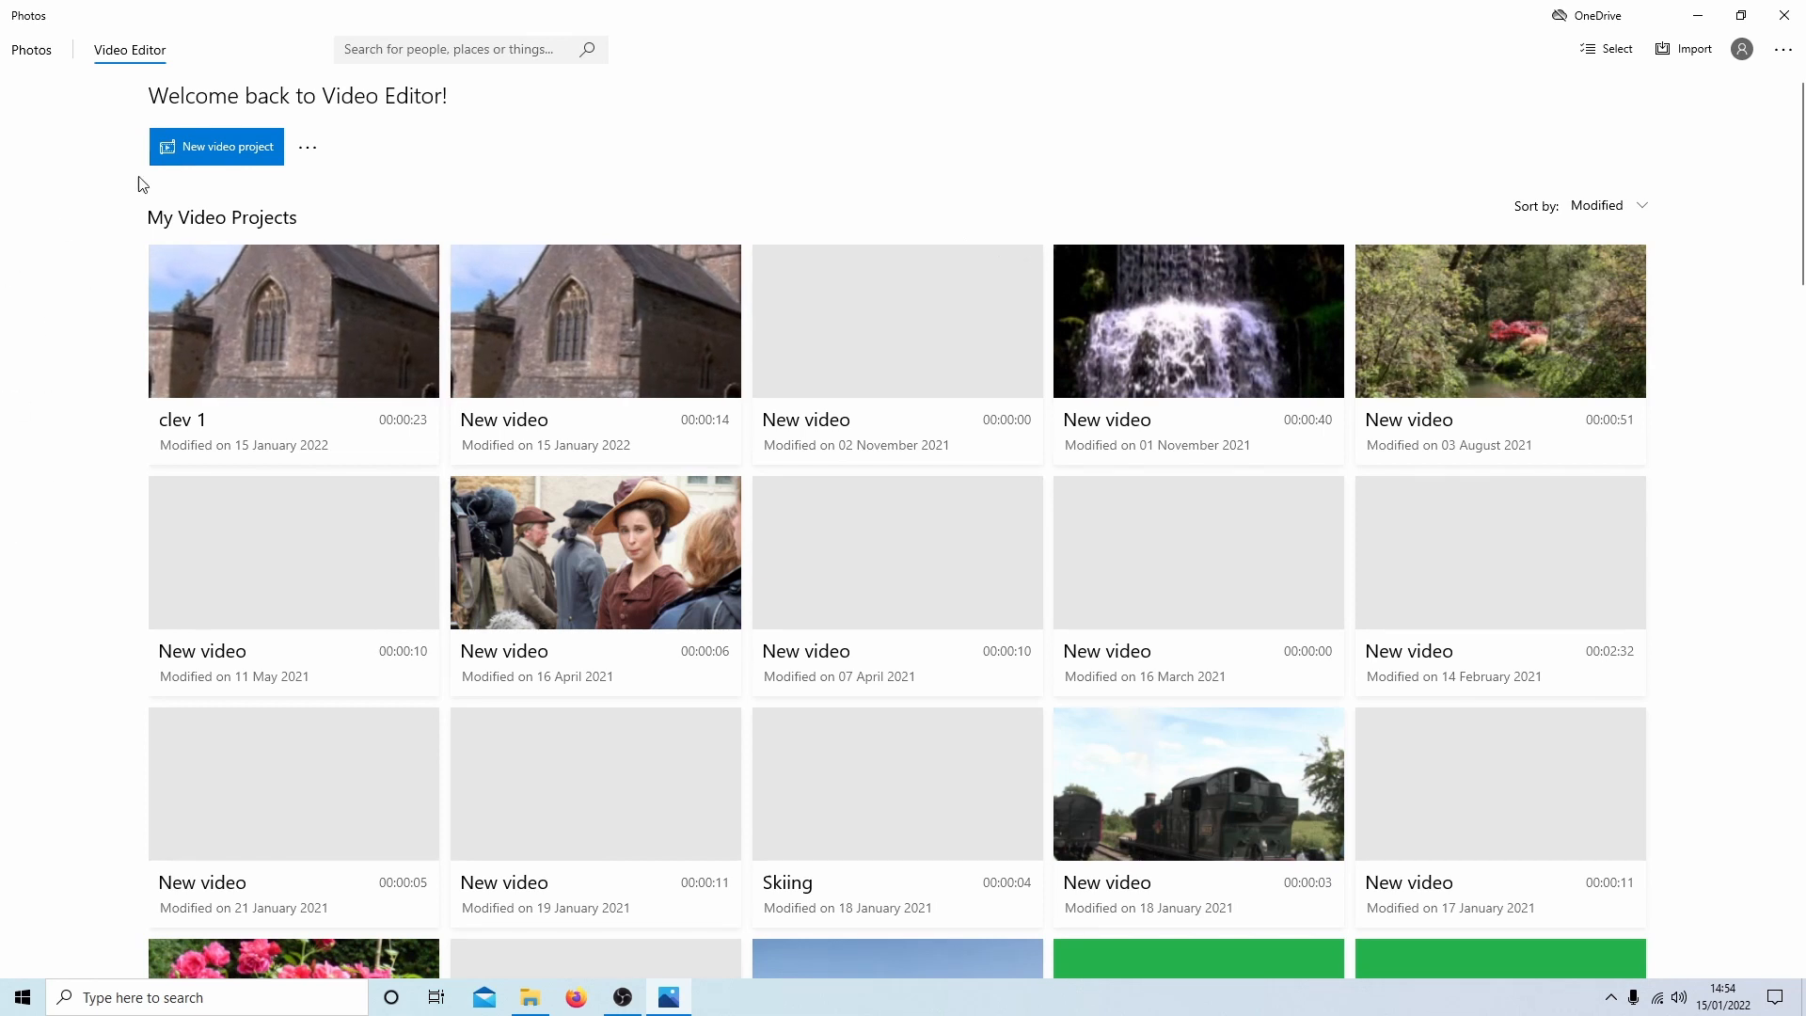
{"action": "mouse_move", "coordinate": [790, 158]}
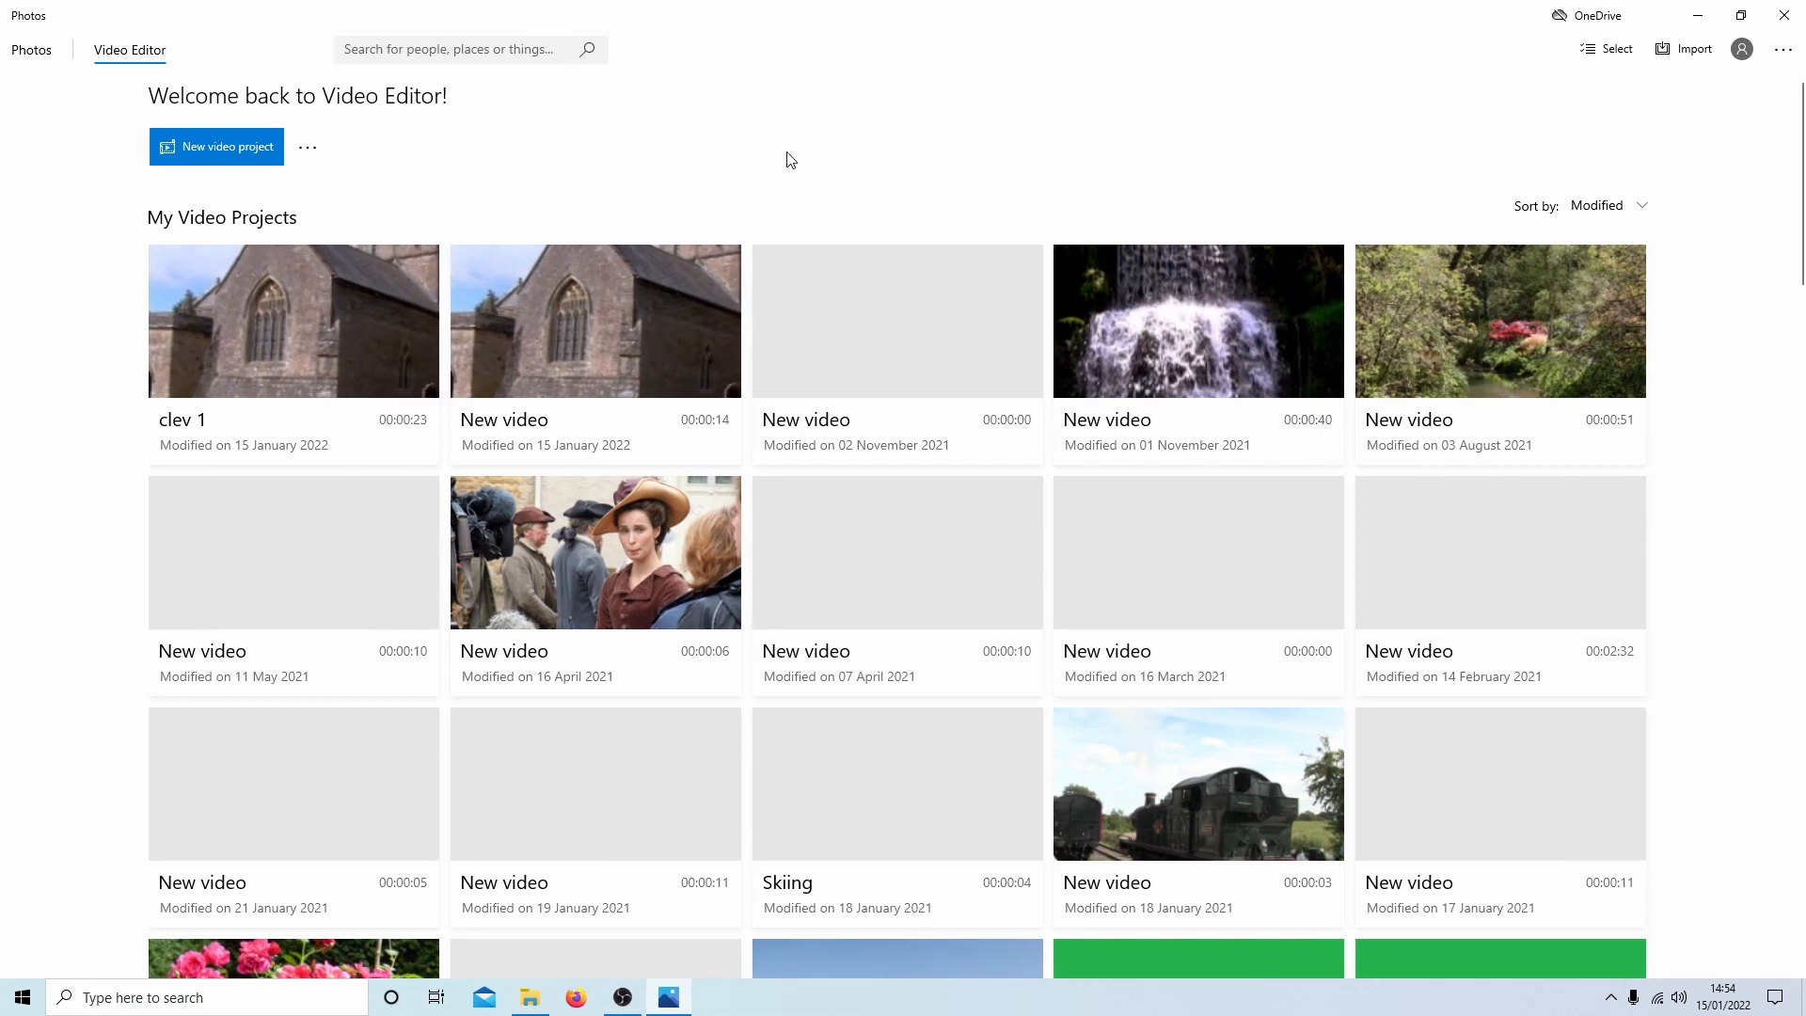
{"action": "mouse_move", "coordinate": [214, 147]}
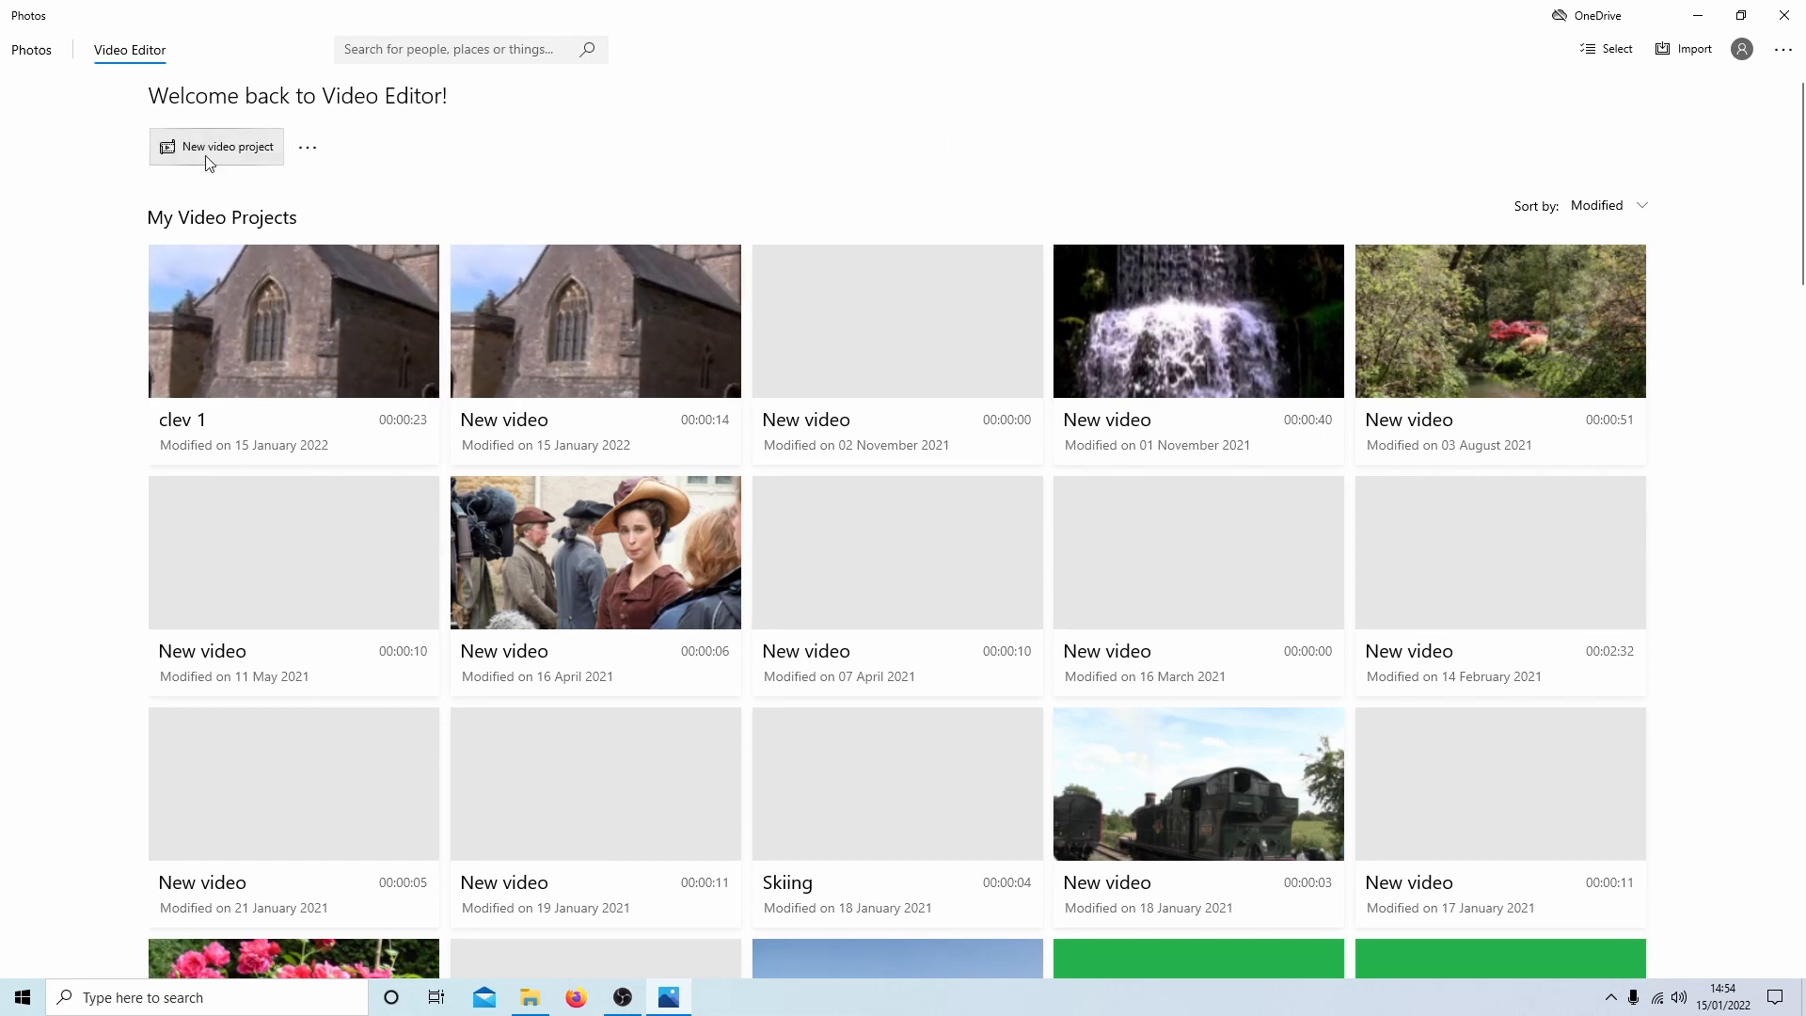
{"action": "mouse_move", "coordinate": [228, 157]}
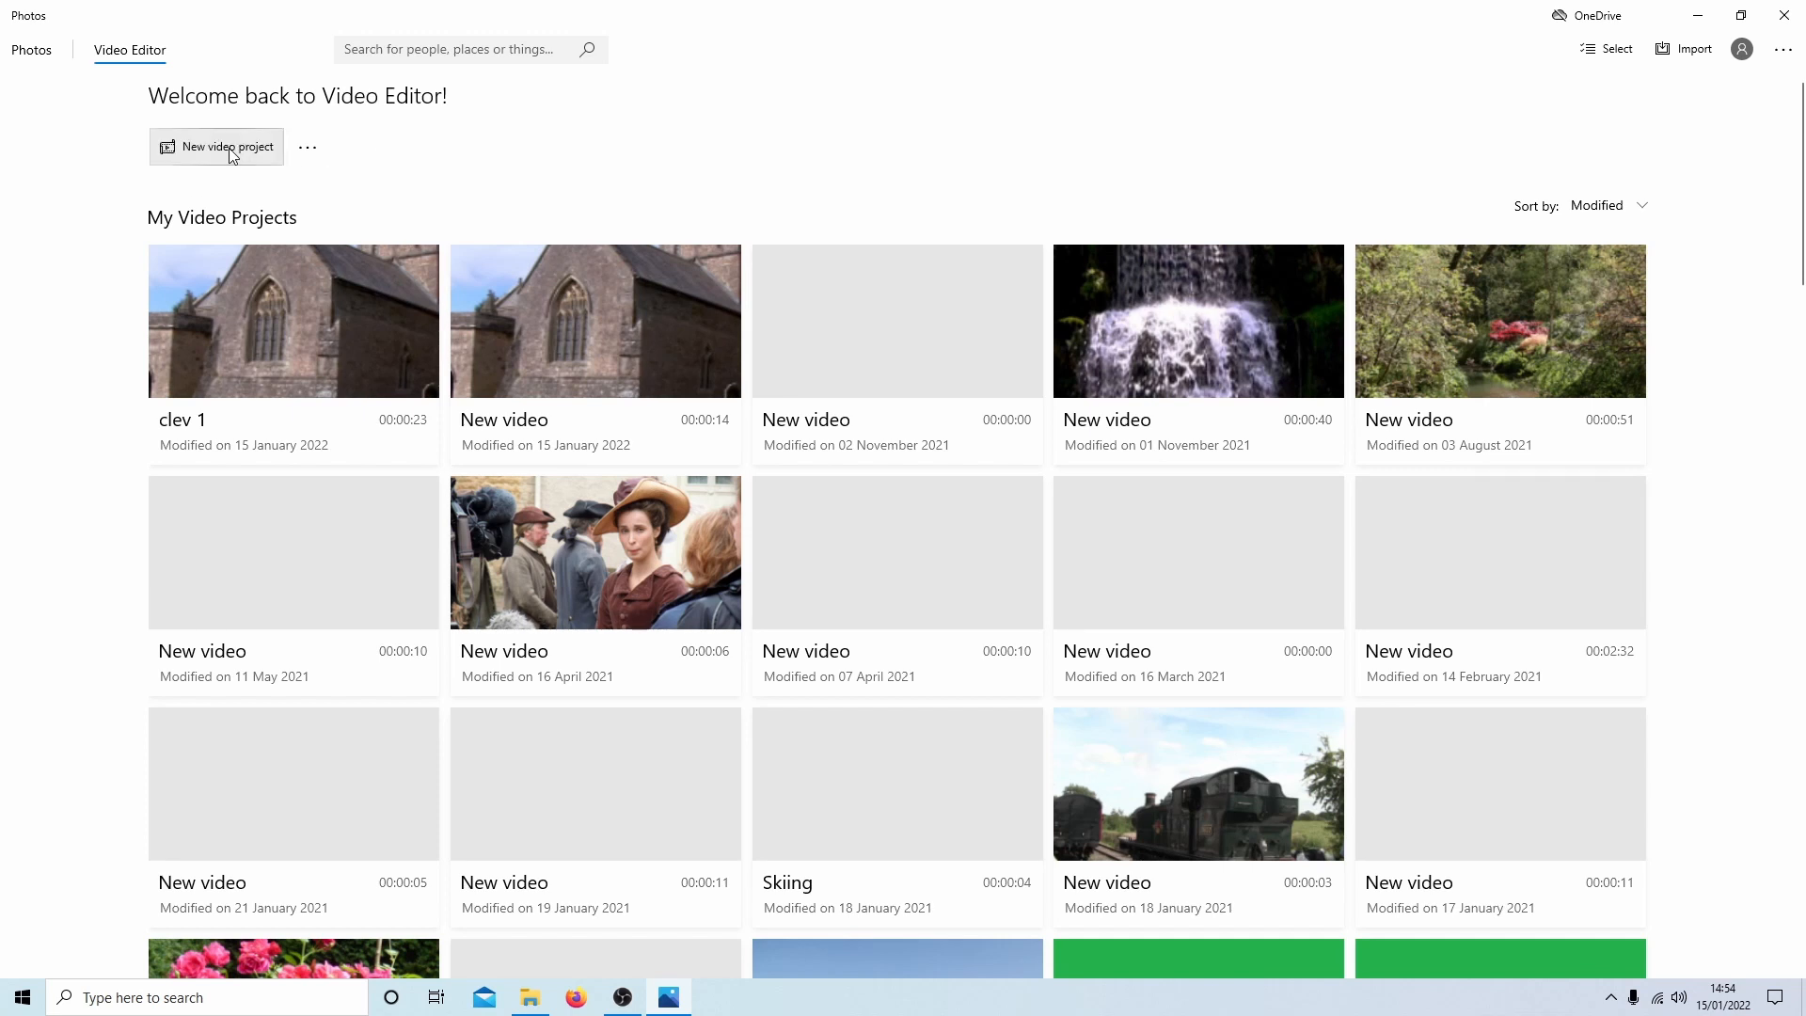
{"action": "mouse_move", "coordinate": [215, 147]}
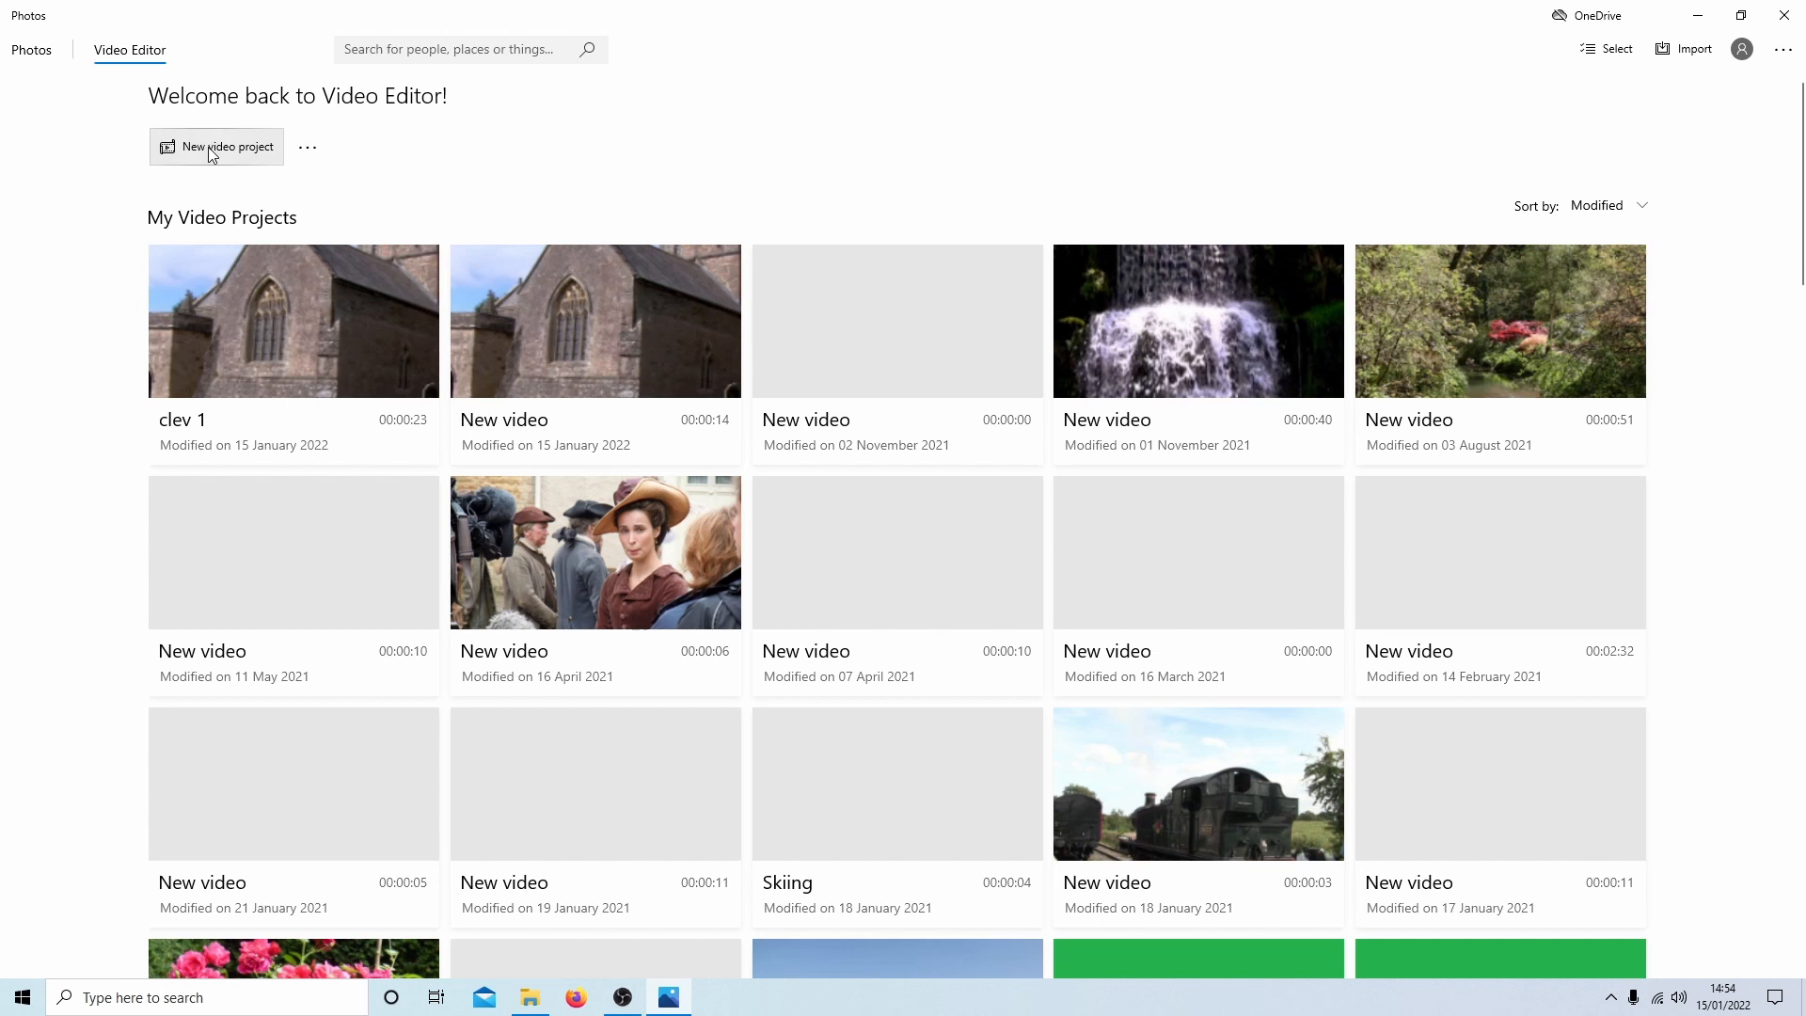
Step: Create a new video project named "Clevedon", correcting a mistyped letter
{"action": "left_click", "coordinate": [214, 147]}
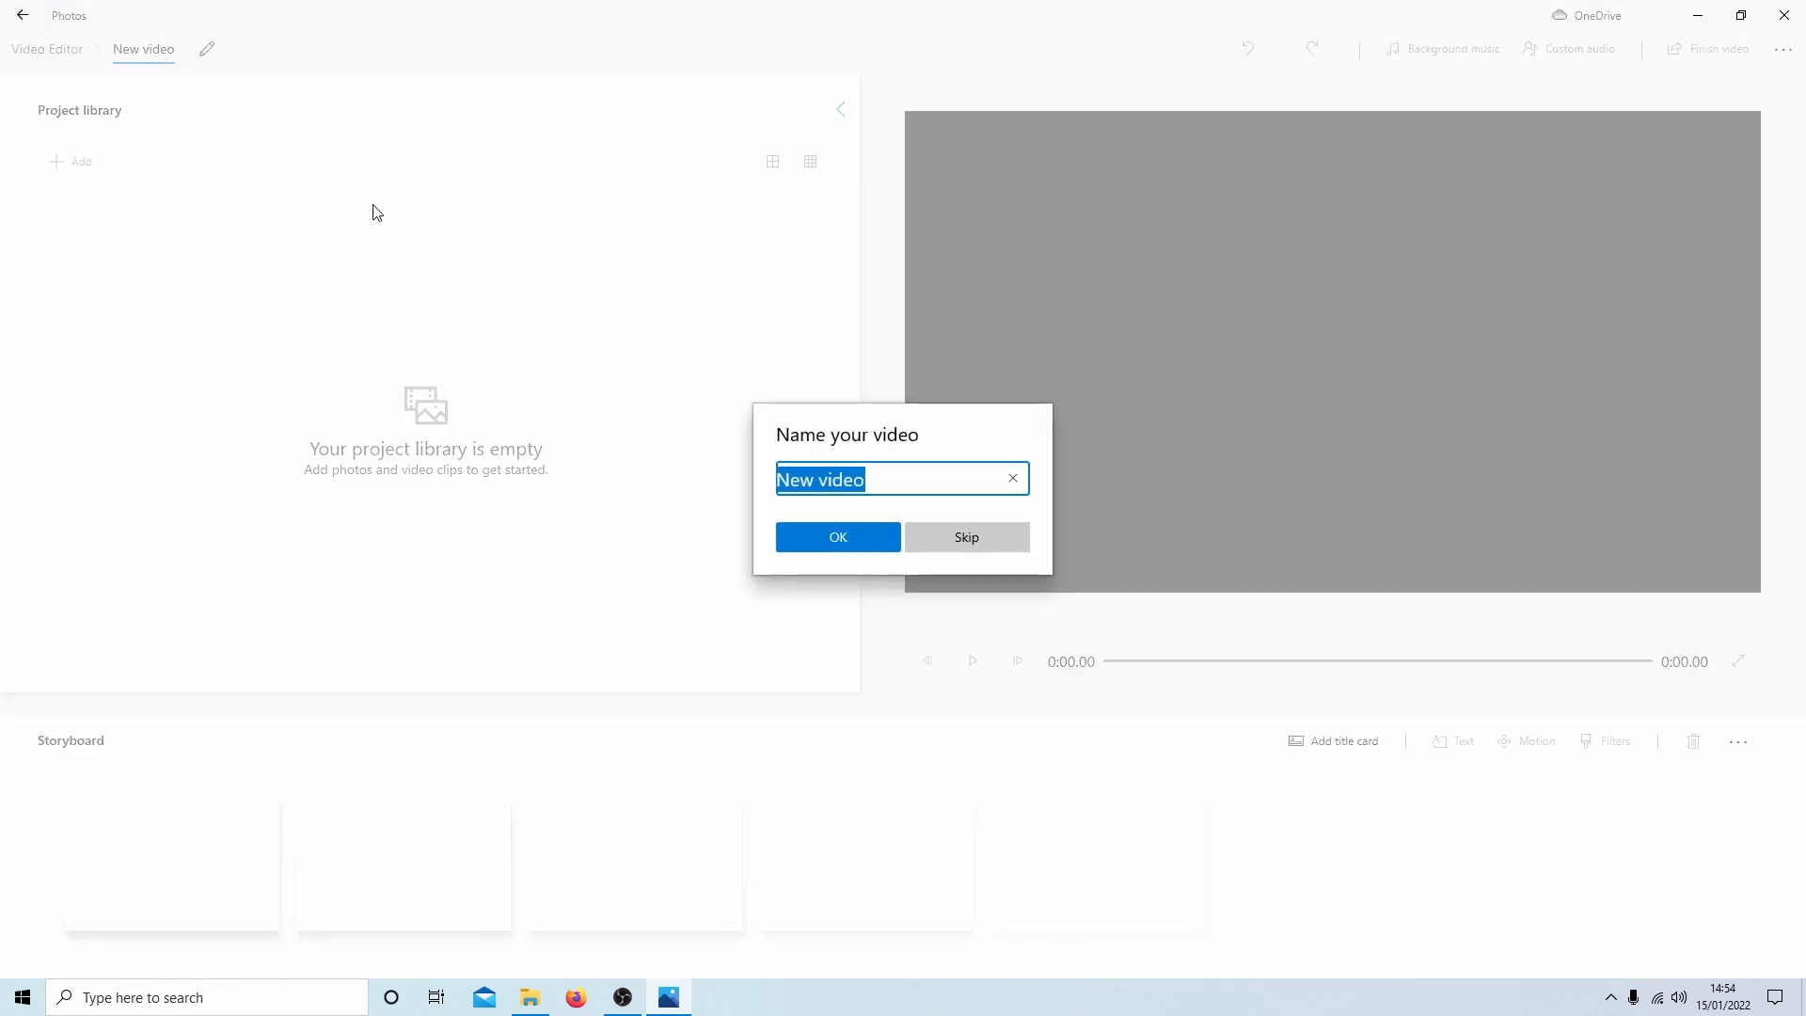
{"action": "mouse_move", "coordinate": [711, 491]}
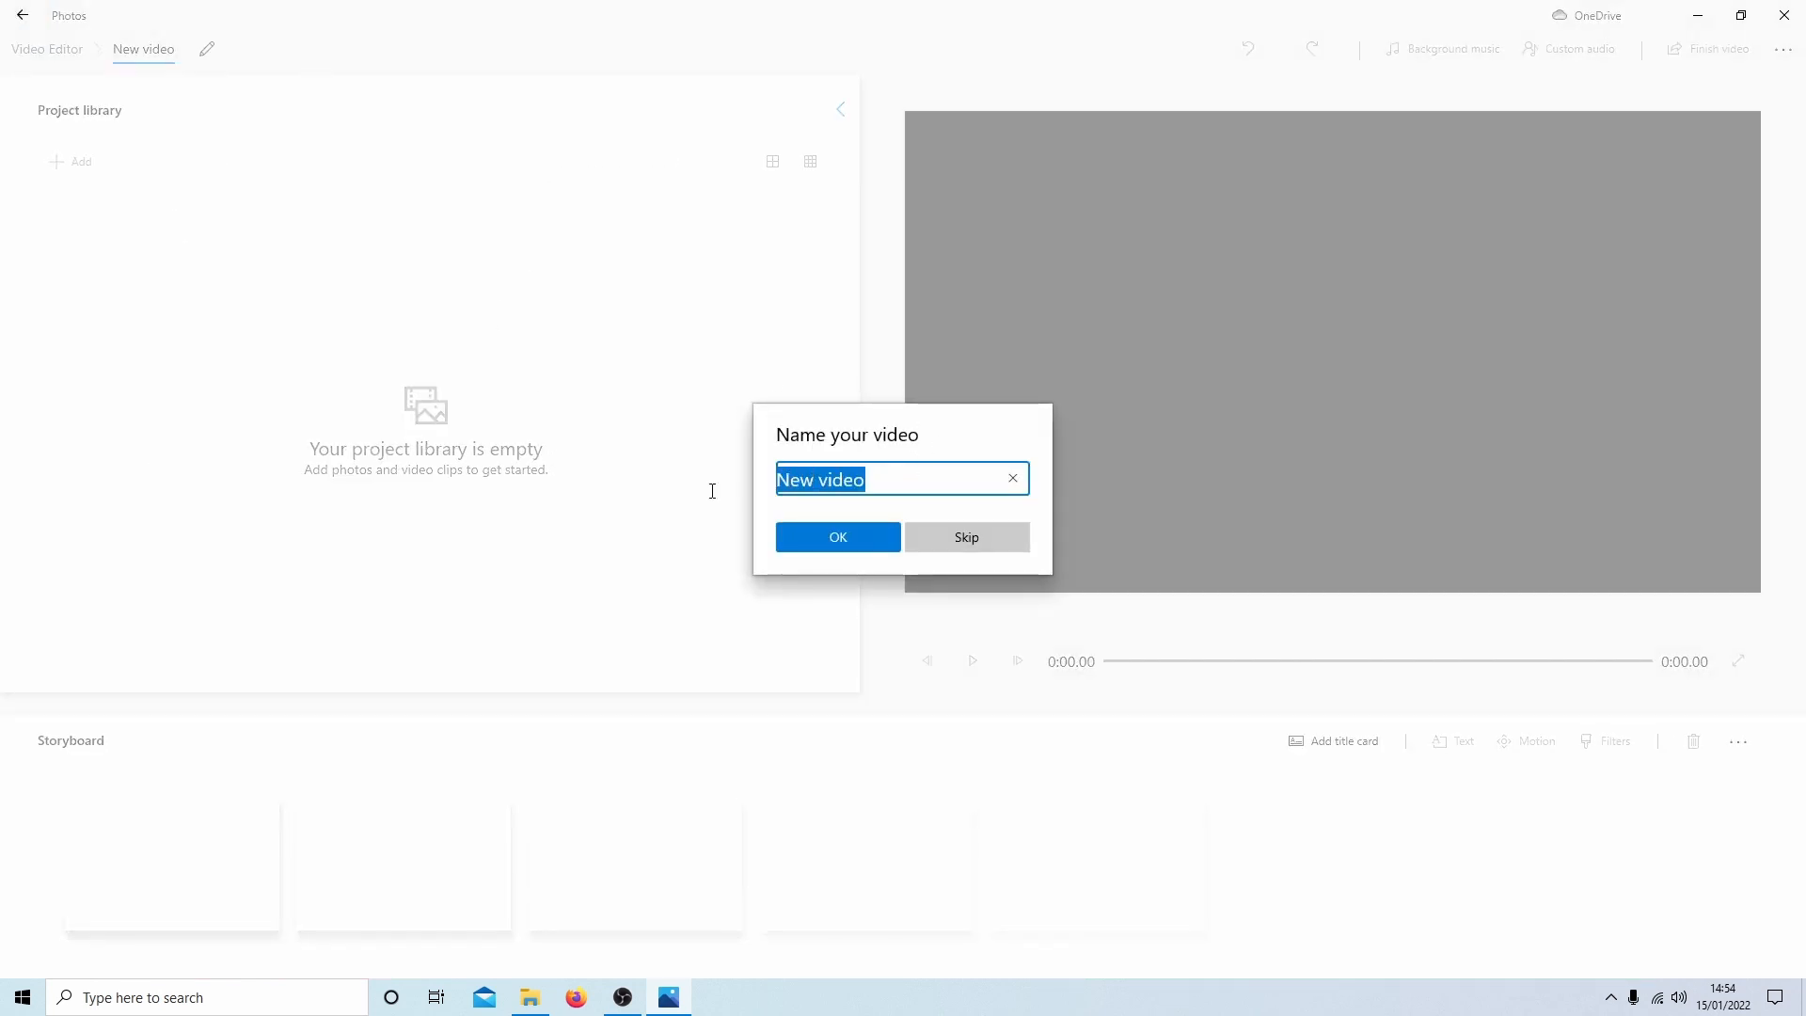
{"action": "mouse_move", "coordinate": [673, 448]}
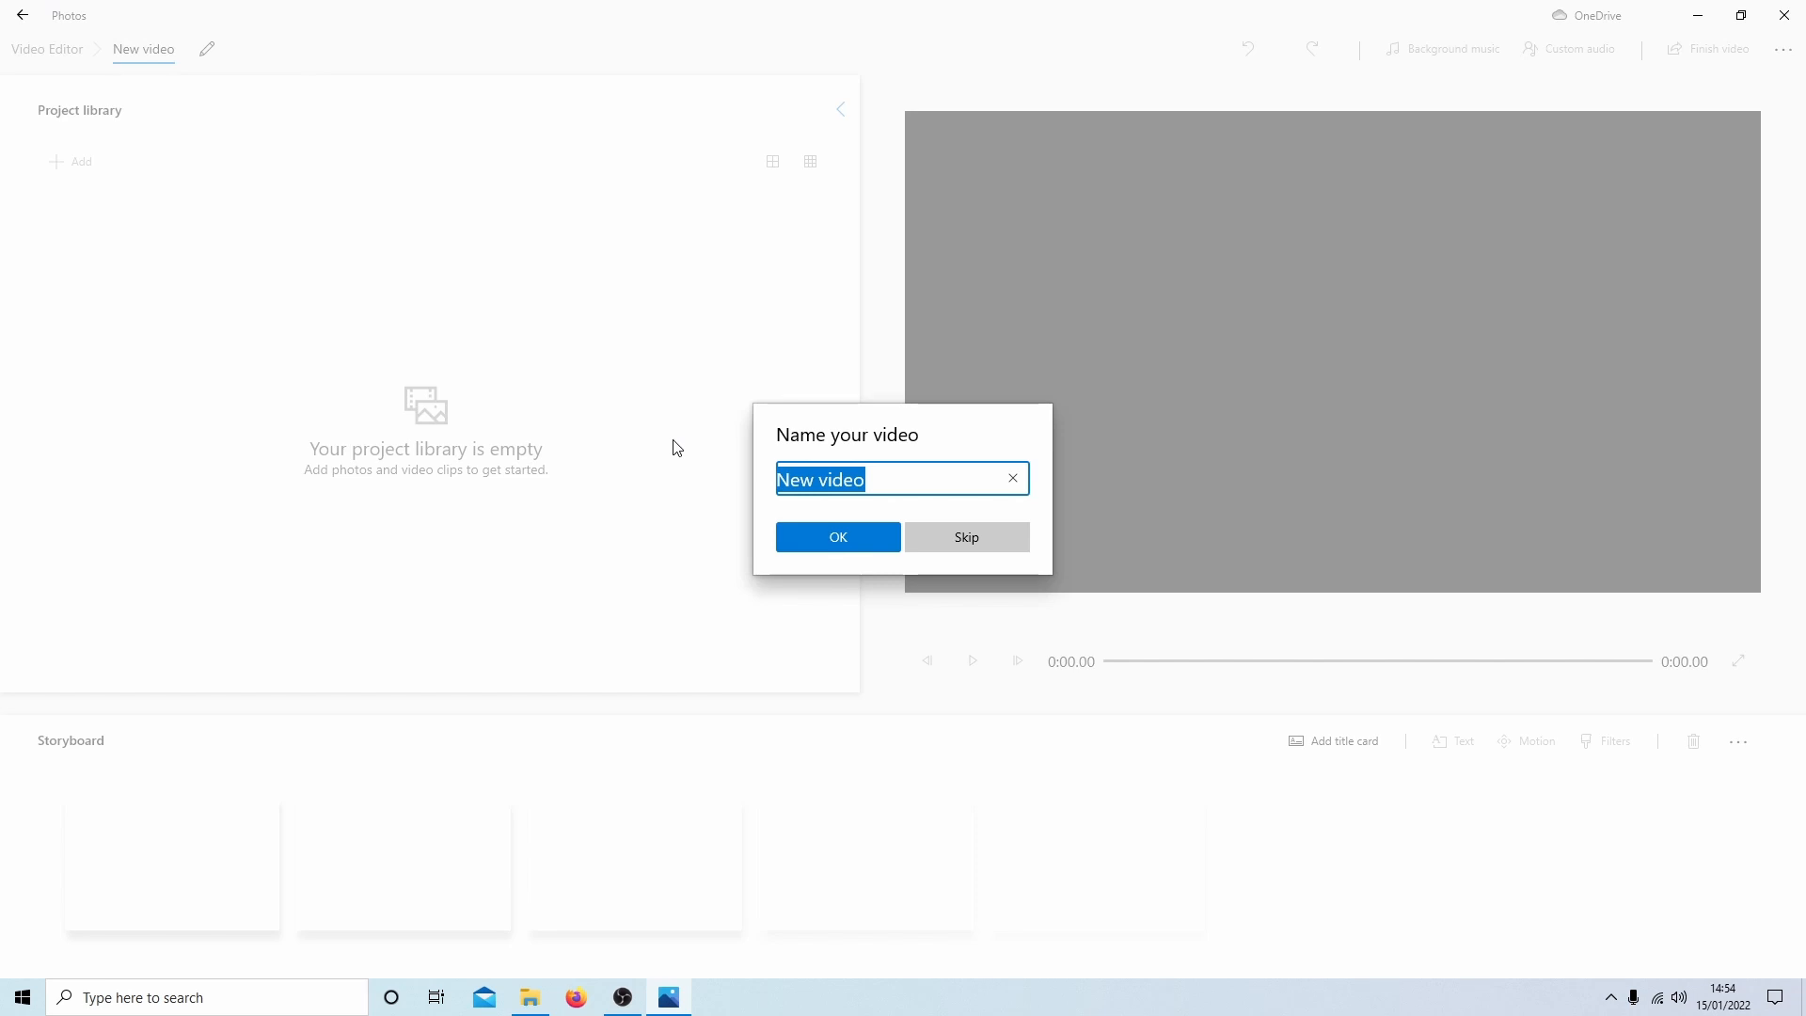
{"action": "type", "text": "Cl"}
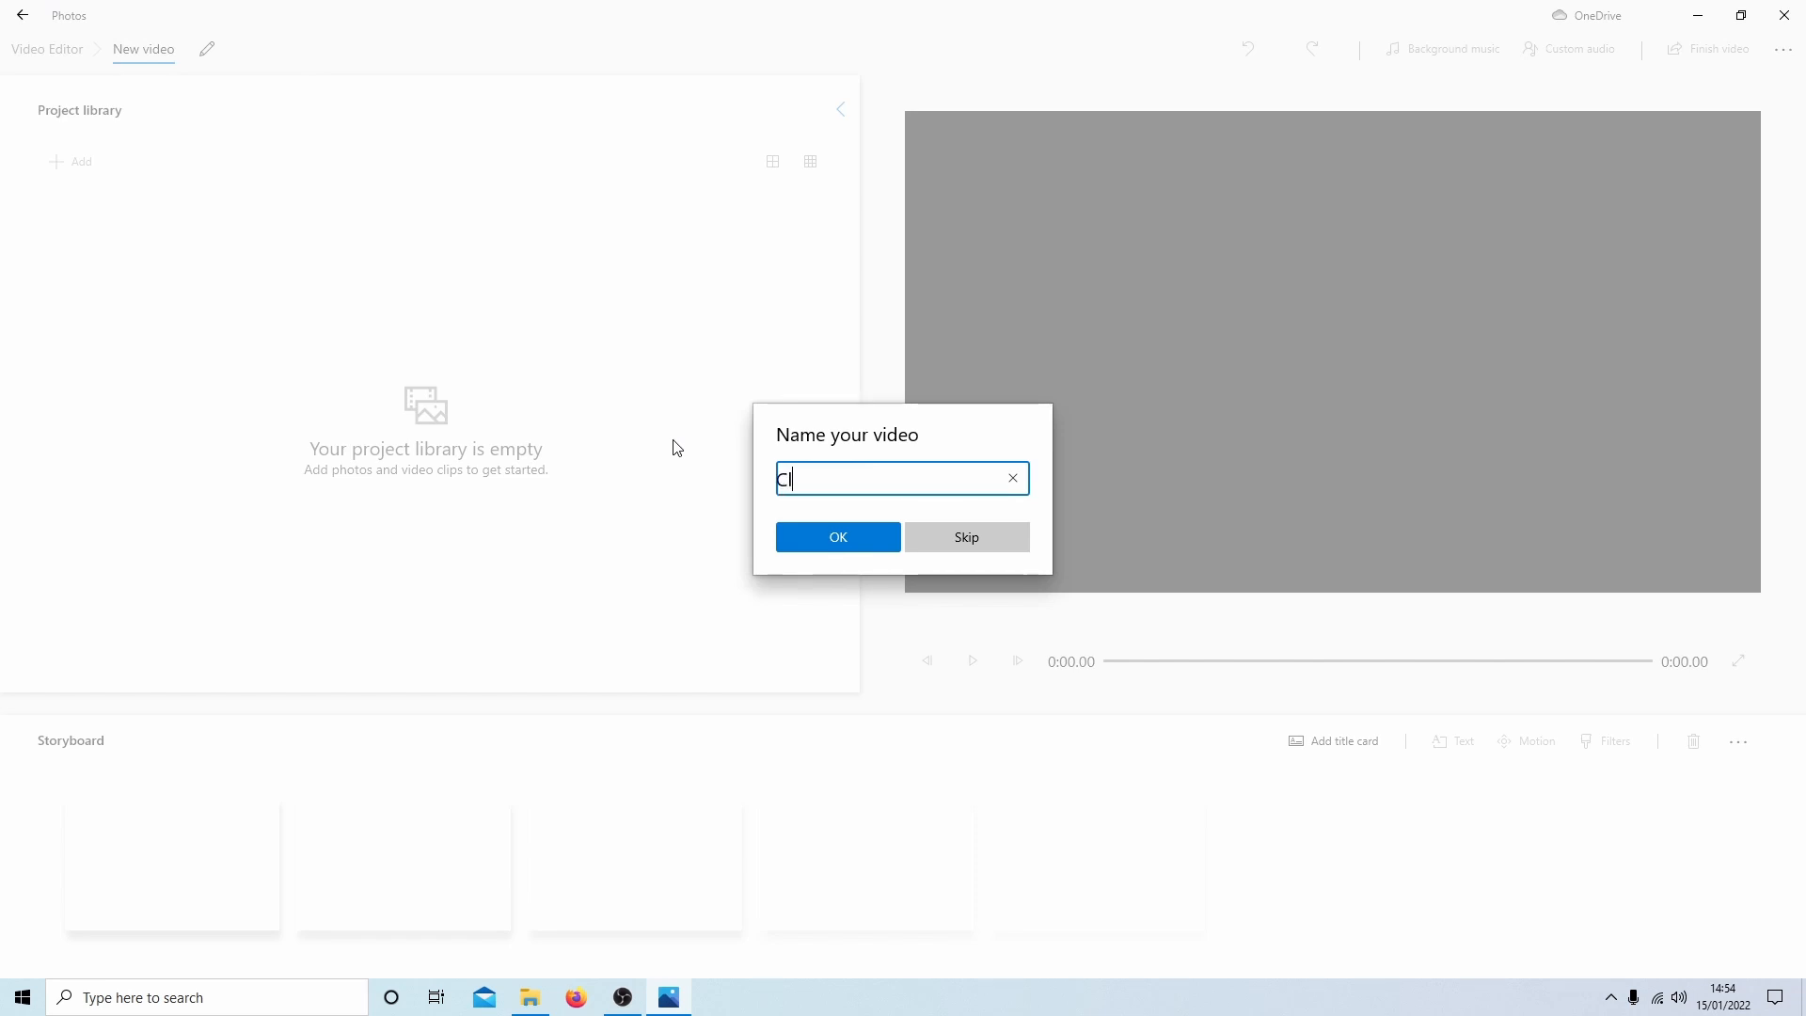
{"action": "type", "text": "eved"}
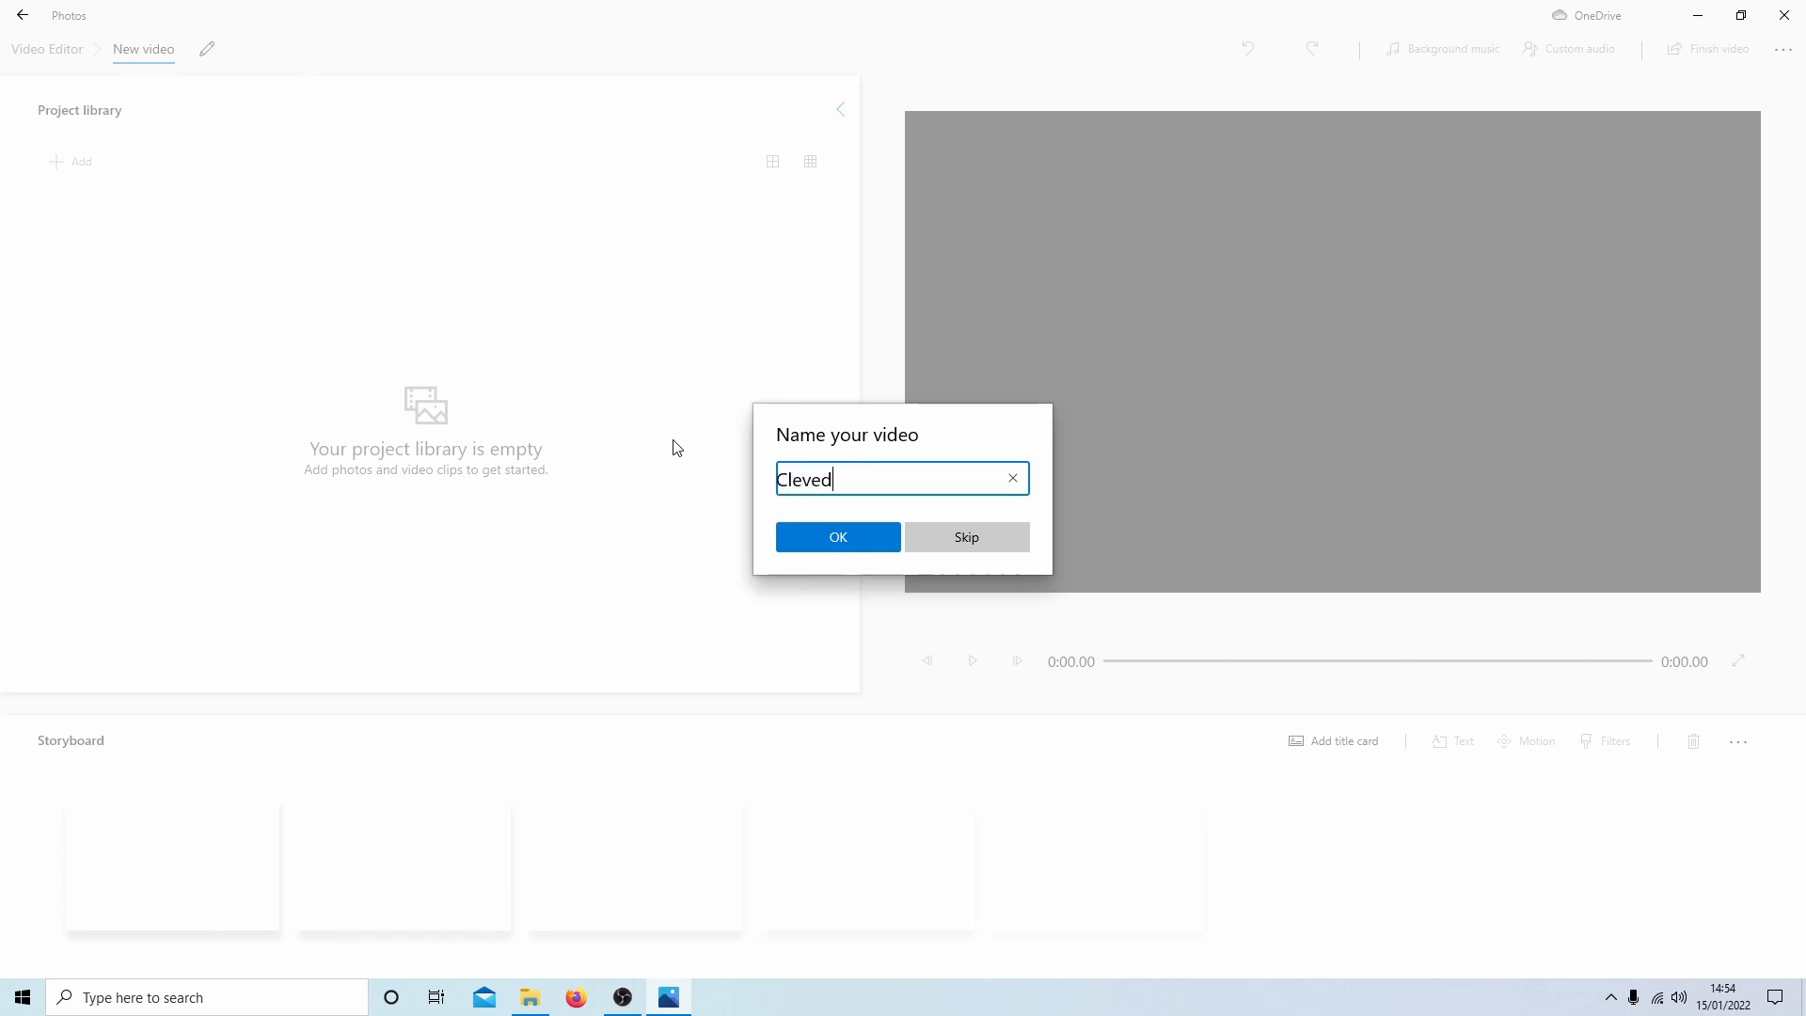
{"action": "type", "text": "in"}
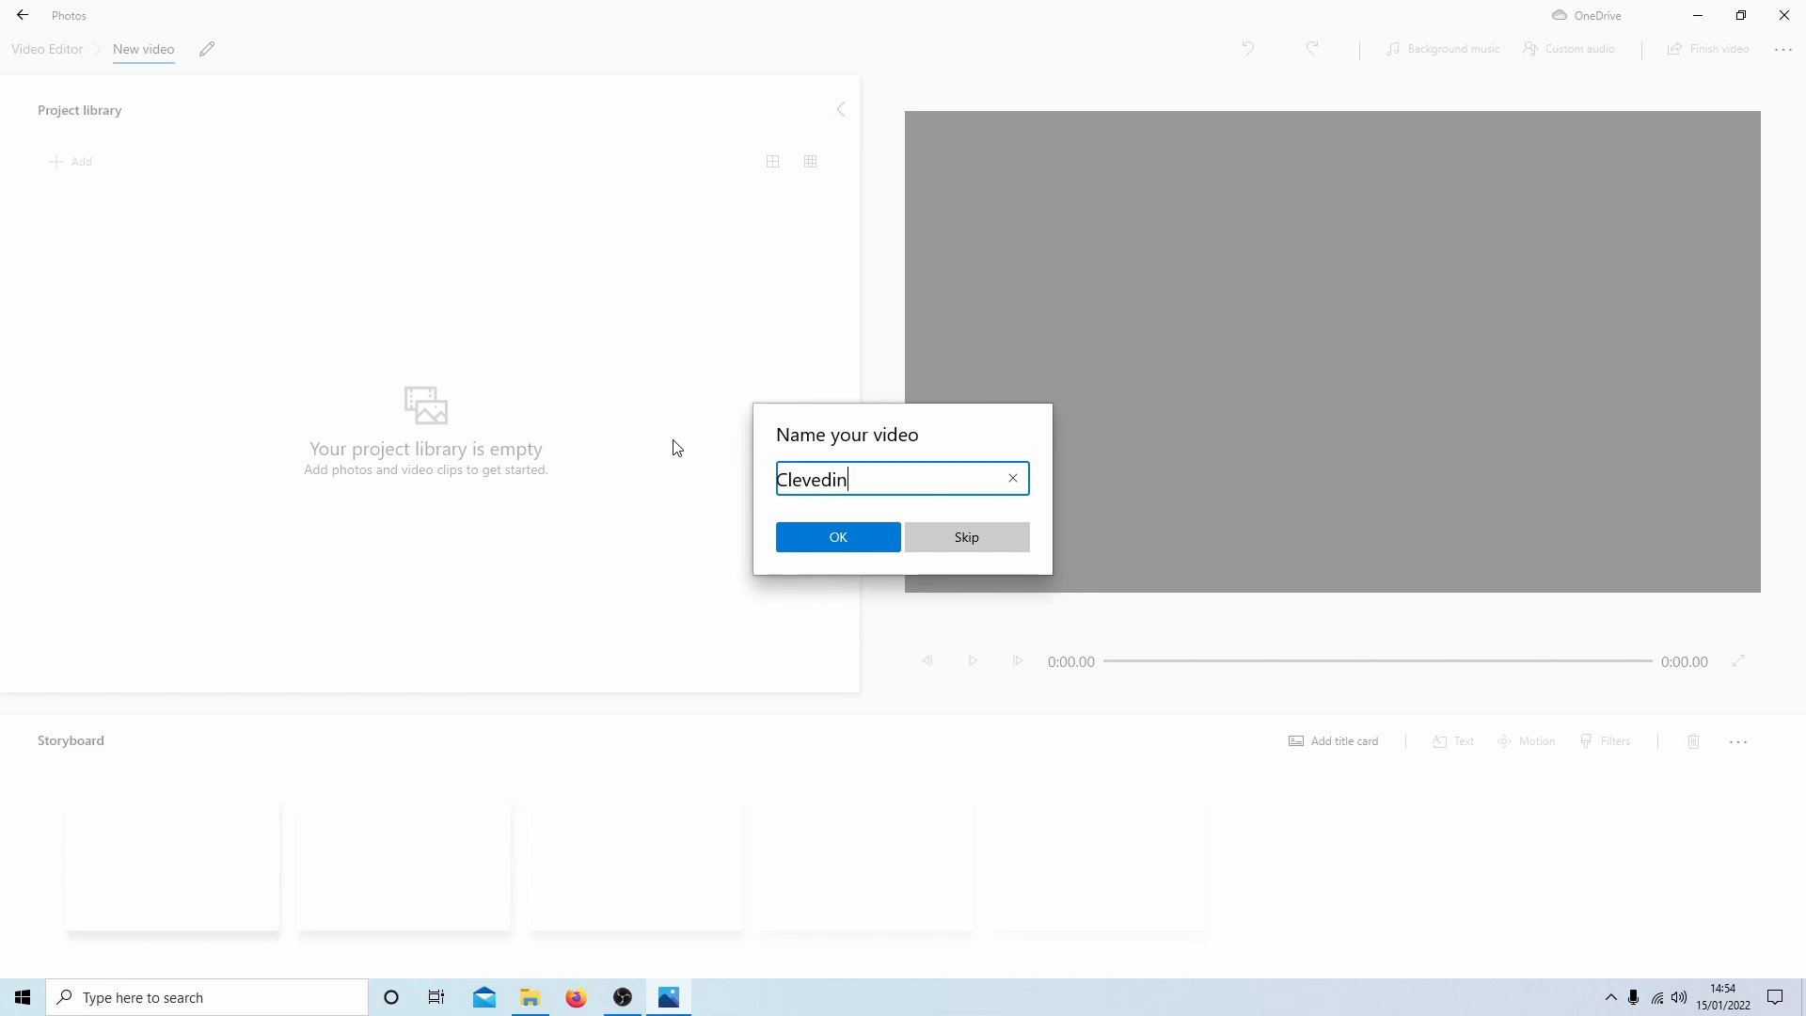
{"action": "key", "text": "Backspace"}
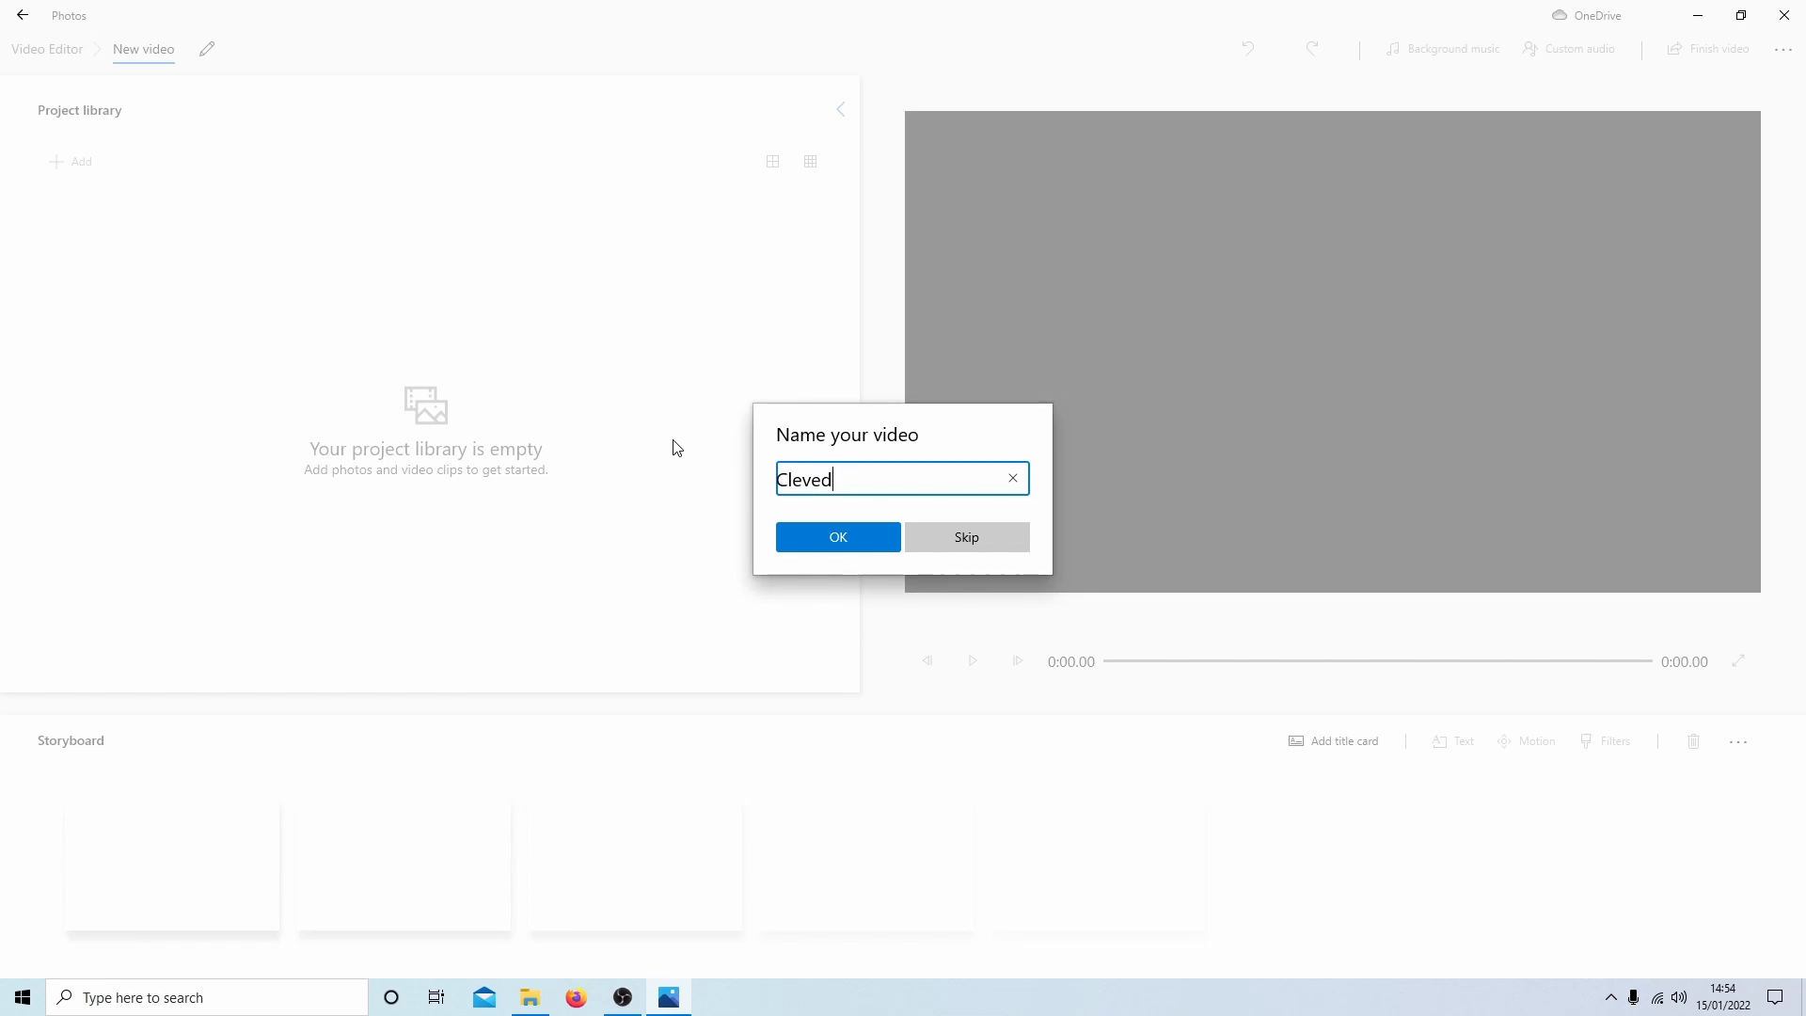
{"action": "type", "text": "on"}
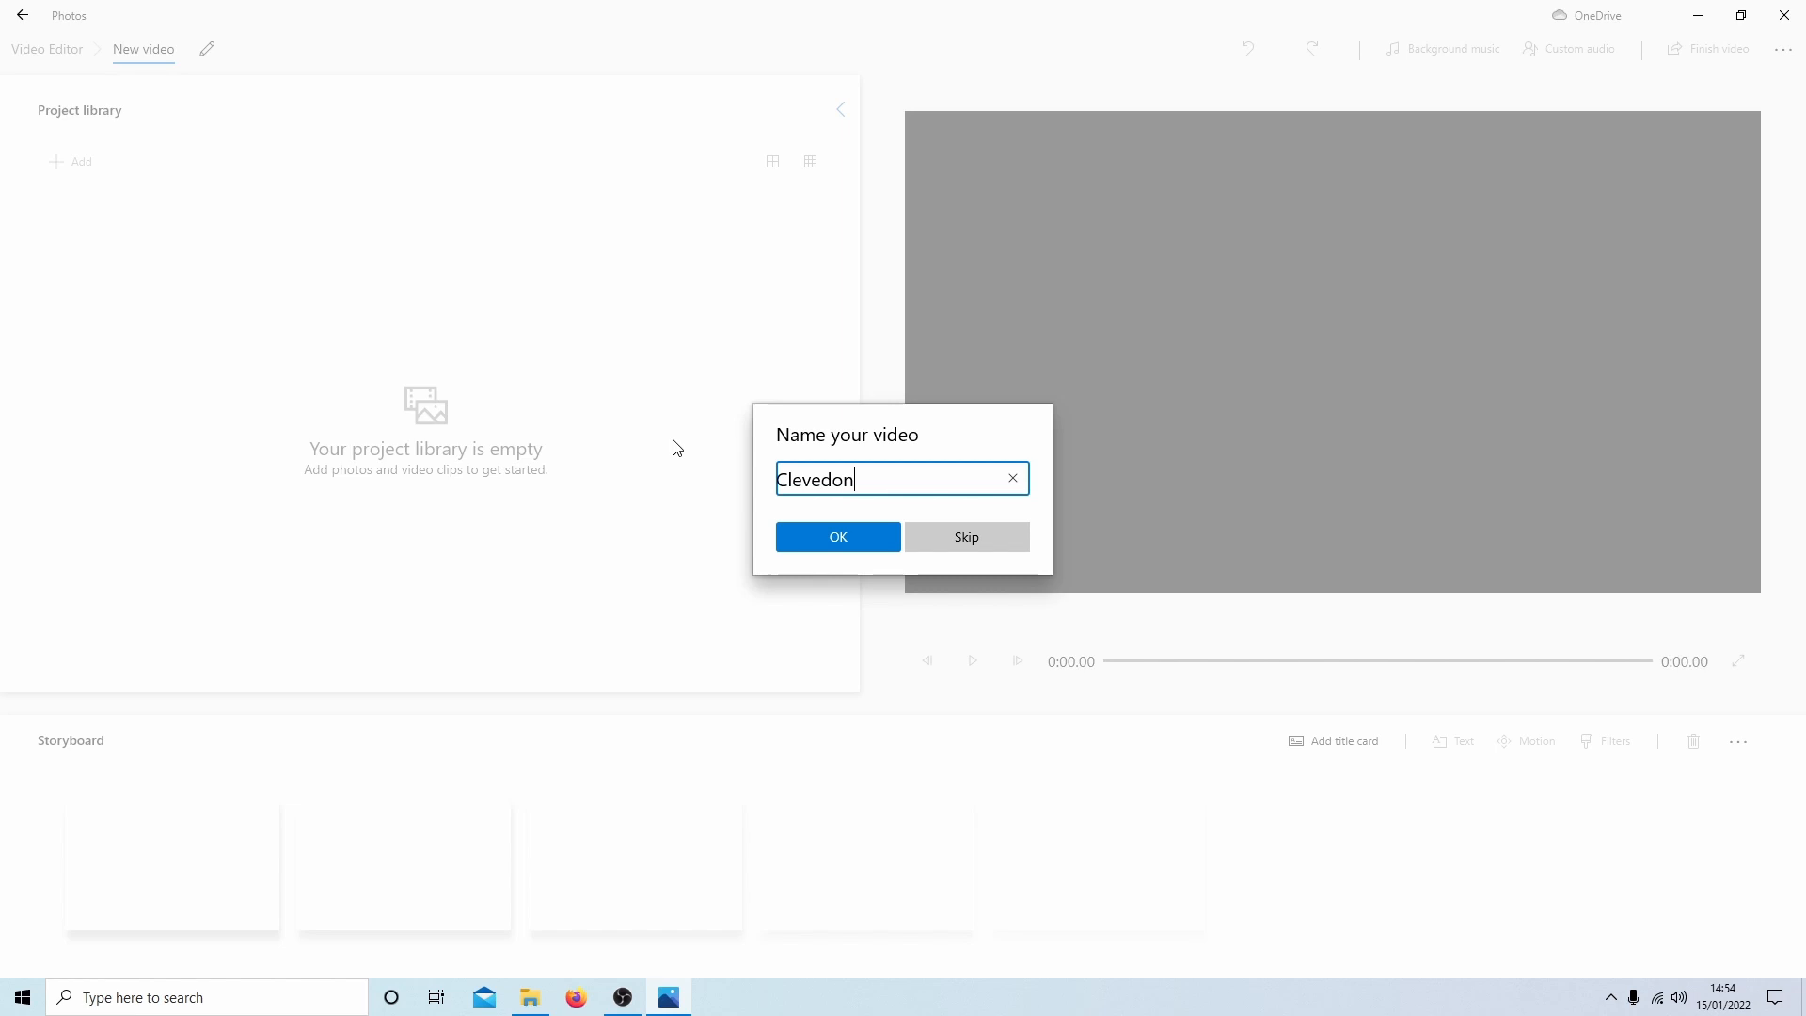
{"action": "left_click", "coordinate": [837, 536]}
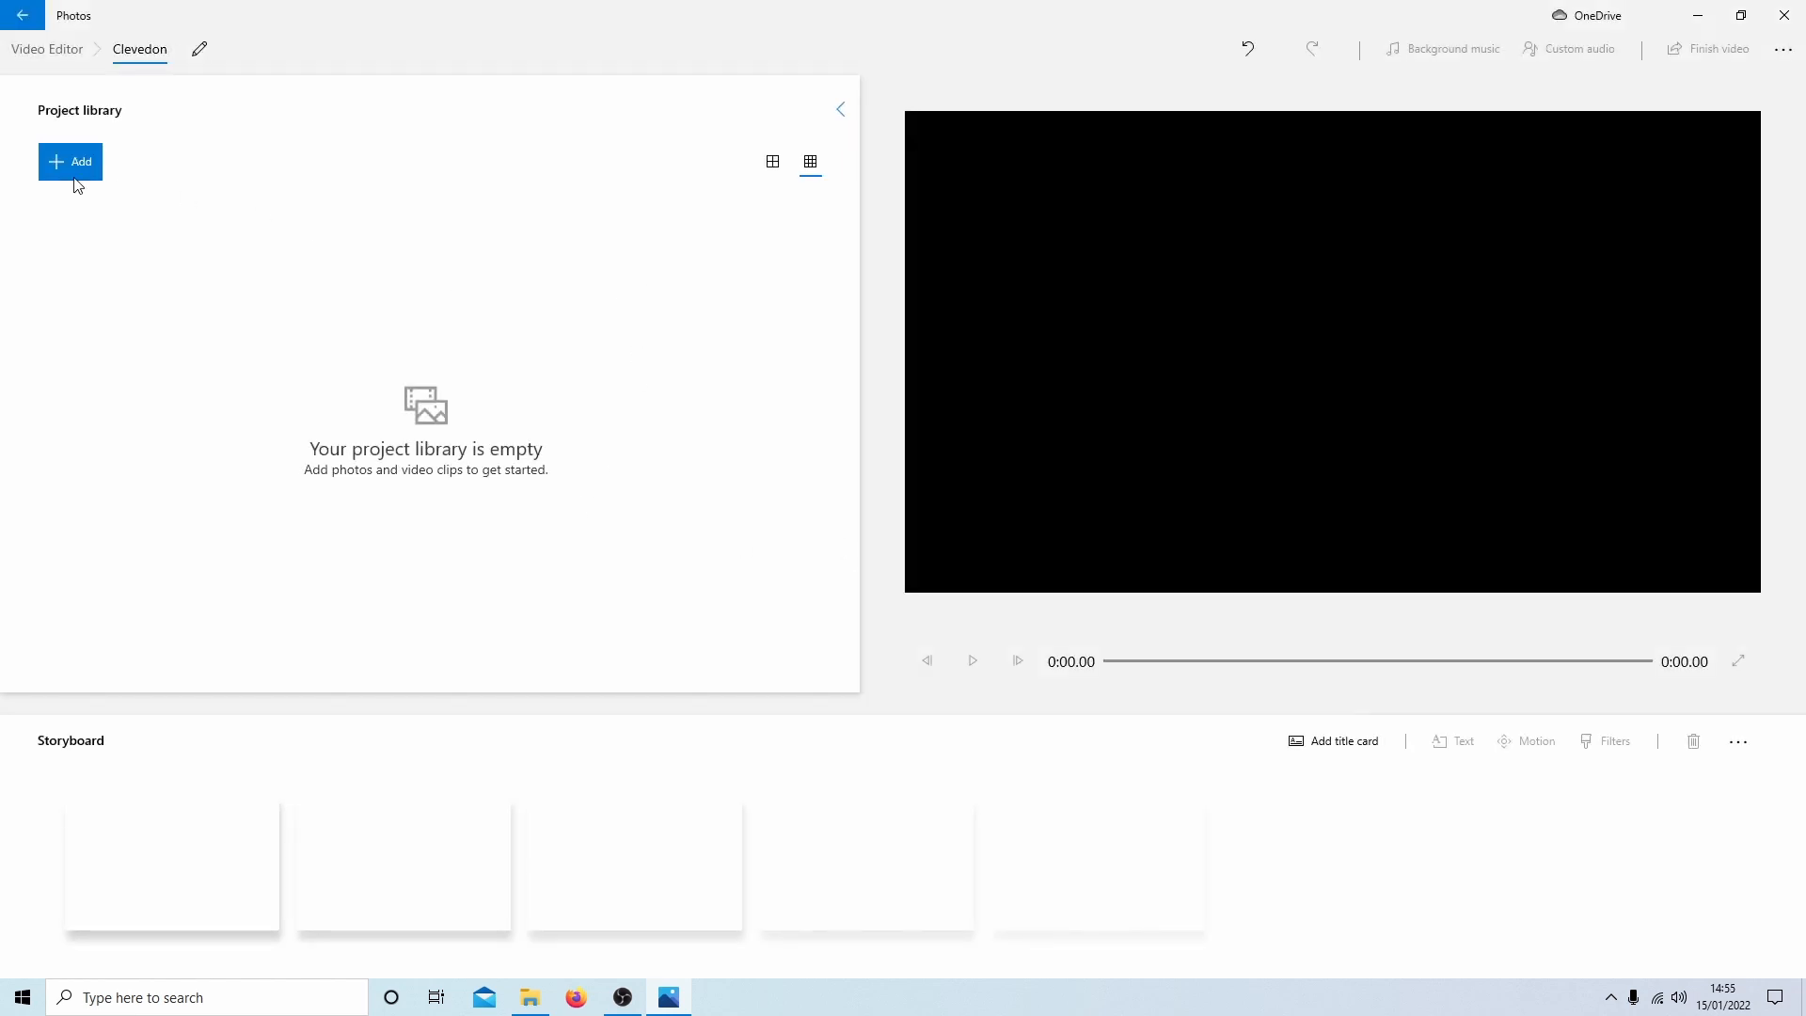
{"action": "mouse_move", "coordinate": [69, 162]}
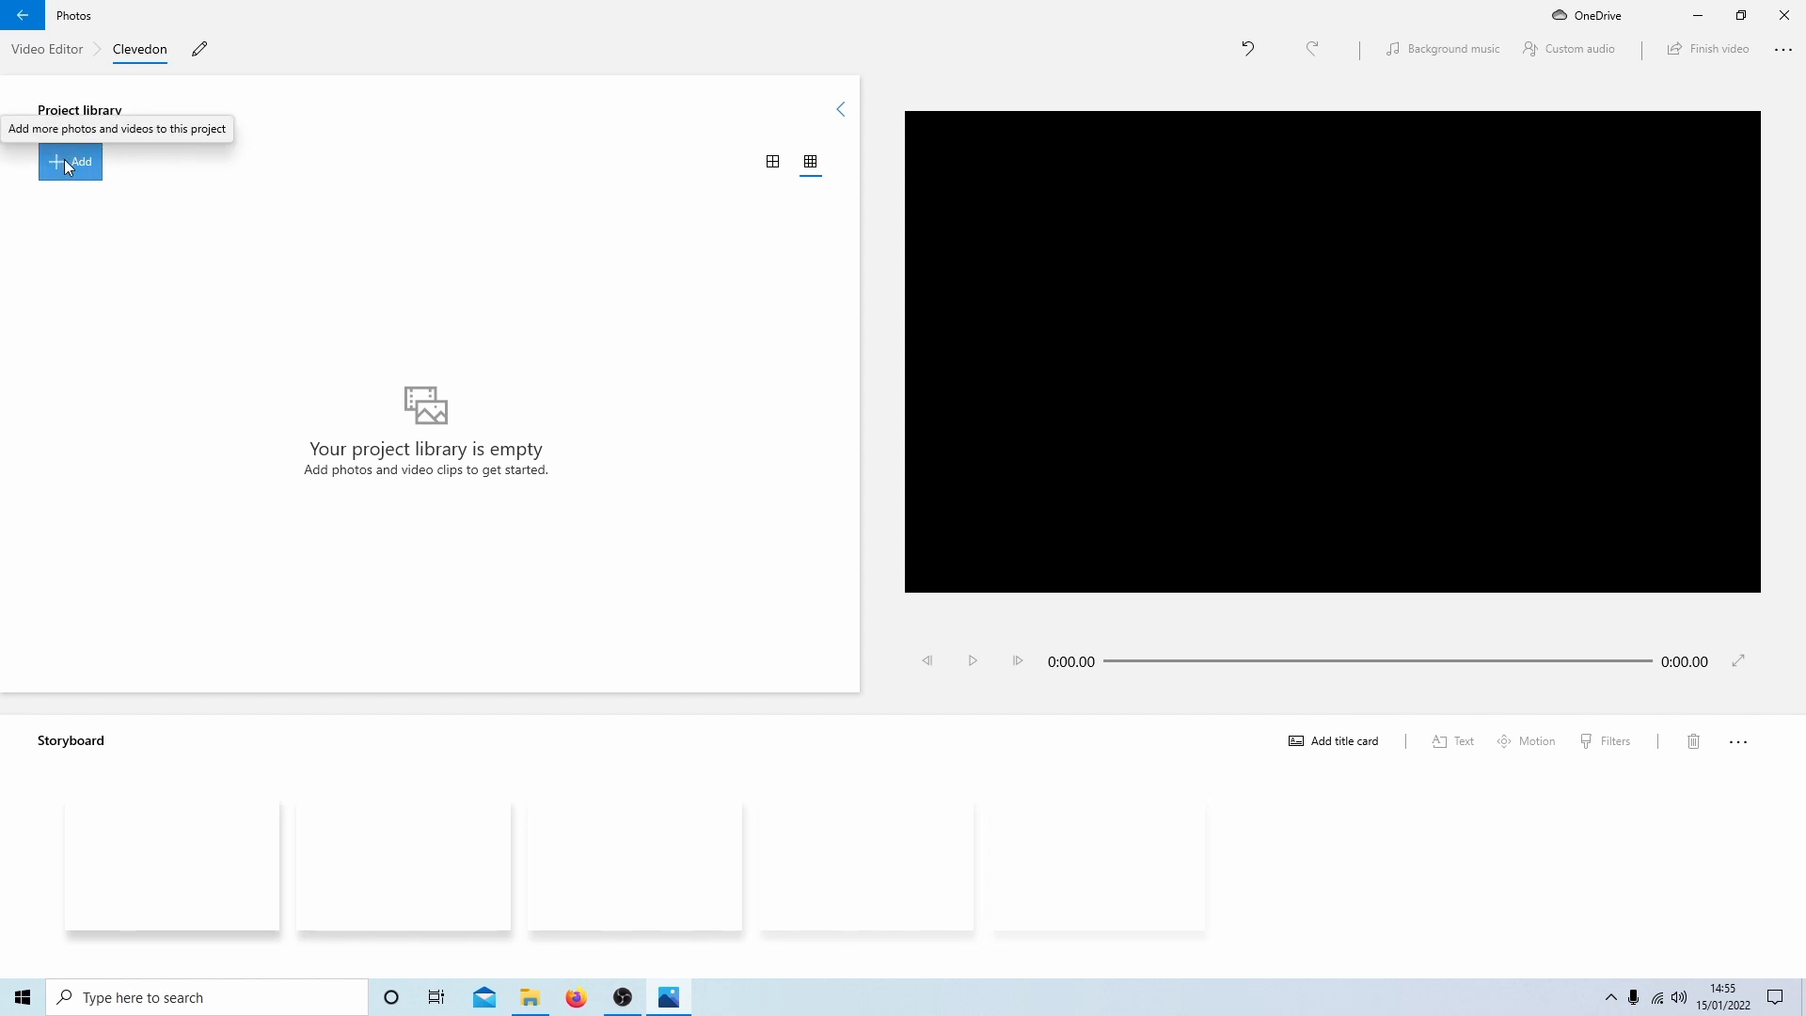
Step: Show the Add menu's media source choices for the Clevedon project library
{"action": "left_click", "coordinate": [70, 162]}
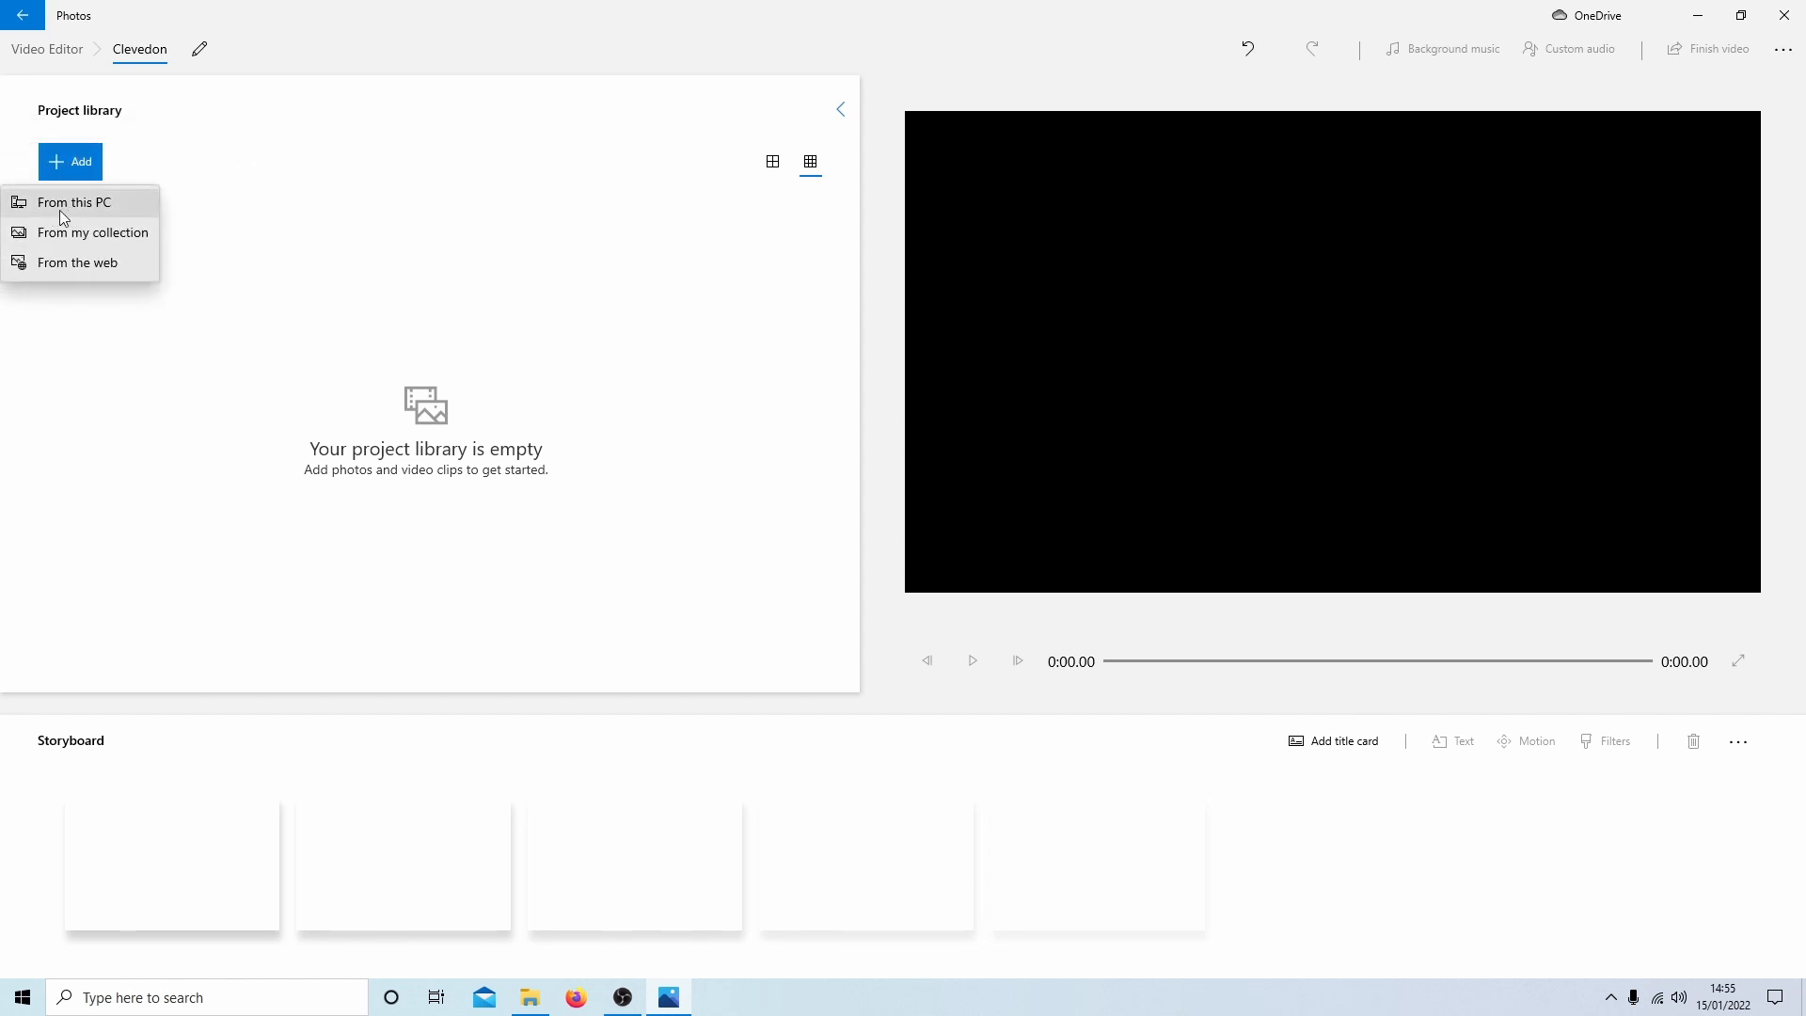
{"action": "mouse_move", "coordinate": [942, 9]}
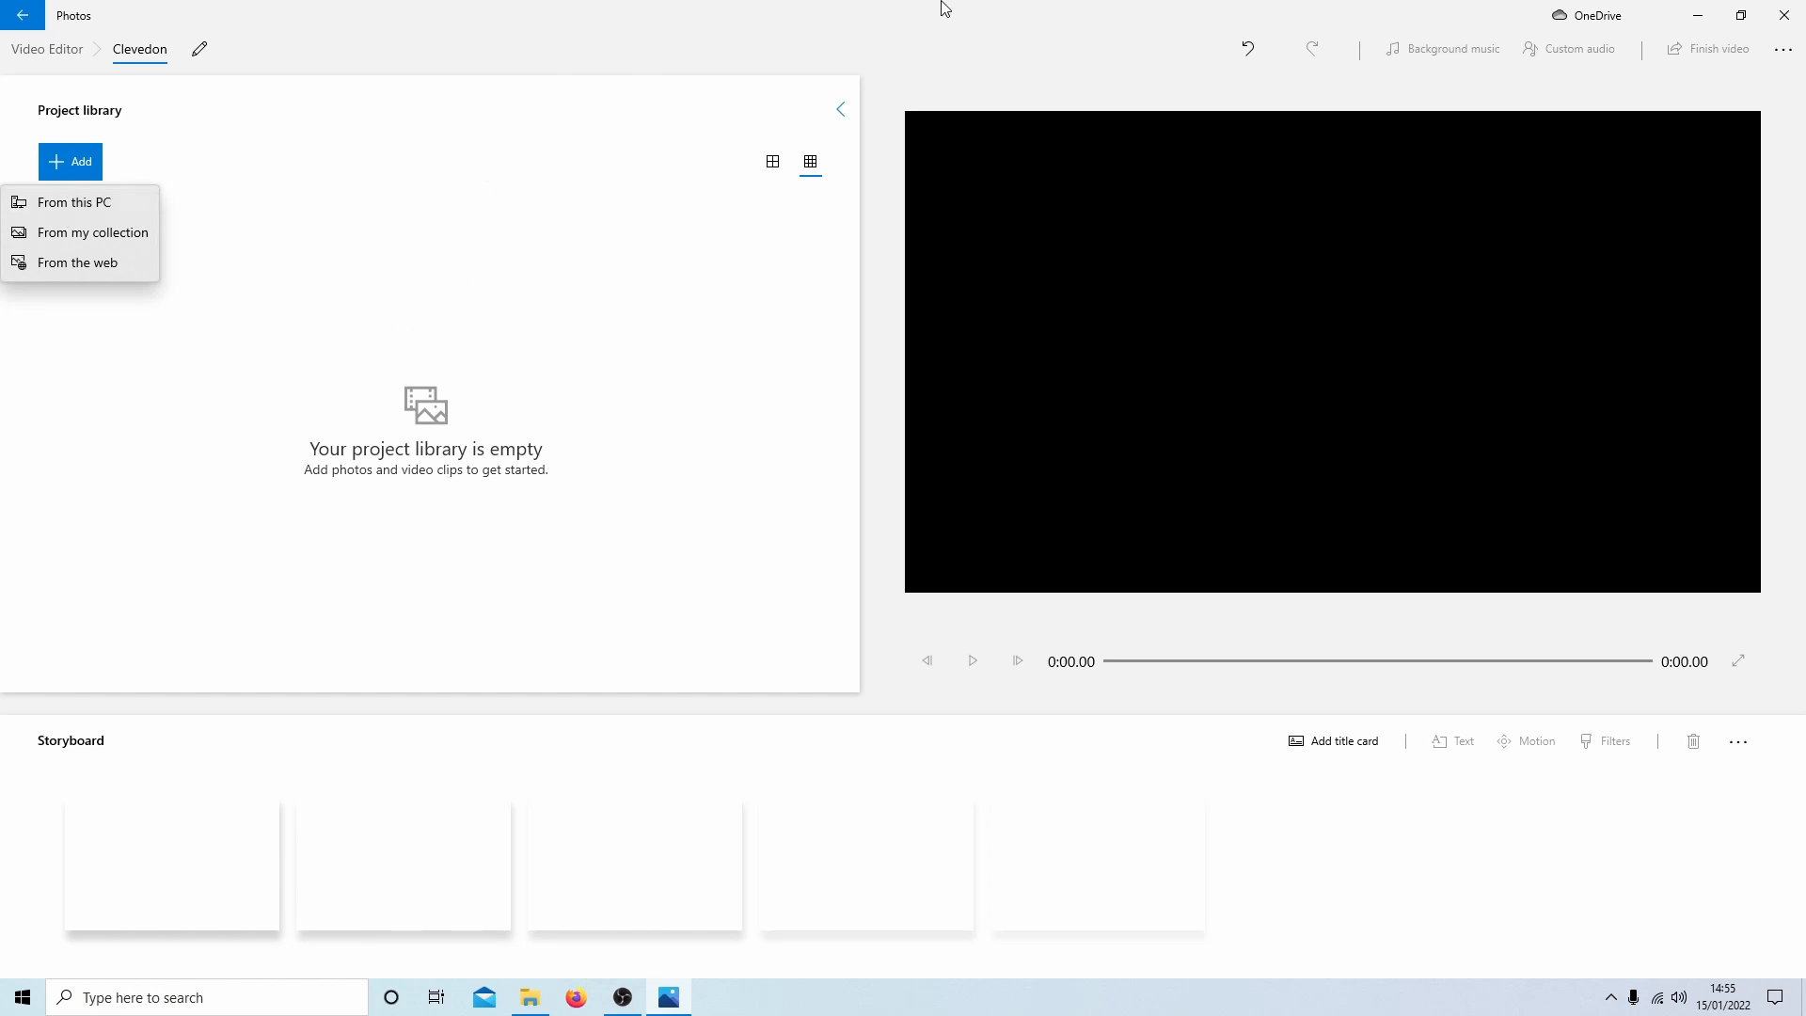
{"action": "mouse_move", "coordinate": [531, 997]}
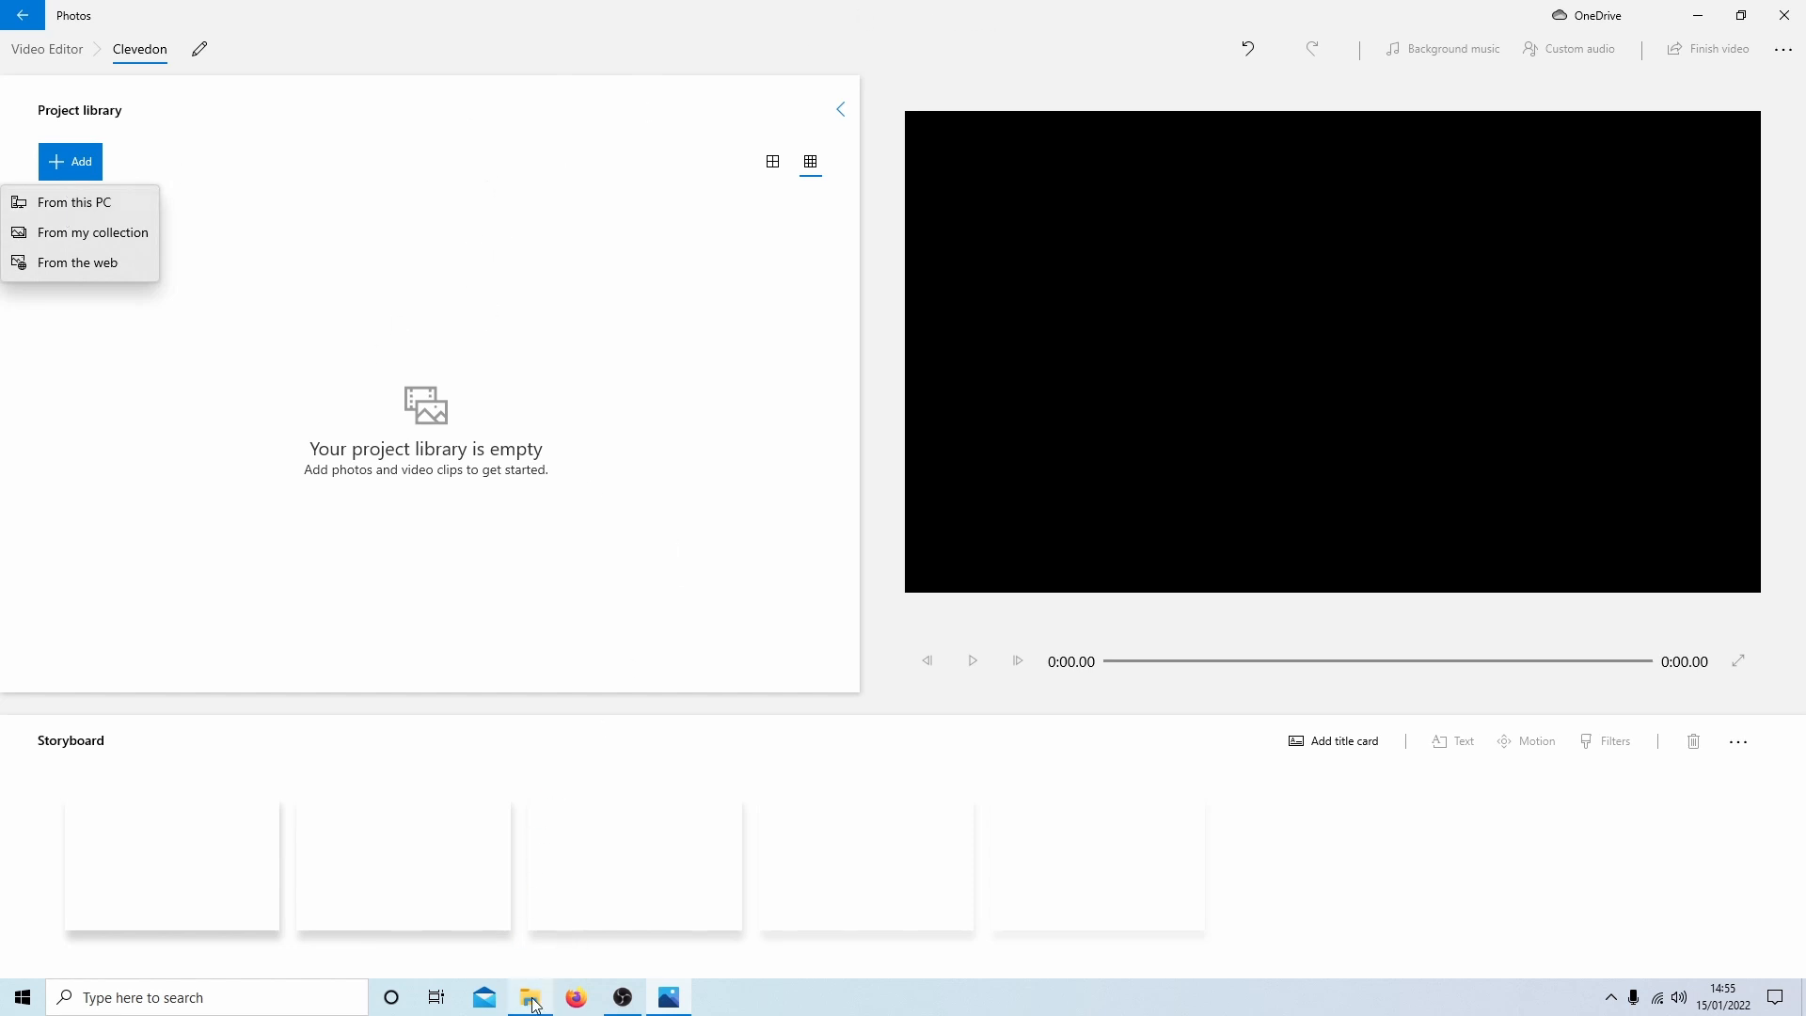
Step: Drag CL1.mov to CL4.mov from File Explorer into the Clevedon project library
{"action": "left_click", "coordinate": [74, 201]}
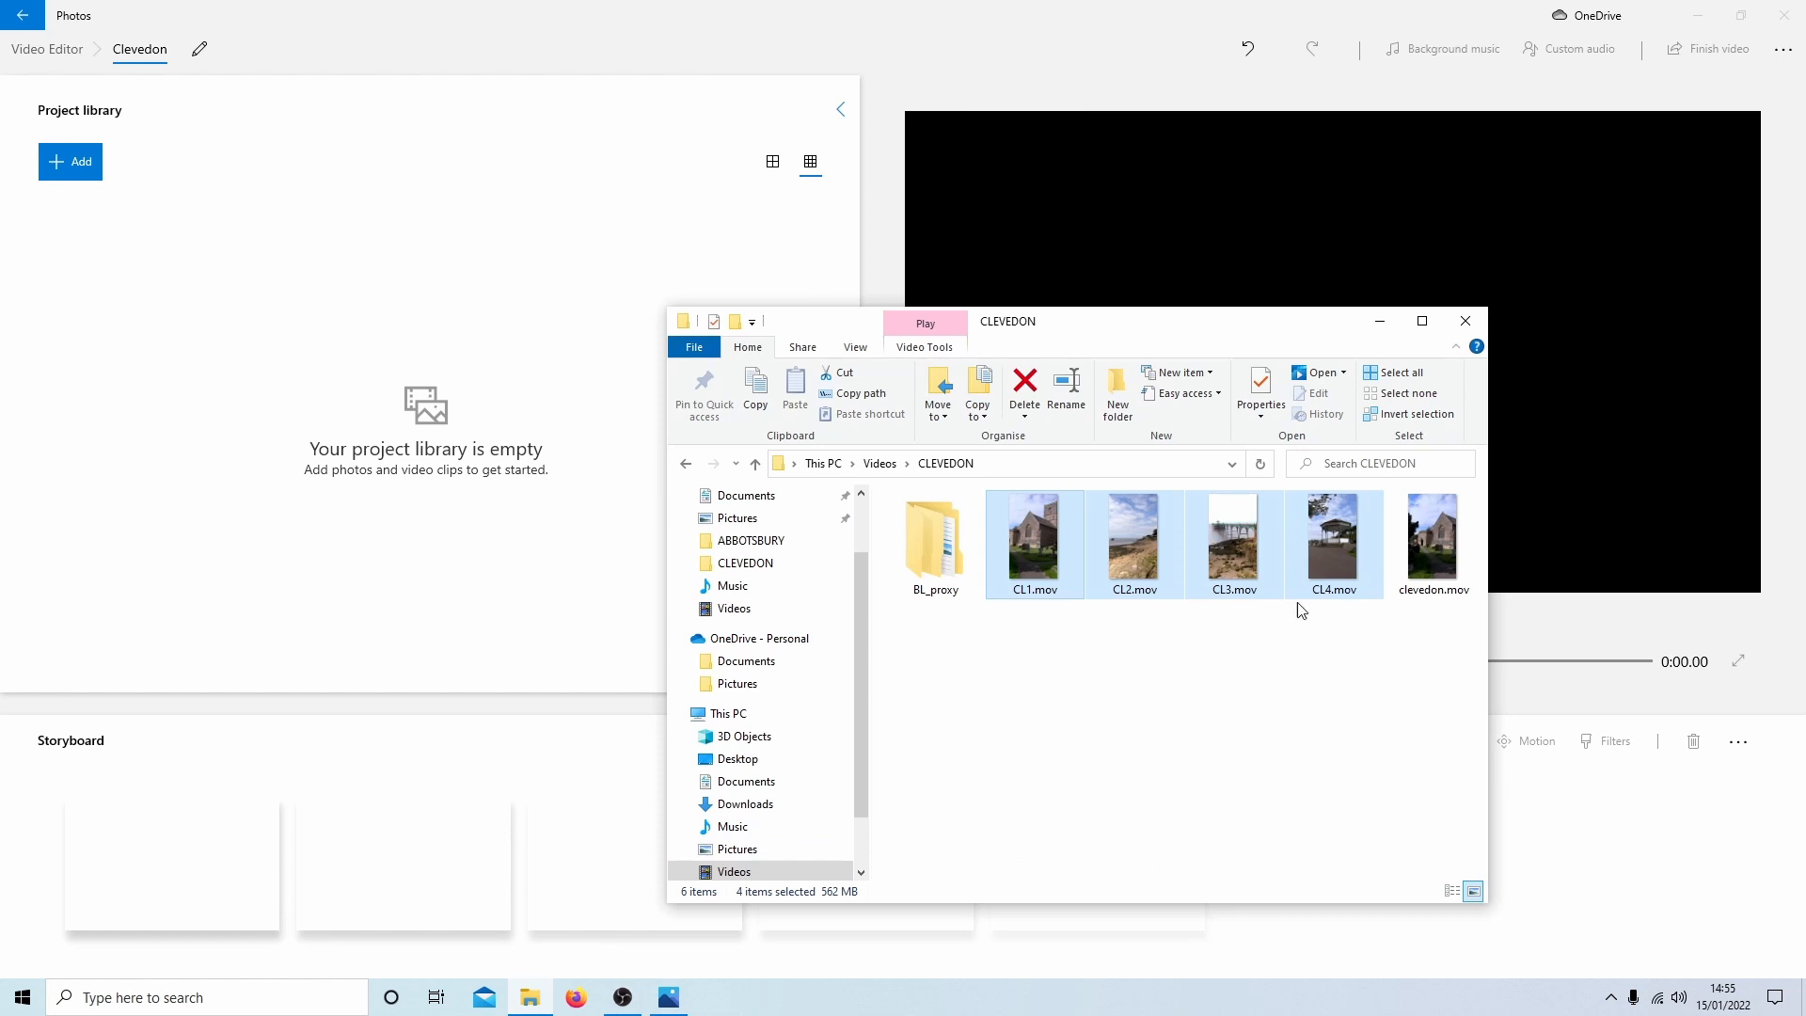
{"action": "mouse_move", "coordinate": [1232, 544]}
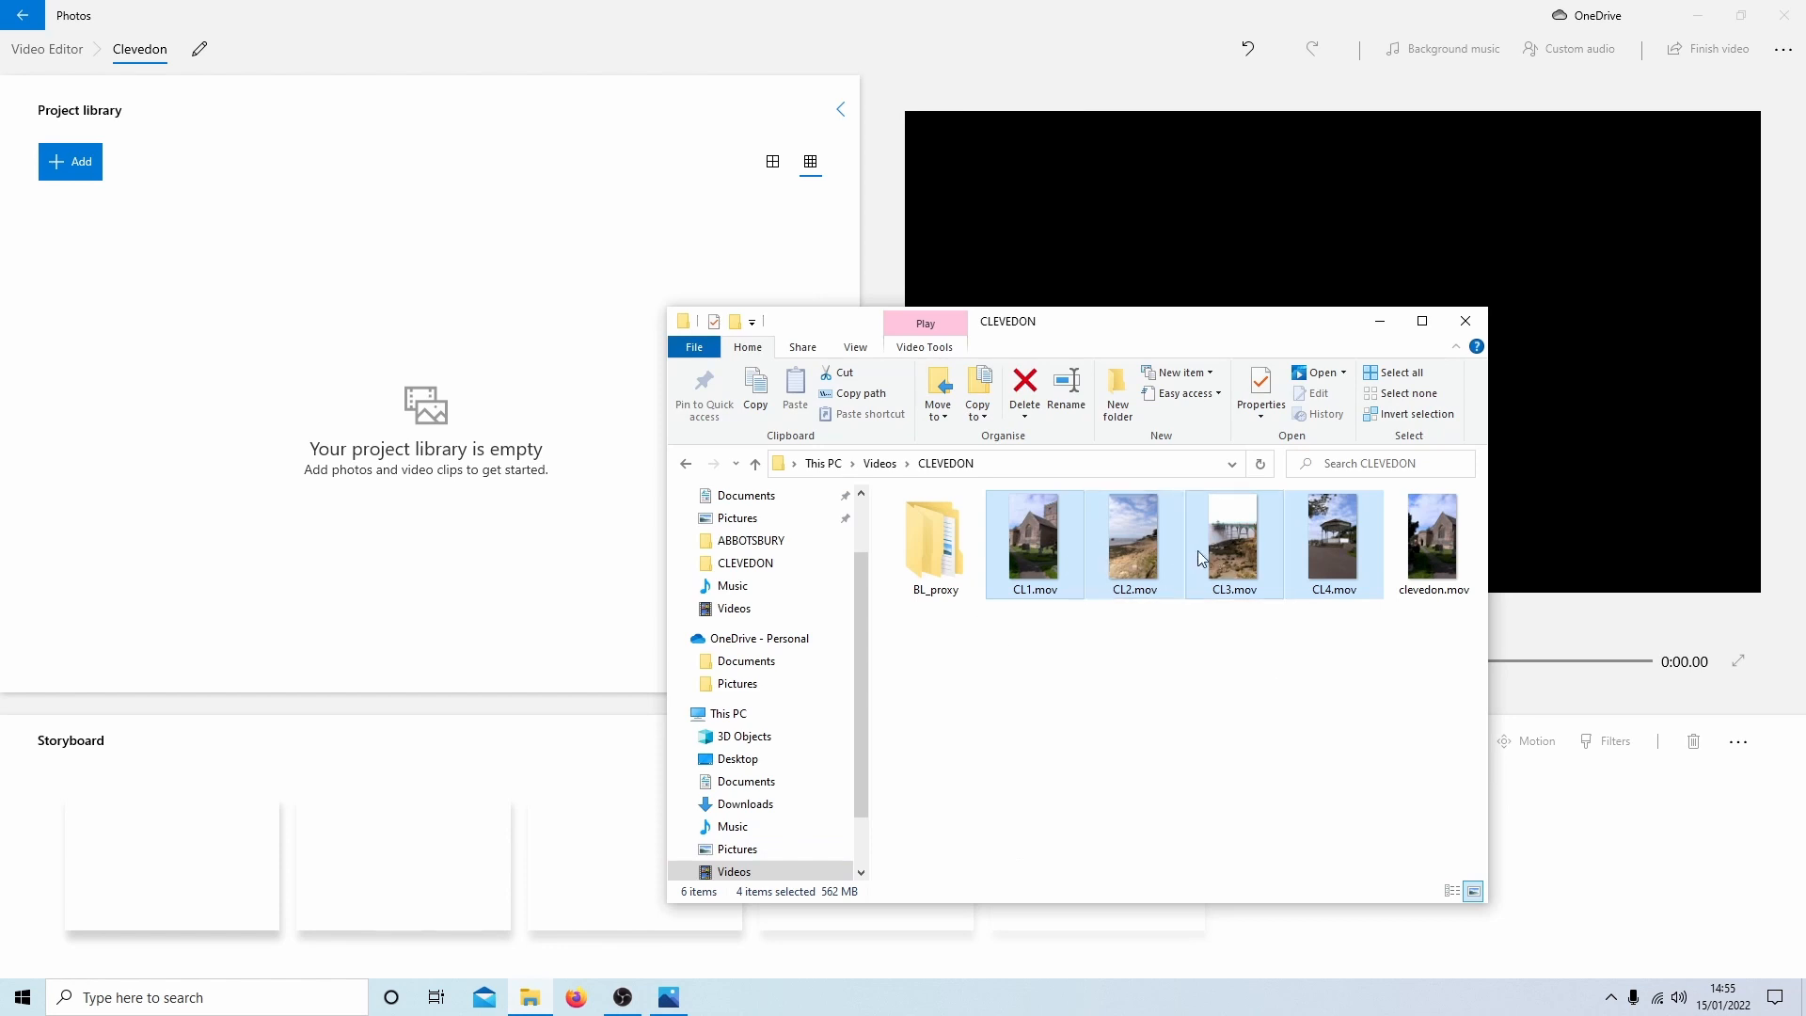
{"action": "left_click_drag", "start_coordinate": [1134, 544], "coordinate": [115, 304]}
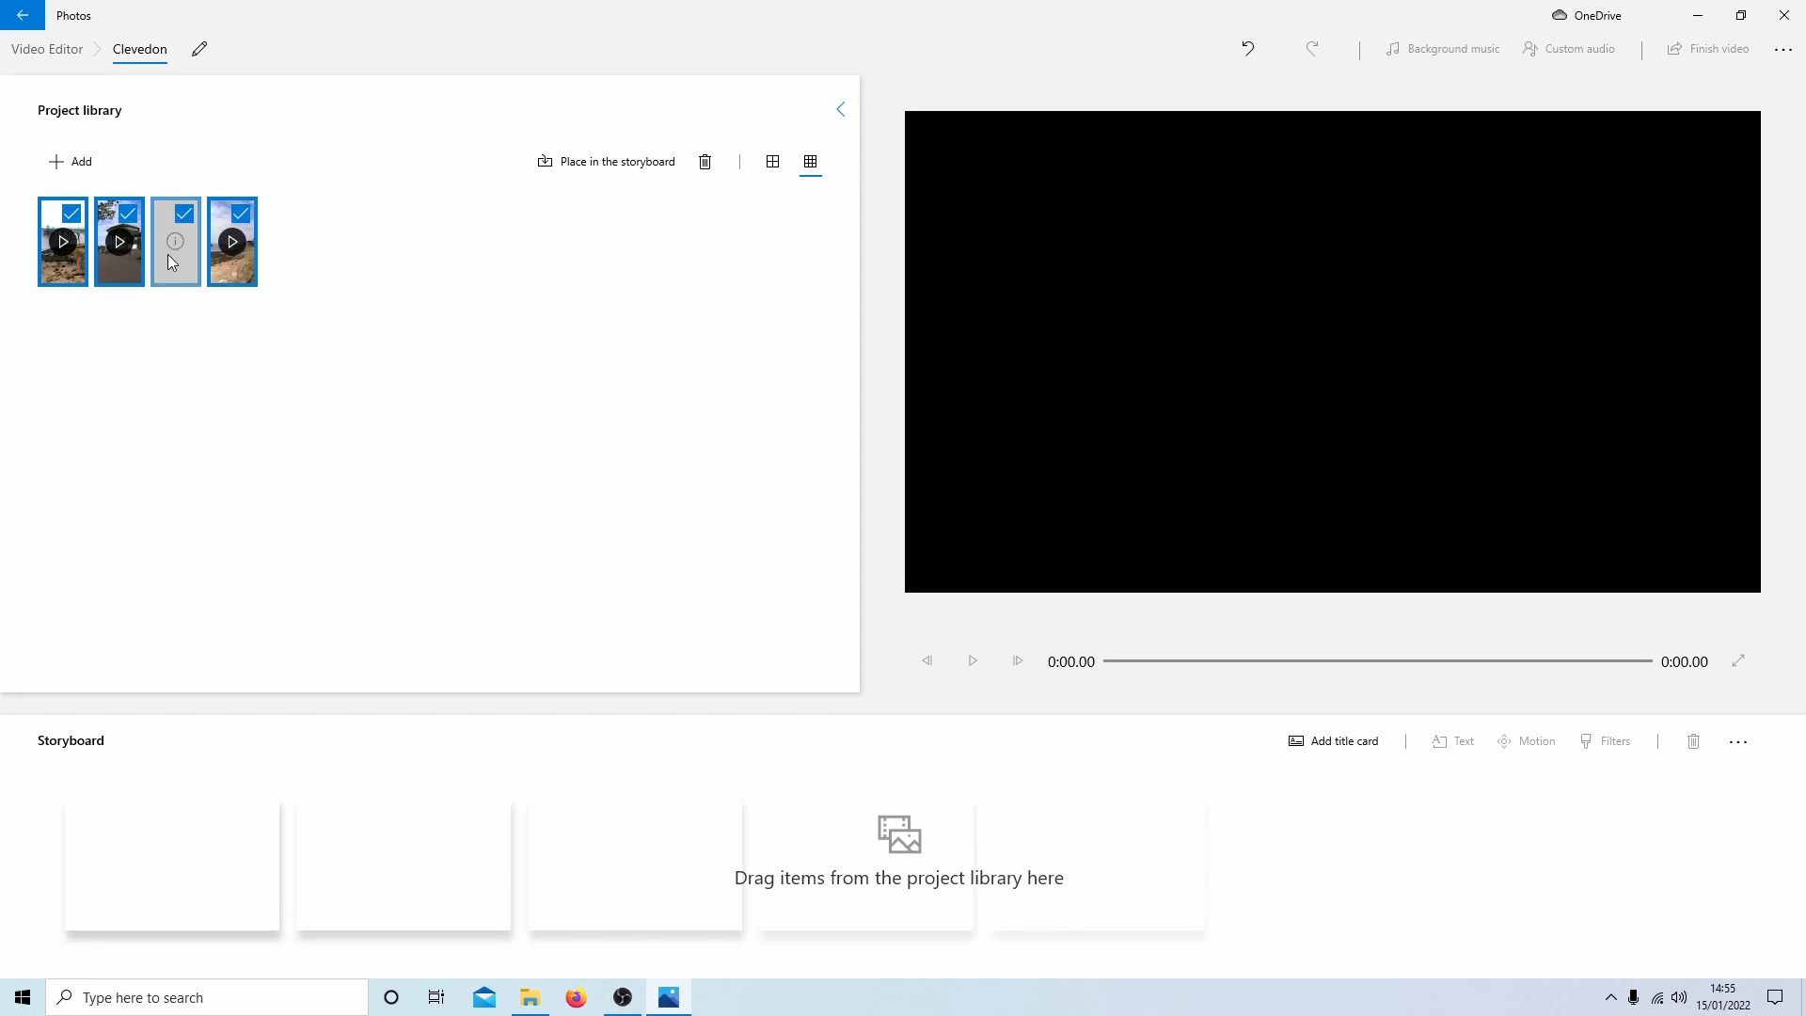
{"action": "mouse_move", "coordinate": [368, 211]}
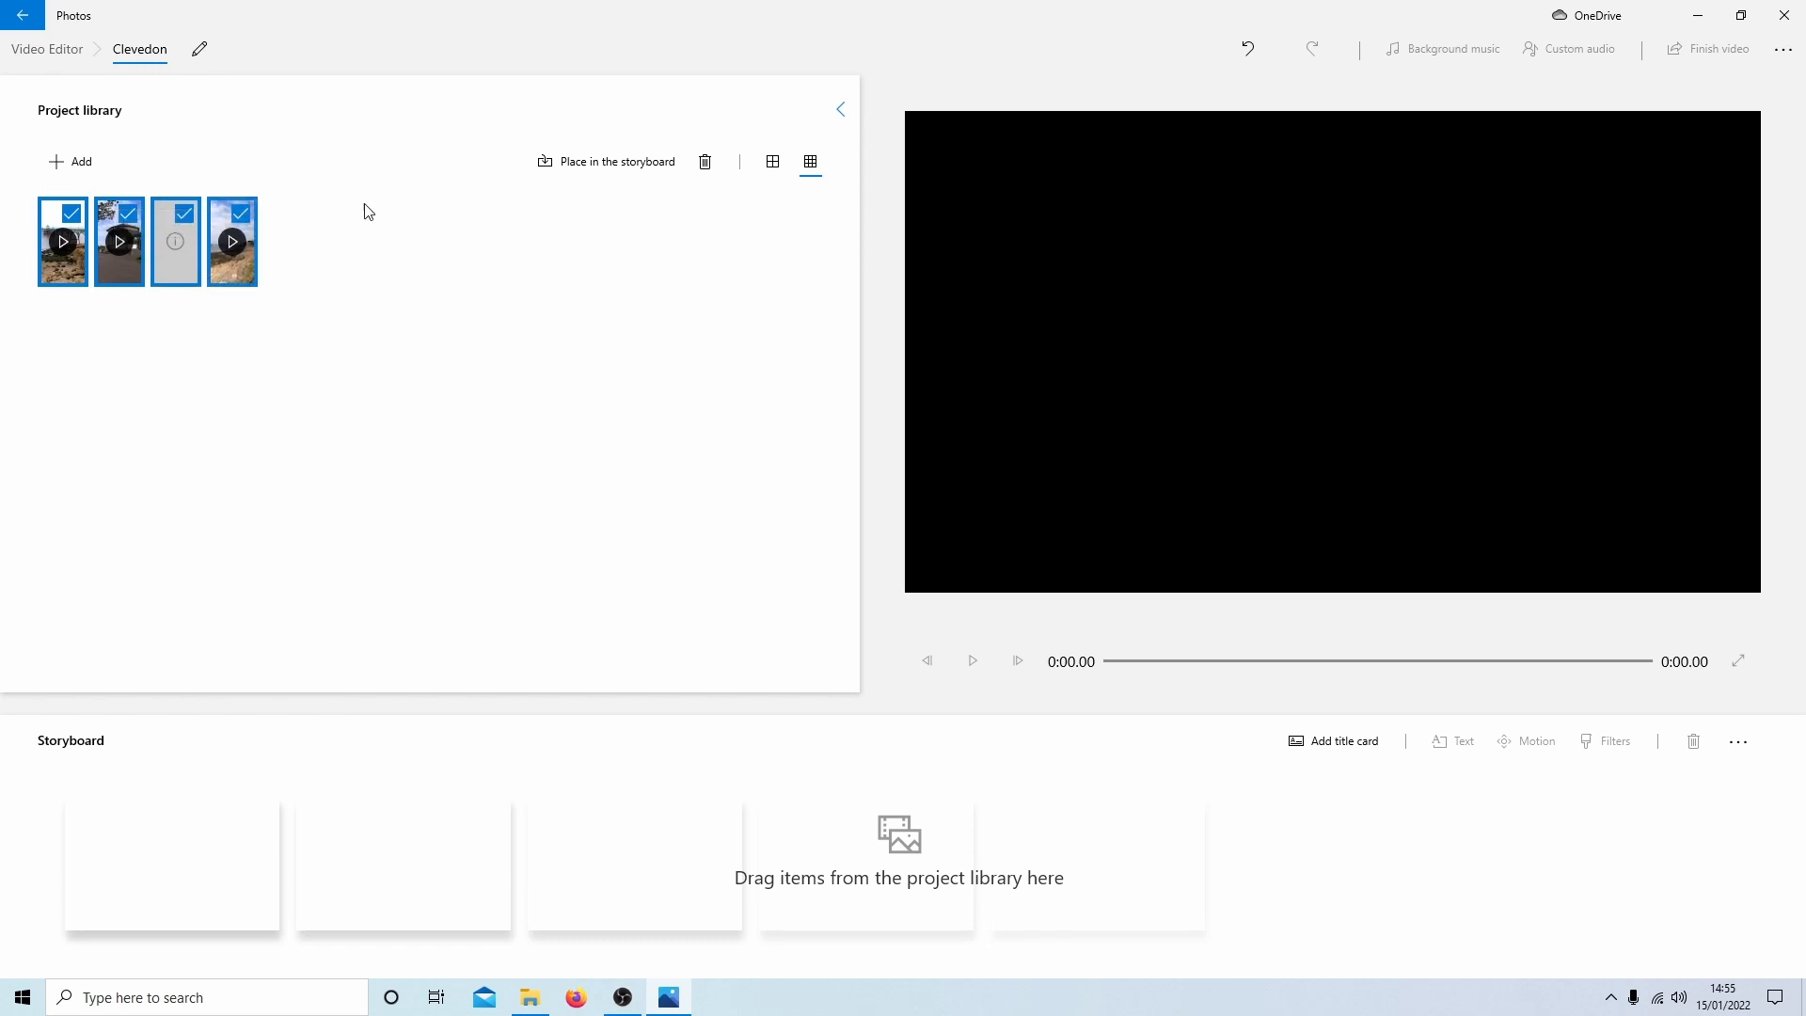
Step: Place the four selected library clips onto the storyboard as a 45-second sequence
{"action": "left_click", "coordinate": [470, 361]}
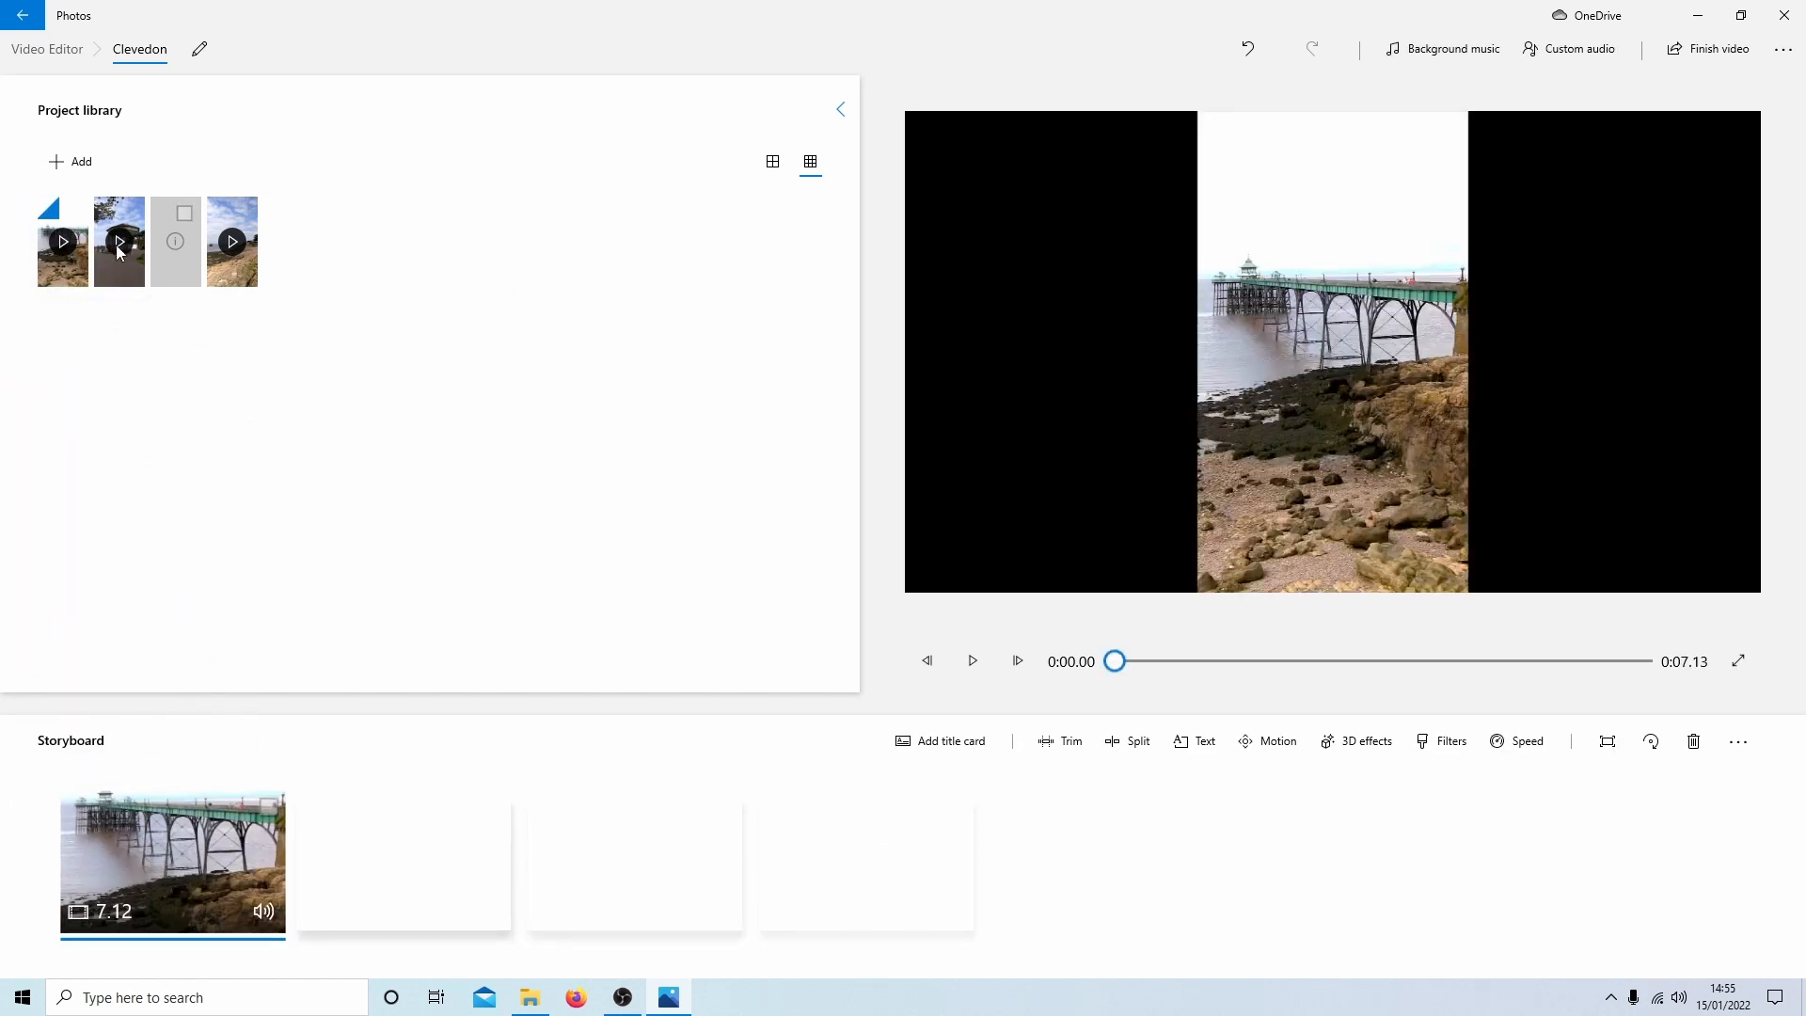
{"action": "left_click", "coordinate": [117, 241]}
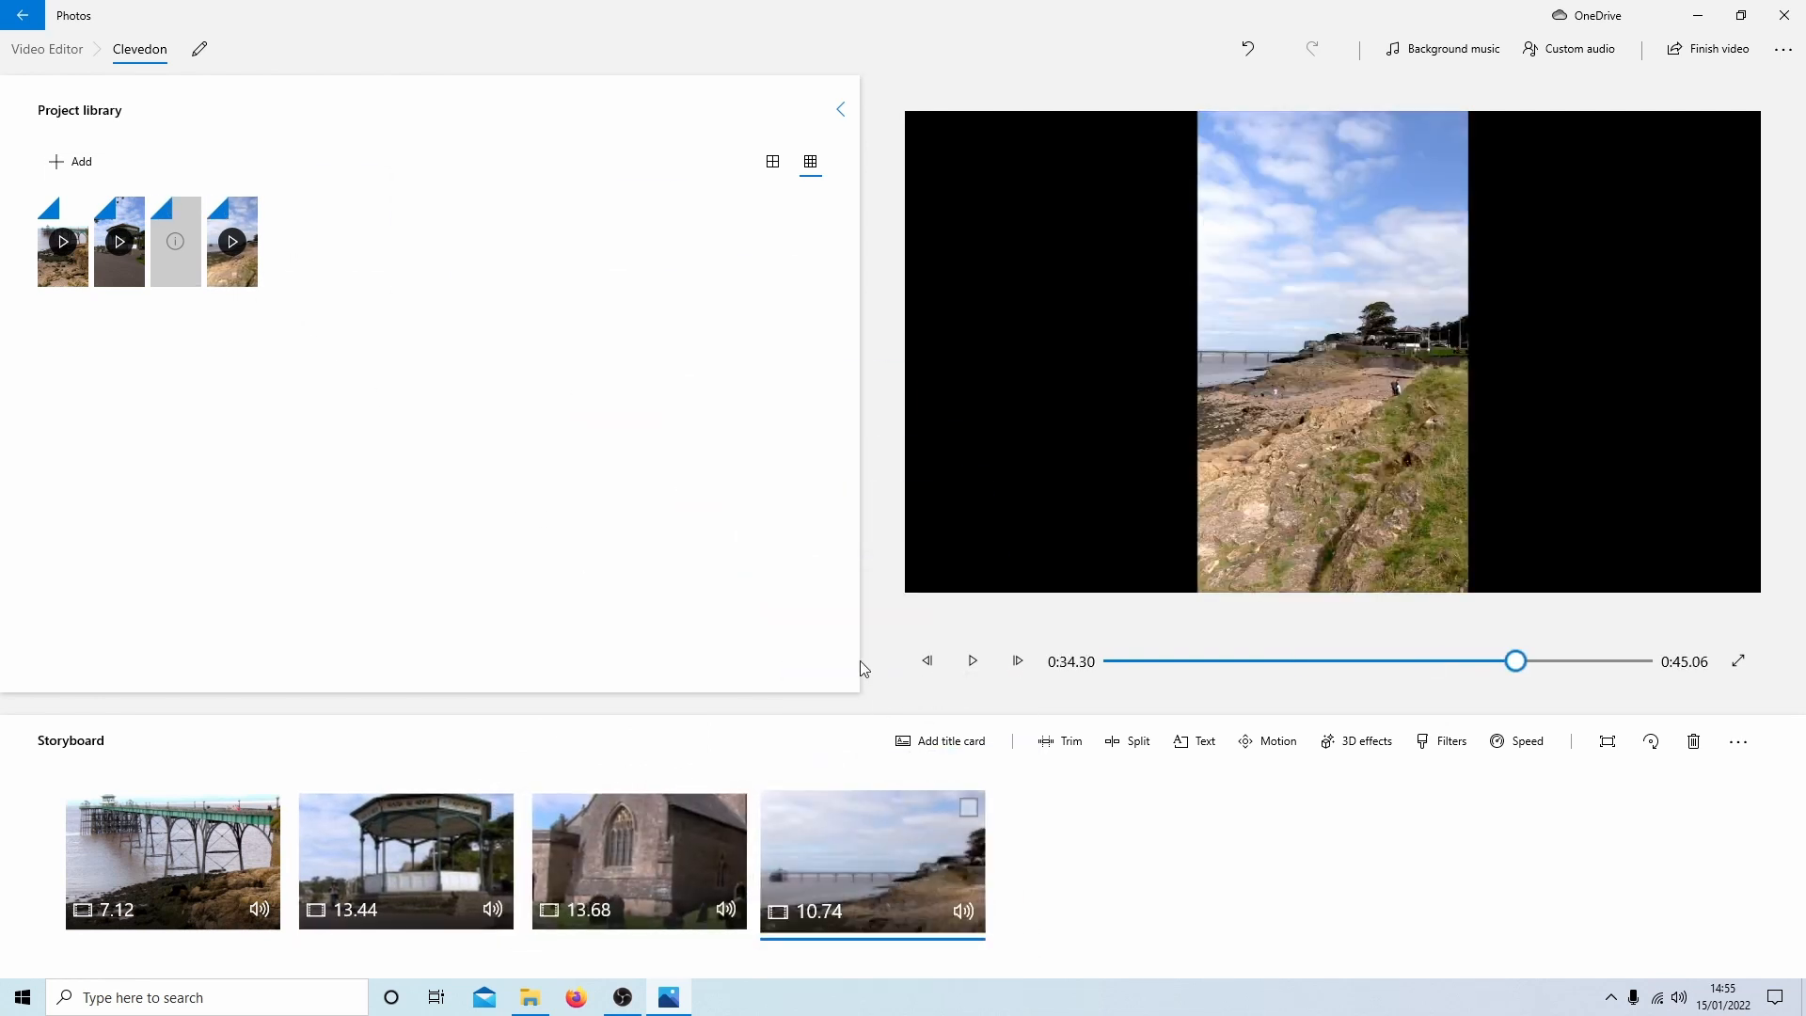
{"action": "mouse_move", "coordinate": [807, 406]}
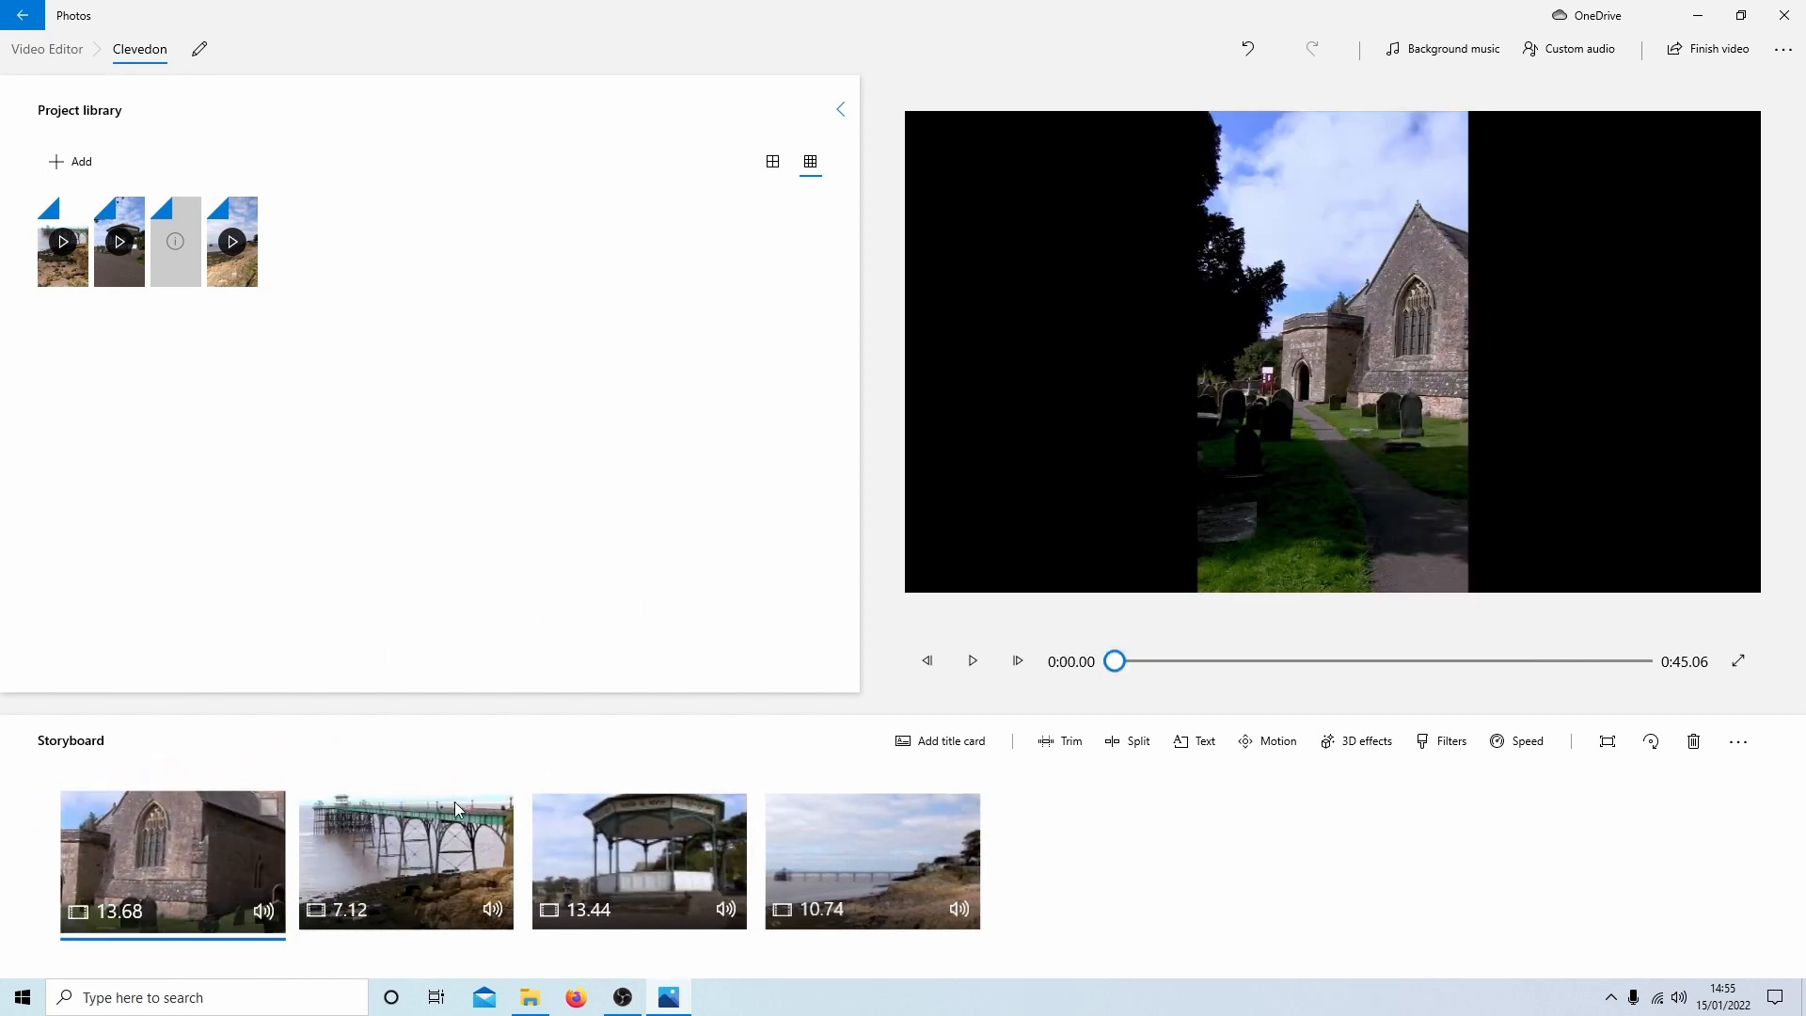
{"action": "mouse_move", "coordinate": [404, 874]}
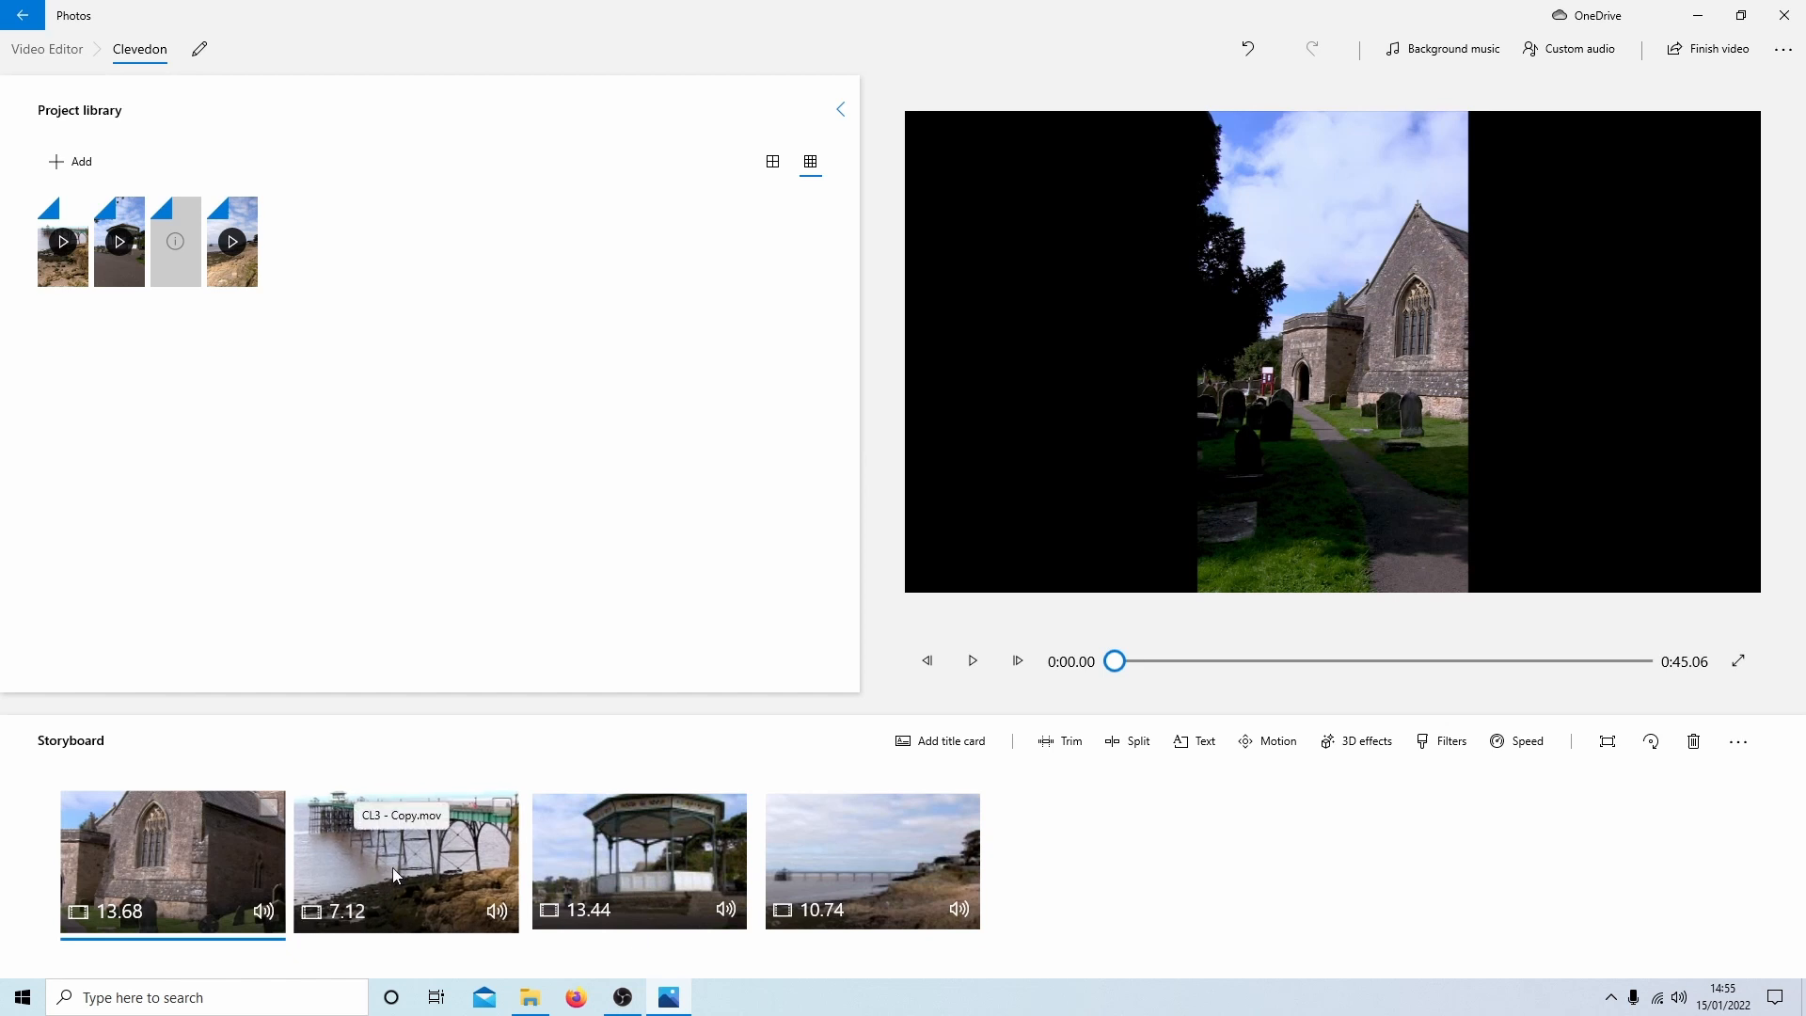
{"action": "mouse_move", "coordinate": [839, 862]}
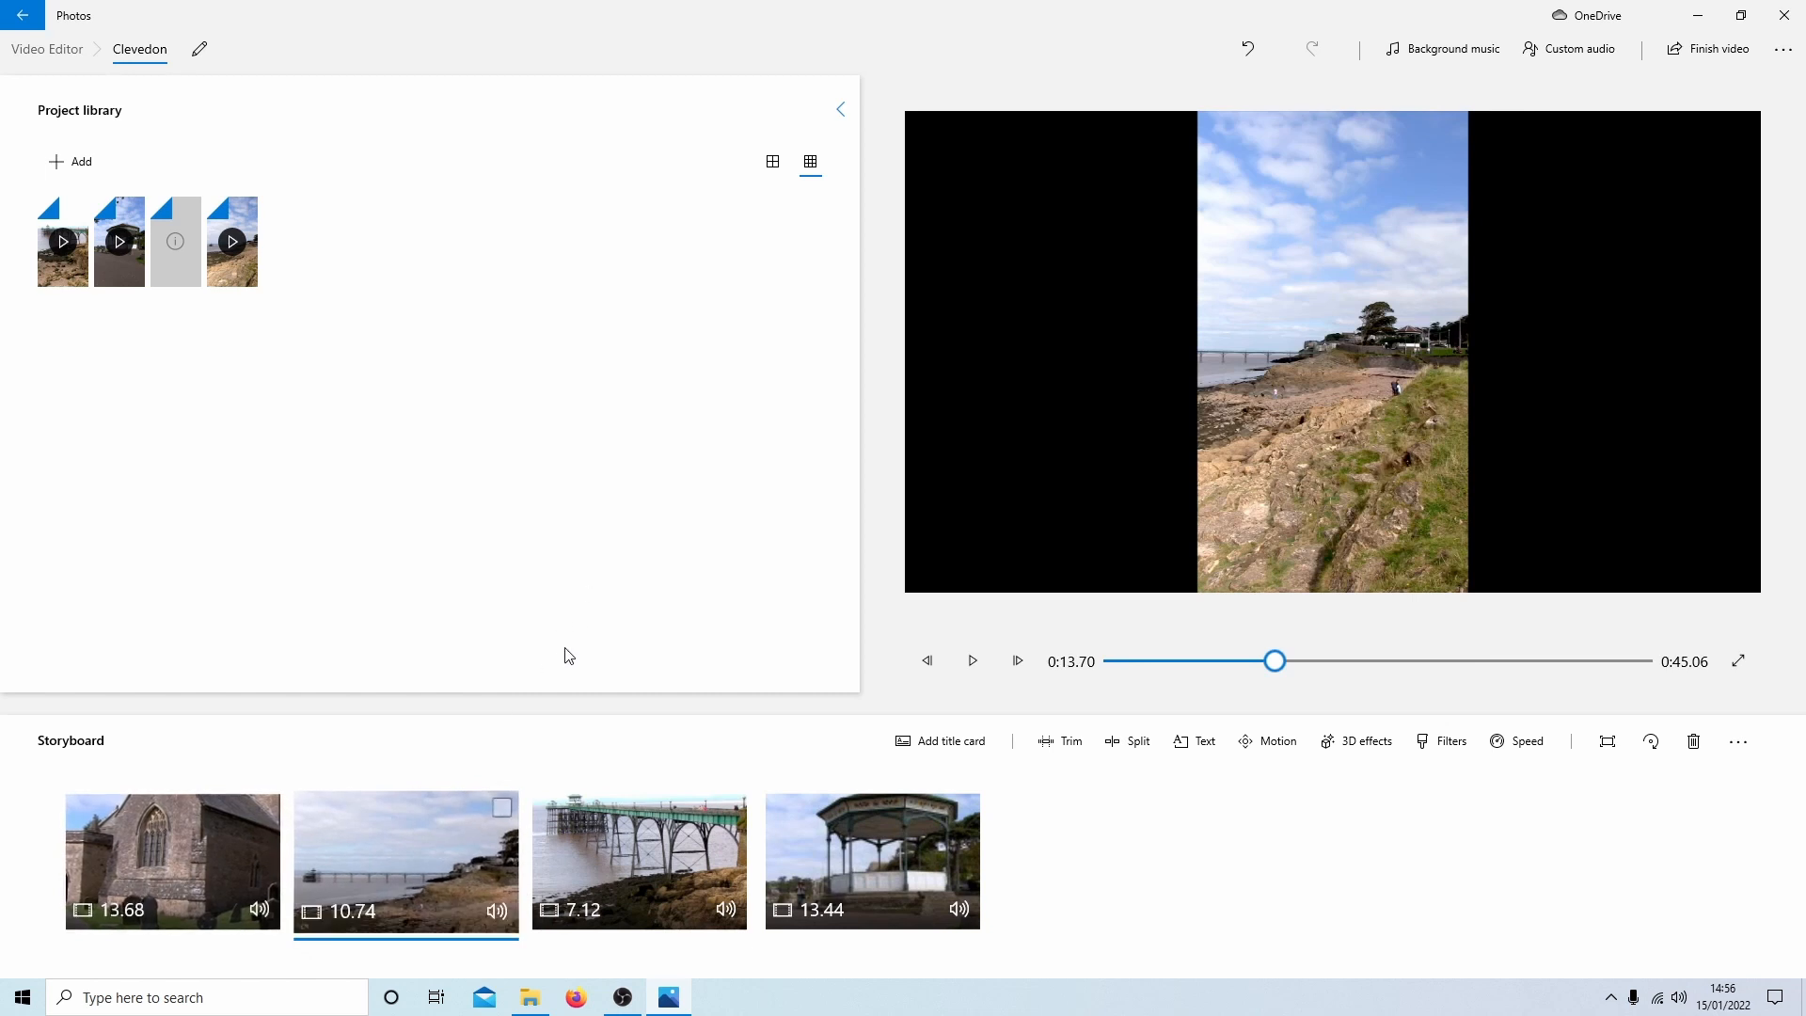
Step: Select the church clip at the start of the reordered storyboard
{"action": "left_click", "coordinate": [173, 861]}
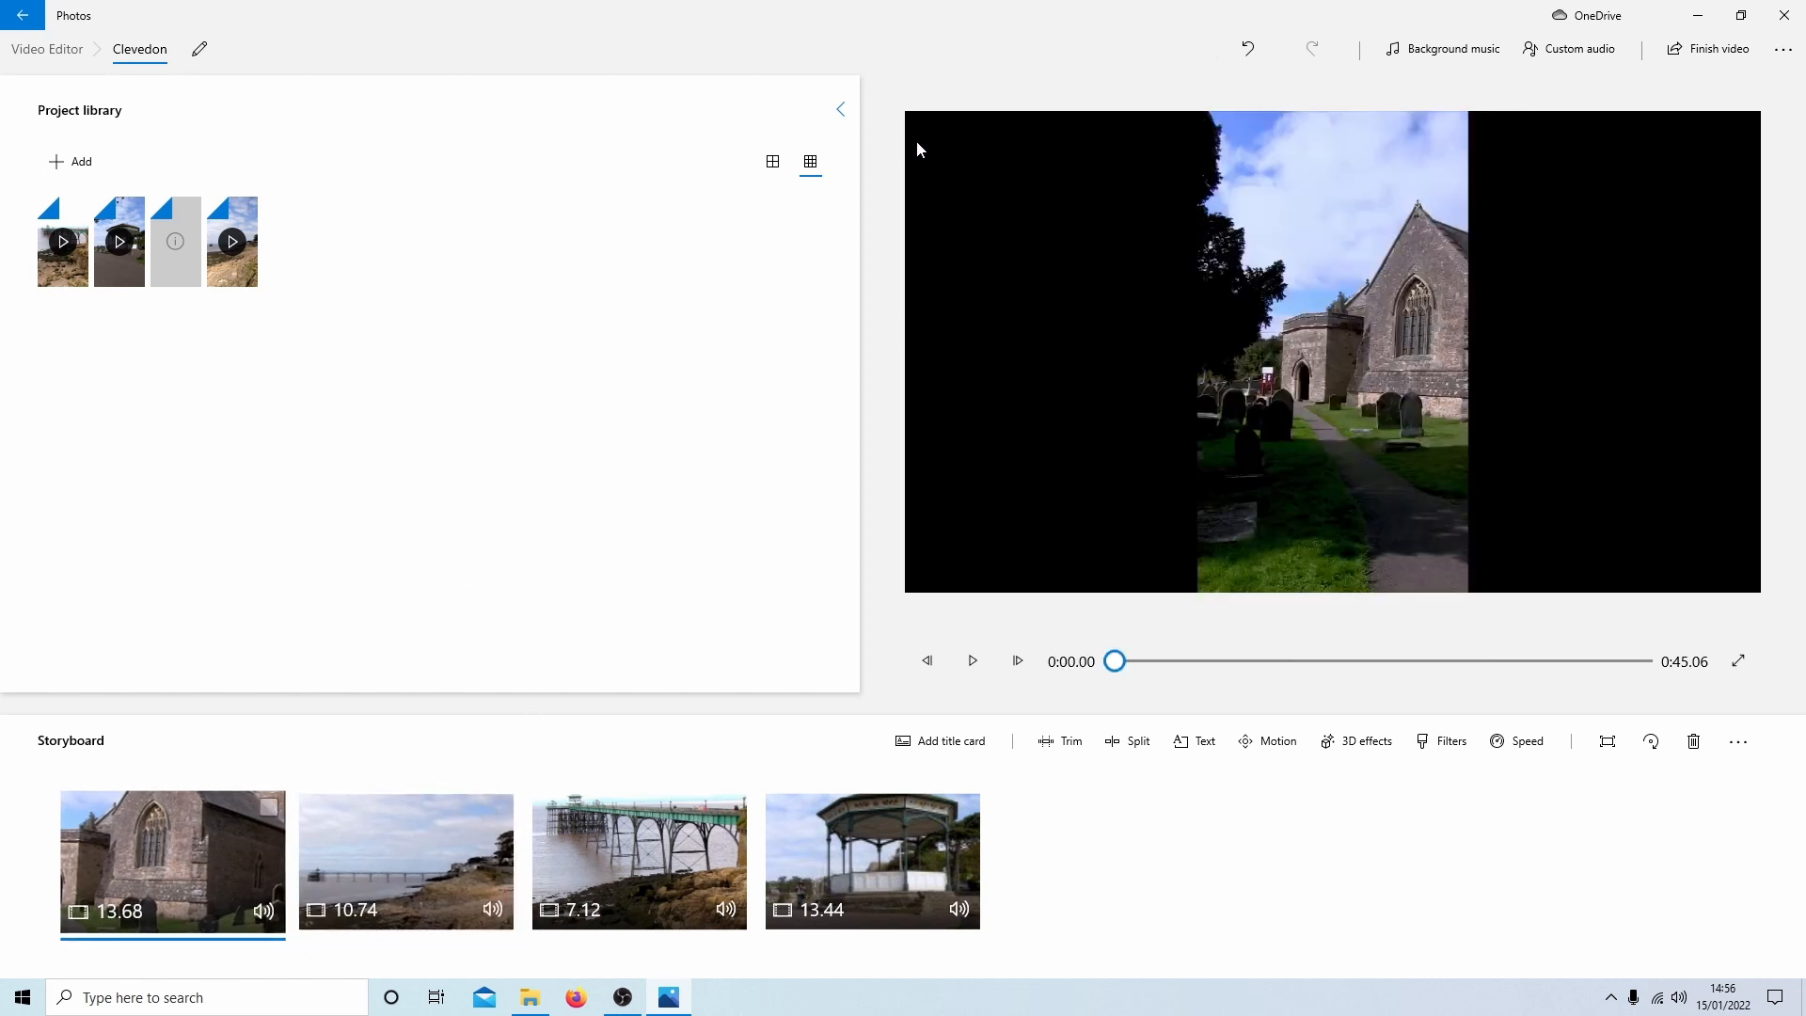
{"action": "mouse_move", "coordinate": [1742, 132]}
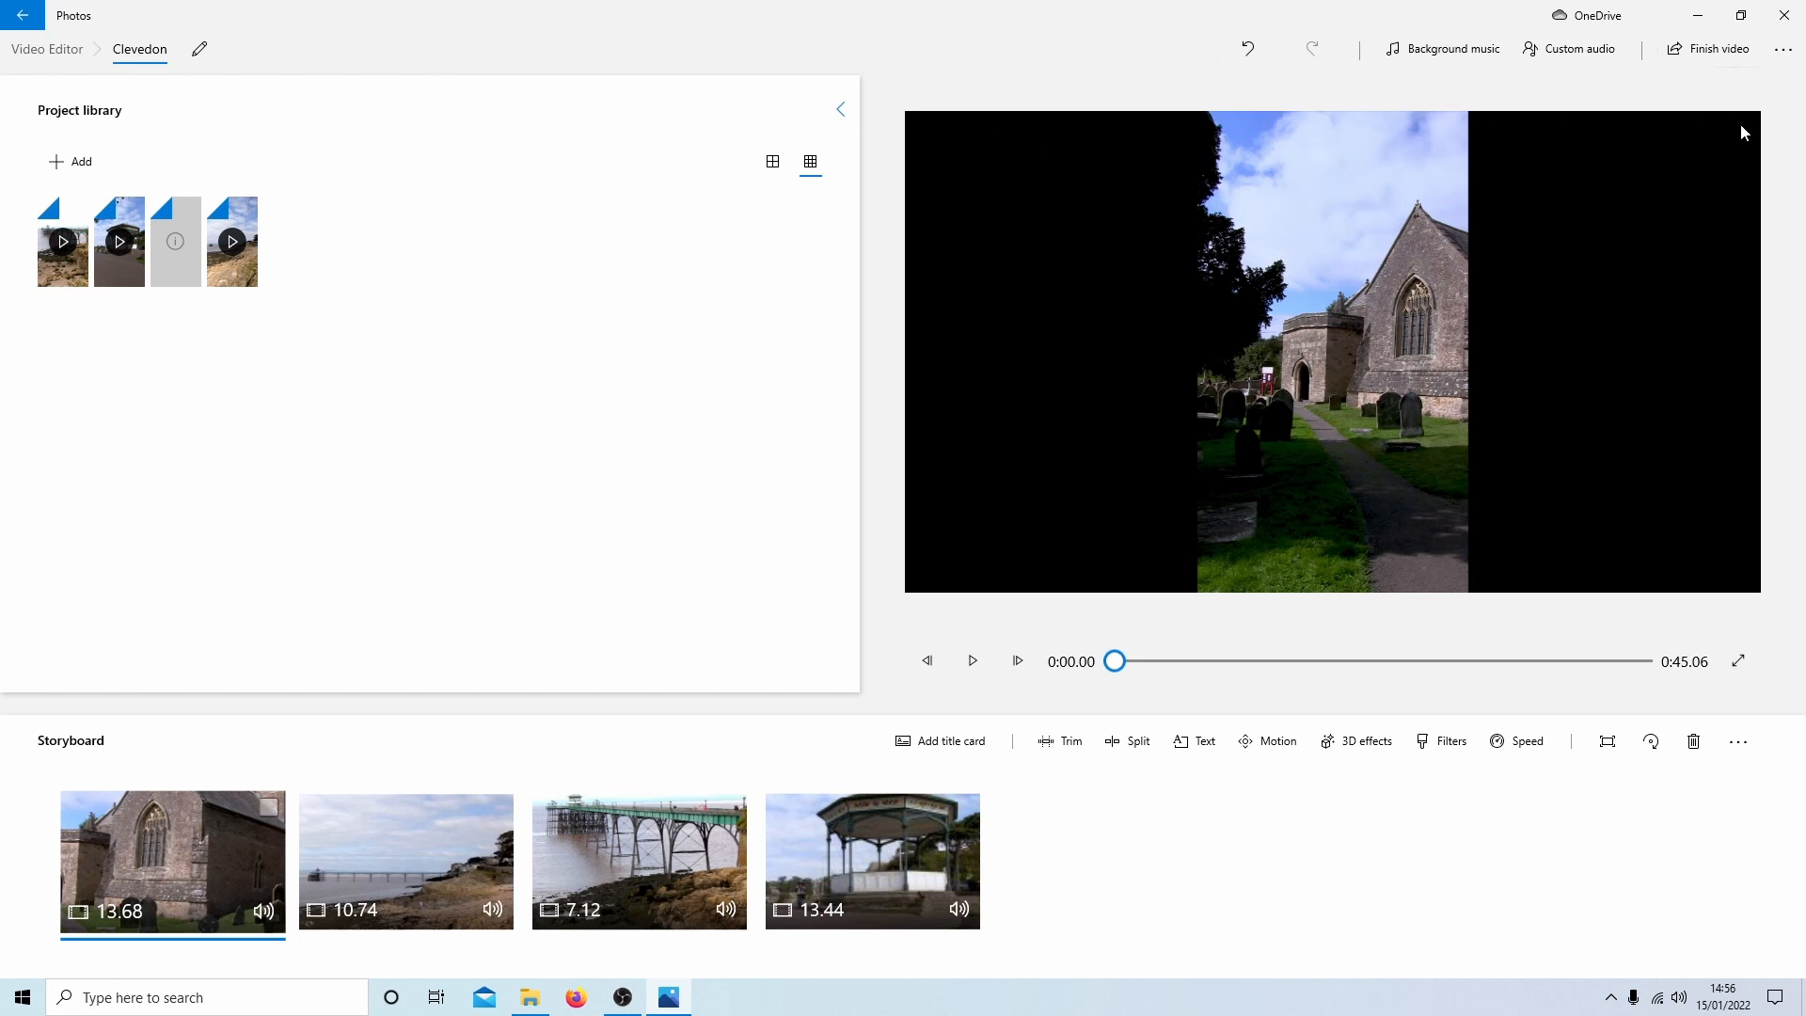
{"action": "mouse_move", "coordinate": [1057, 199]}
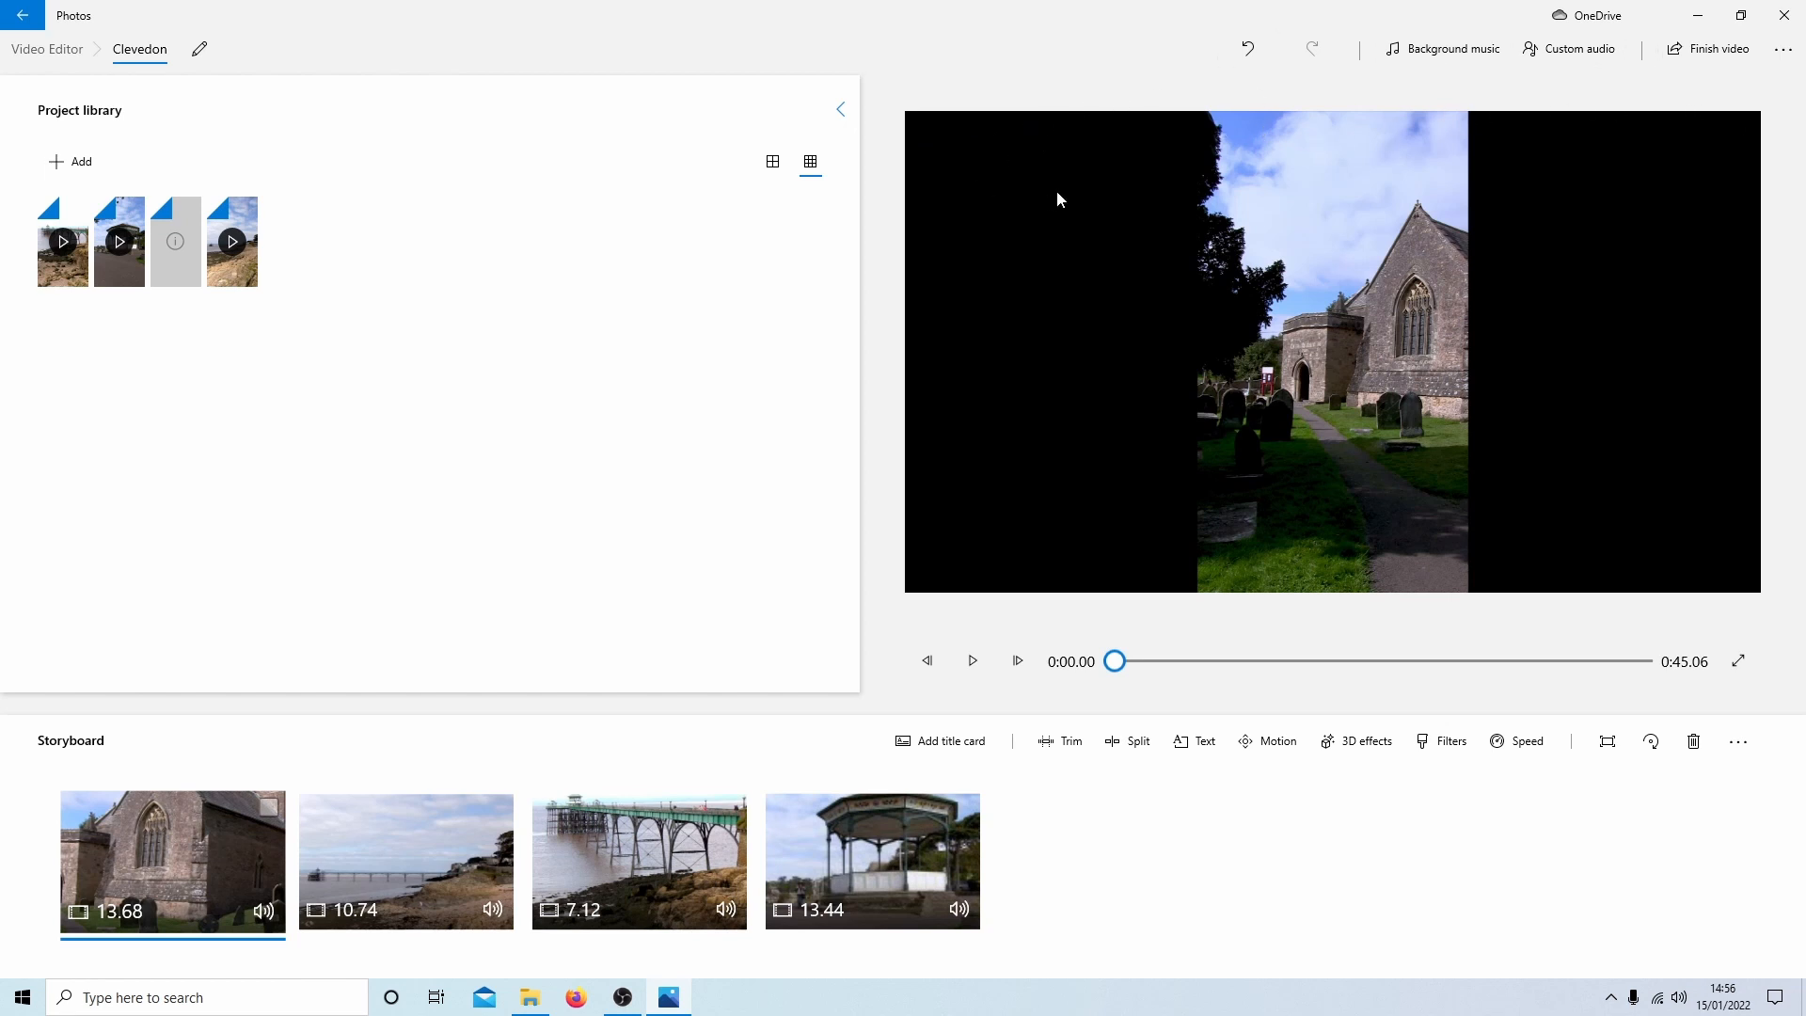
{"action": "mouse_move", "coordinate": [1252, 591]}
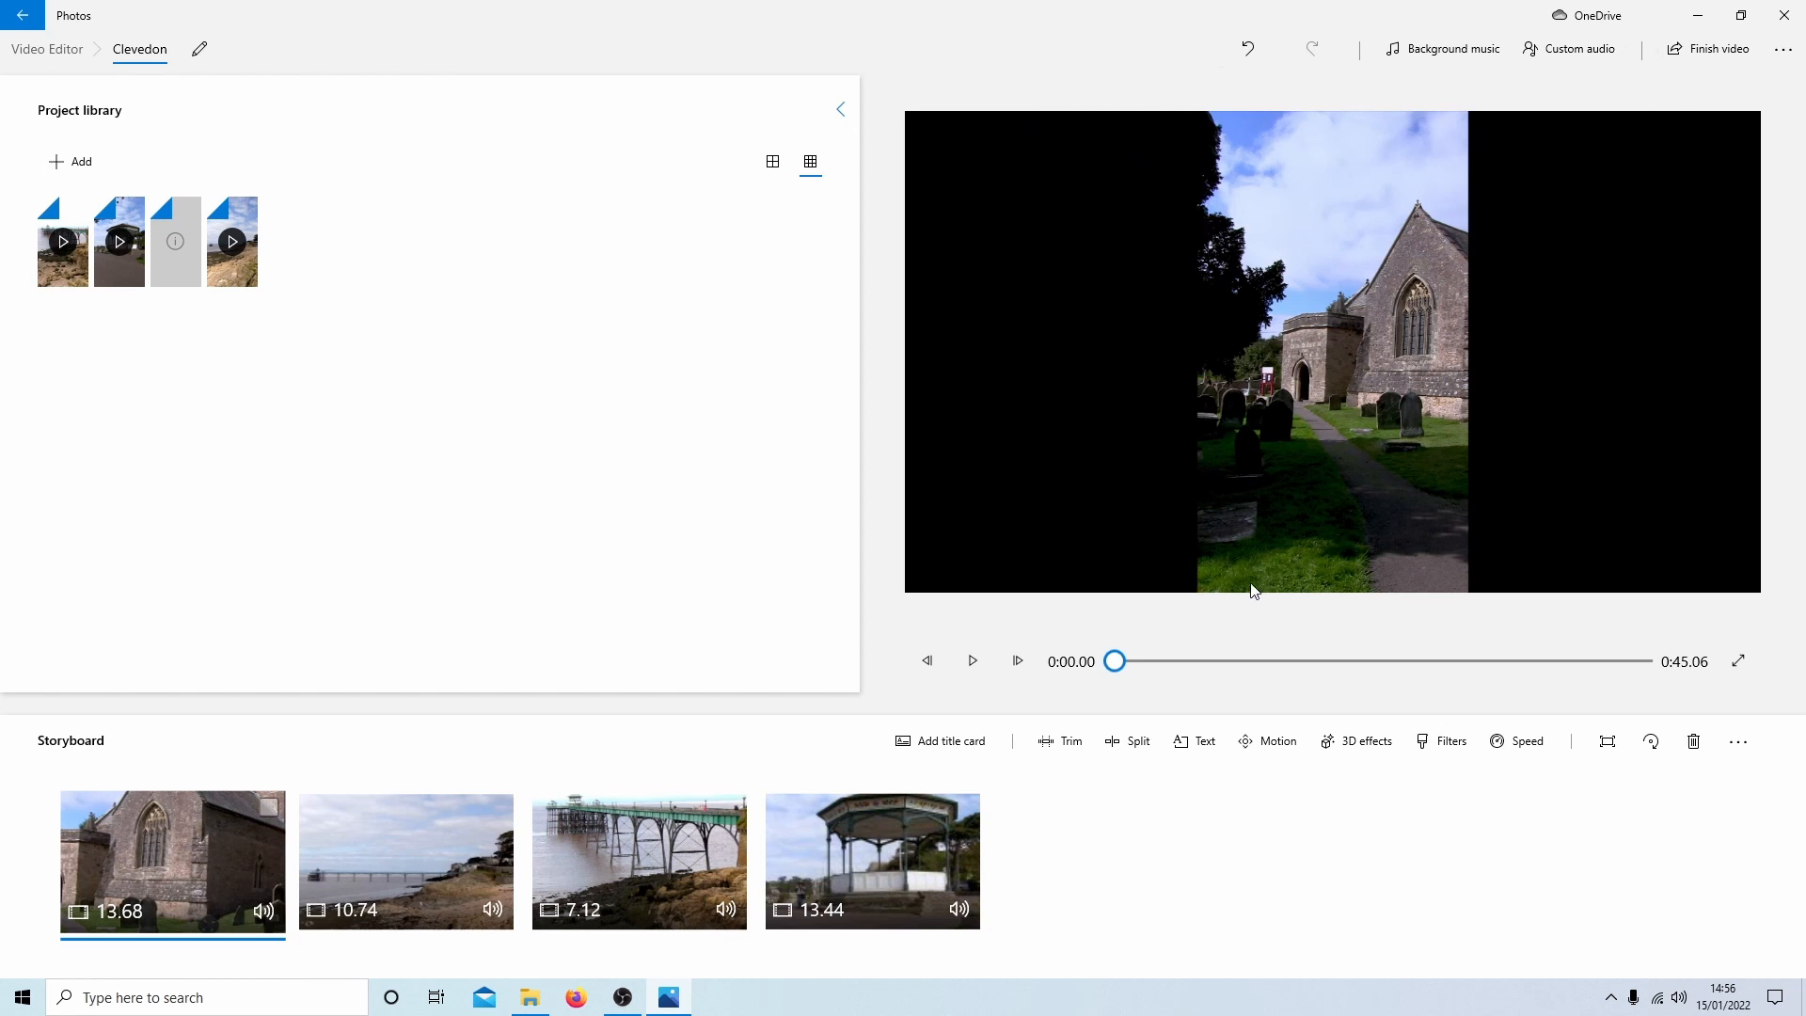
{"action": "mouse_move", "coordinate": [961, 153]}
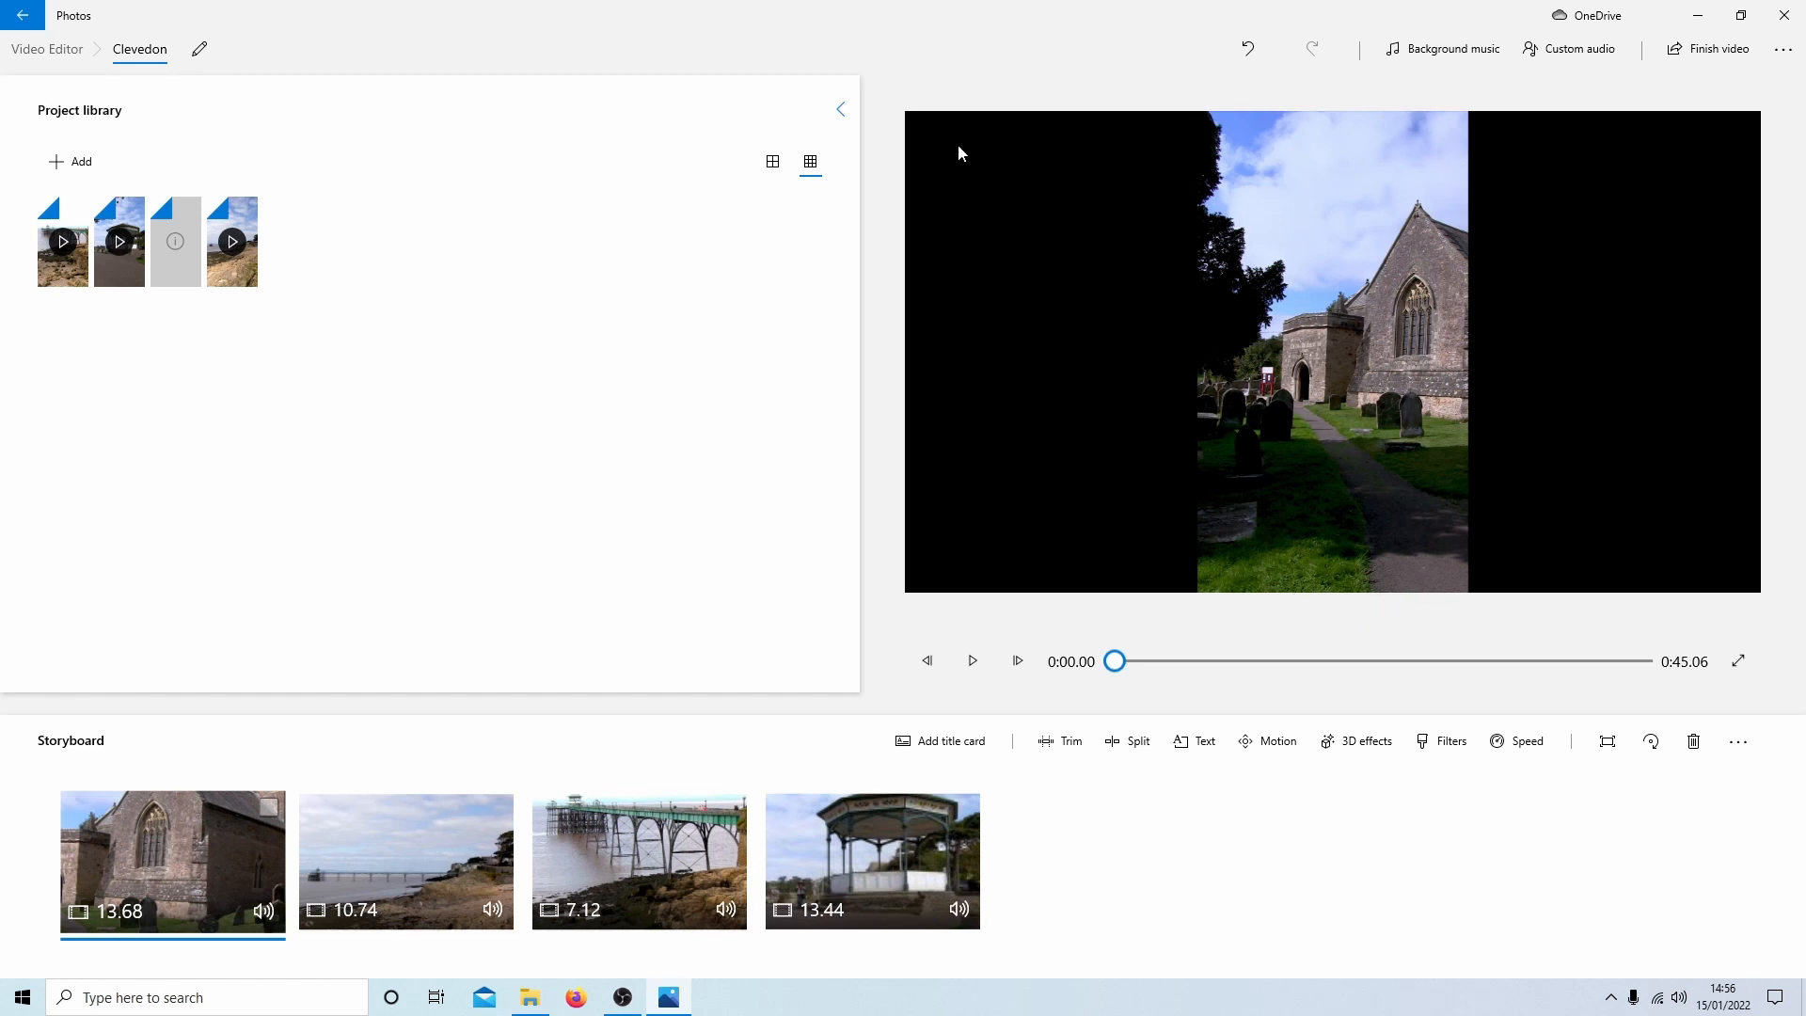
{"action": "mouse_move", "coordinate": [1718, 49]}
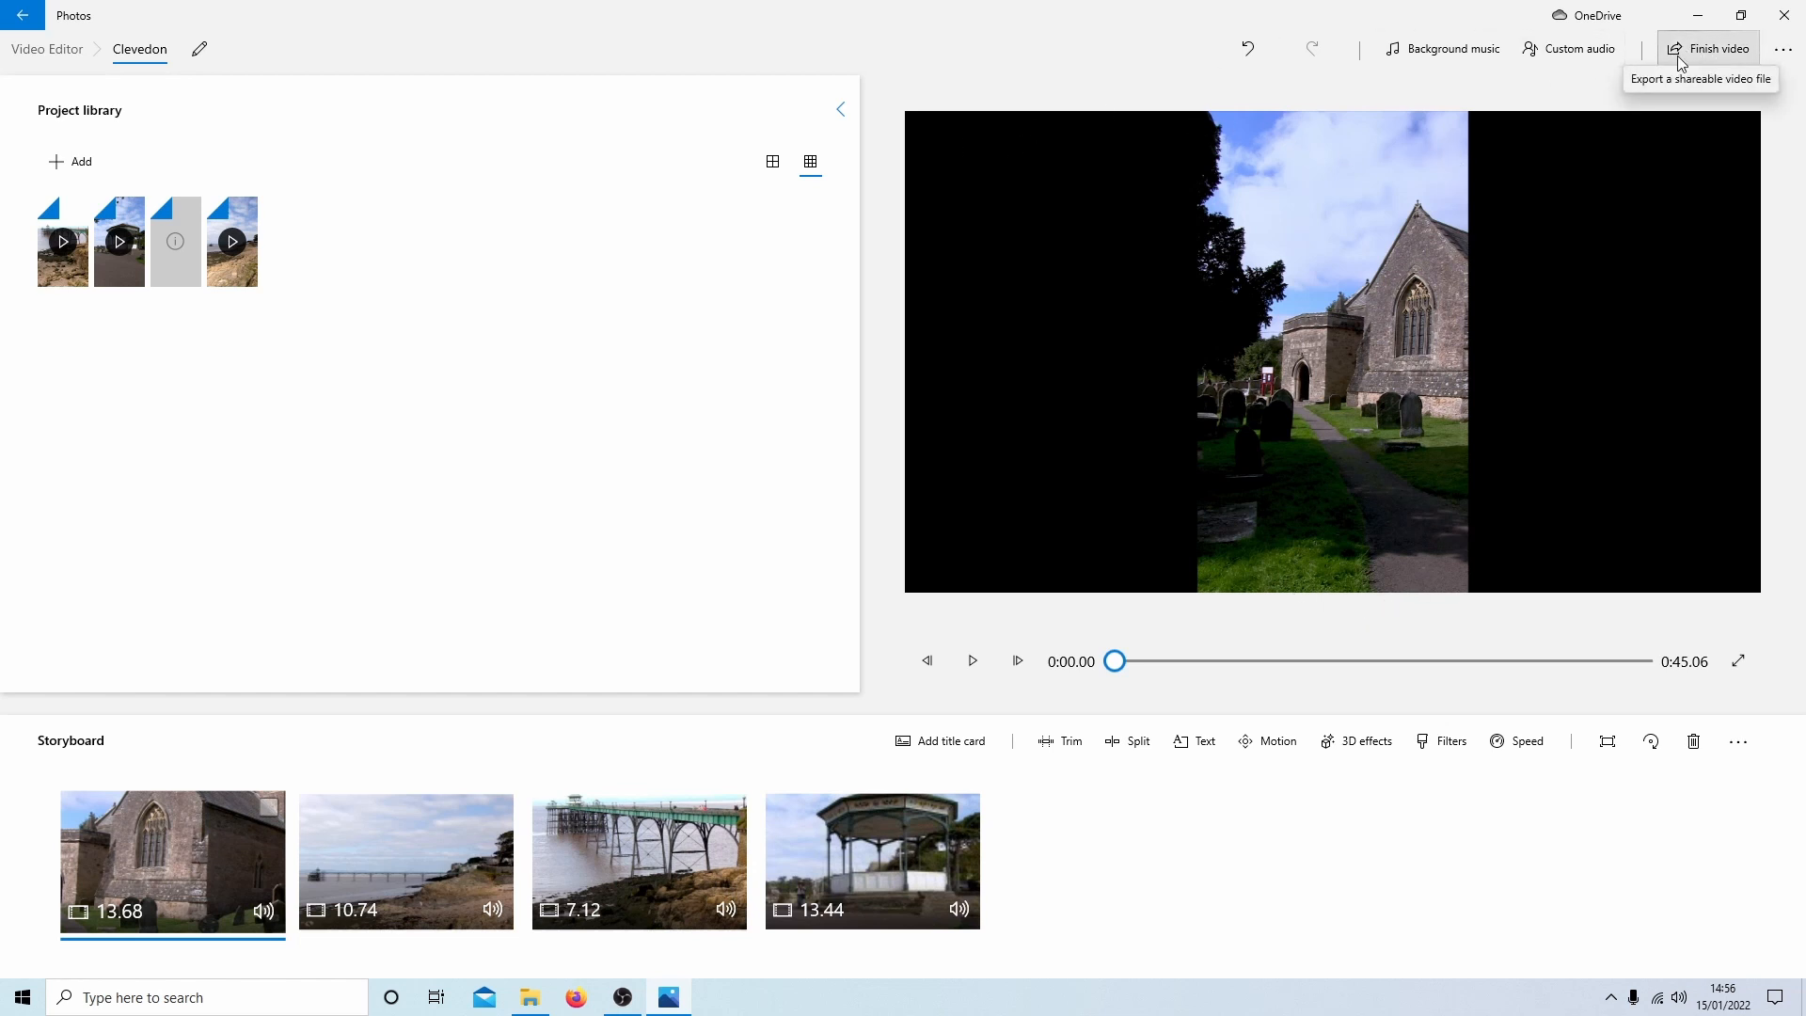
{"action": "mouse_move", "coordinate": [1783, 55]}
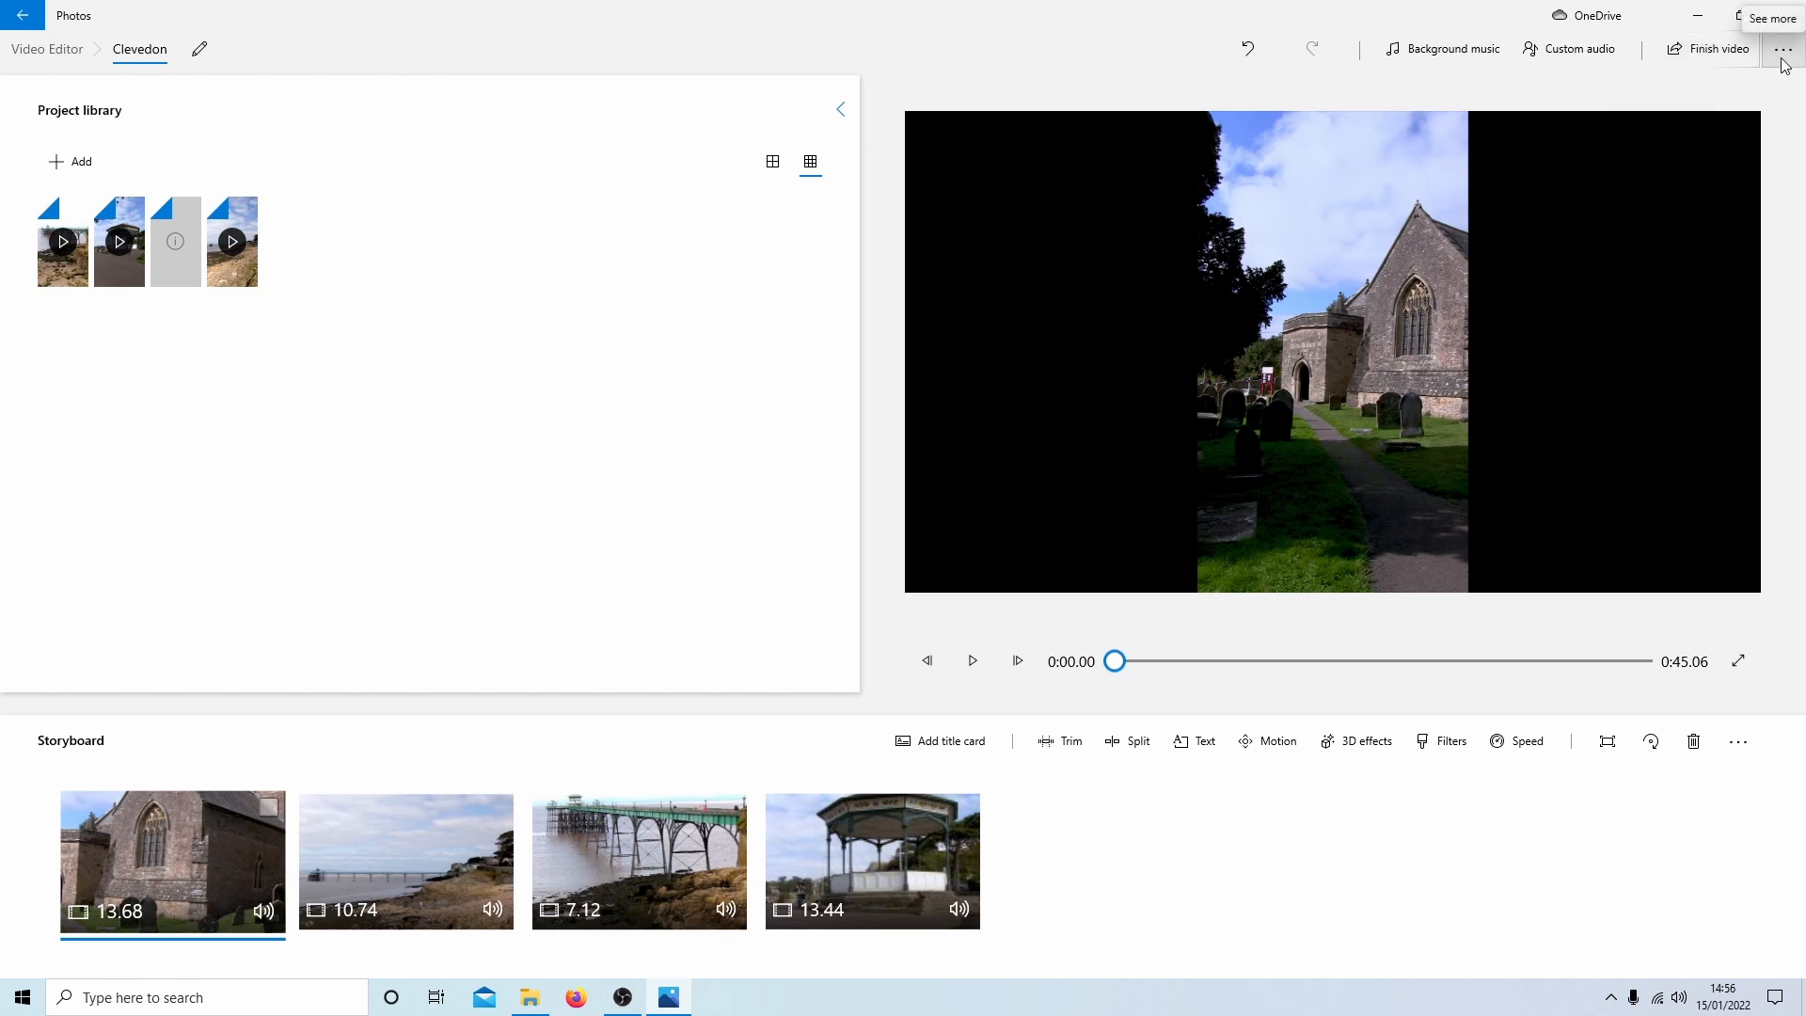
Step: Show the project's aspect-ratio submenu with 16:9, 4:3 and portrait choices
{"action": "left_click", "coordinate": [1781, 48]}
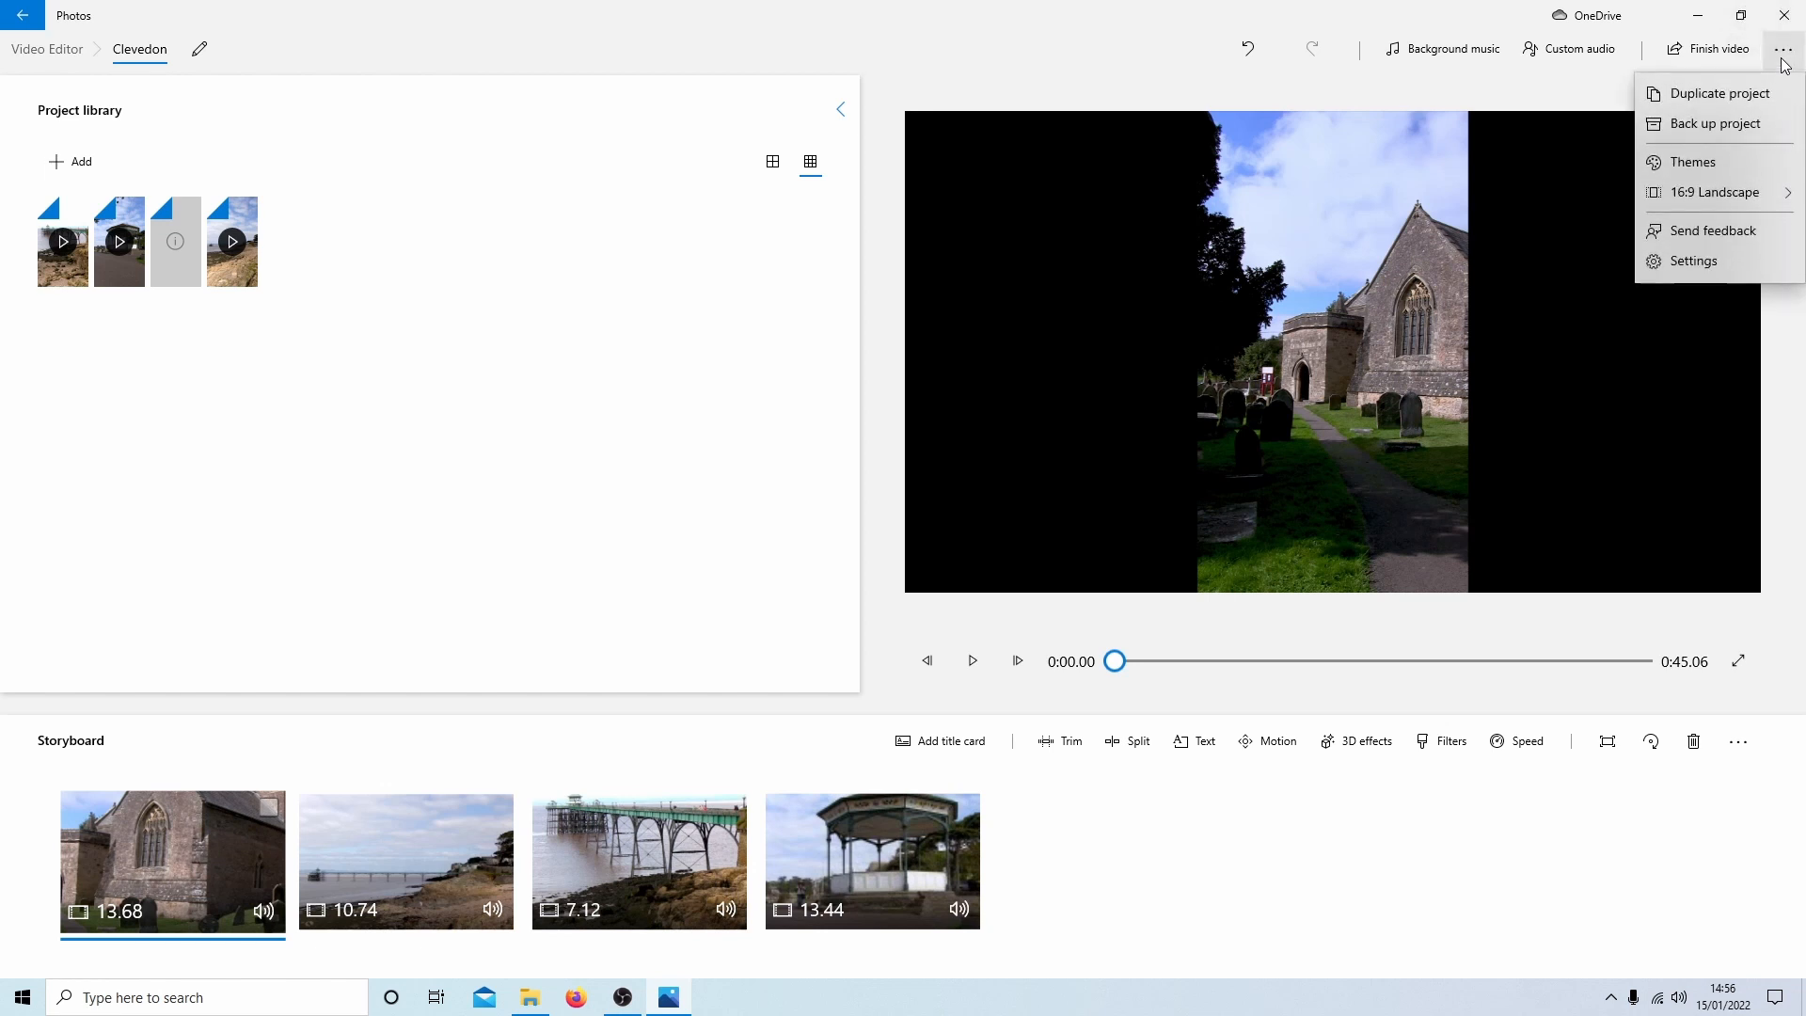
{"action": "mouse_move", "coordinate": [1692, 162]}
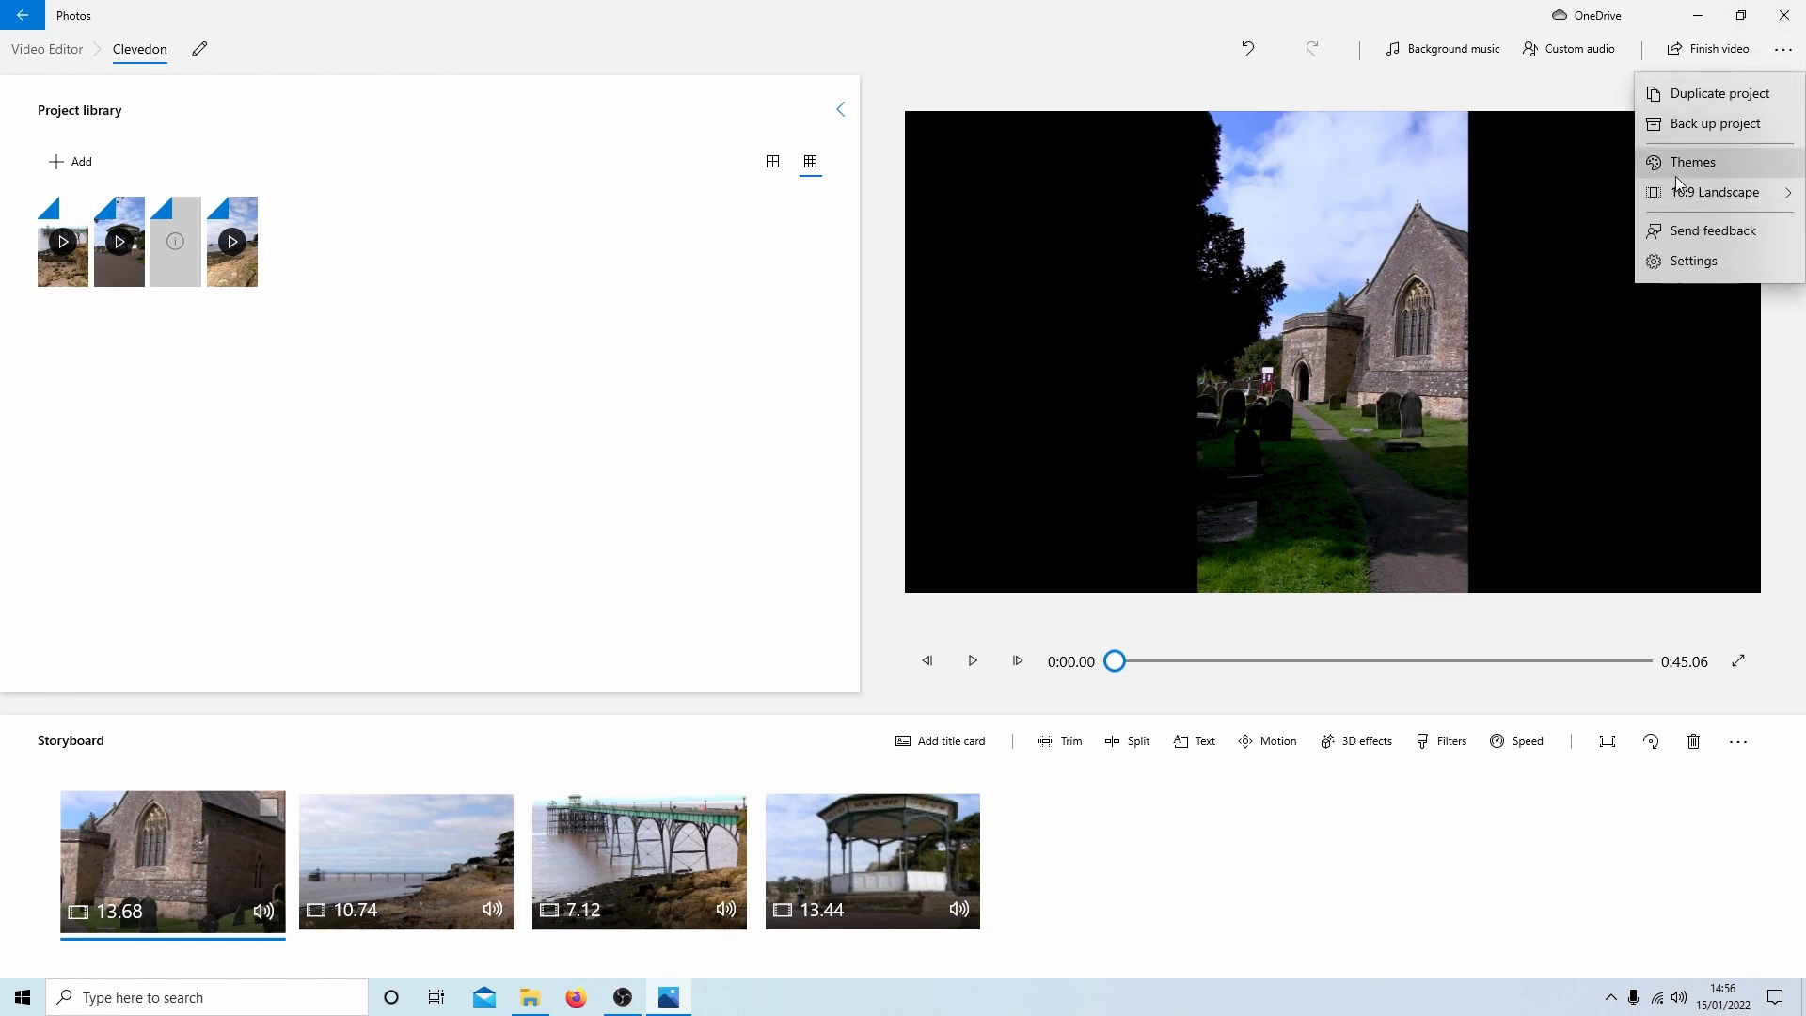
{"action": "left_click", "coordinate": [1717, 192]}
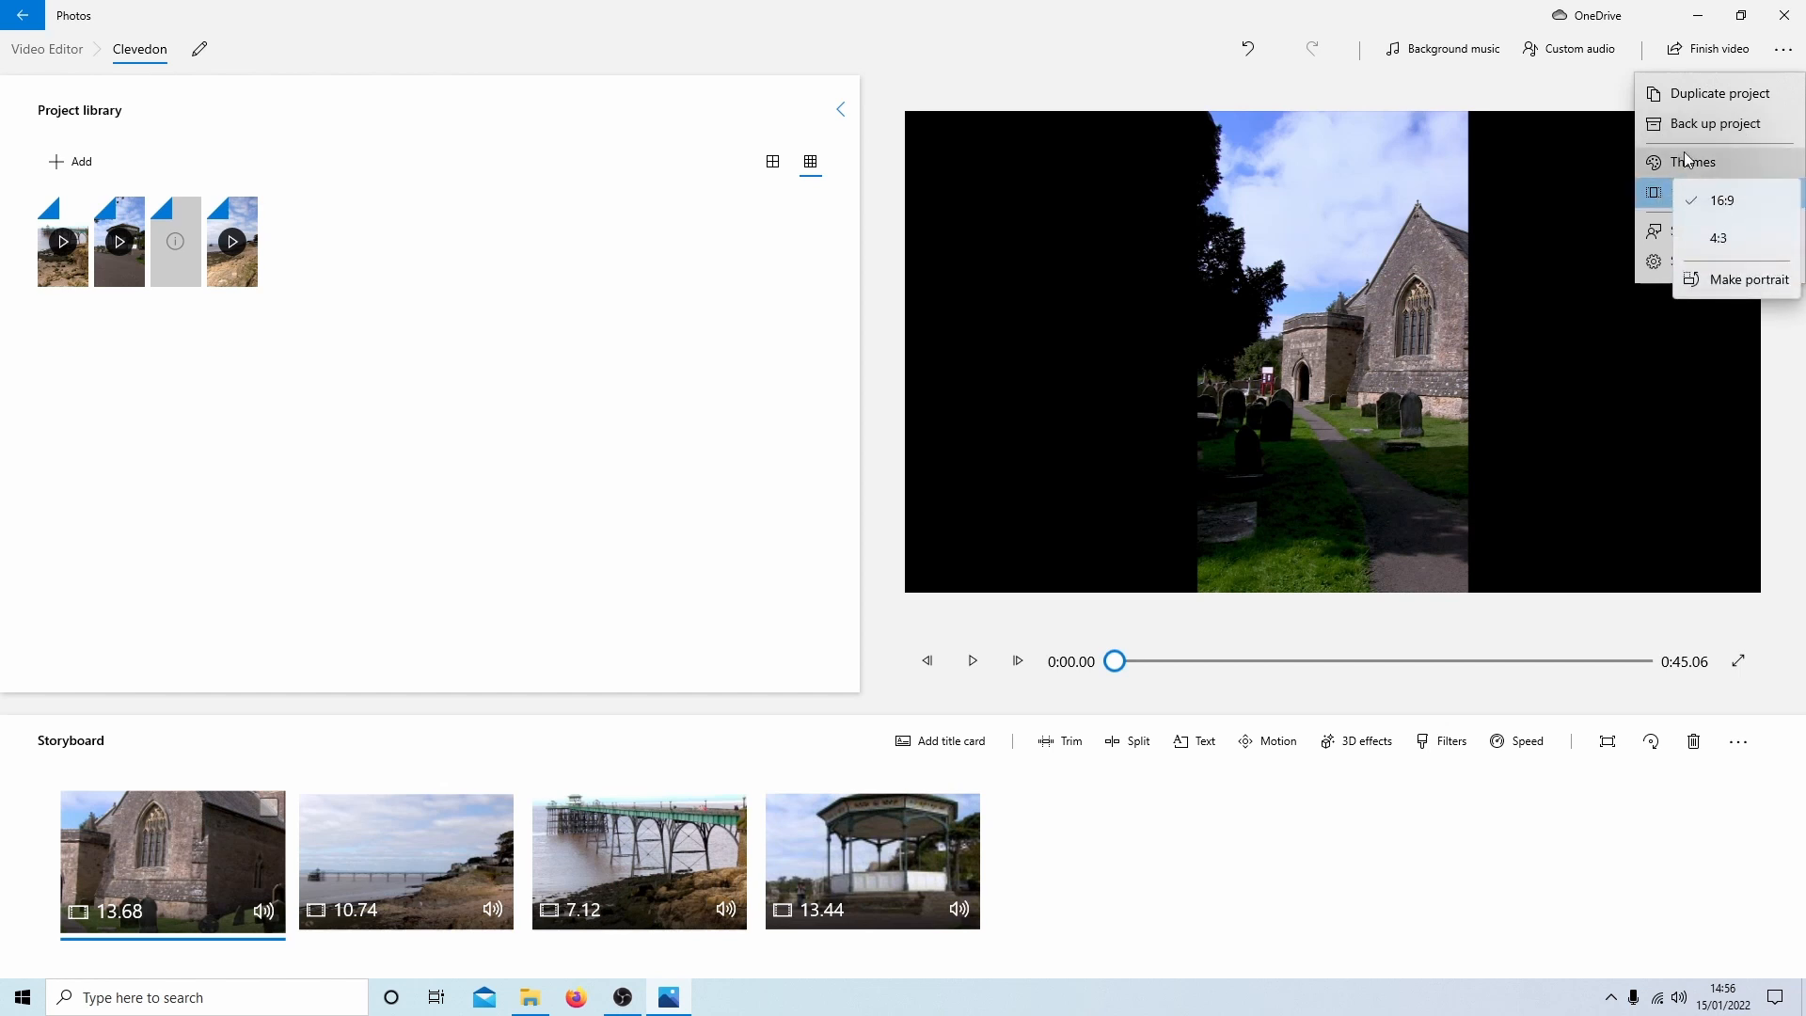
{"action": "mouse_move", "coordinate": [1747, 279]}
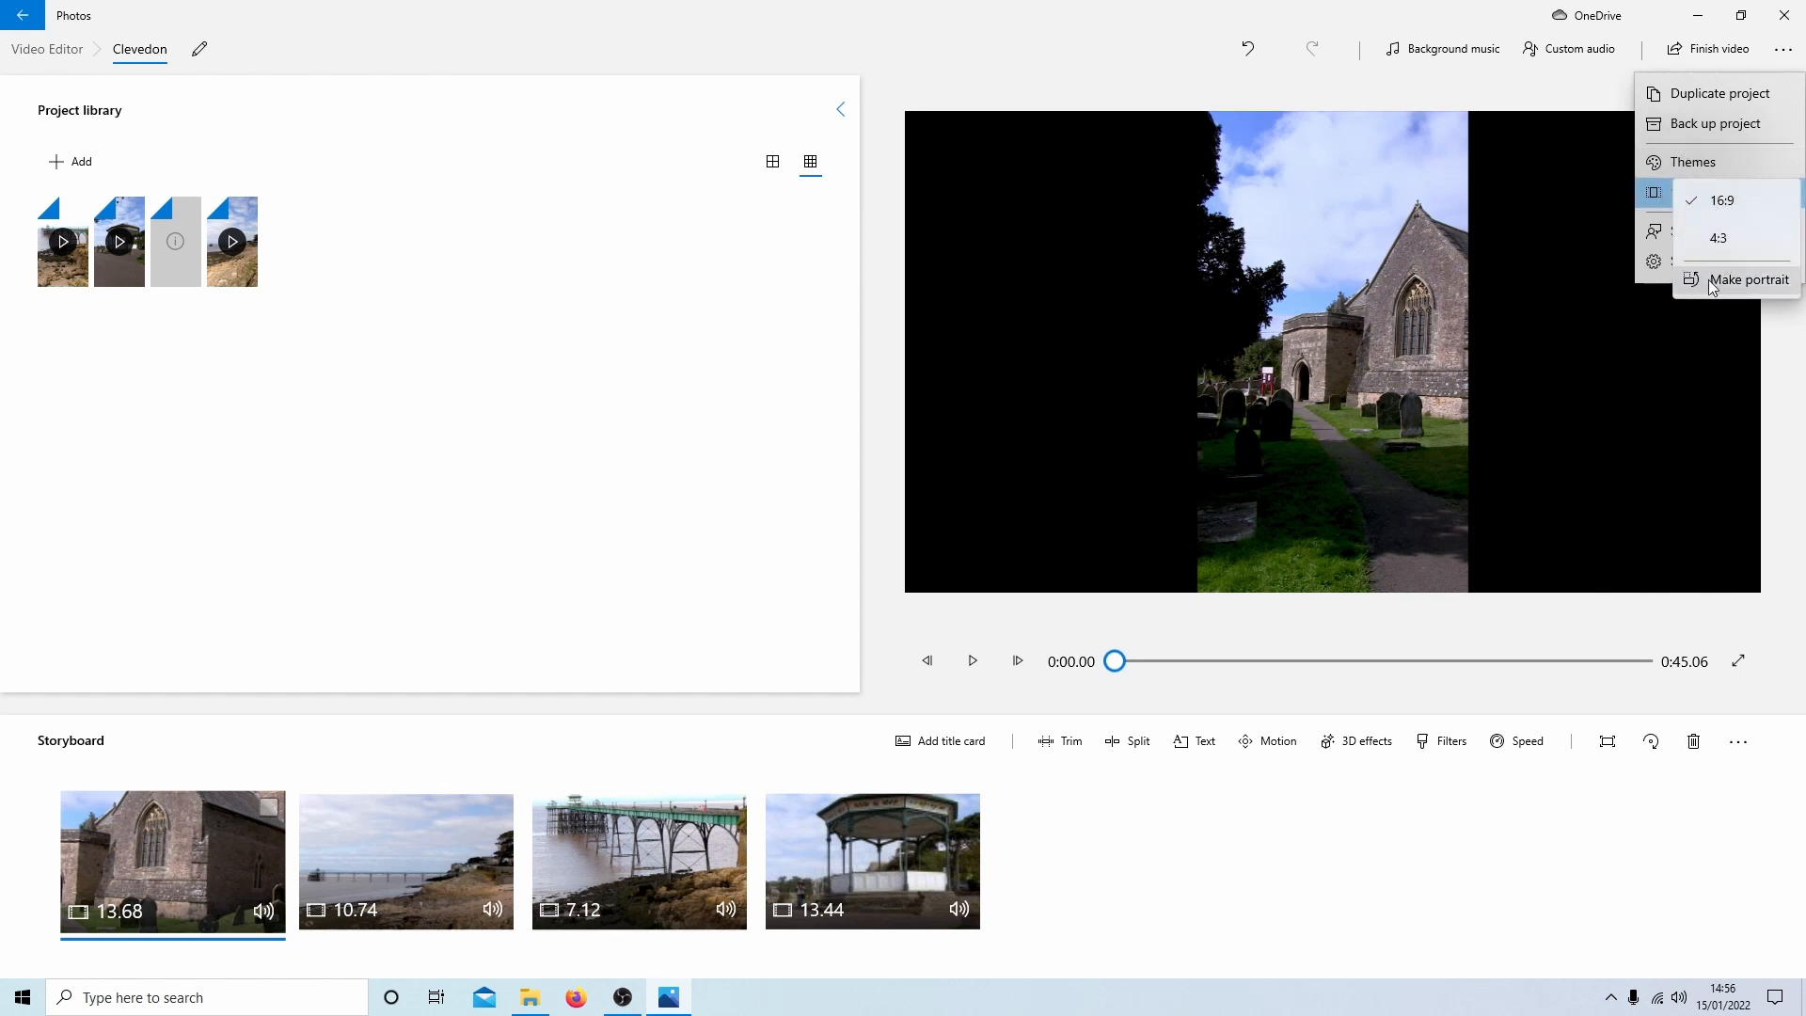
{"action": "mouse_move", "coordinate": [1747, 281]}
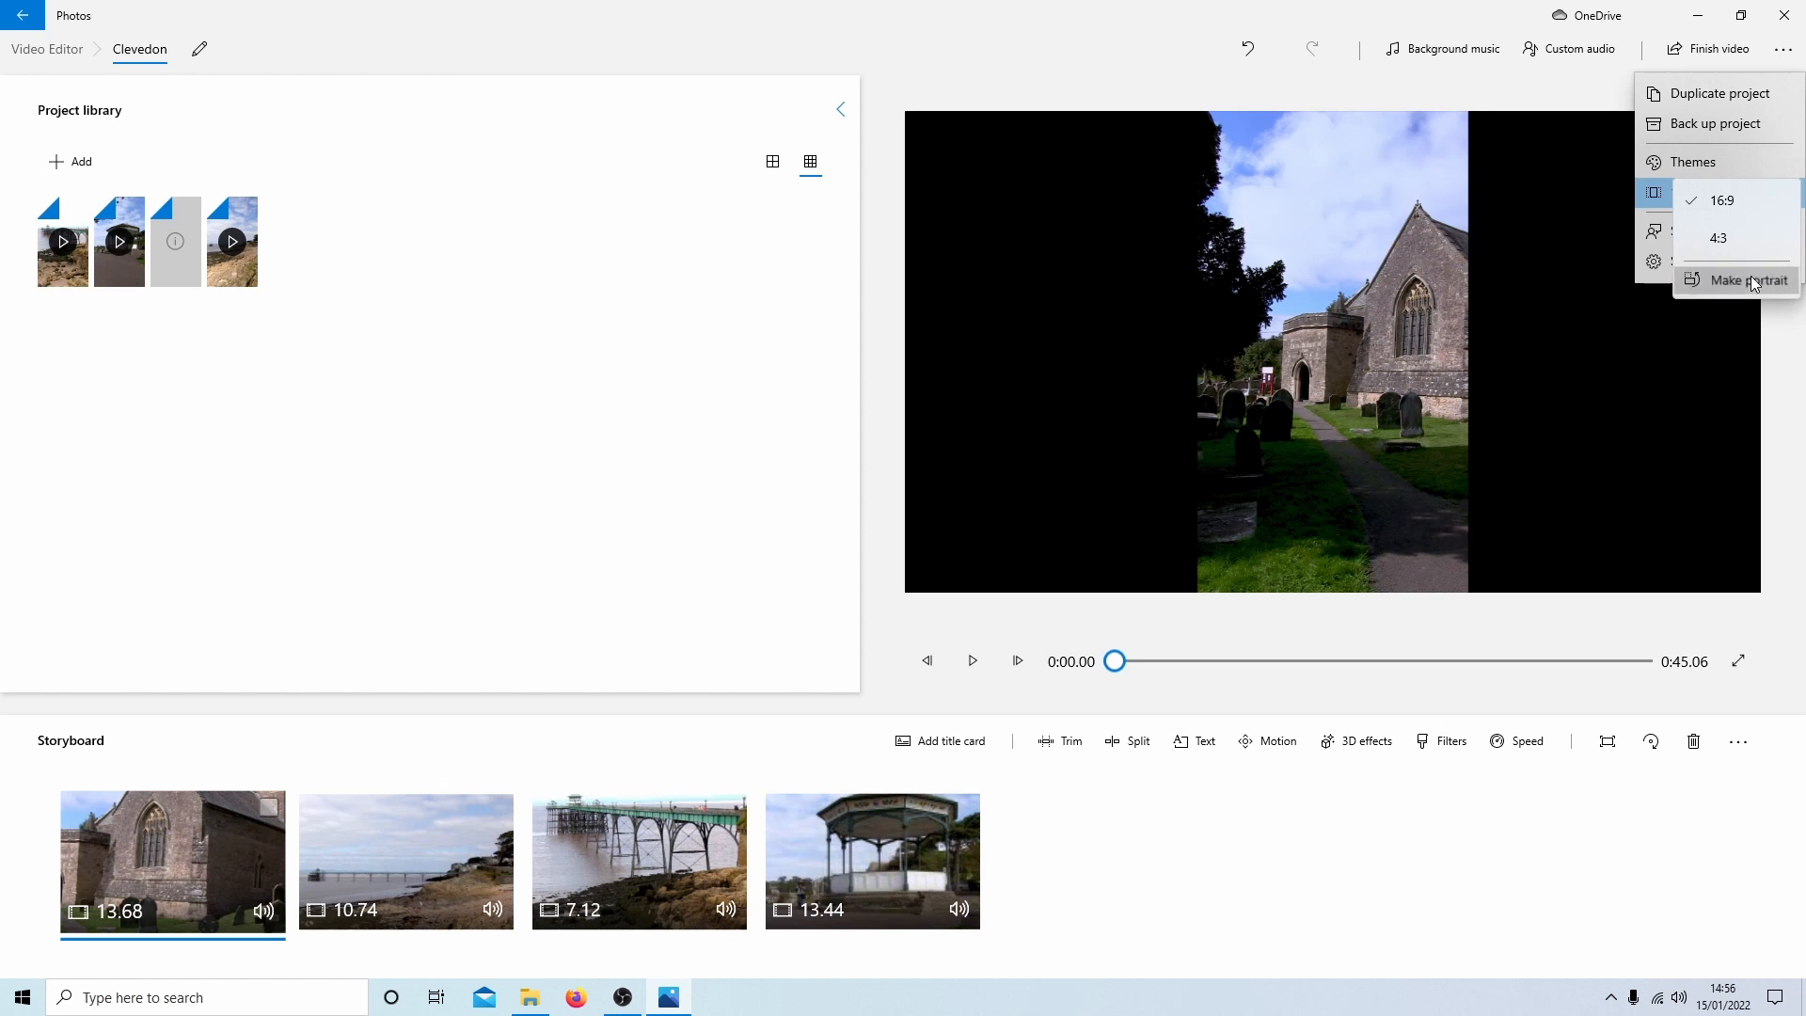
Step: Switch the Clevedon project to portrait orientation
{"action": "left_click", "coordinate": [1742, 280]}
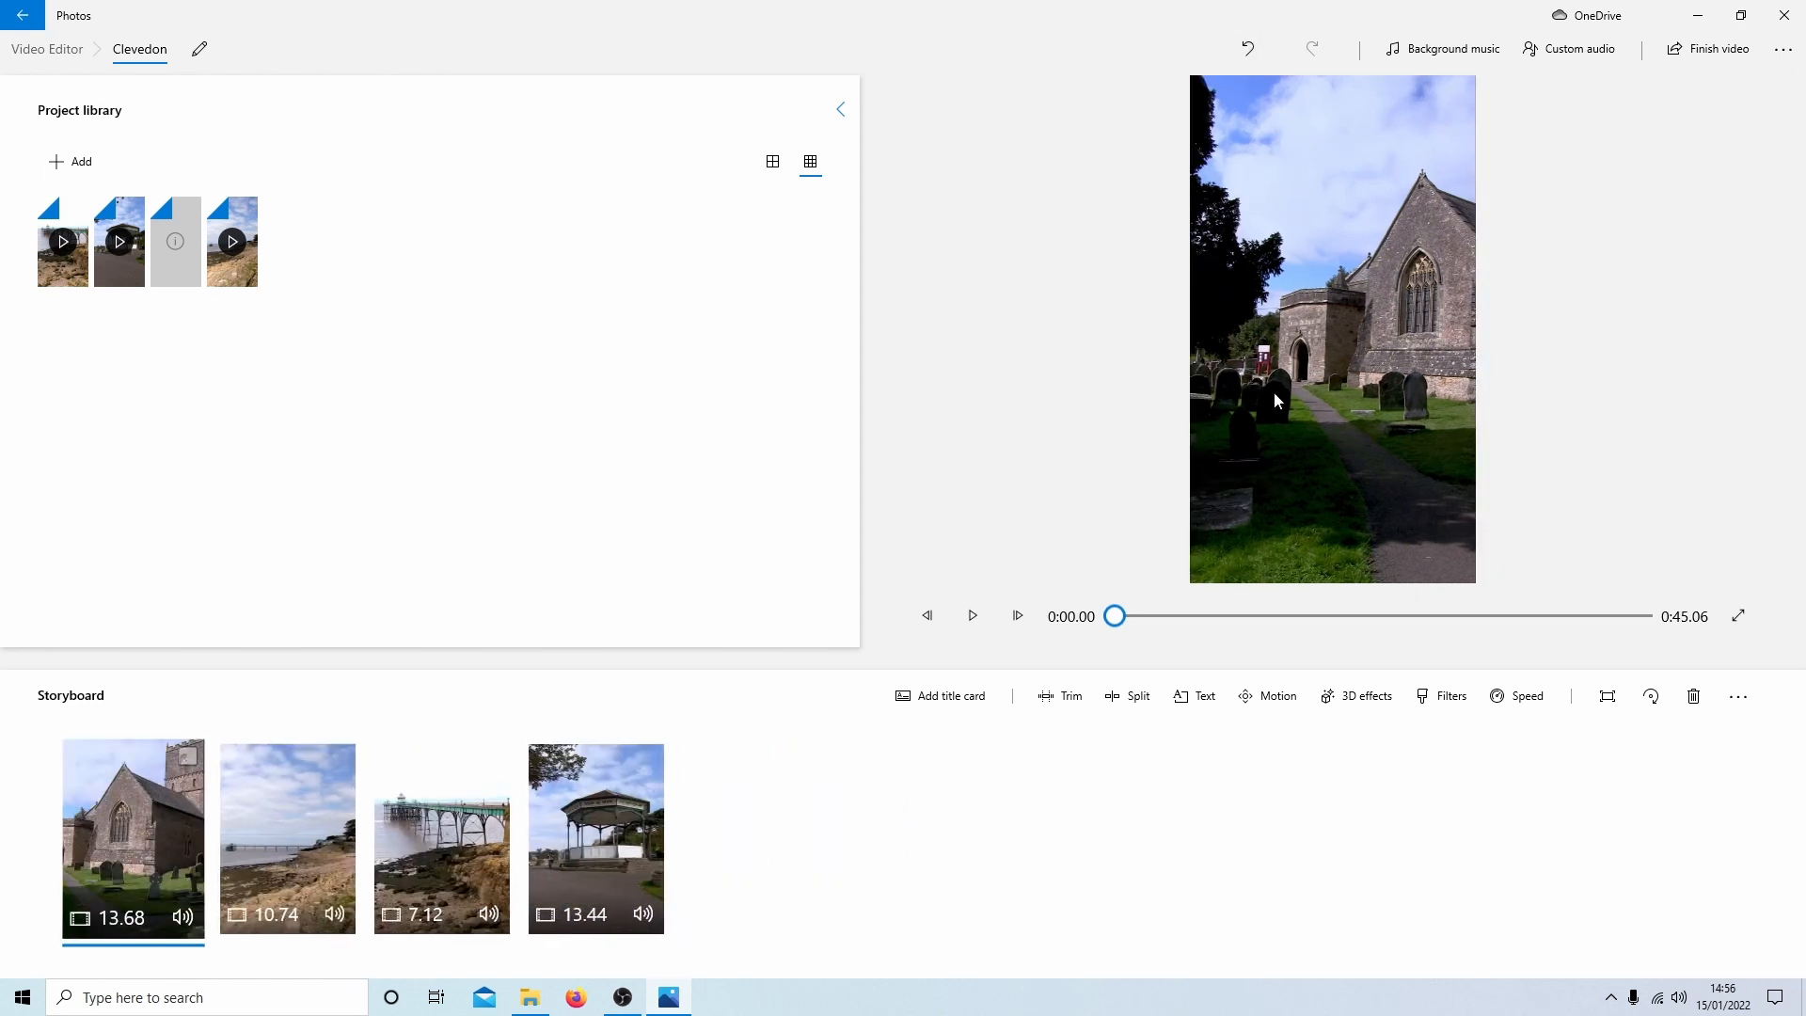
{"action": "mouse_move", "coordinate": [1556, 363]}
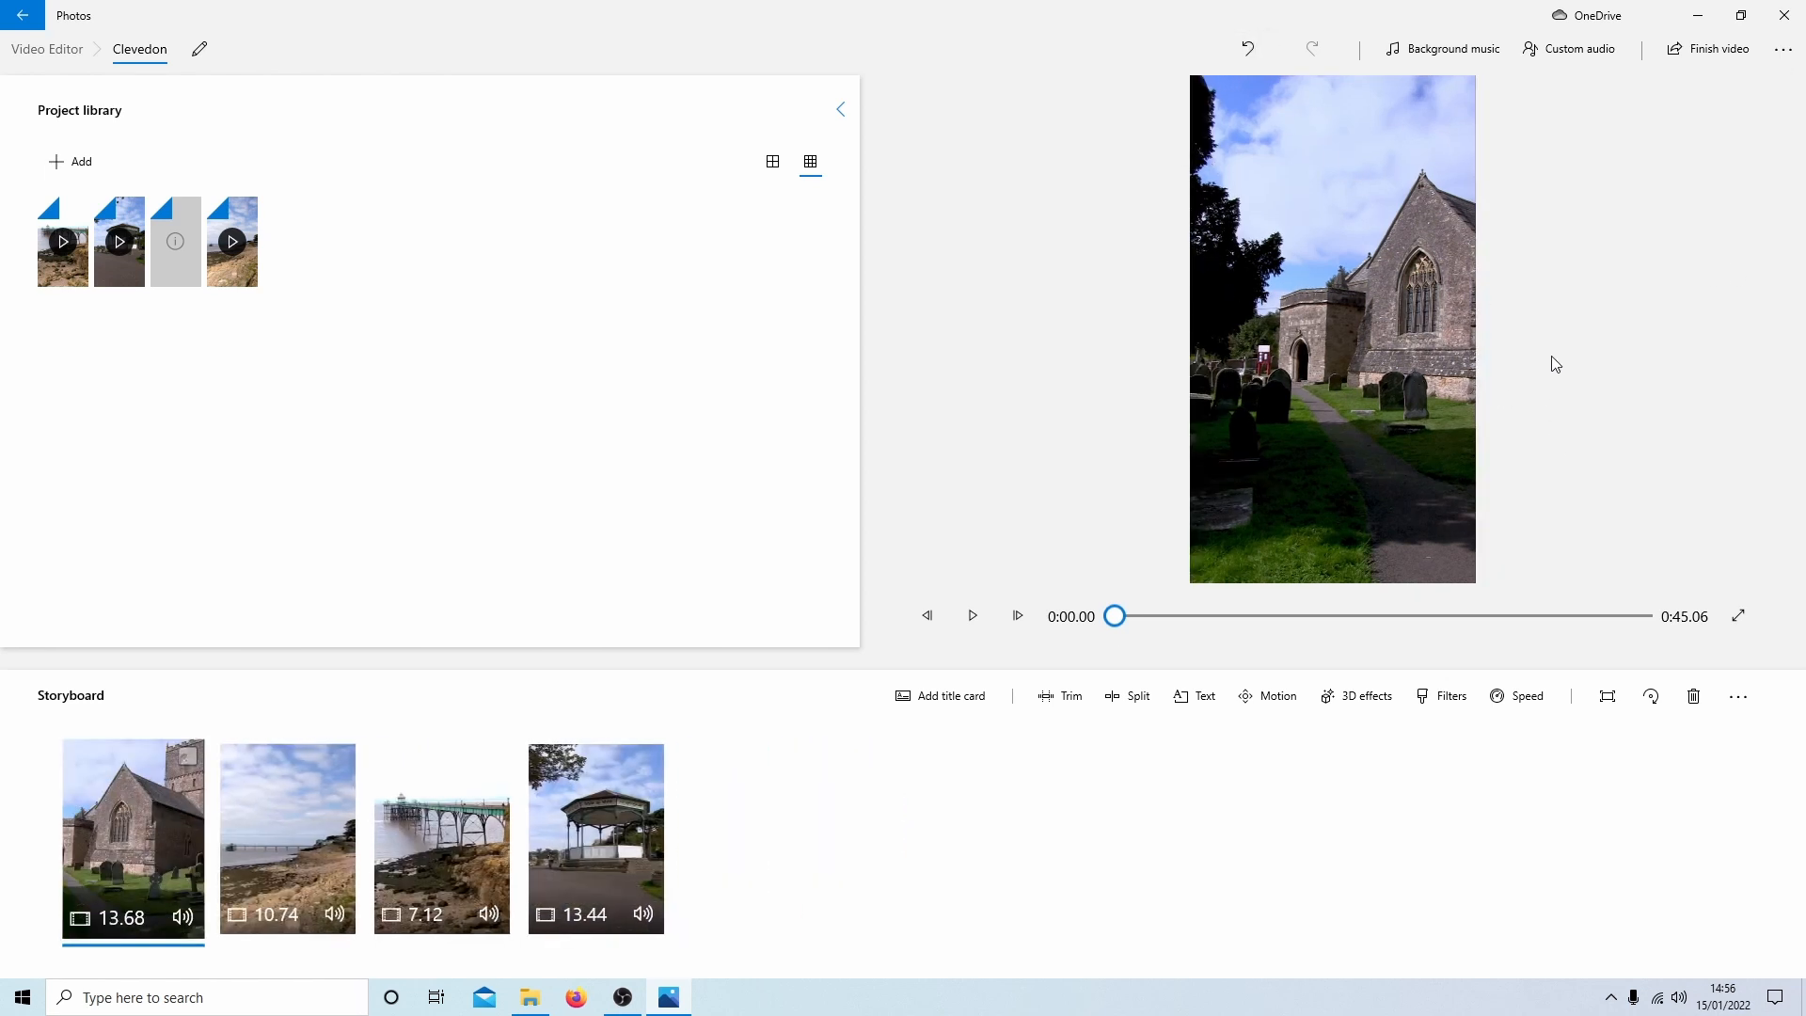
{"action": "mouse_move", "coordinate": [119, 245]}
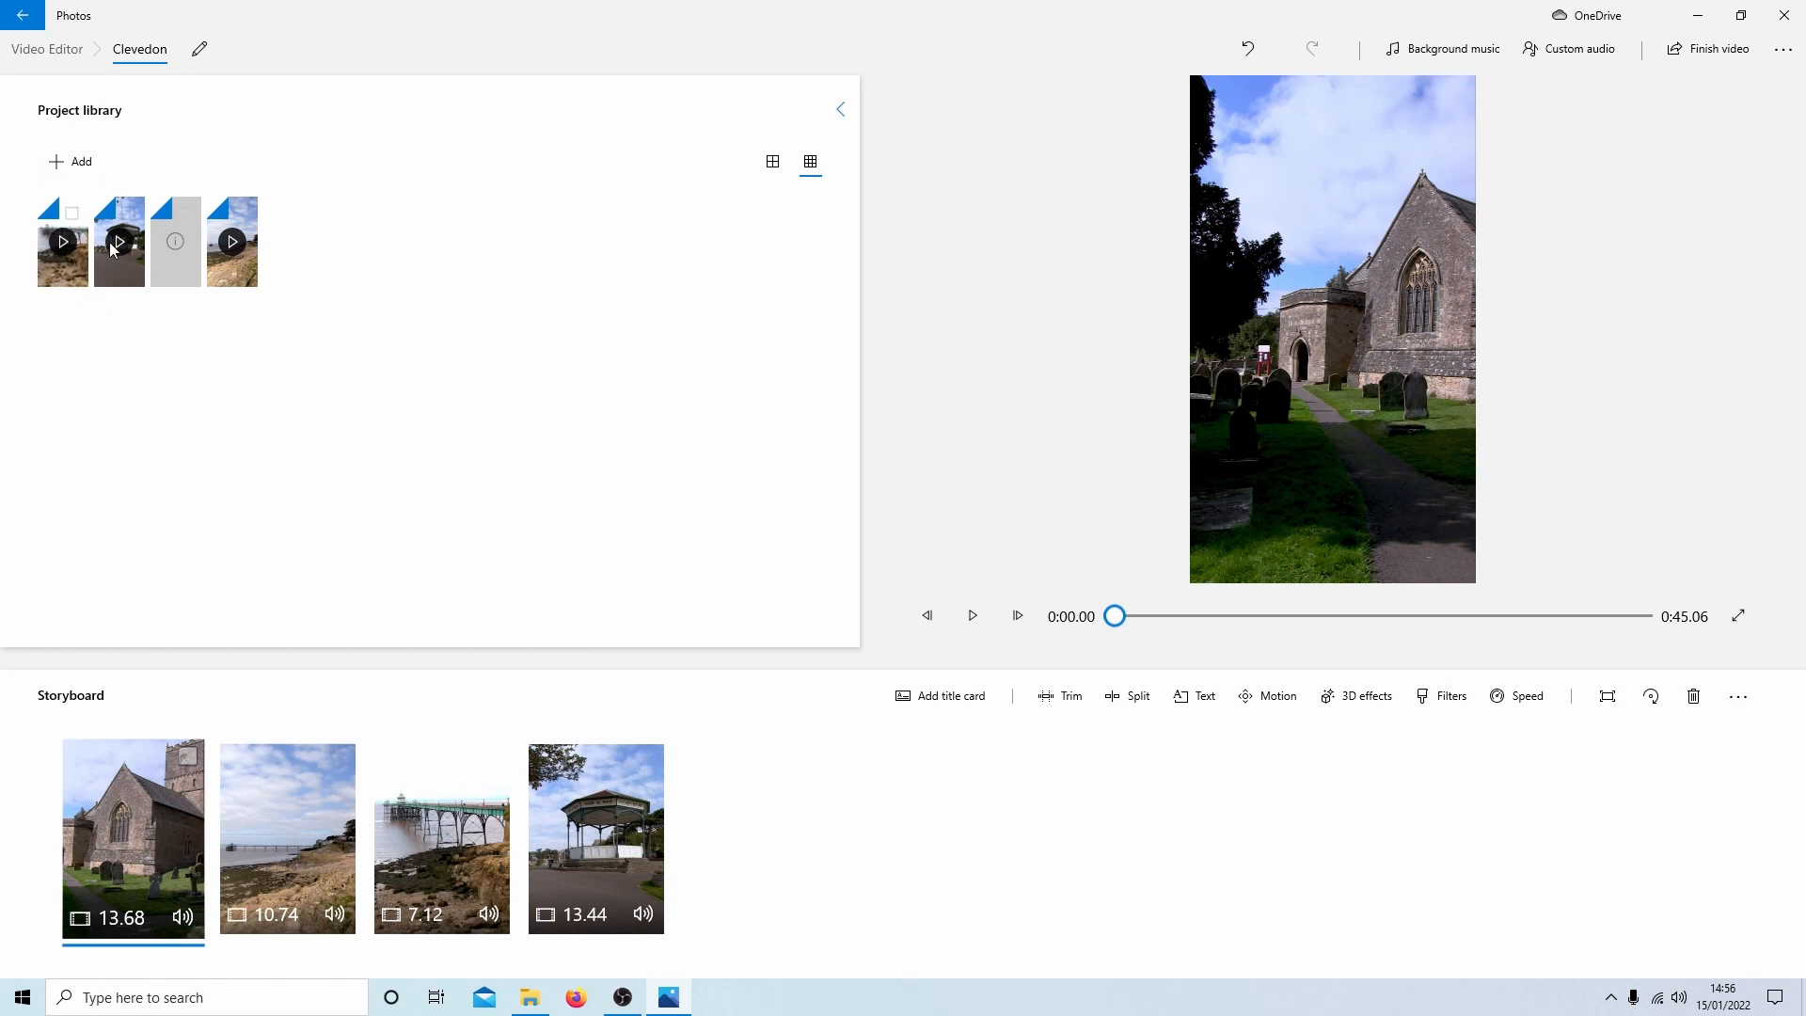
{"action": "mouse_move", "coordinate": [289, 151]}
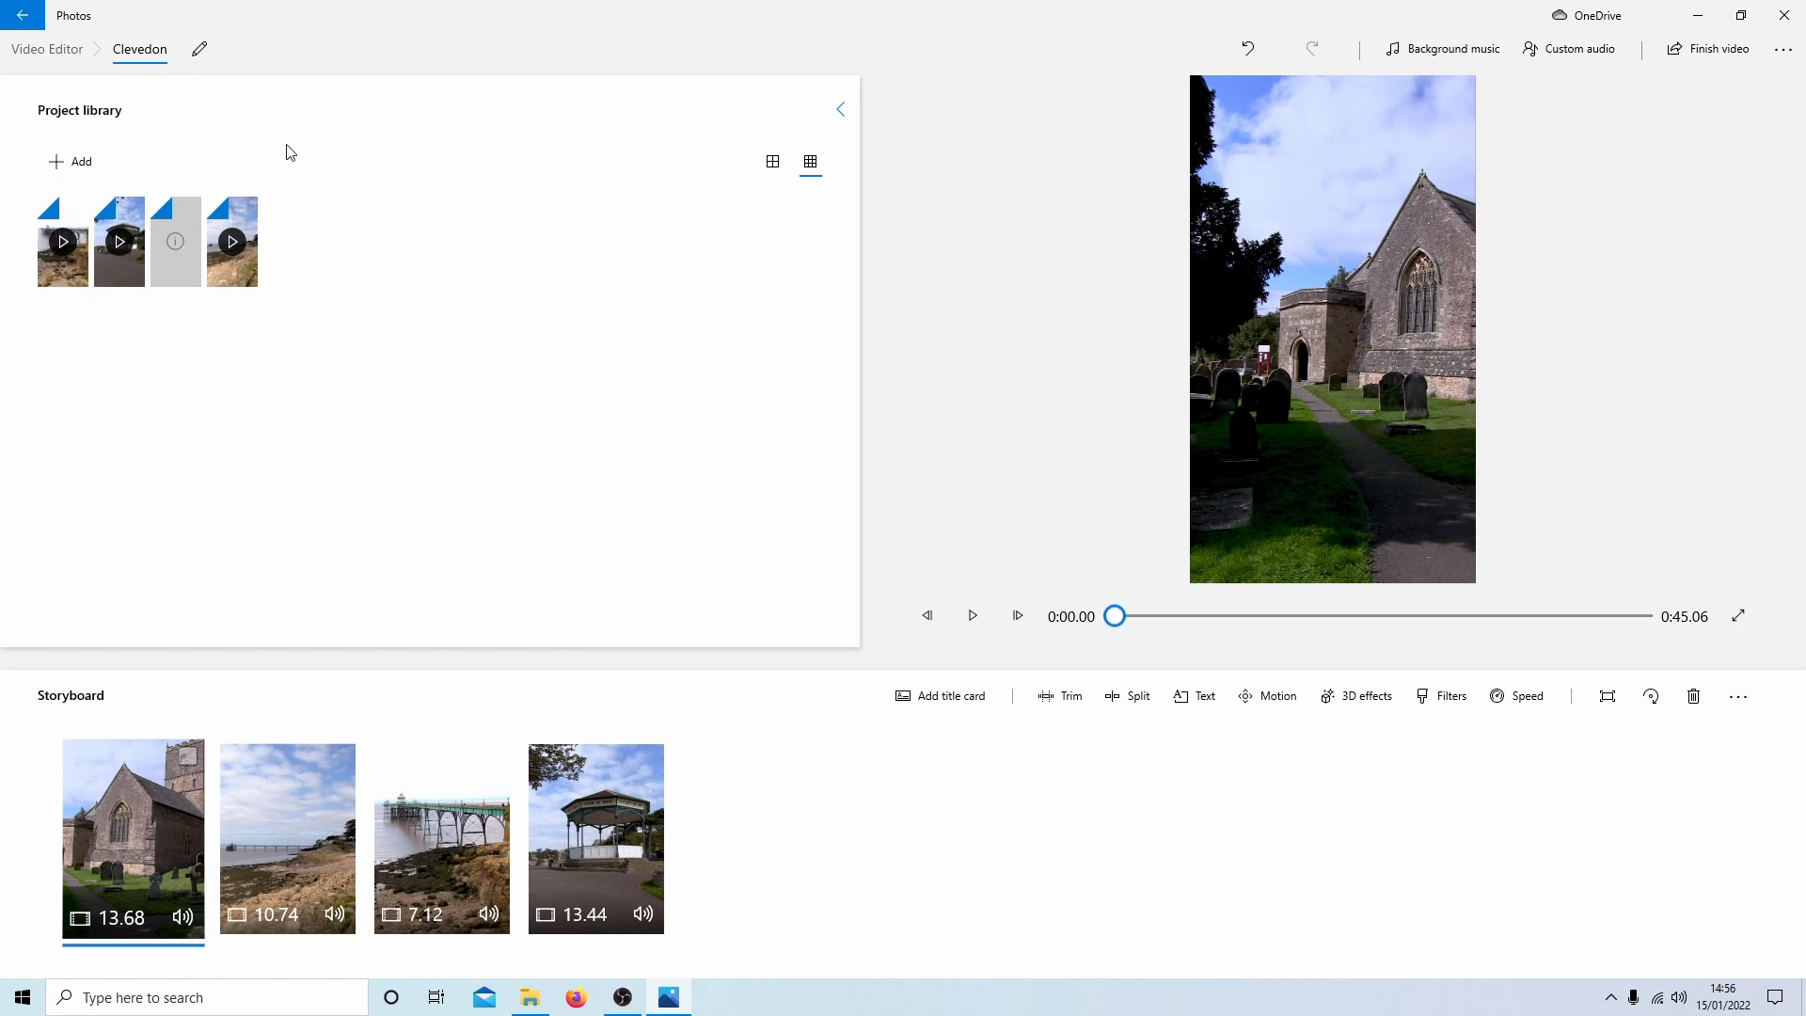
{"action": "mouse_move", "coordinate": [380, 560]}
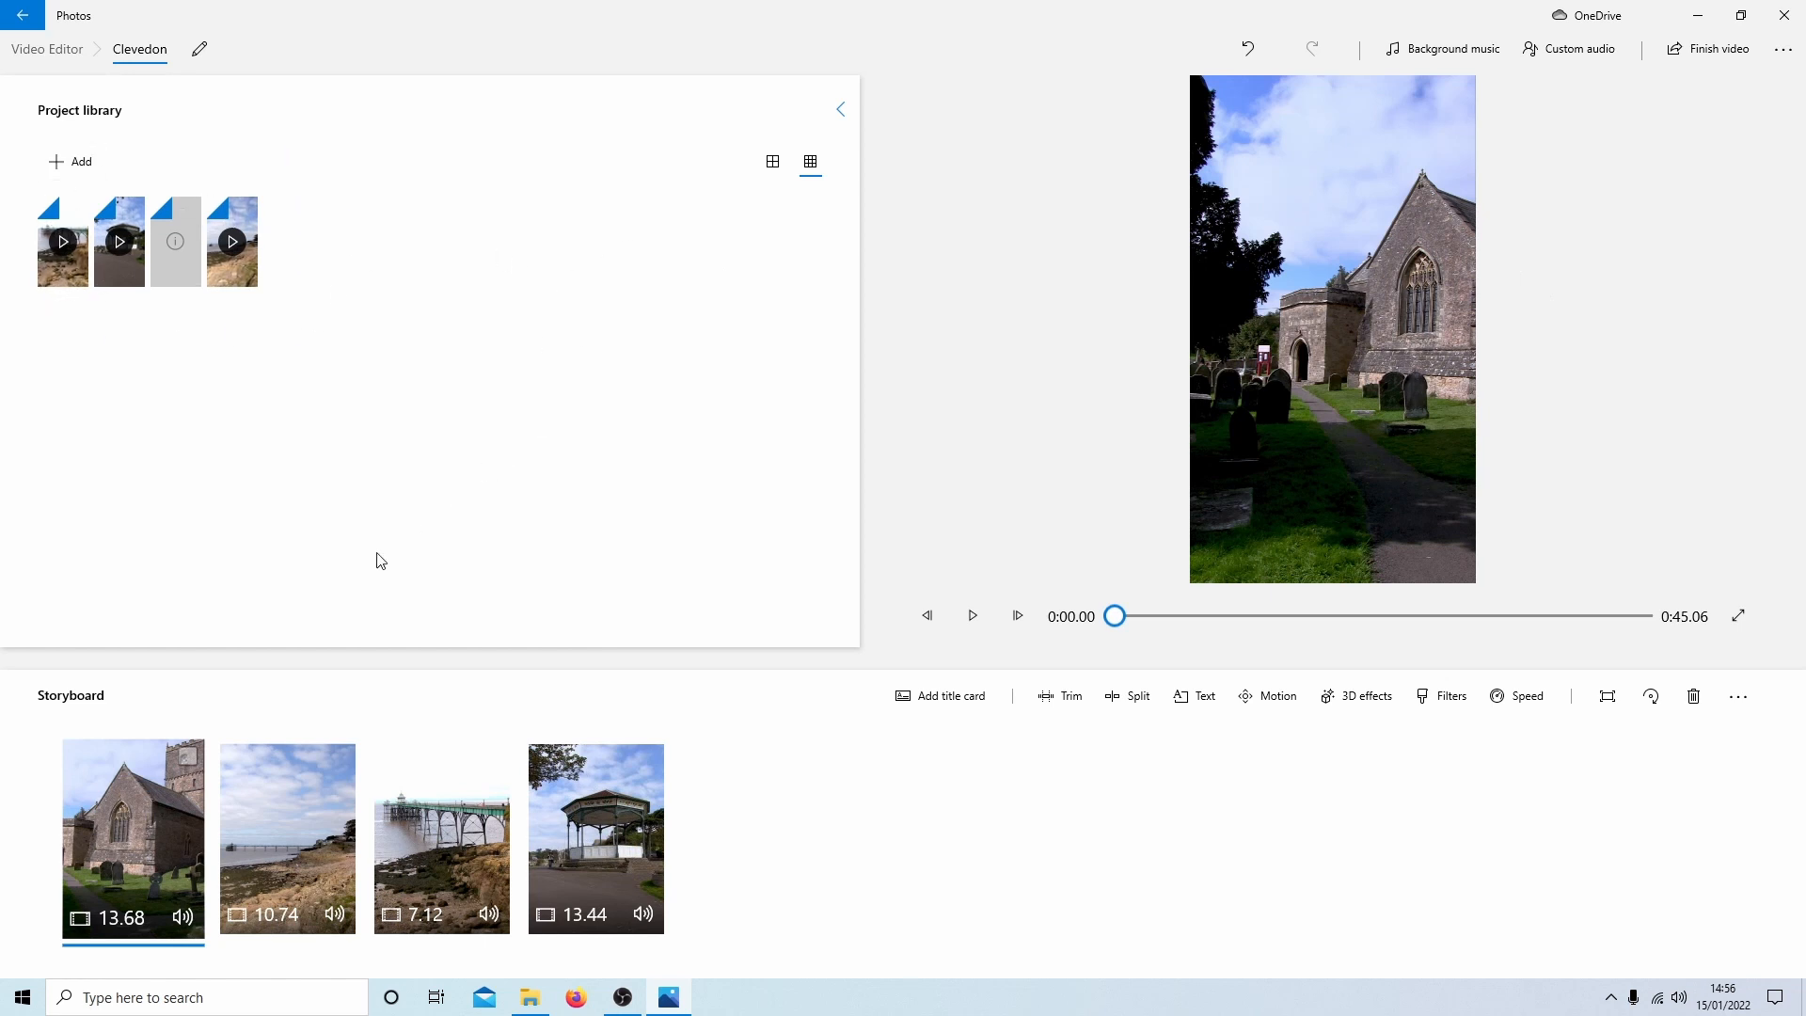
{"action": "mouse_move", "coordinate": [115, 838]}
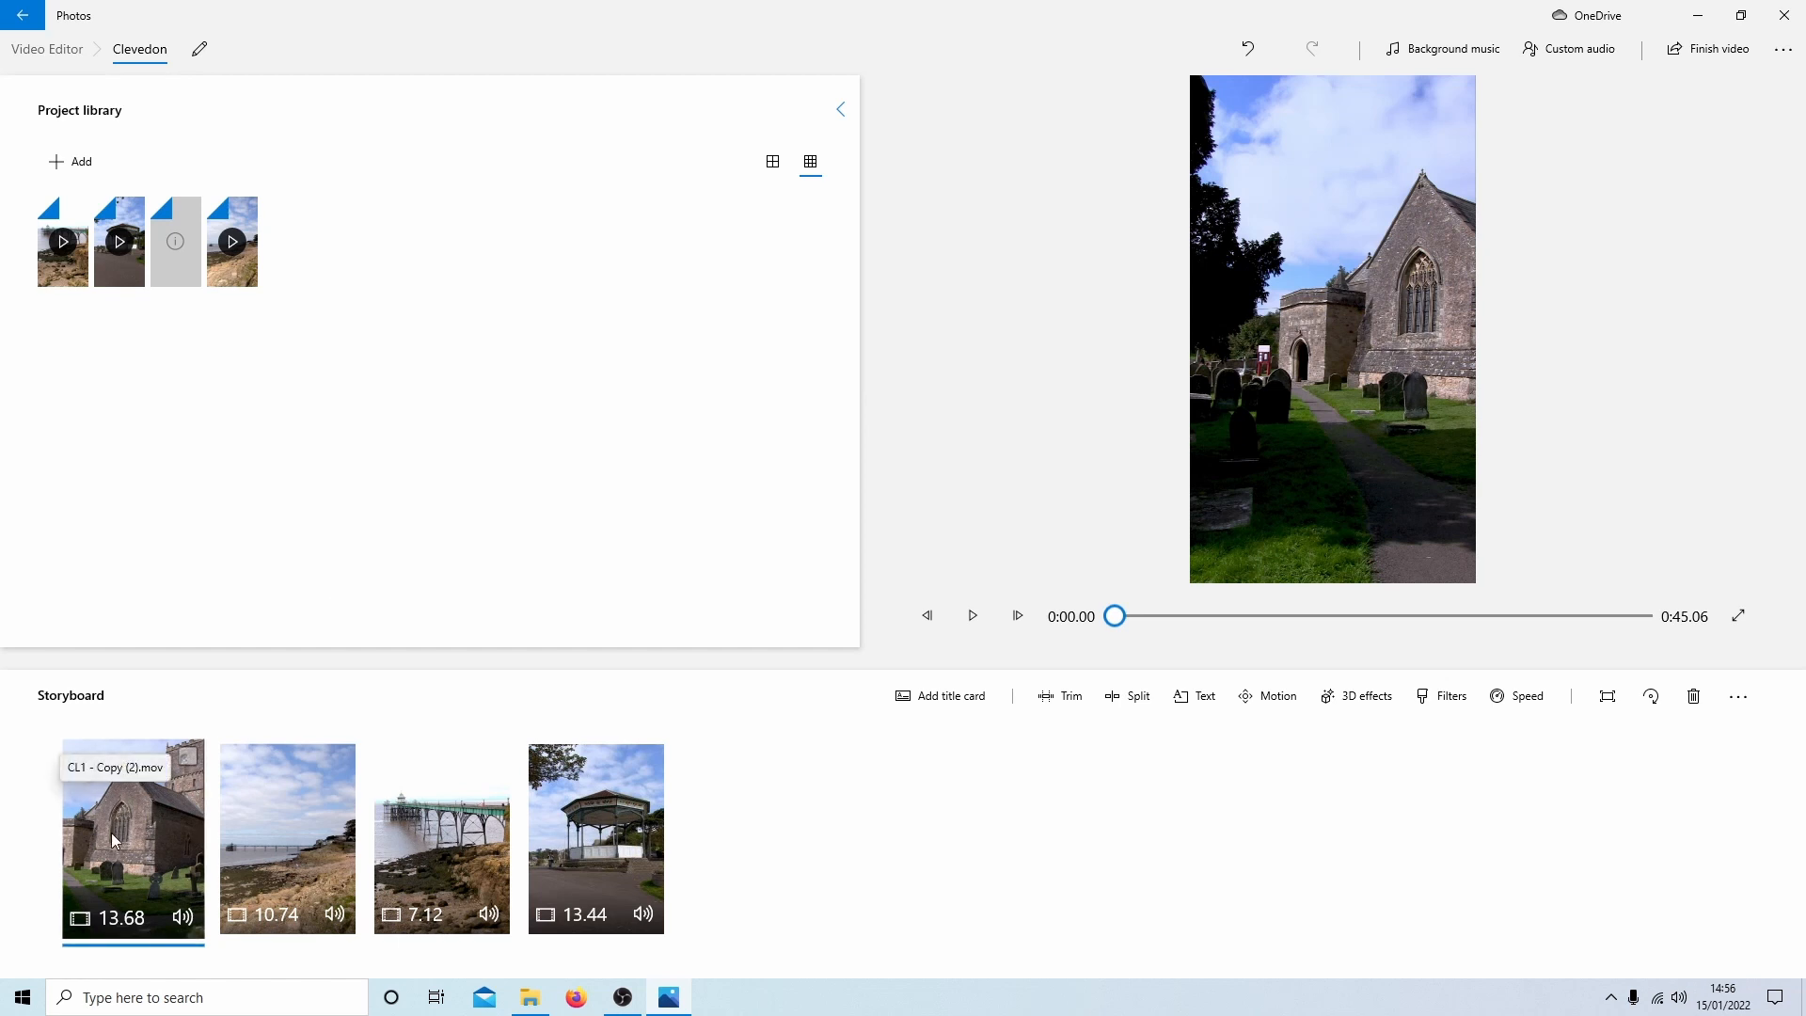
{"action": "mouse_move", "coordinate": [1067, 378]}
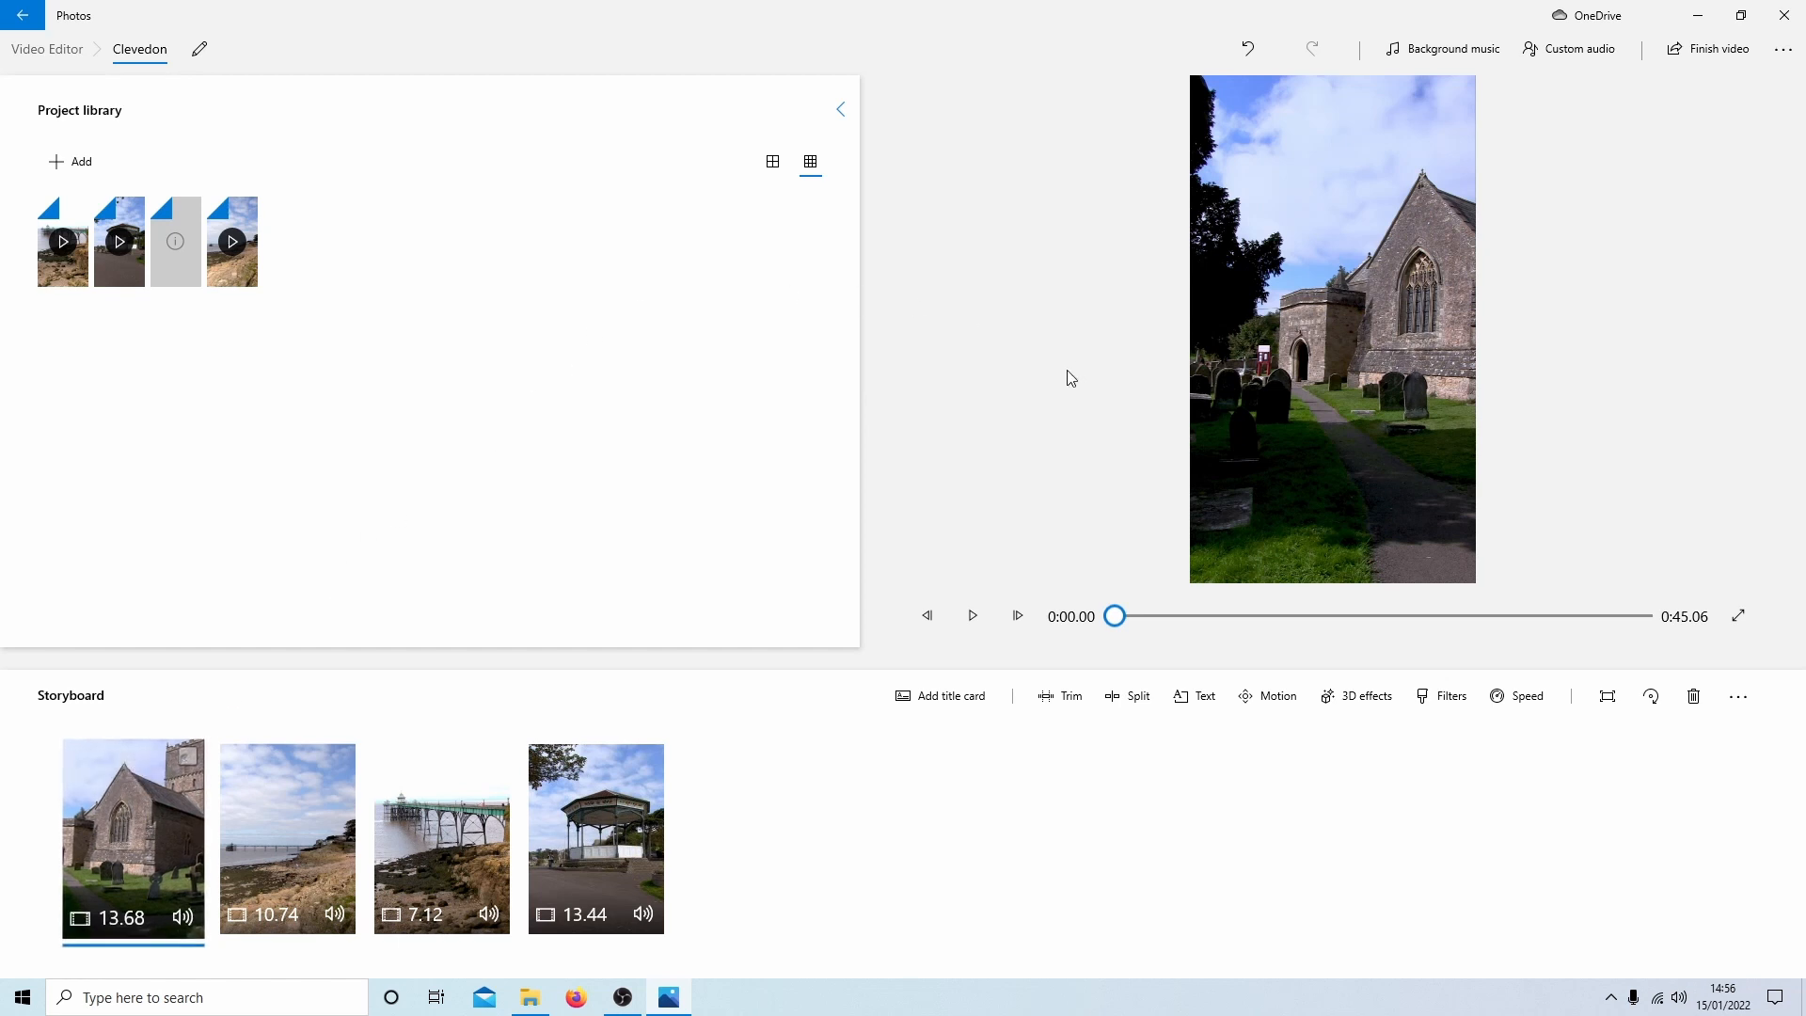
{"action": "mouse_move", "coordinate": [1059, 695]}
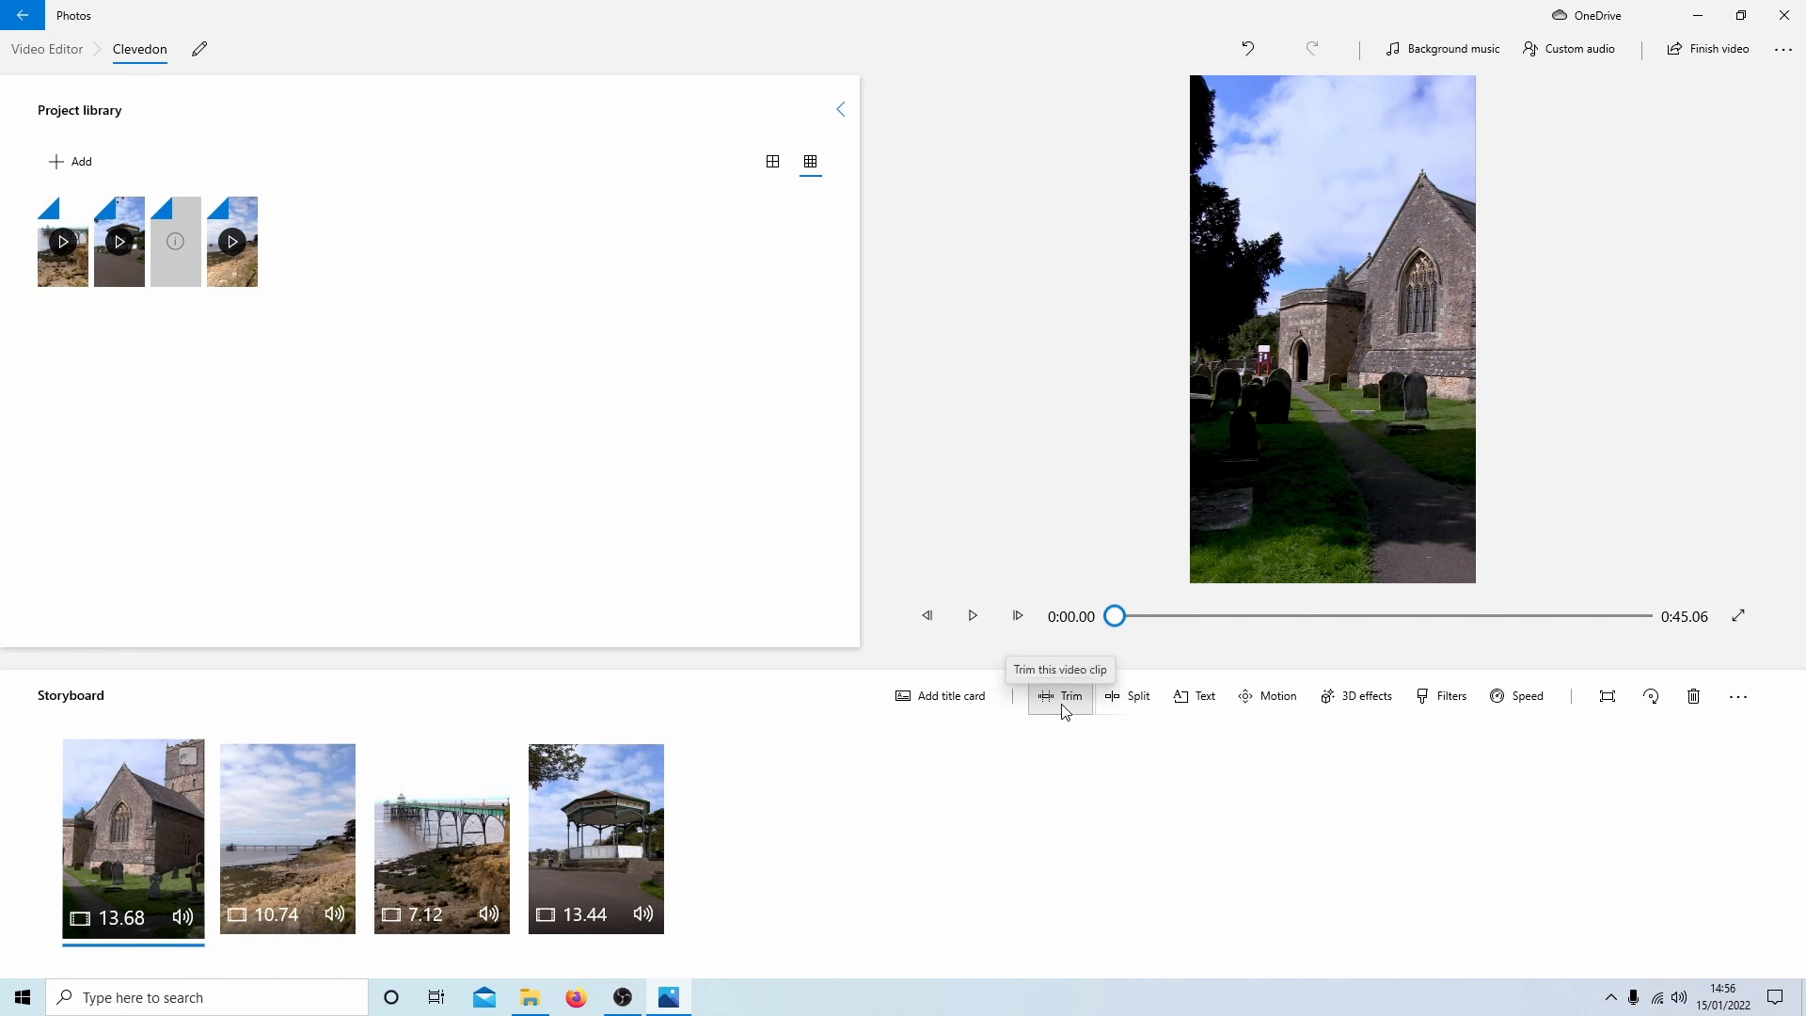
Step: Trim the church clip to 6.9 seconds, keeping 0:03.06 to 0:09.96, giving 0:38.26 total
{"action": "left_click", "coordinate": [1059, 696]}
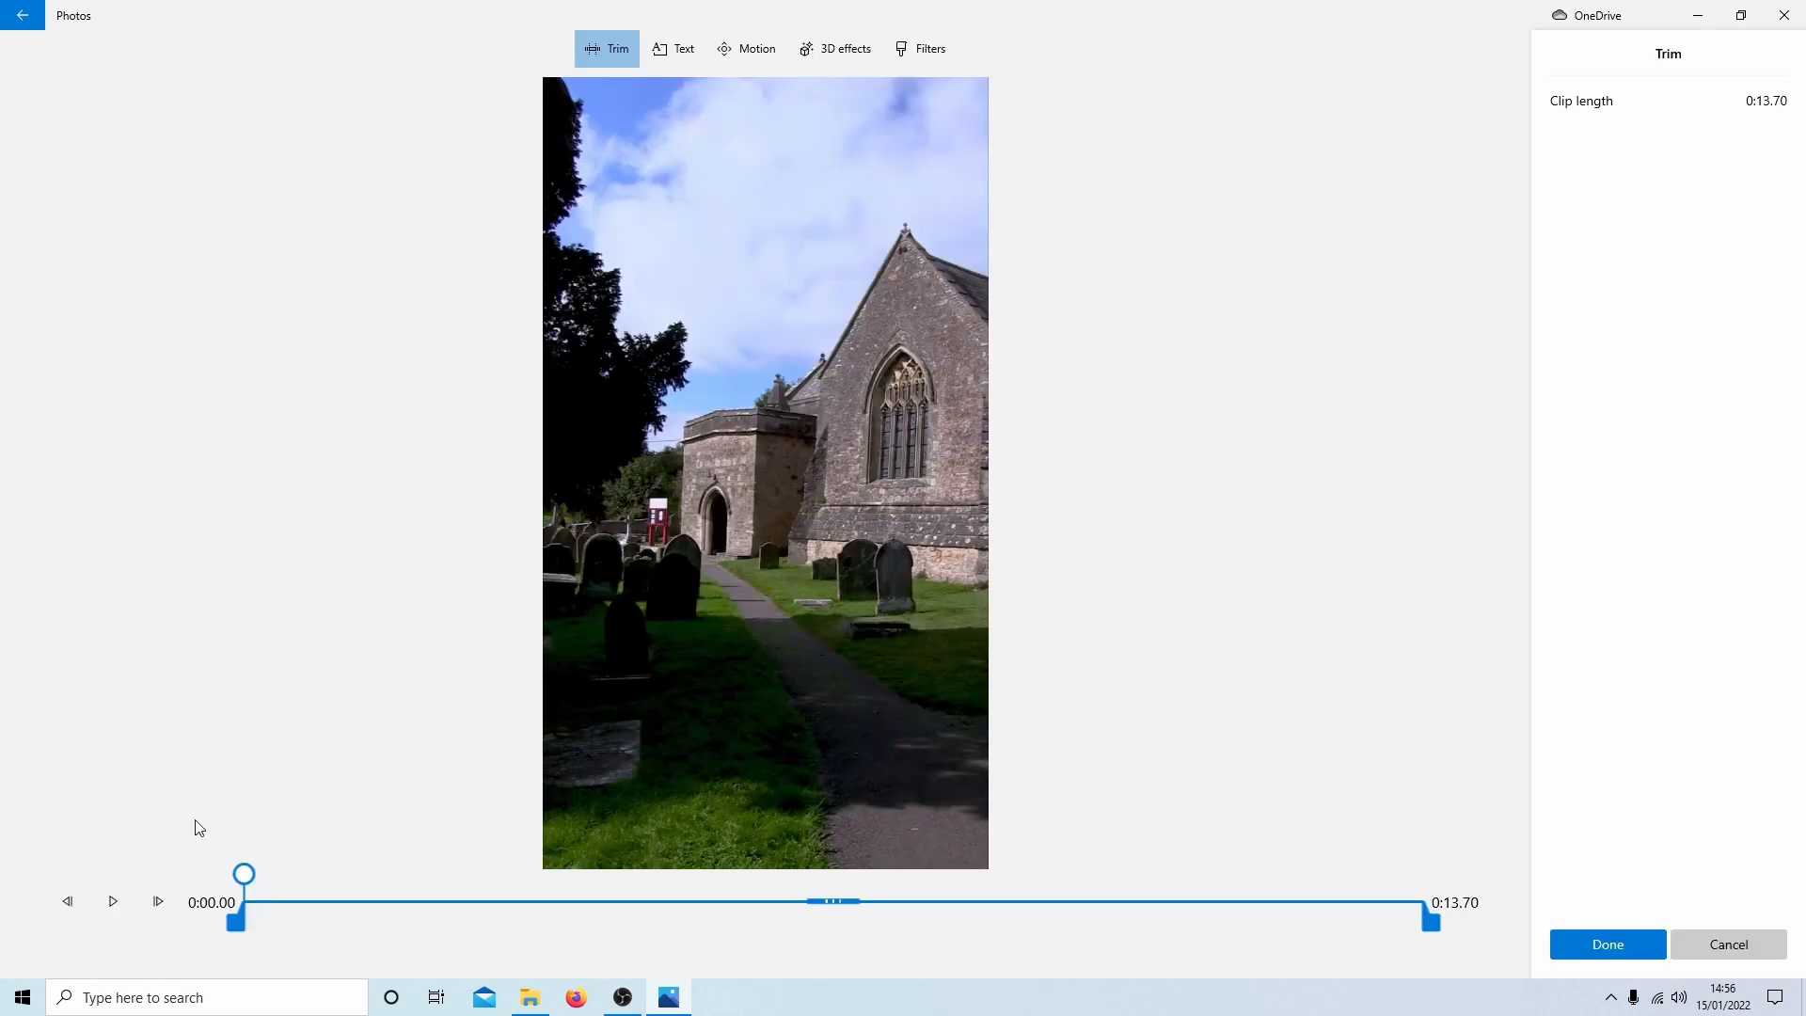
{"action": "mouse_move", "coordinate": [112, 901]}
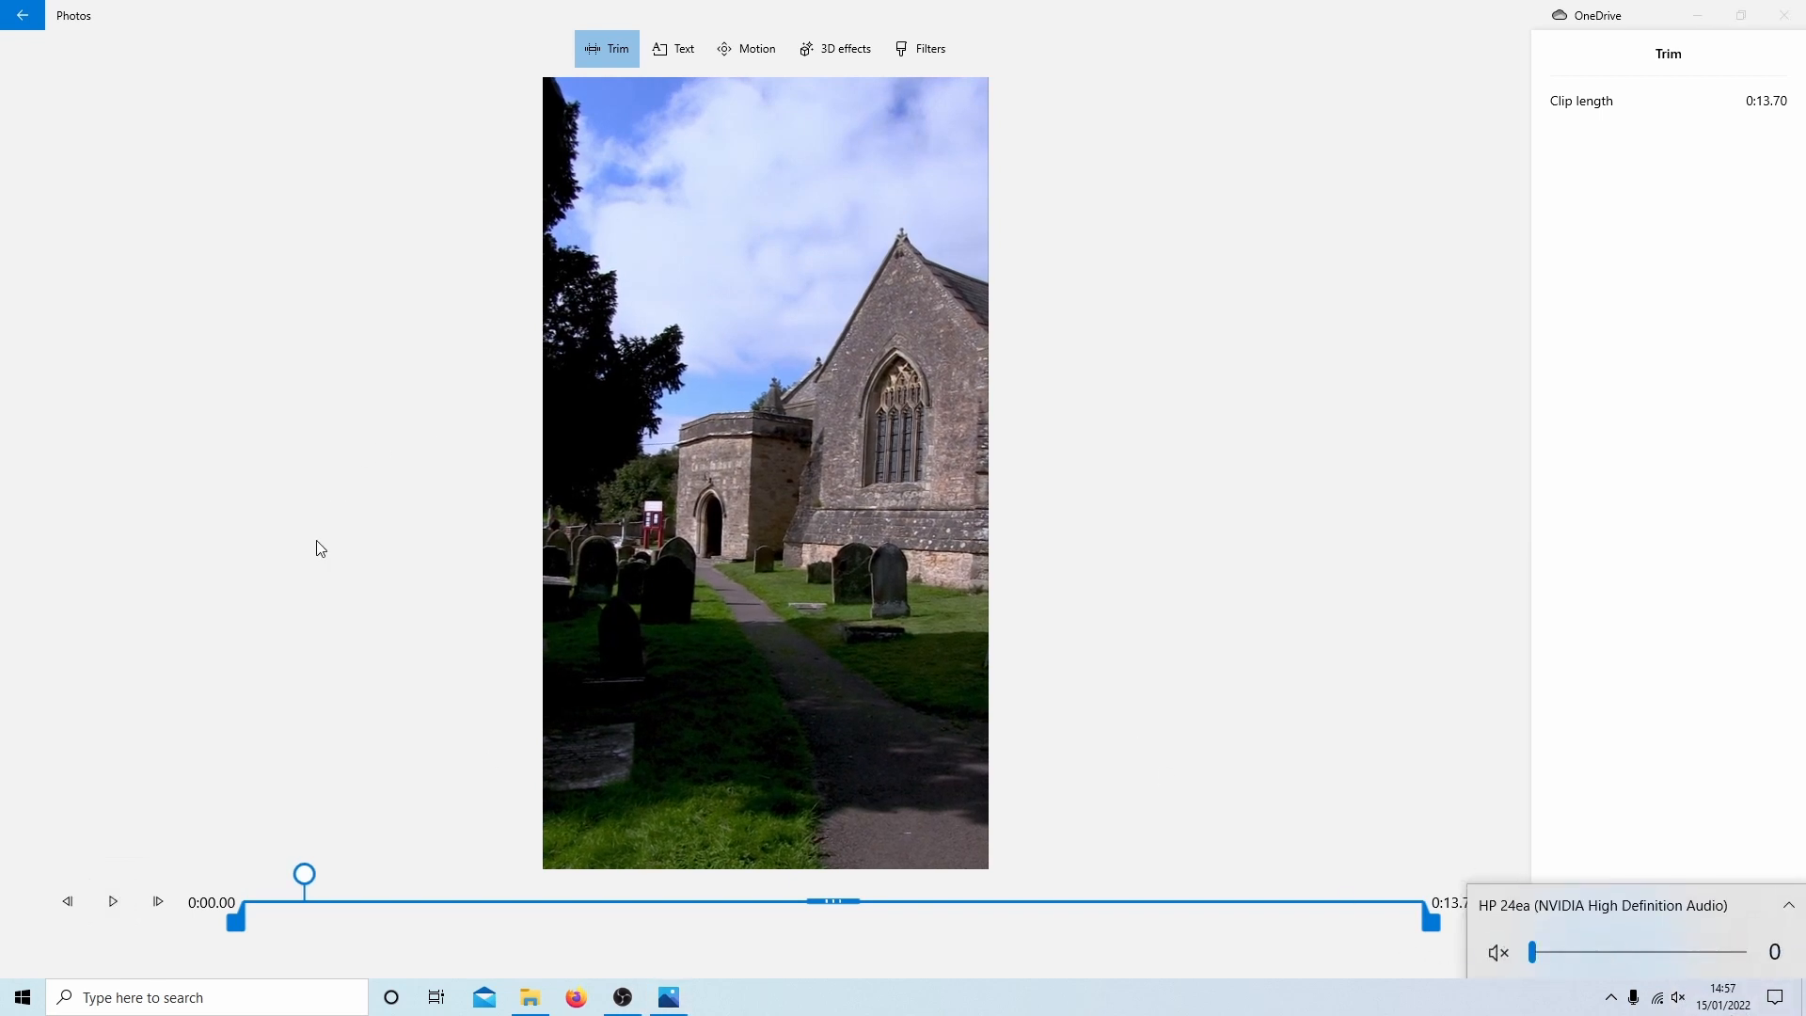
{"action": "left_click", "coordinate": [111, 901]}
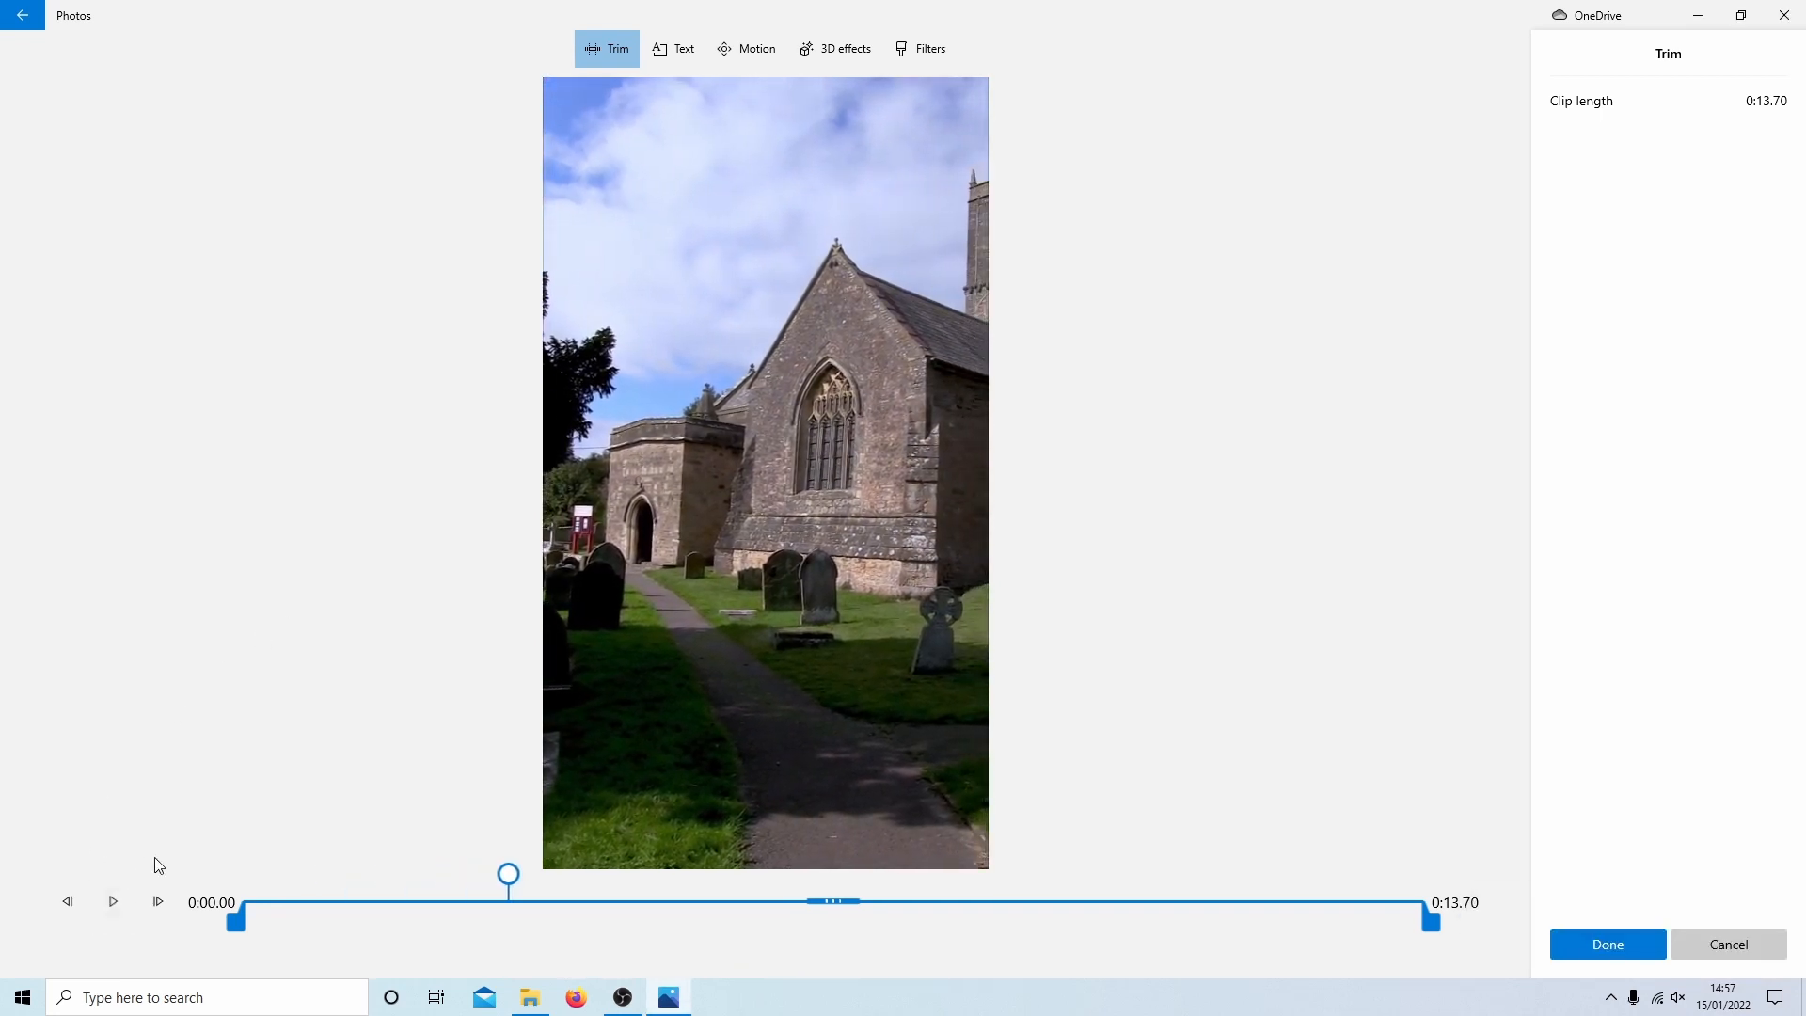
{"action": "mouse_move", "coordinate": [237, 921]}
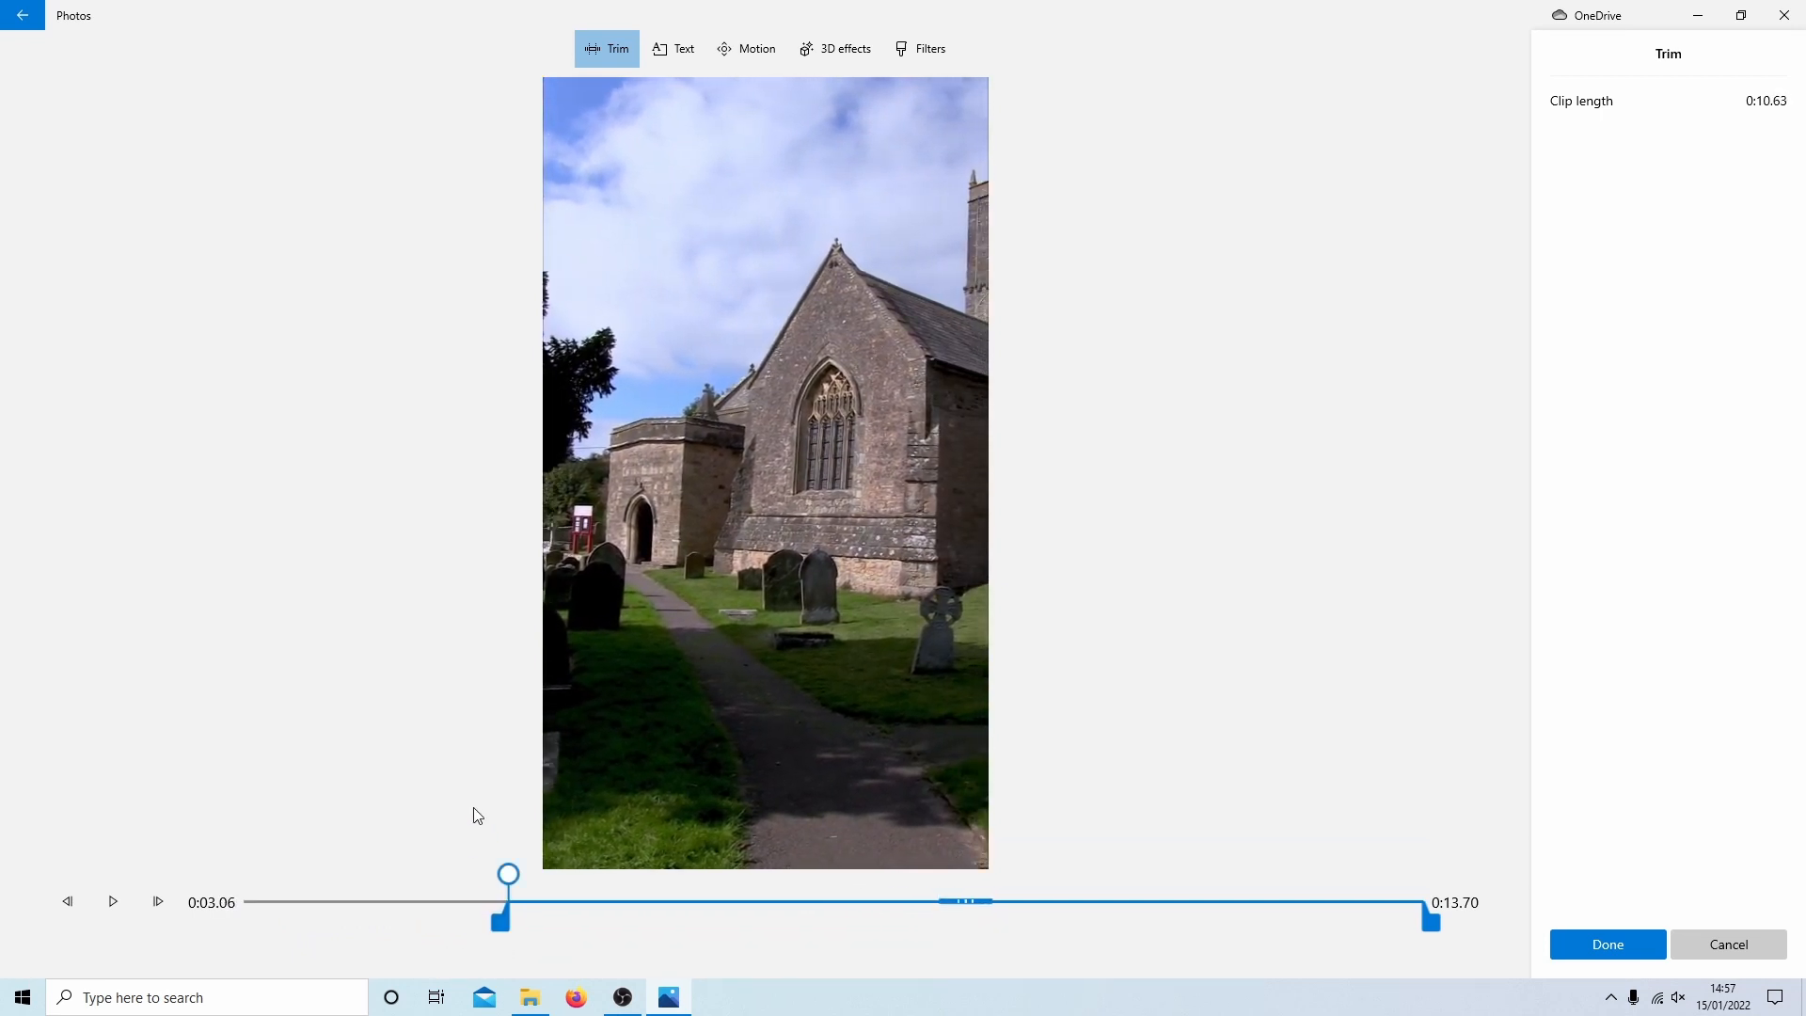
{"action": "left_click", "coordinate": [111, 901]}
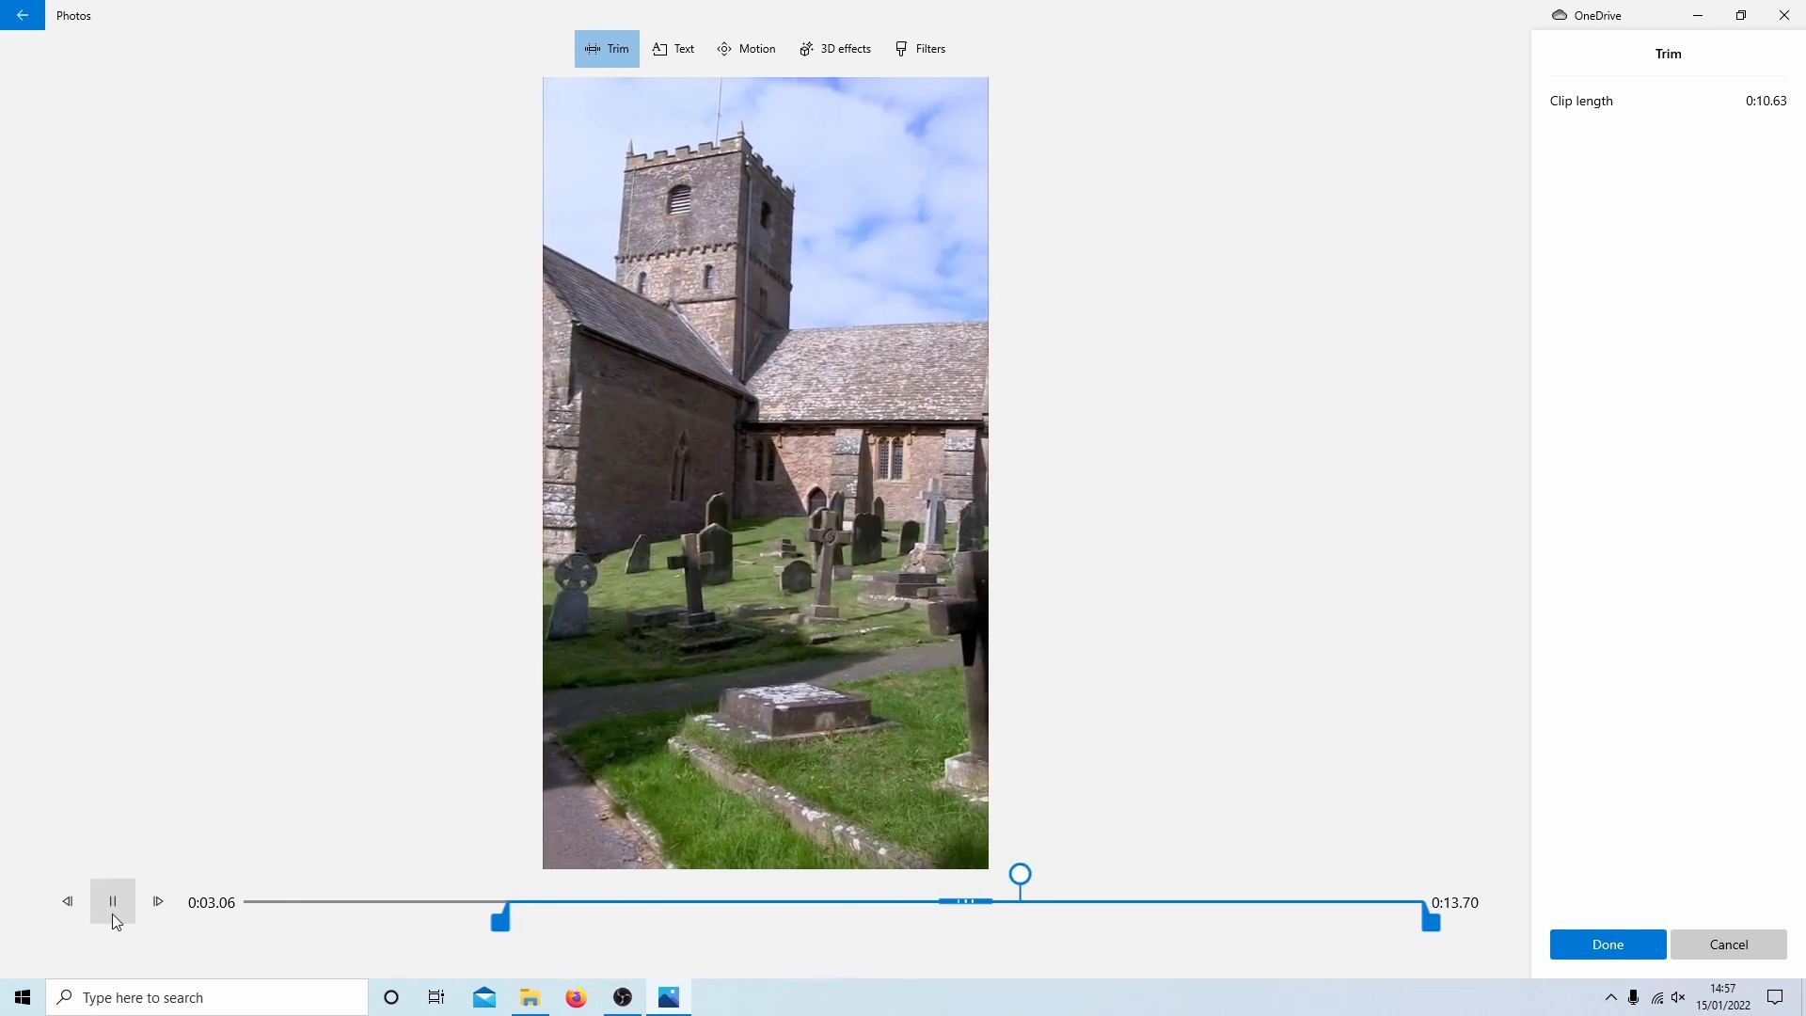
{"action": "left_click", "coordinate": [113, 901]}
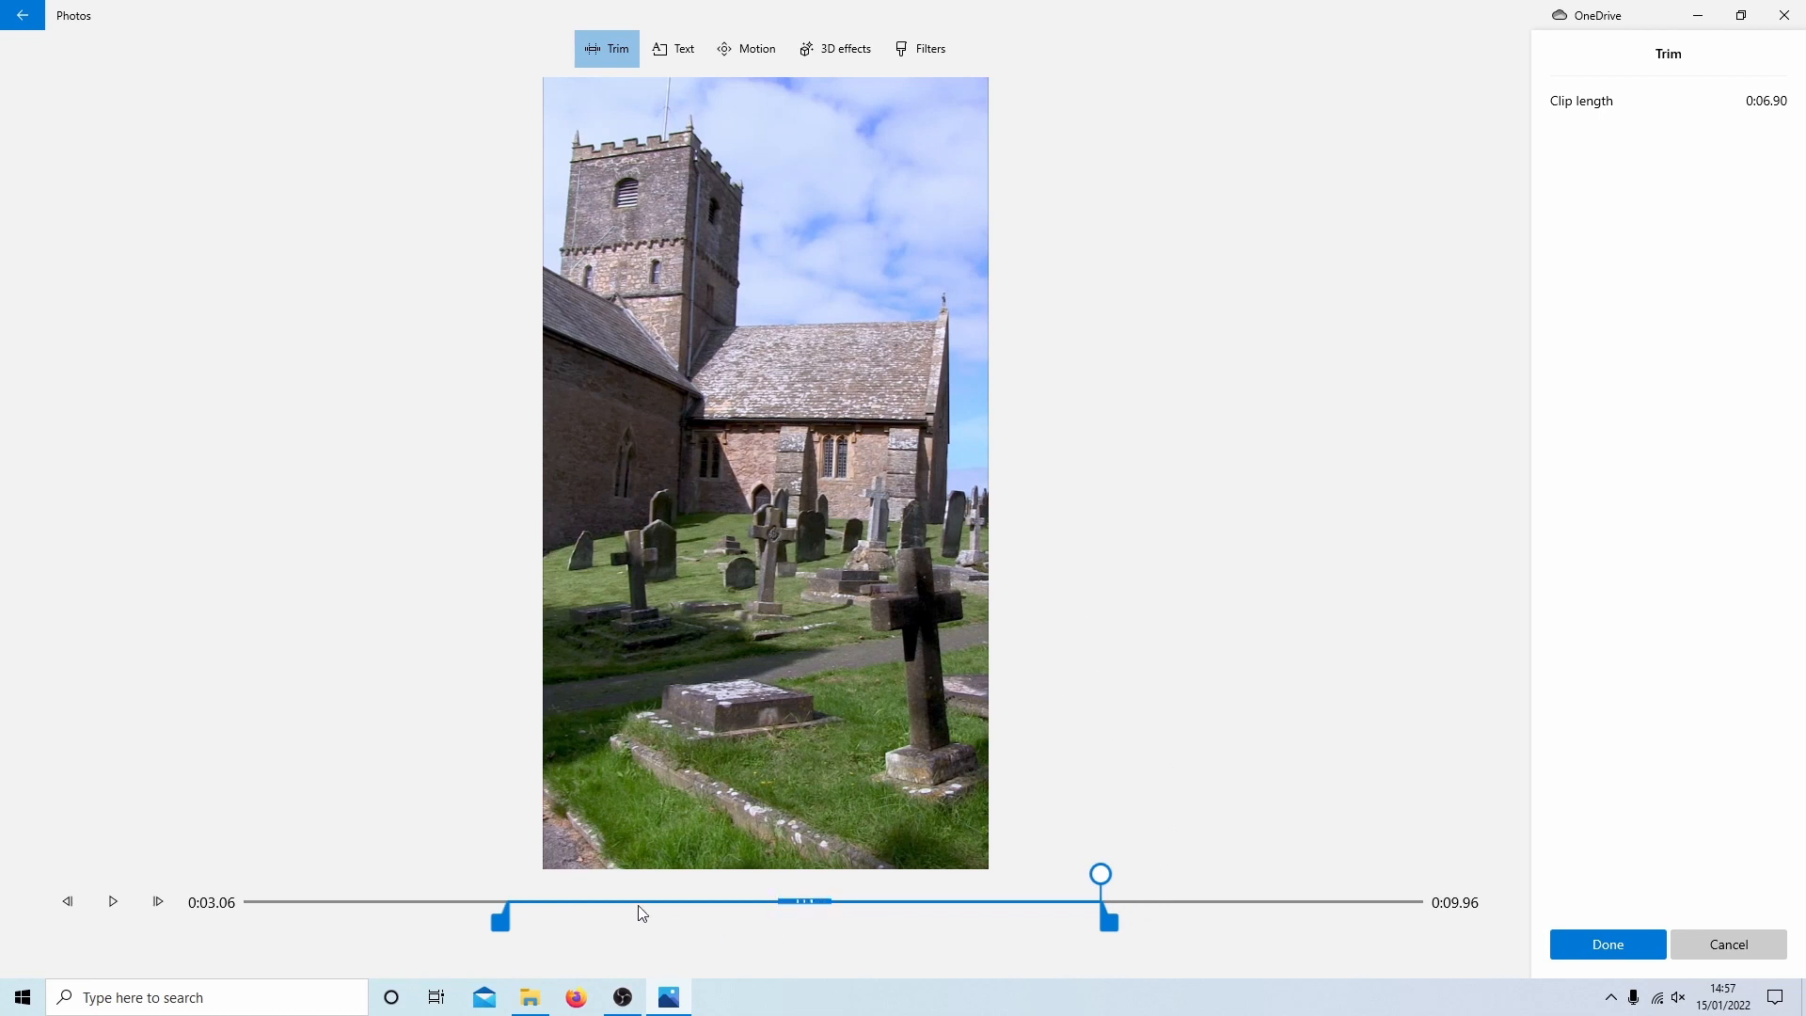
{"action": "mouse_move", "coordinate": [489, 899]}
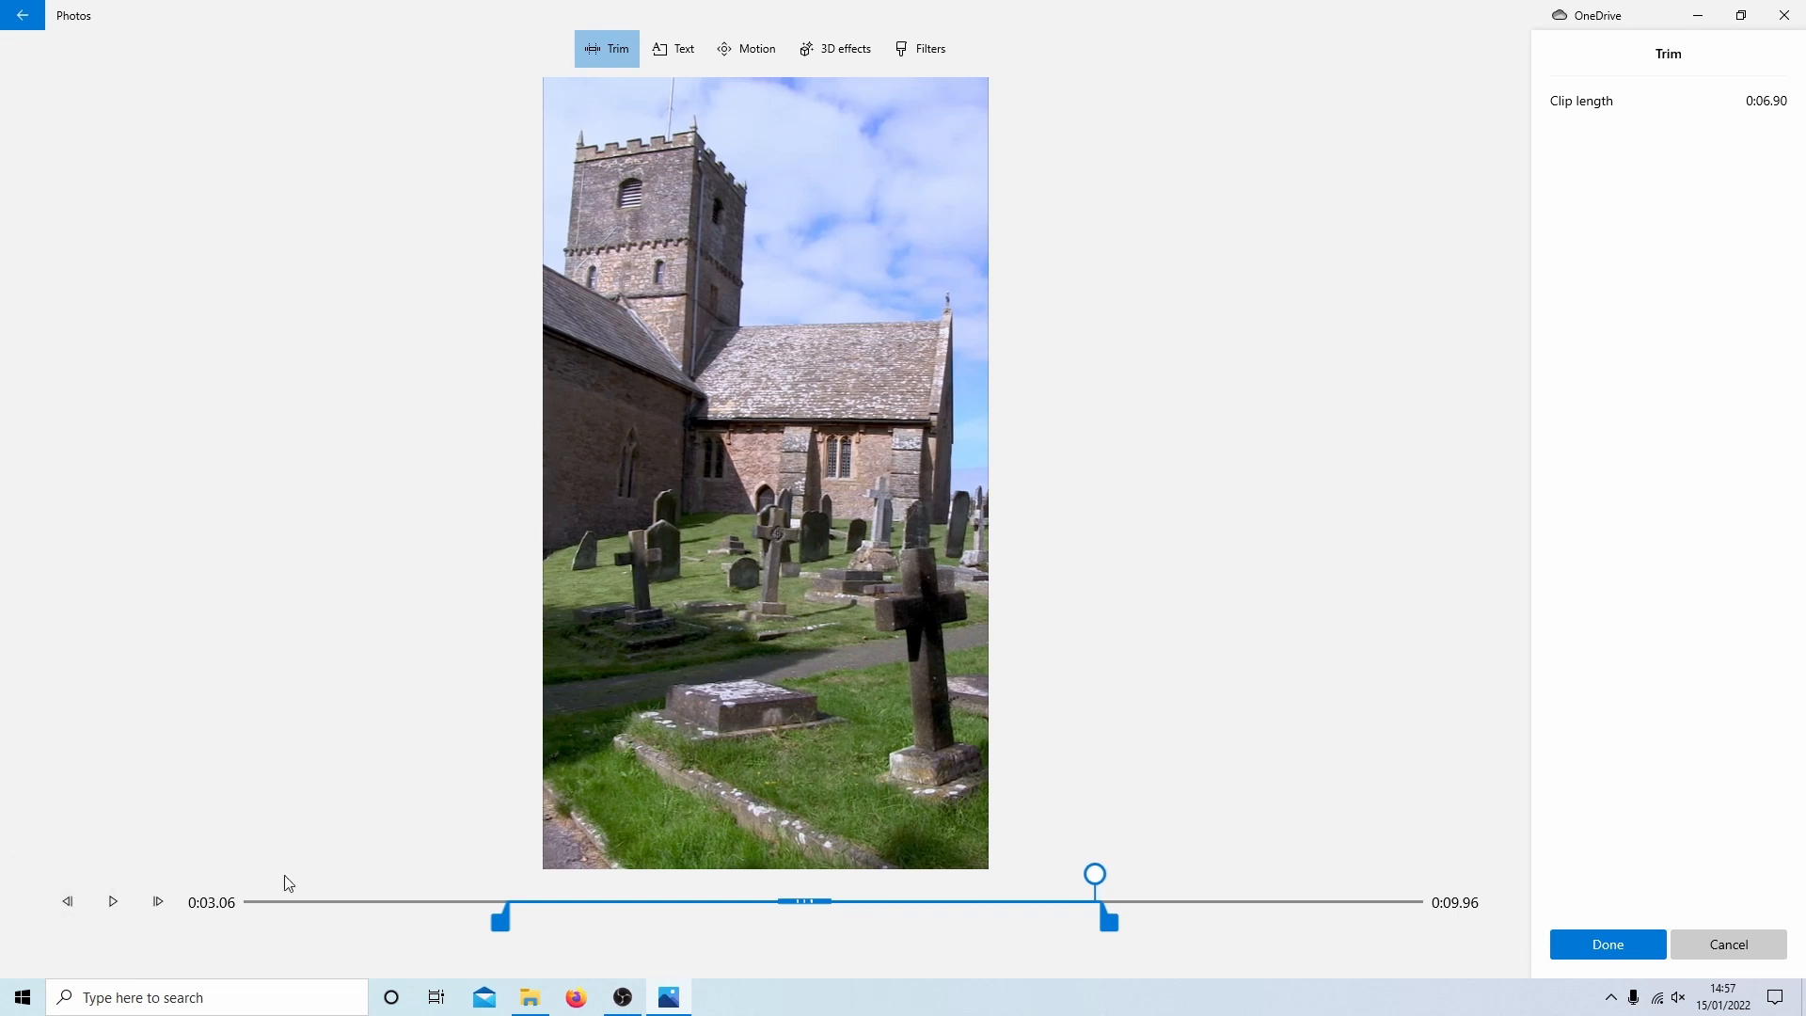
{"action": "mouse_move", "coordinate": [1095, 874]}
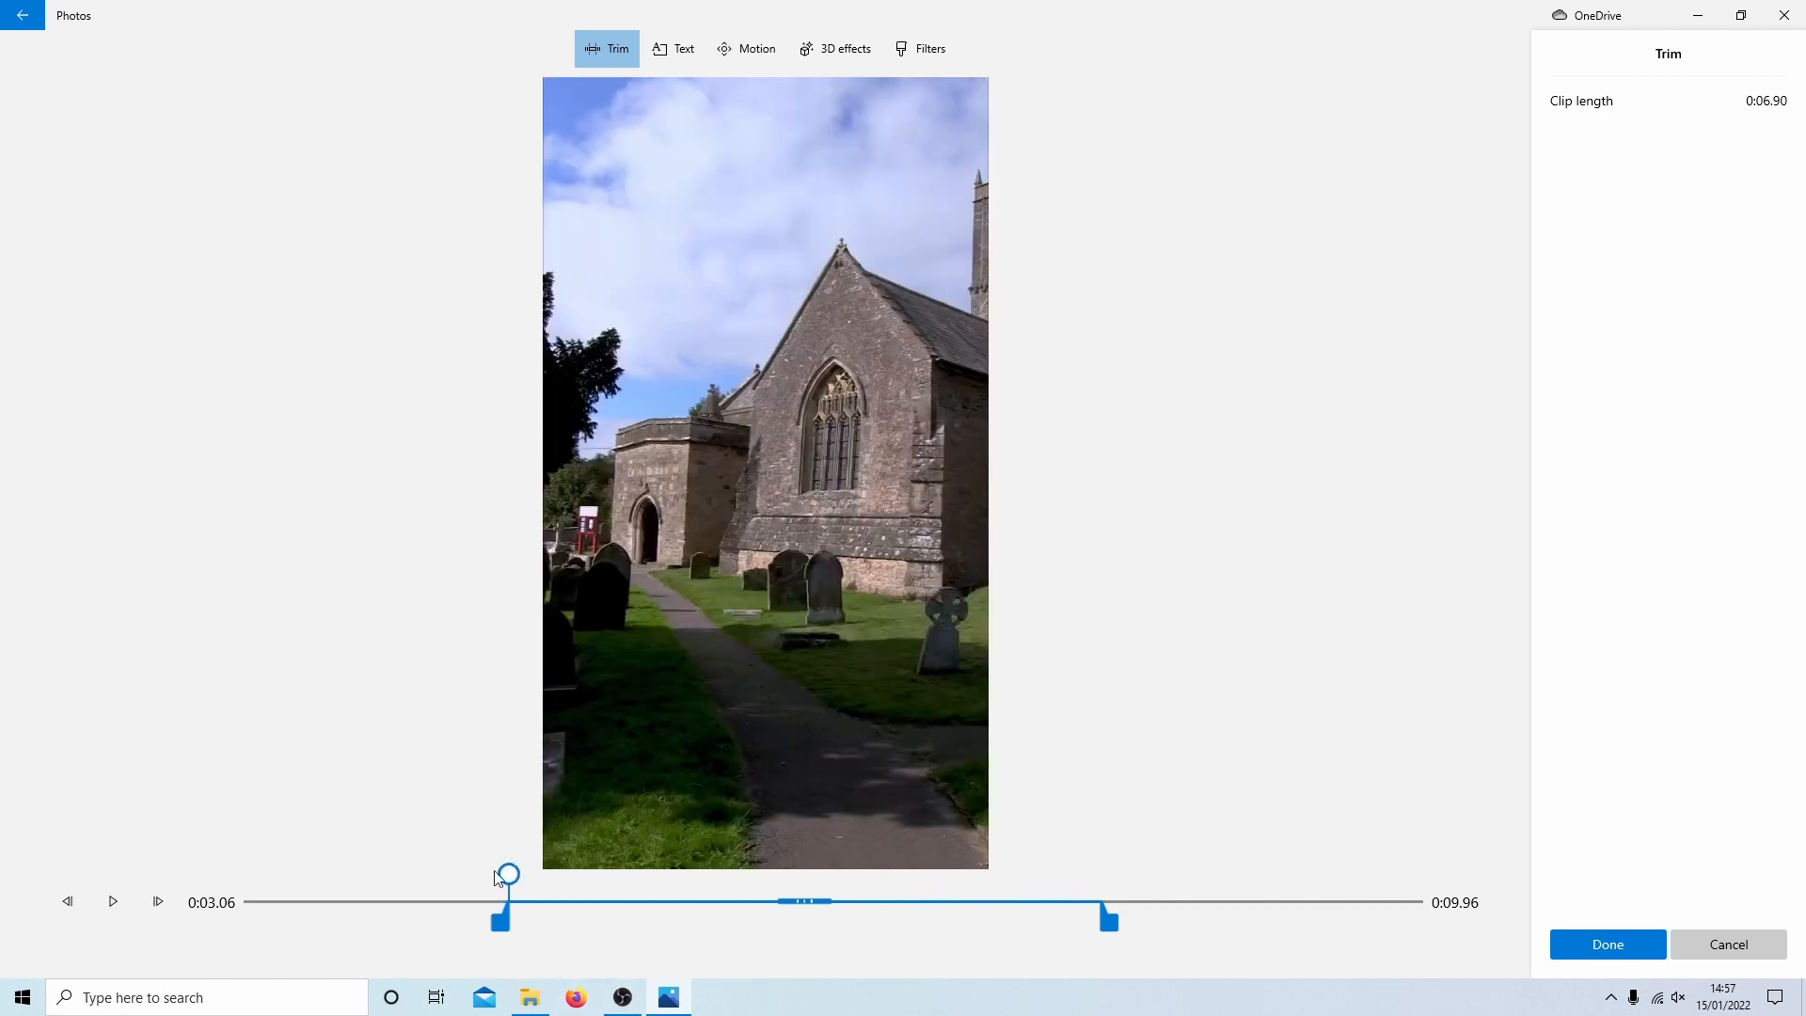
{"action": "mouse_move", "coordinate": [1036, 948]}
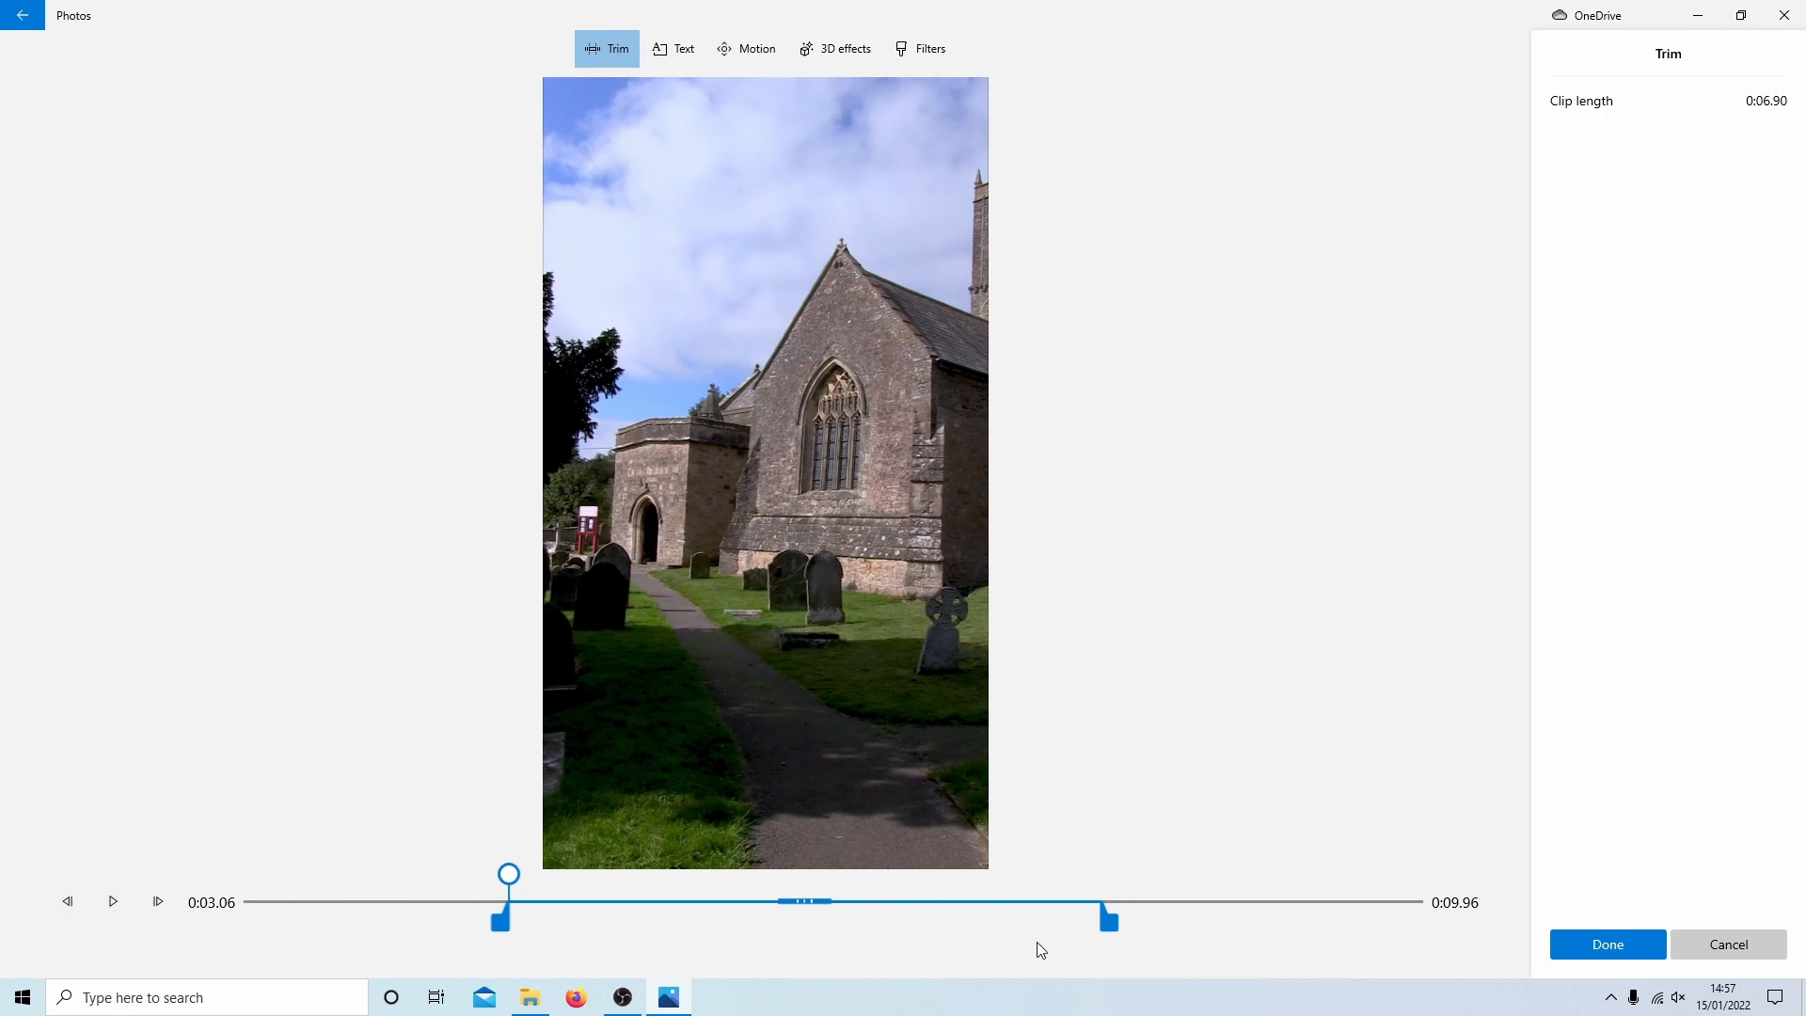
{"action": "mouse_move", "coordinate": [1654, 553]}
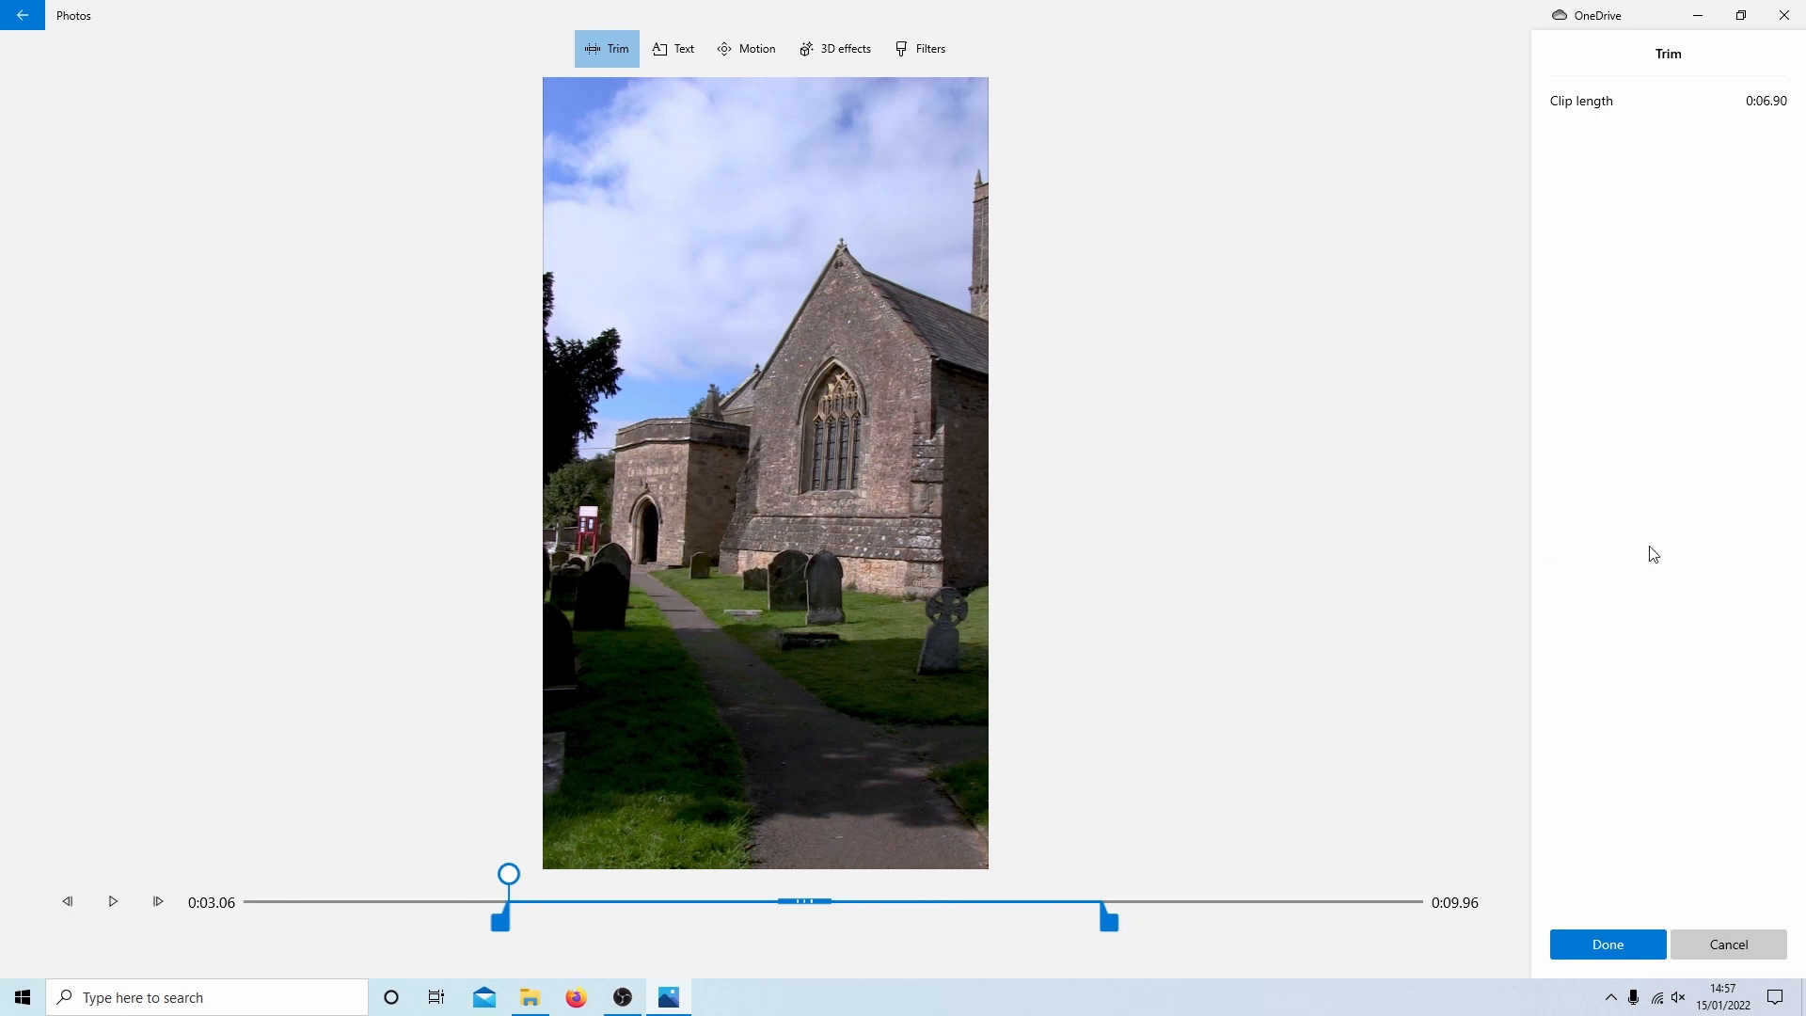
{"action": "left_click", "coordinate": [1606, 943]}
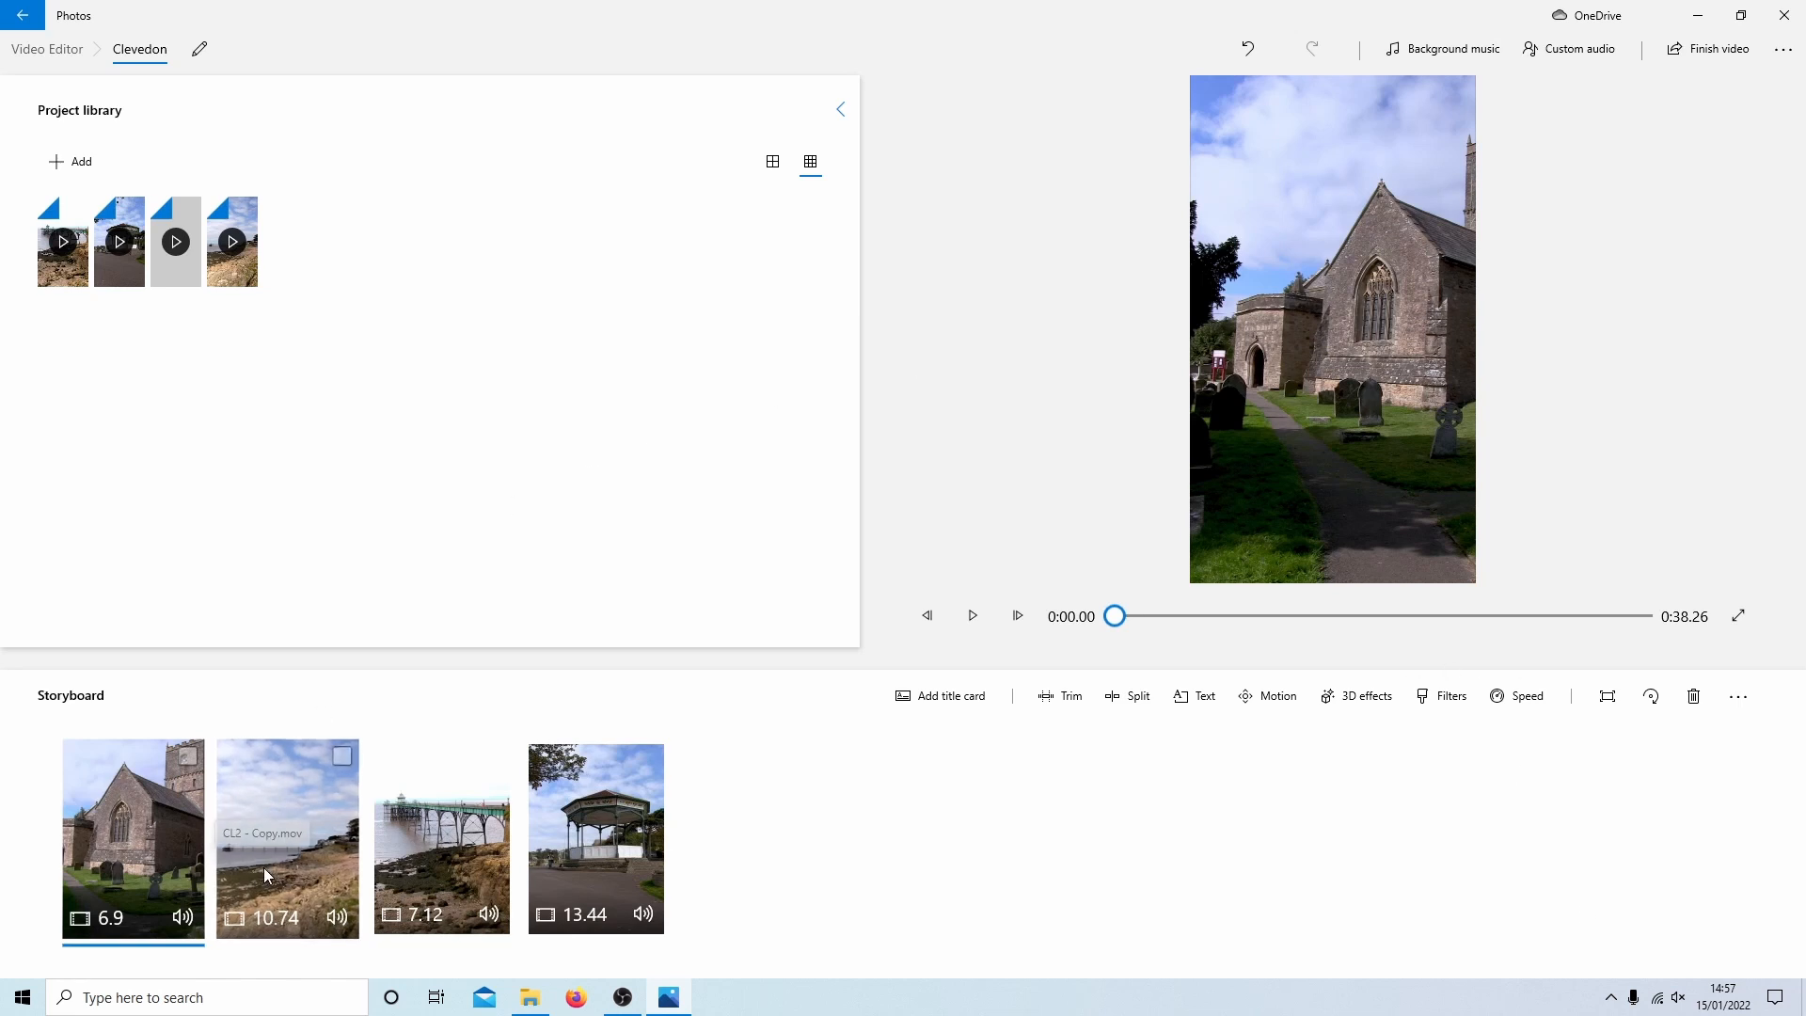
Step: Trim the rocky shore clip to 5.33 s, keeping 0:02.06 to 0:07.40
{"action": "left_click", "coordinate": [286, 838]}
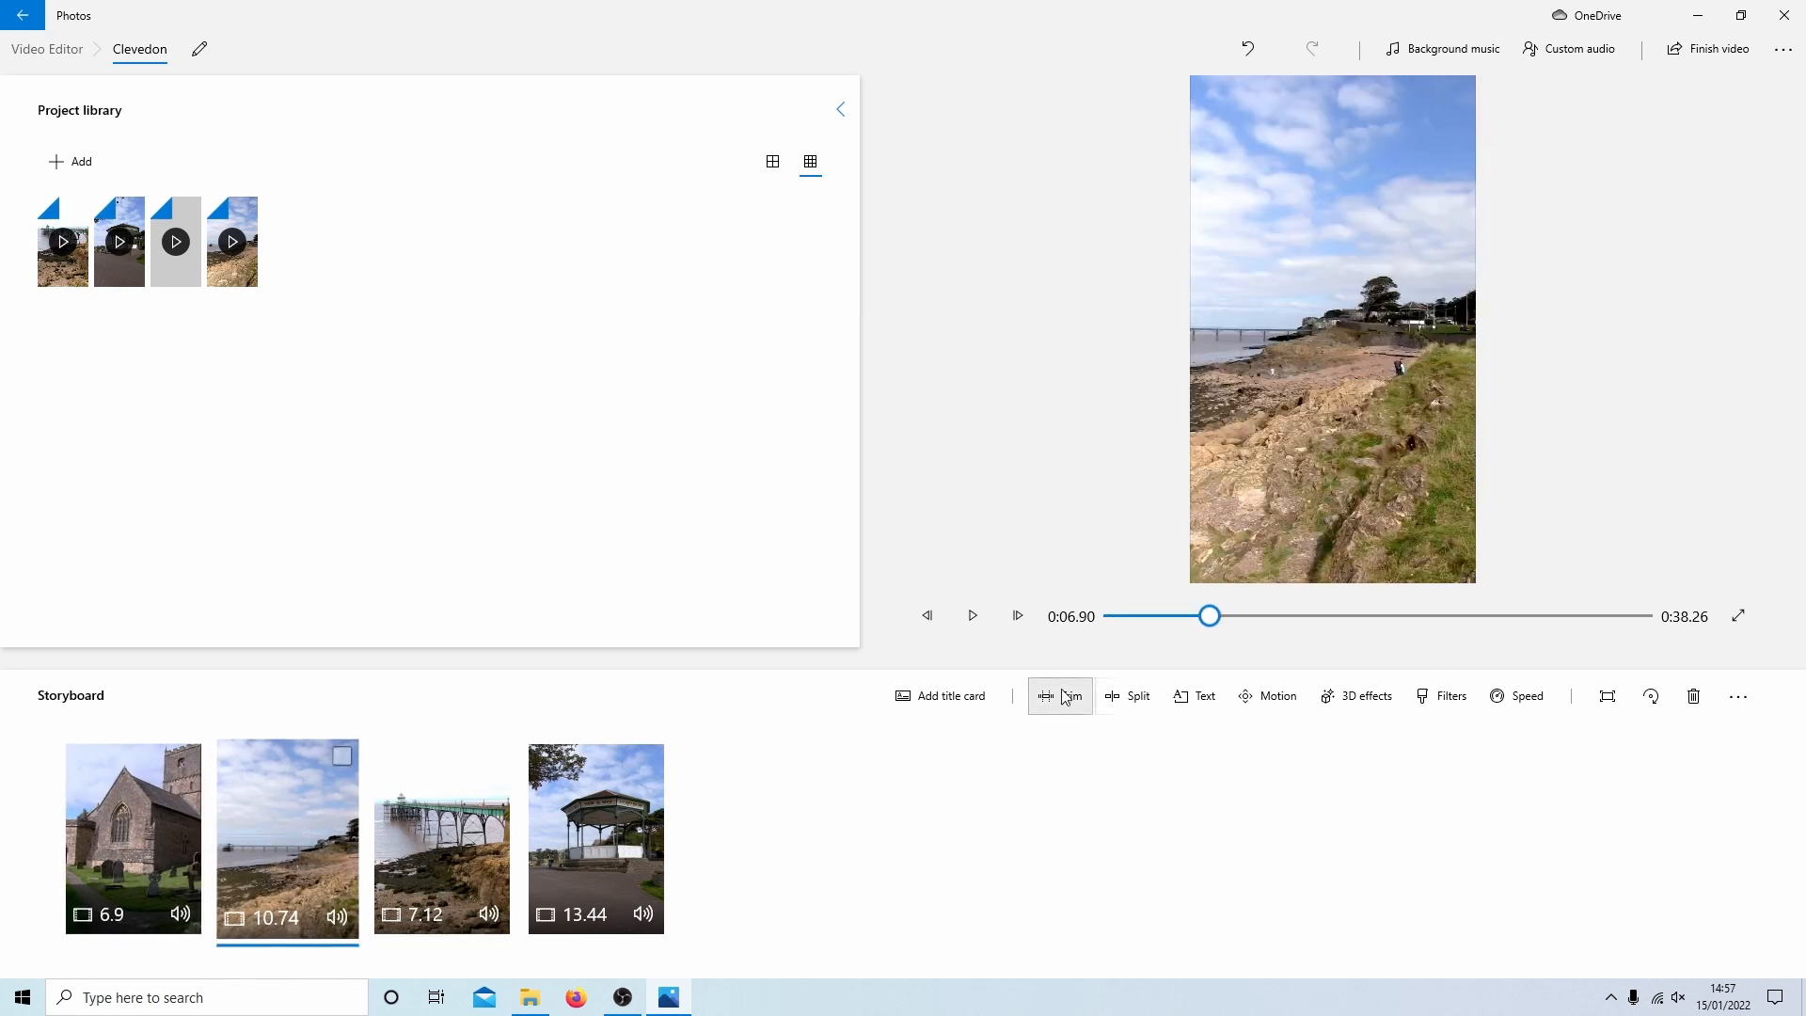
{"action": "left_click", "coordinate": [1057, 696]}
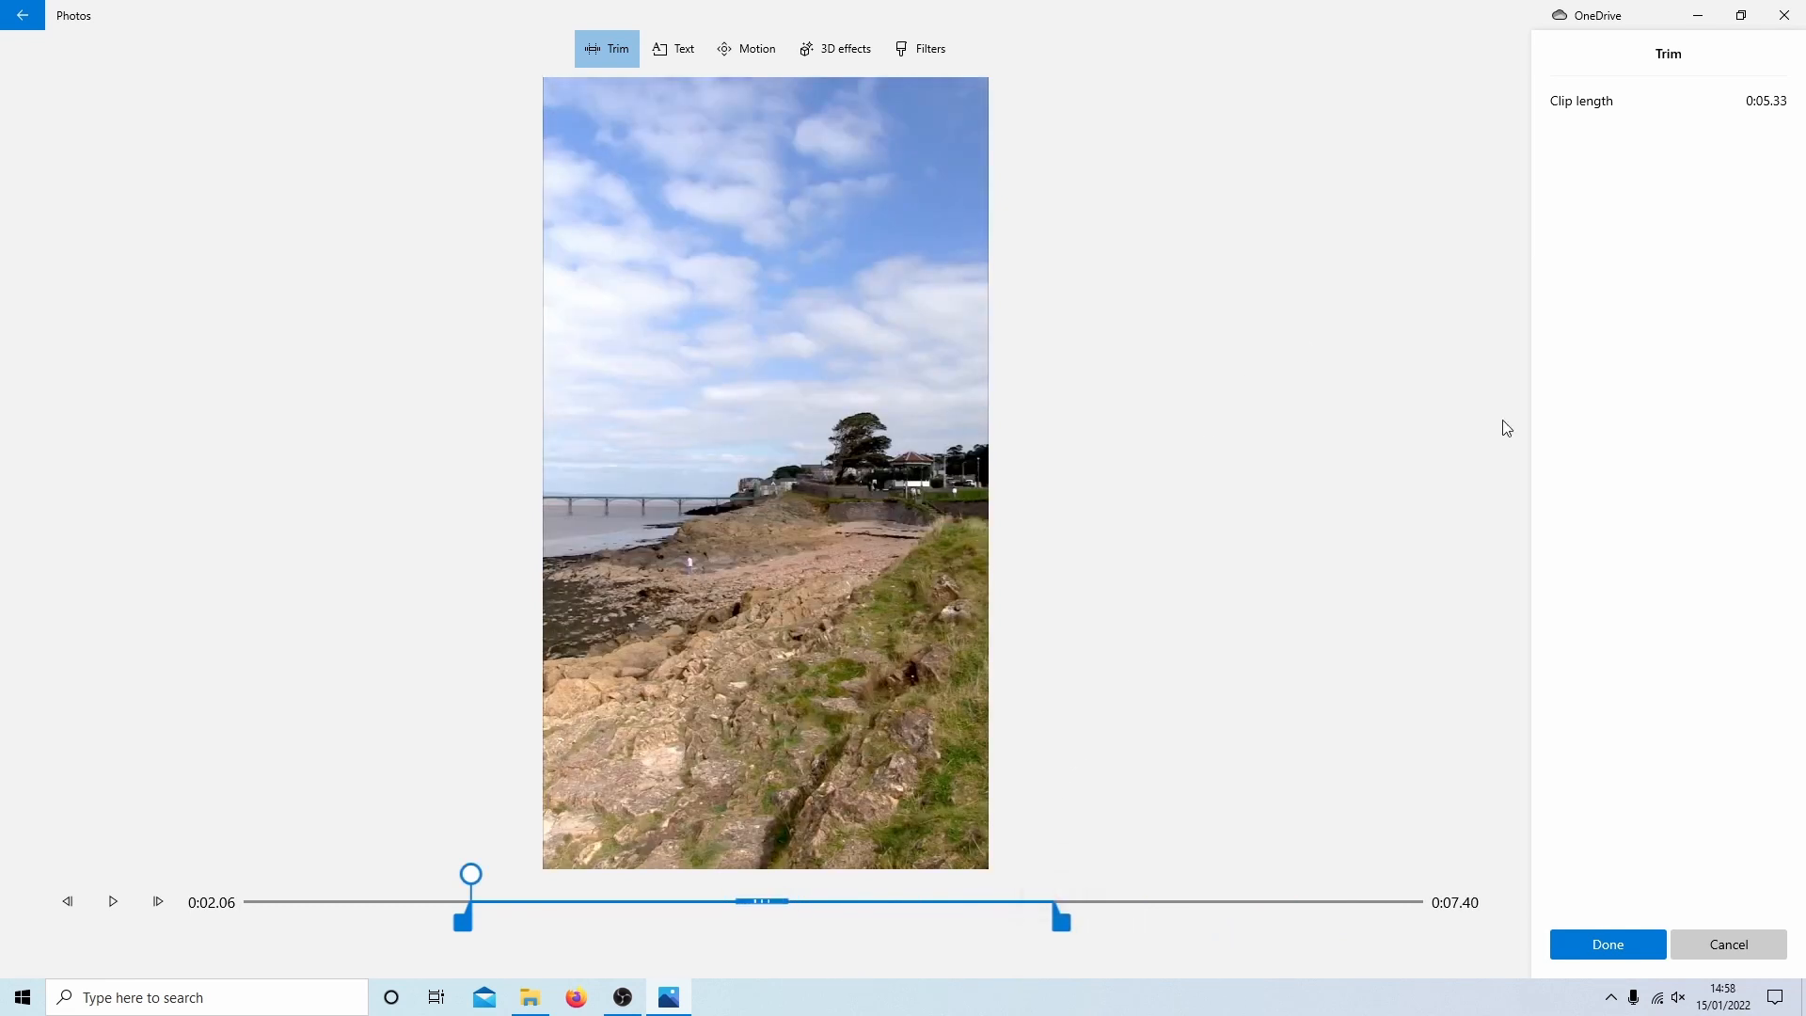
{"action": "left_click", "coordinate": [1605, 942]}
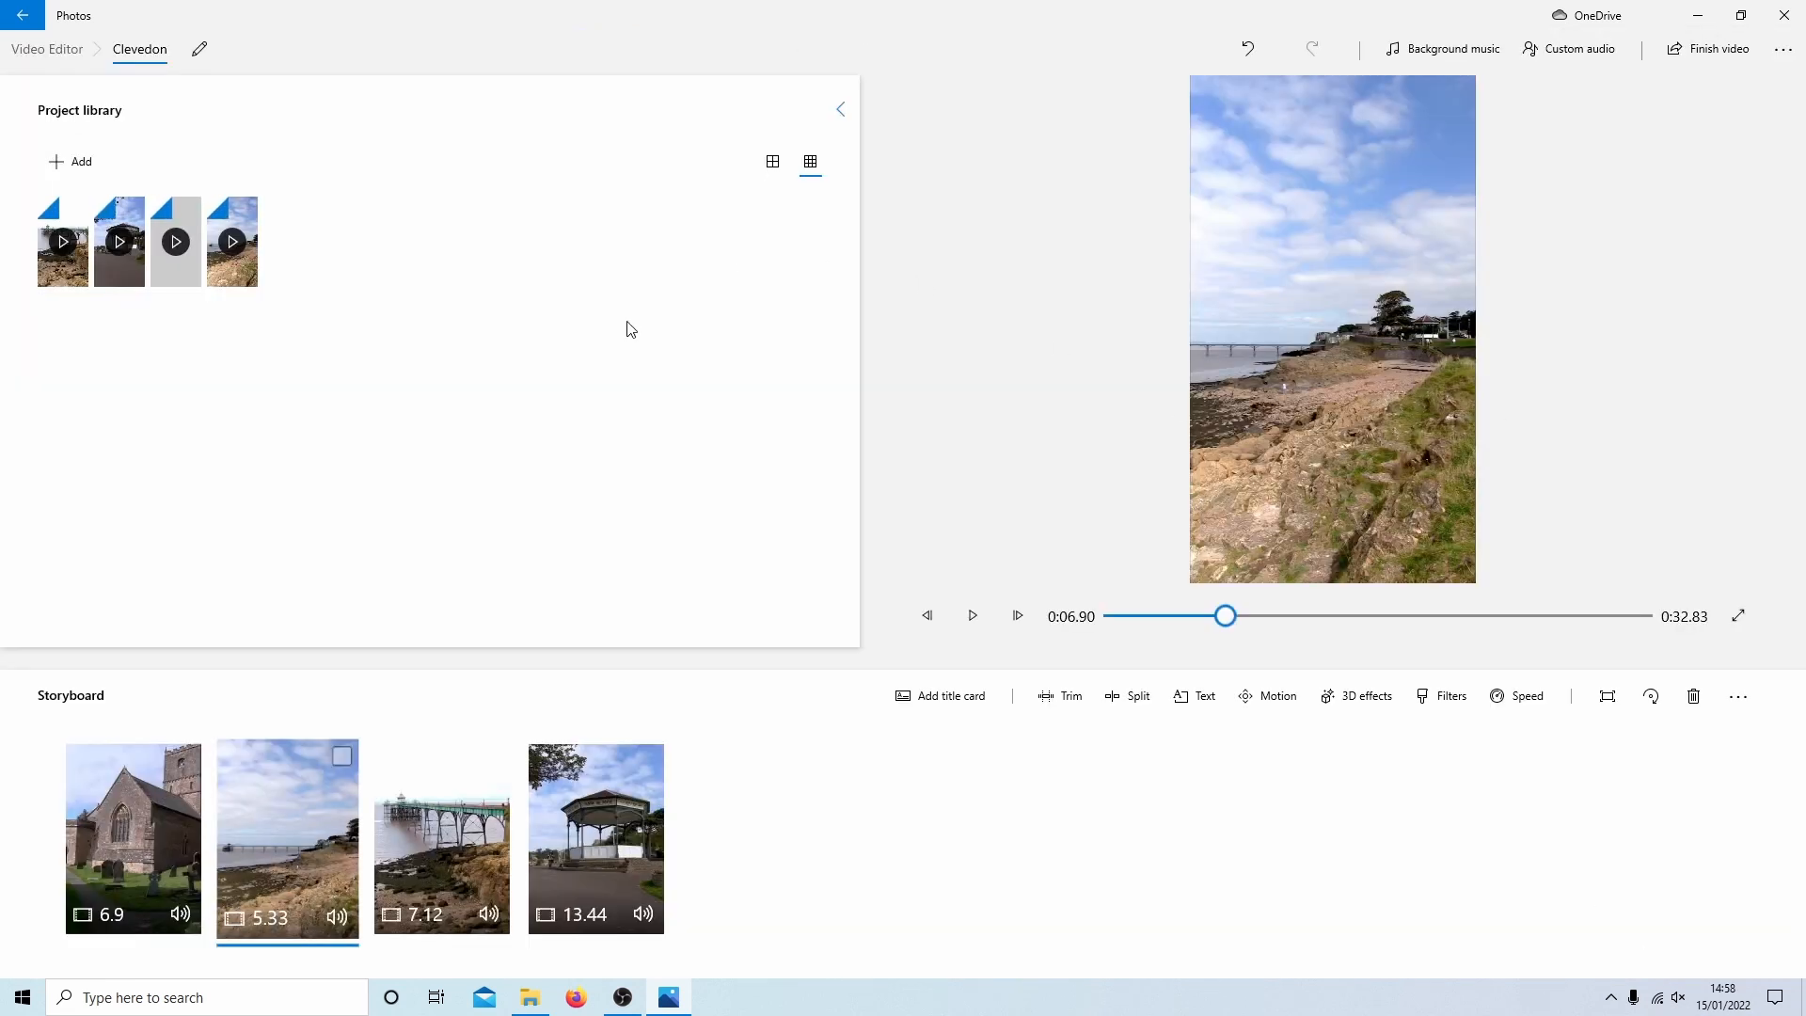
Step: Trim the pier clip to its first 4.7 seconds, ending at 0:04.70
{"action": "left_click", "coordinate": [440, 837]}
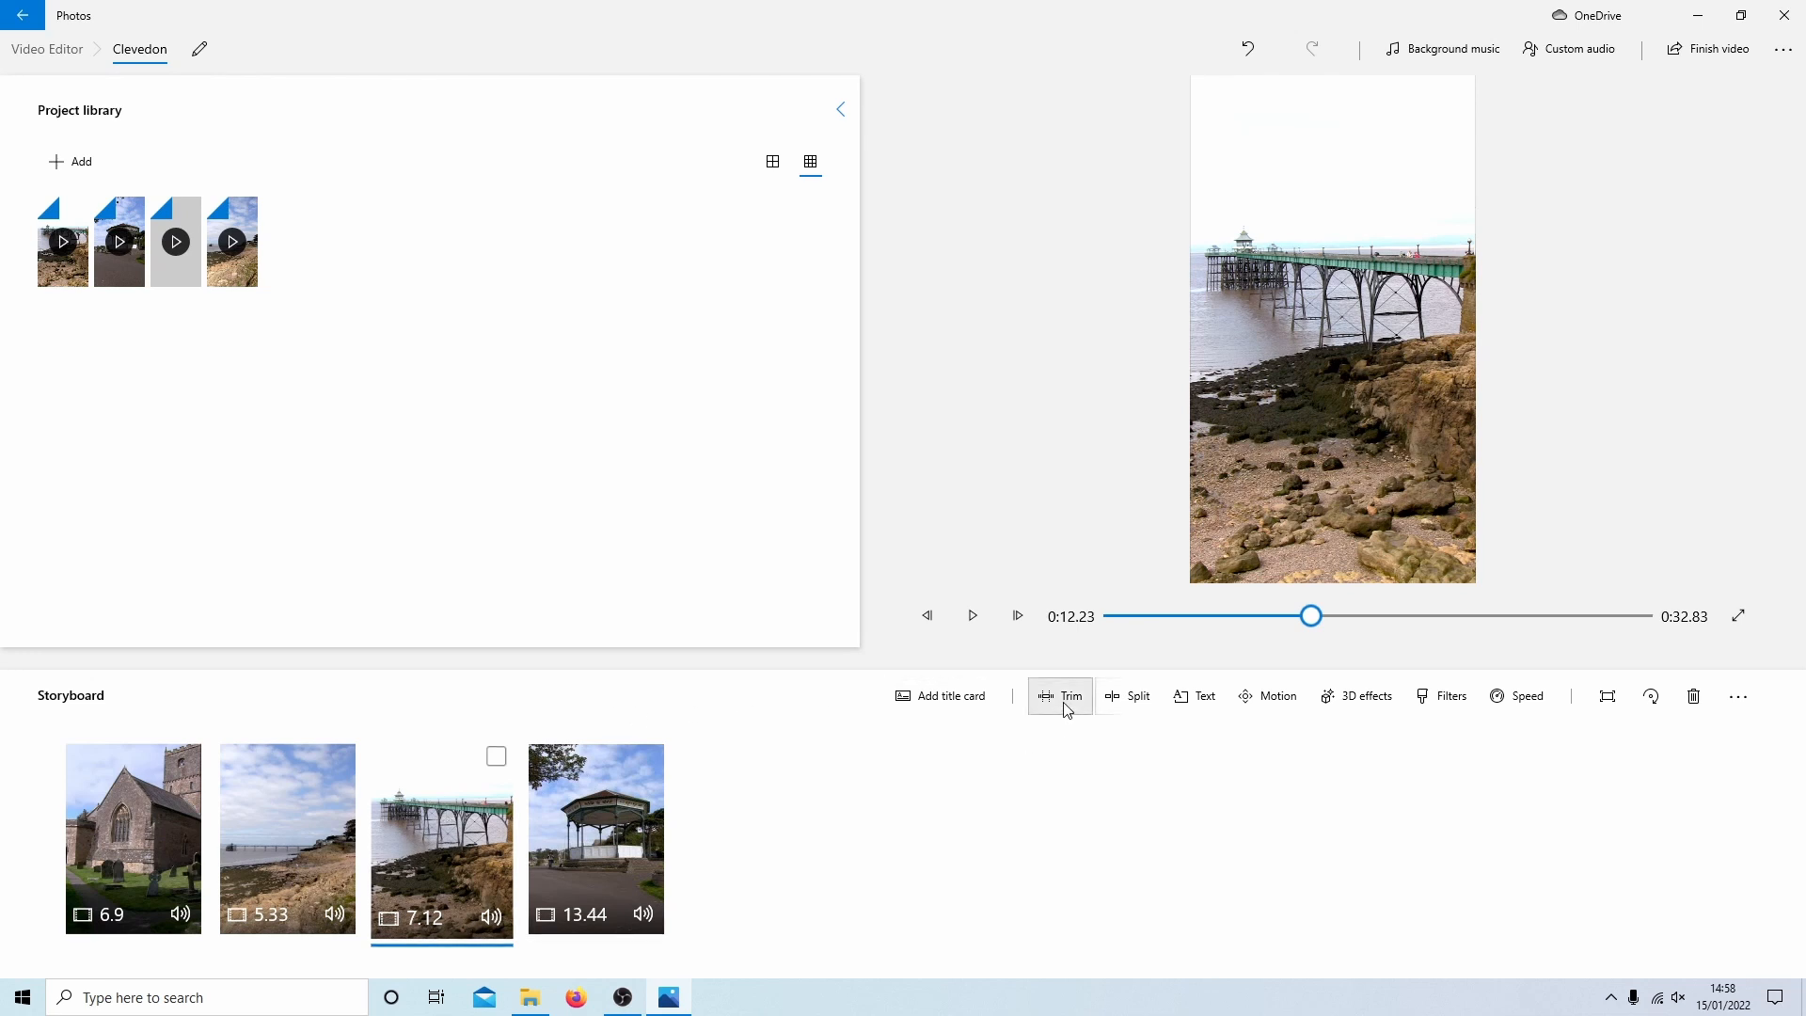
{"action": "left_click", "coordinate": [1058, 695]}
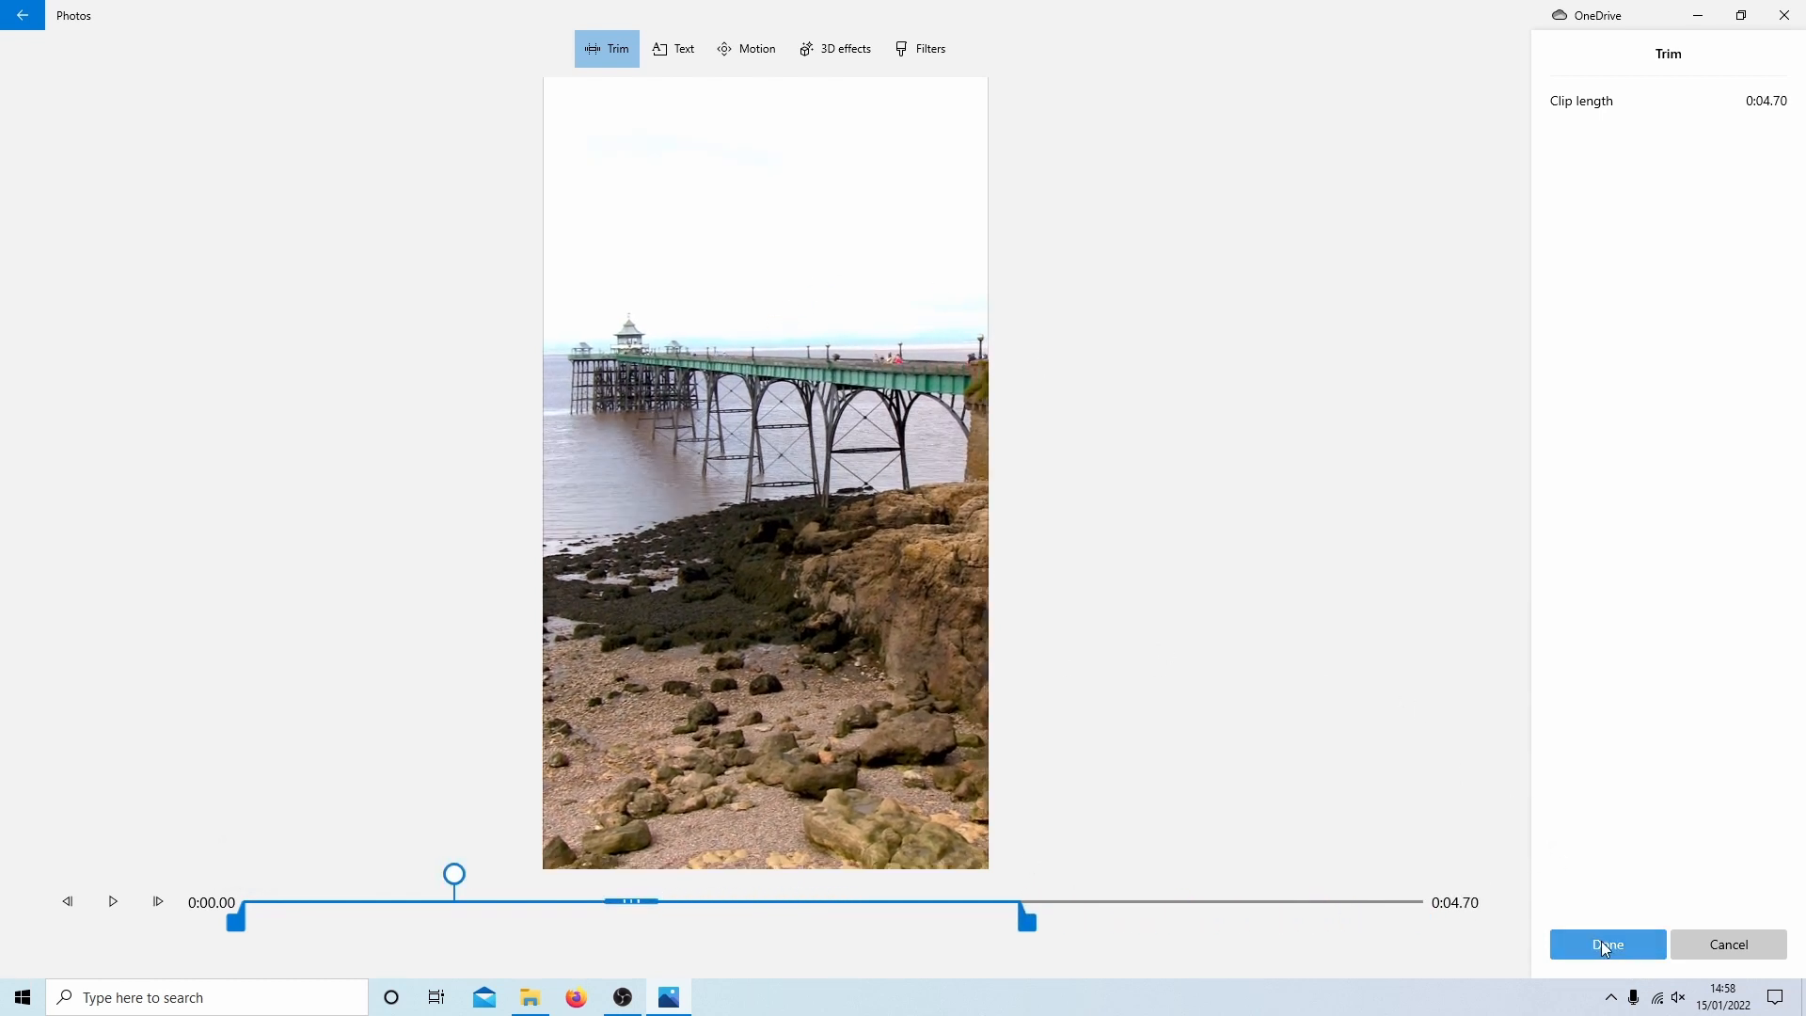
{"action": "left_click", "coordinate": [1604, 944]}
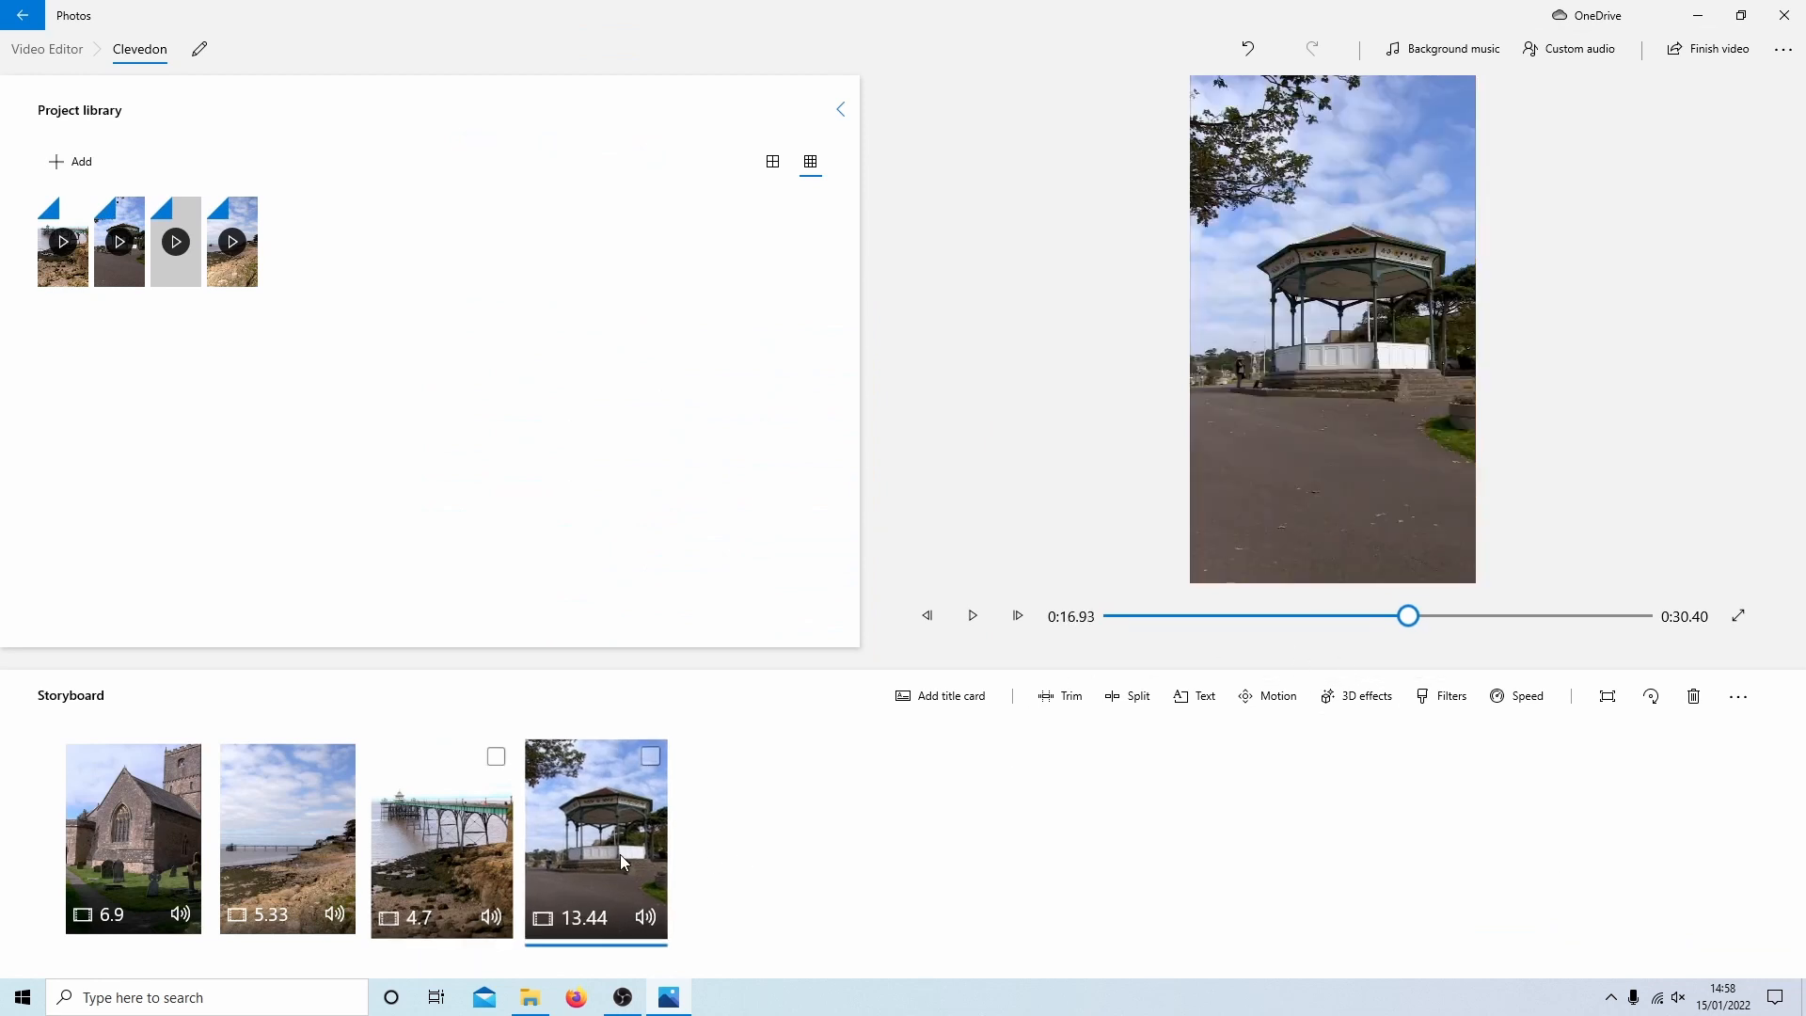
Step: Trim the bandstand clip to 6.23 s, keeping 0:02.60 to 0:08.83
{"action": "left_click", "coordinate": [1059, 696]}
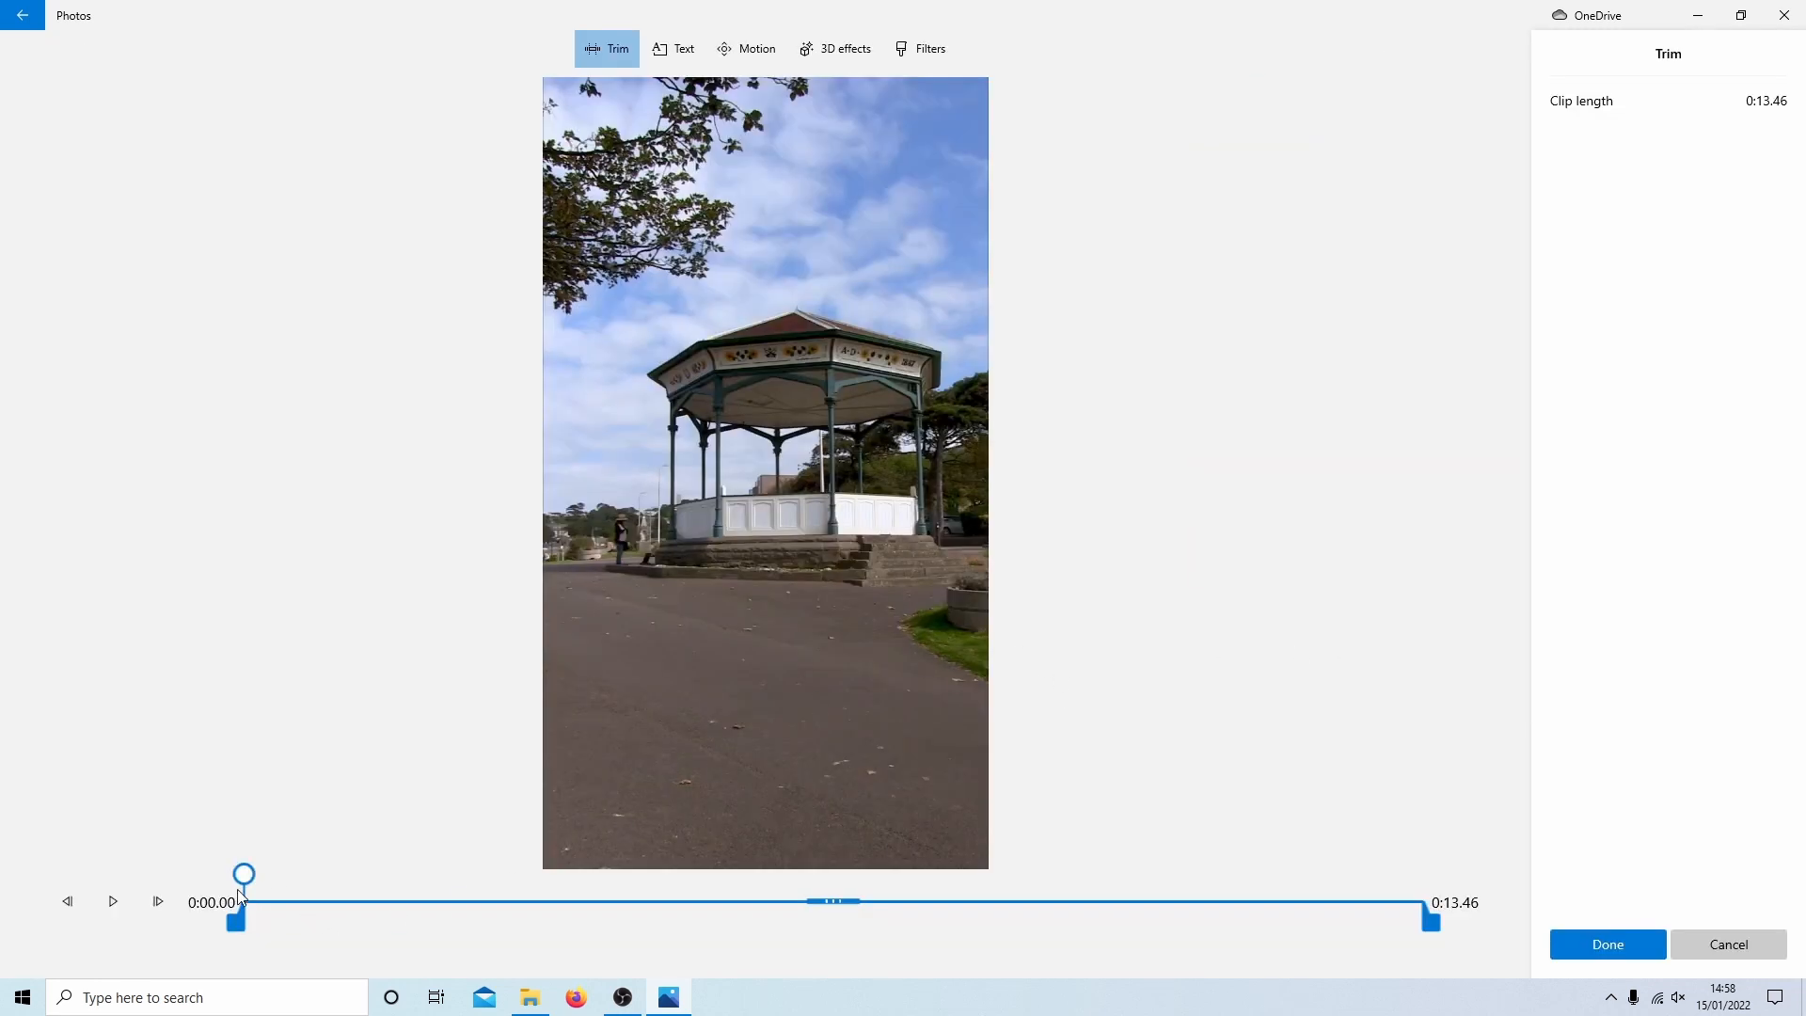
{"action": "left_click", "coordinate": [111, 900]}
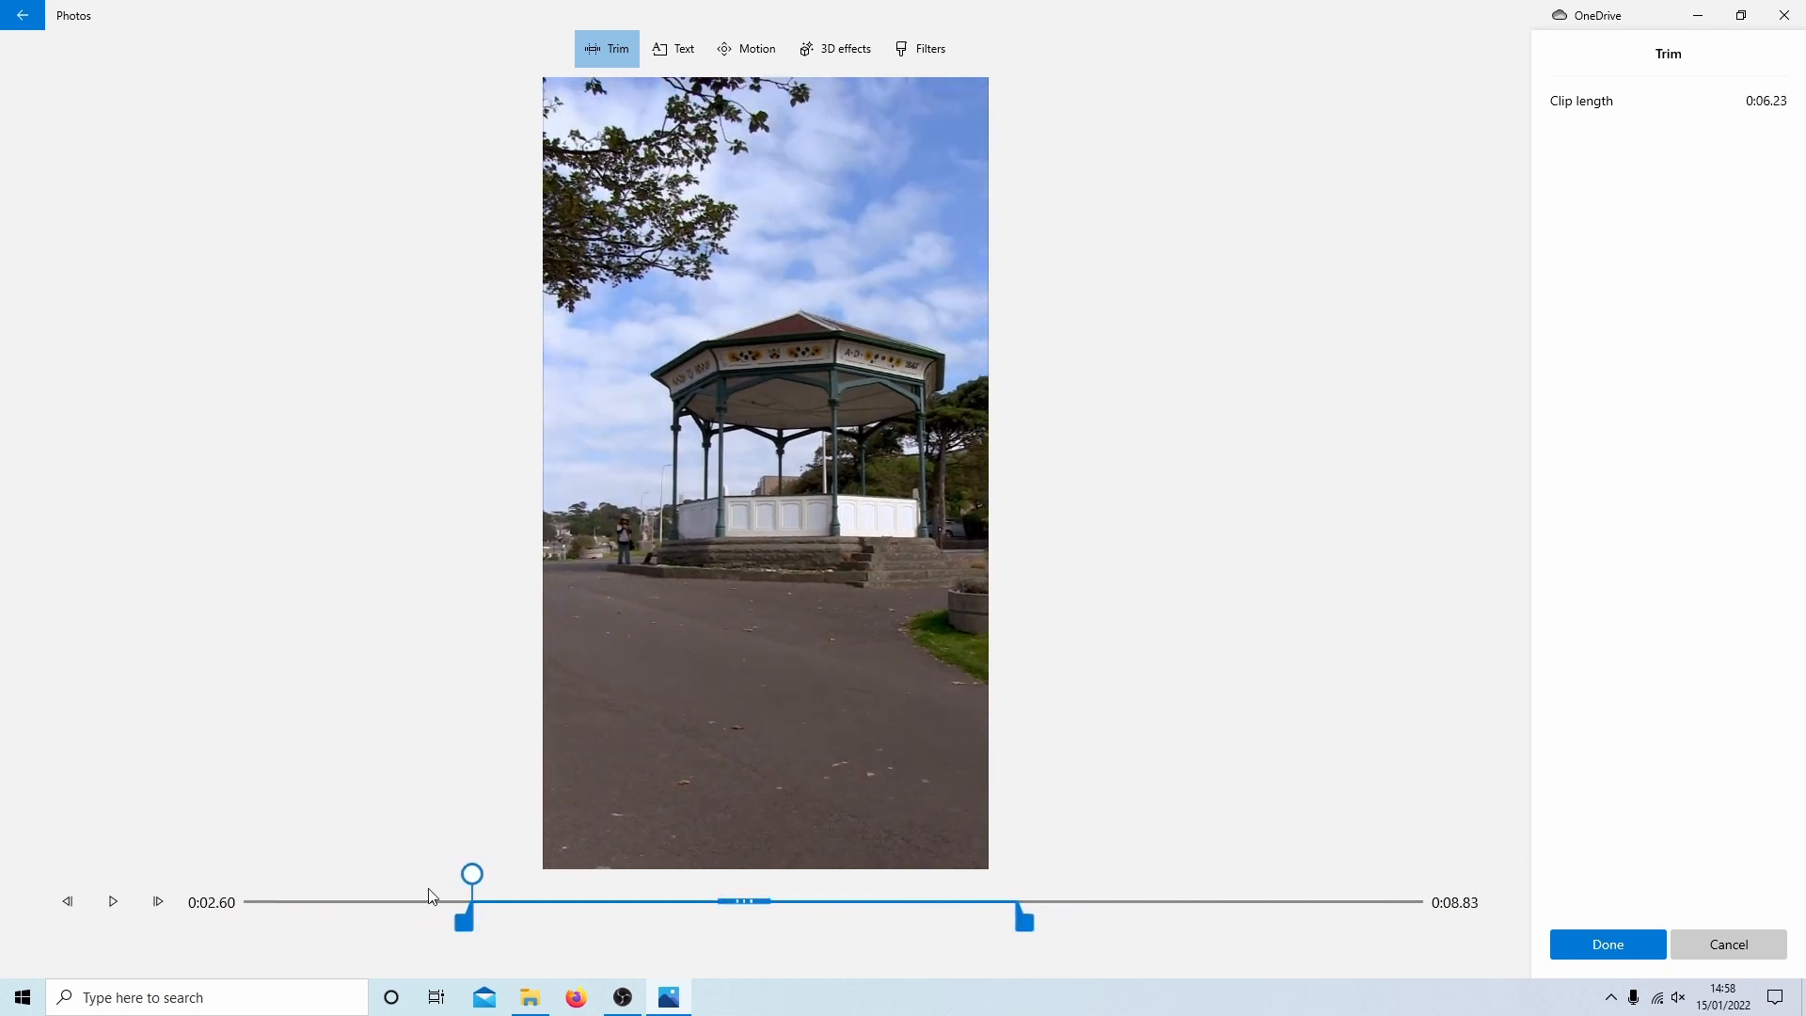
{"action": "mouse_move", "coordinate": [1238, 847]}
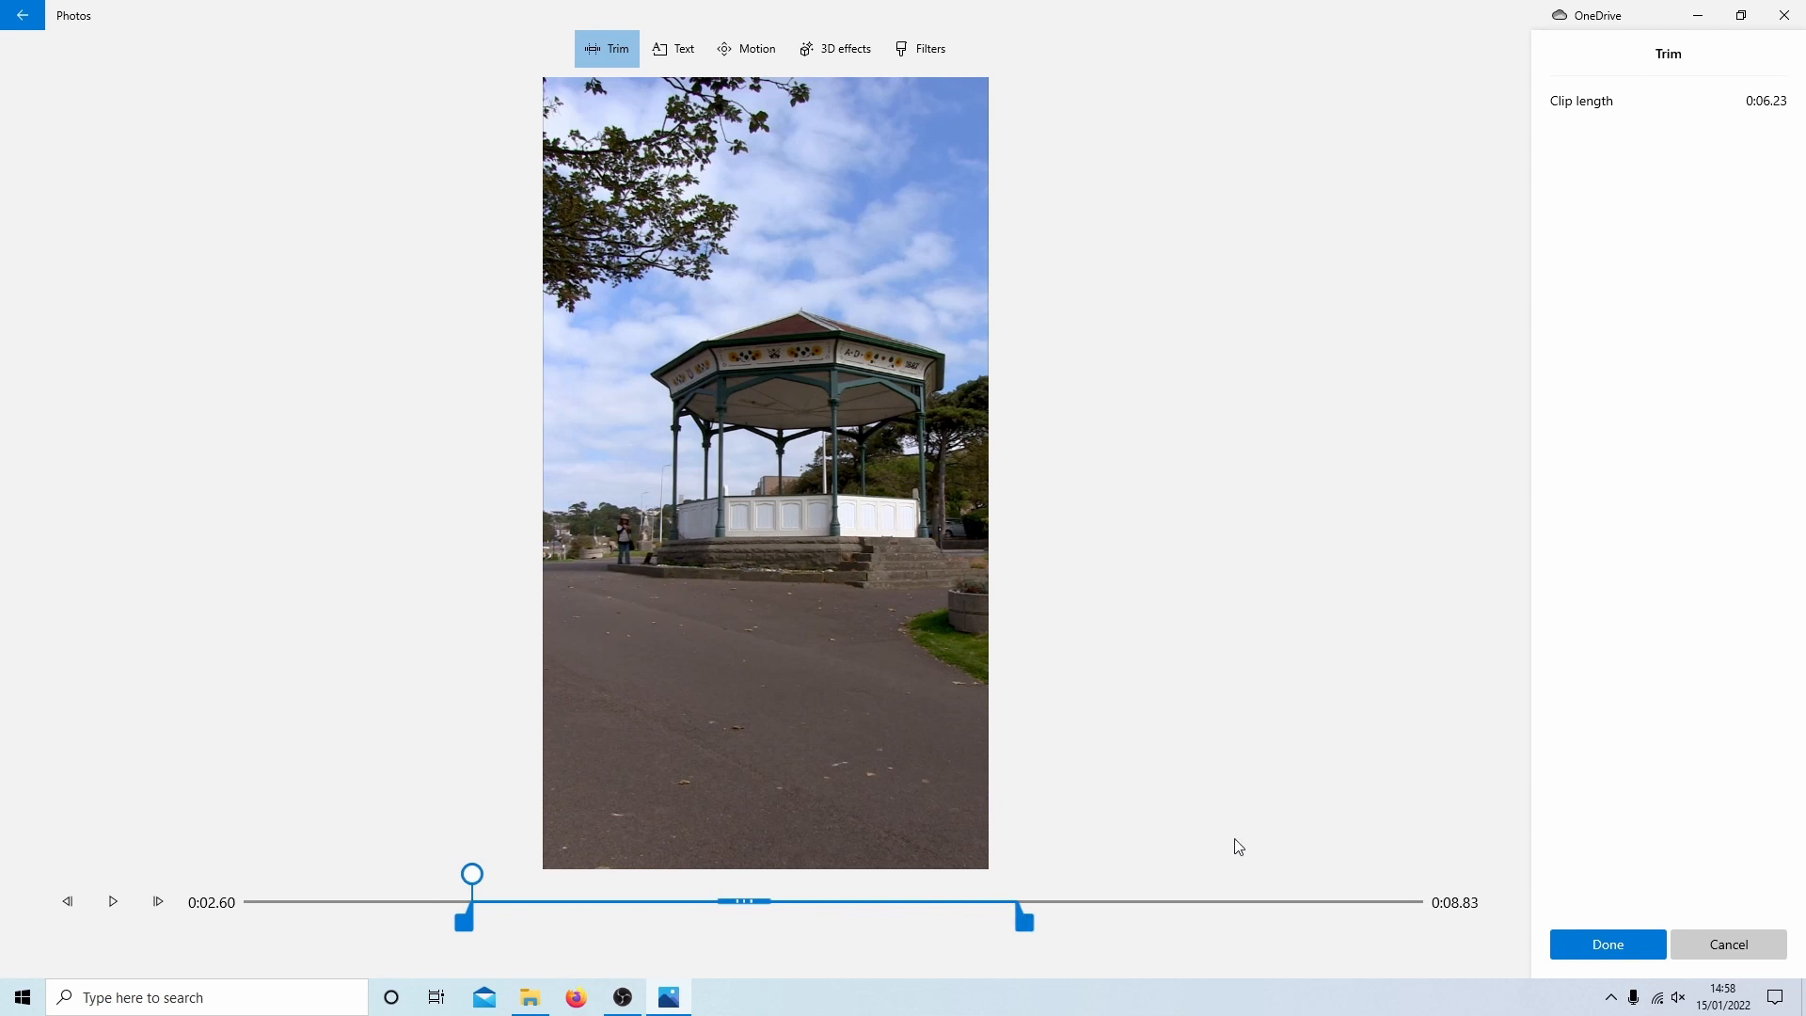
{"action": "left_click", "coordinate": [1604, 942]}
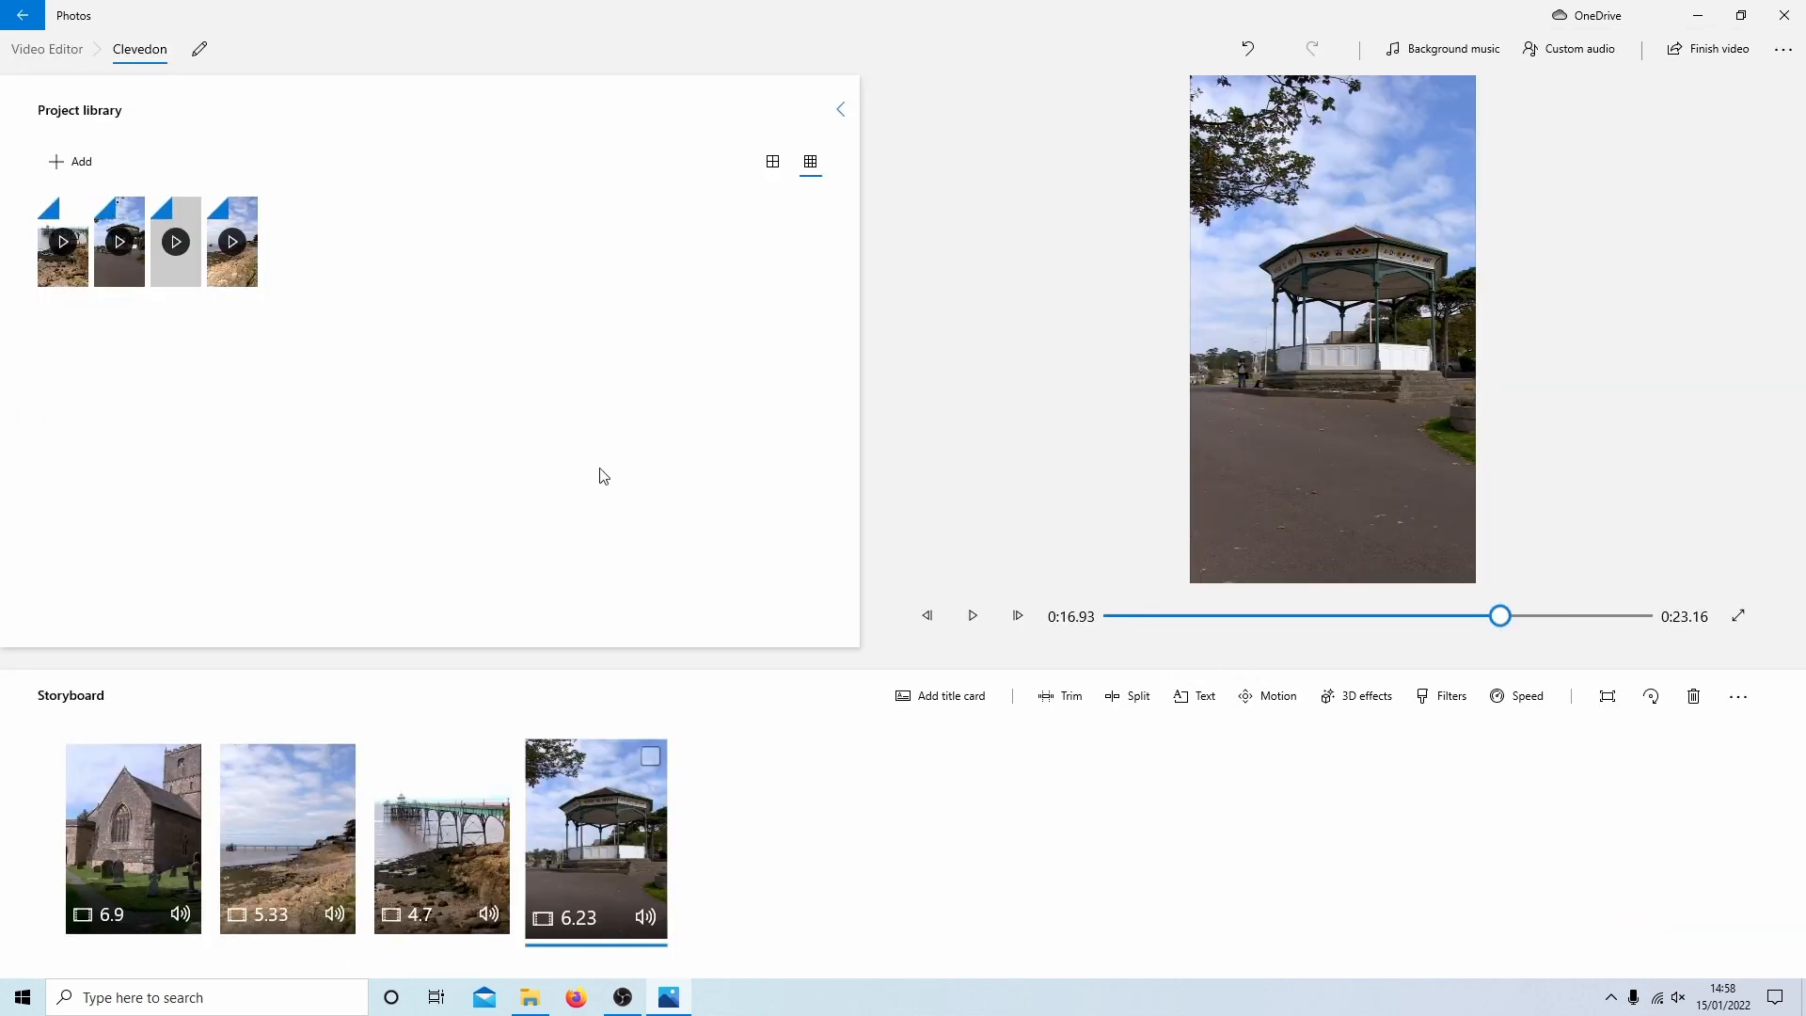
Step: Preview the video from the church clip, then reopen the bandstand clip for trimming to 0:06.63
{"action": "left_click", "coordinate": [132, 837]}
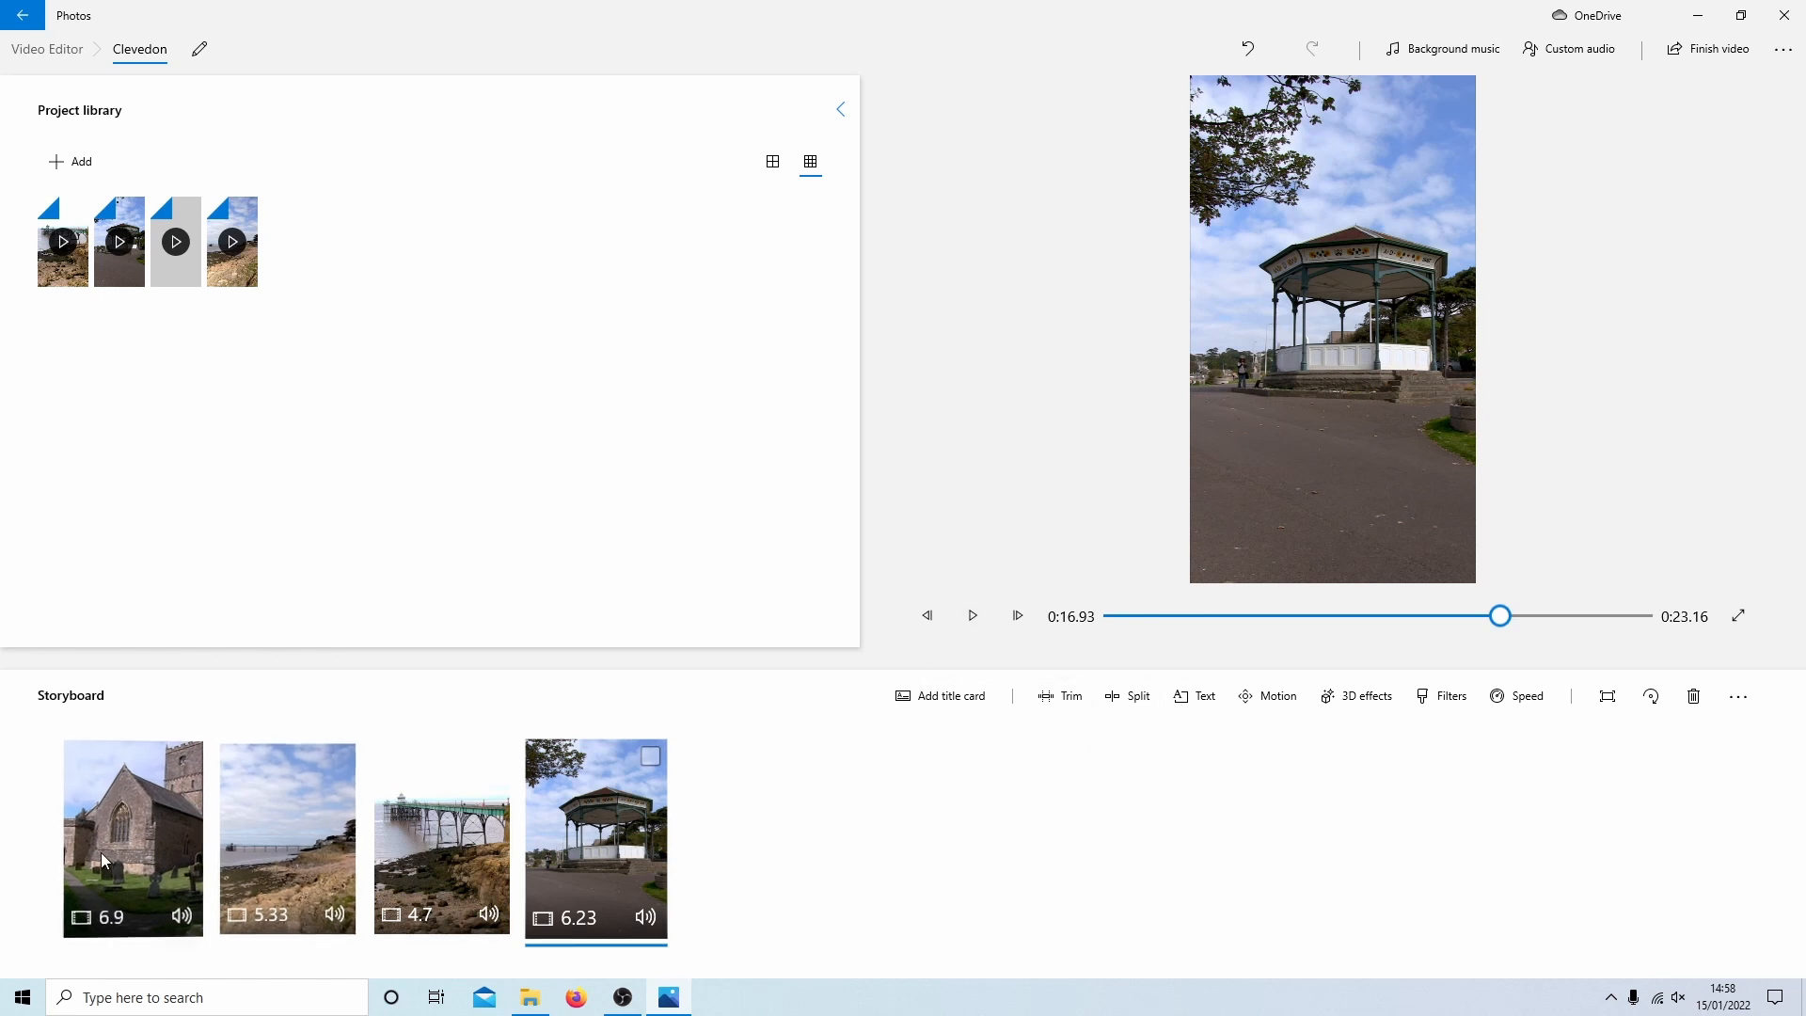
{"action": "left_click", "coordinate": [132, 837]}
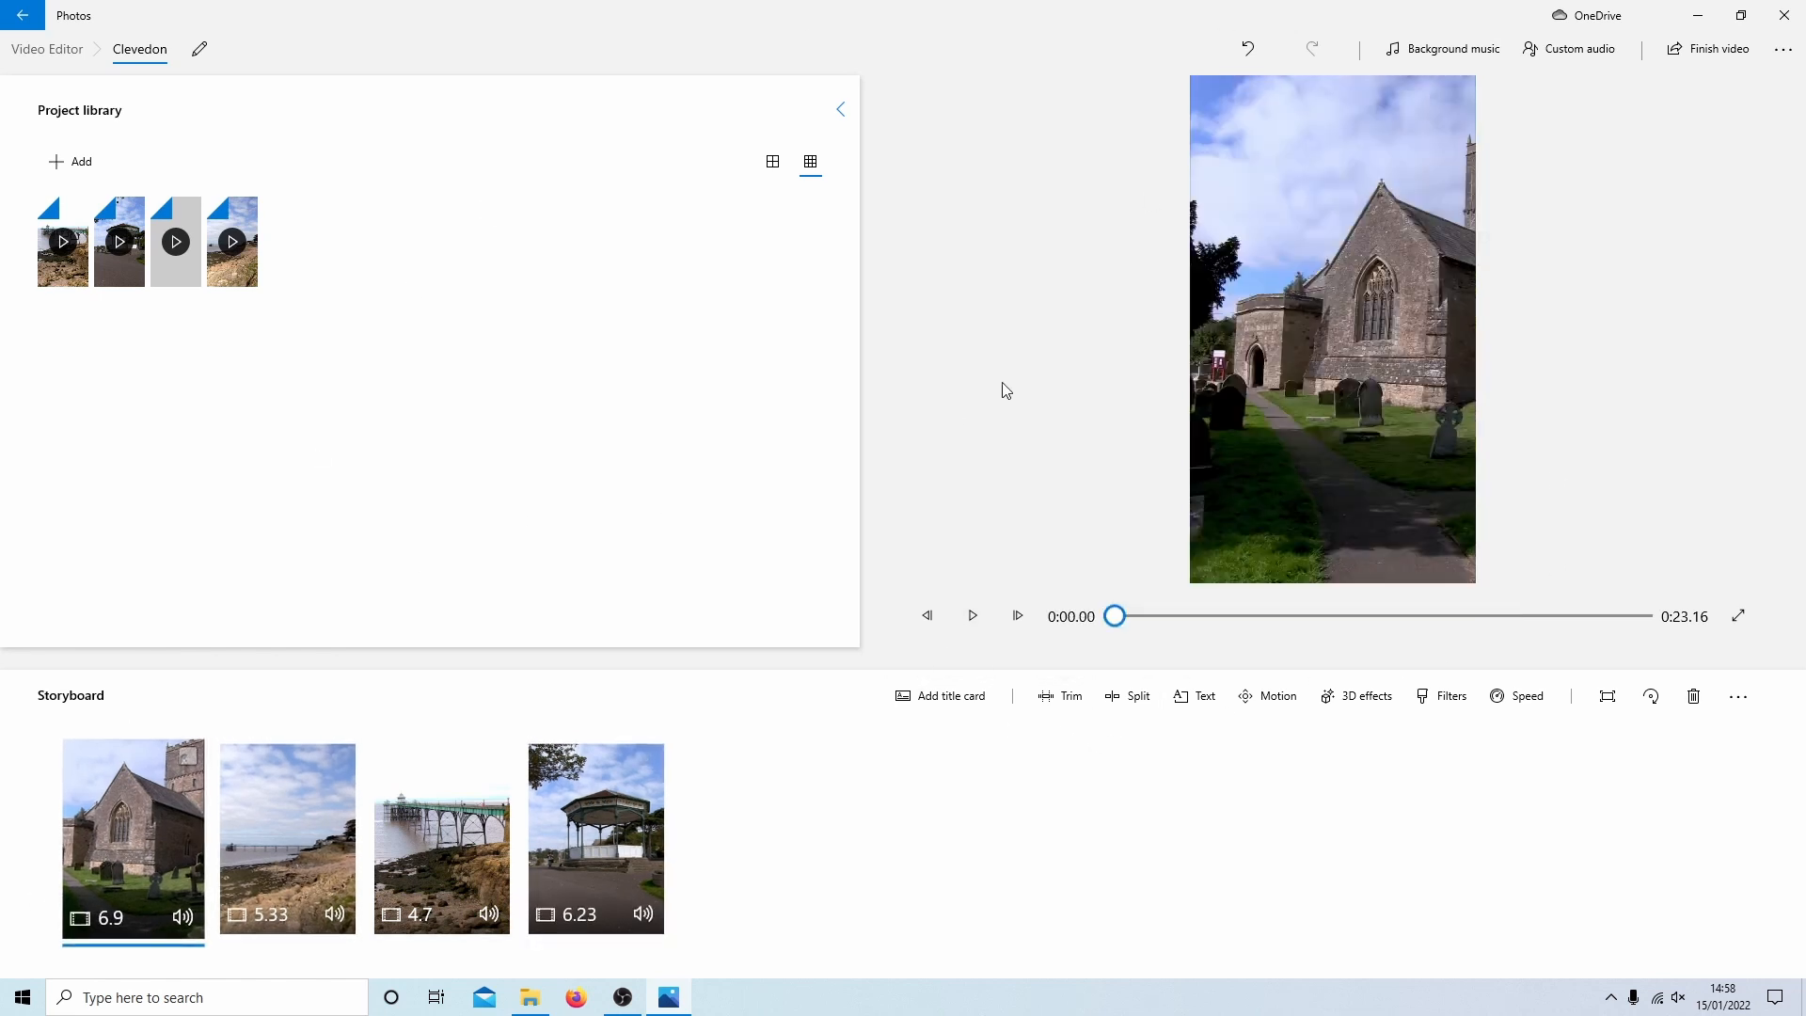
{"action": "left_click", "coordinate": [972, 615]}
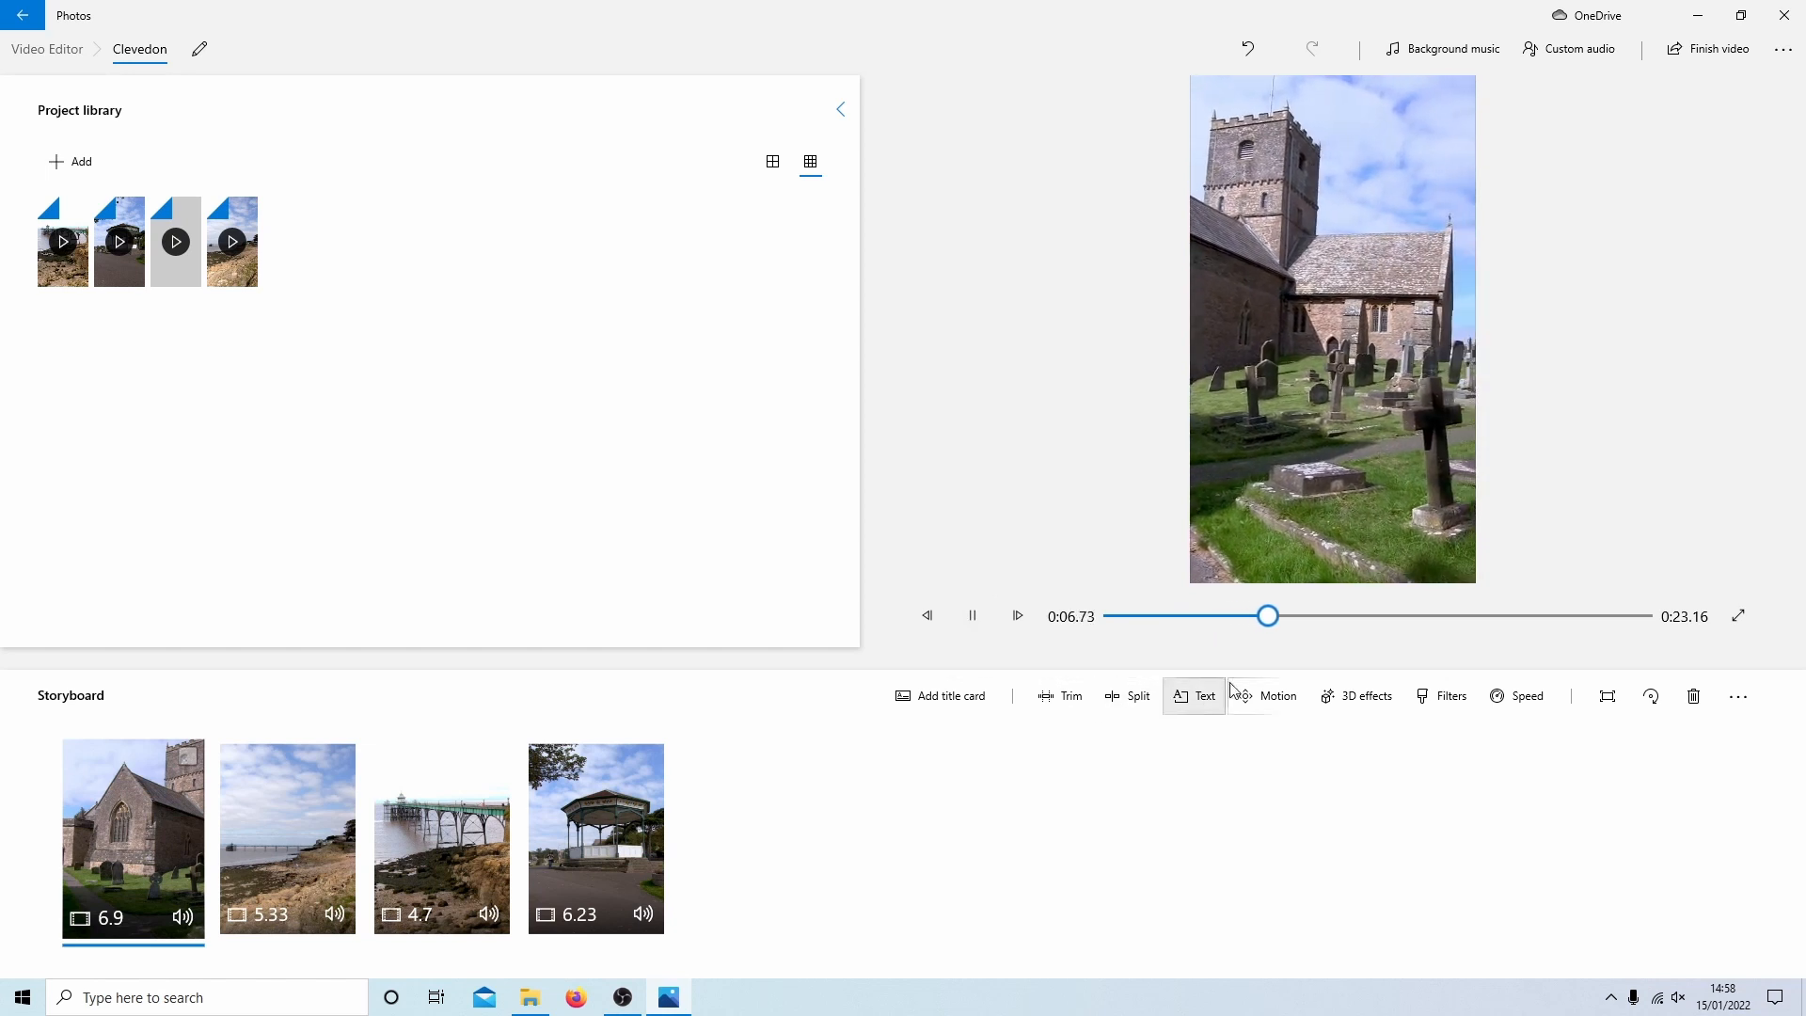
{"action": "left_click", "coordinate": [286, 837]}
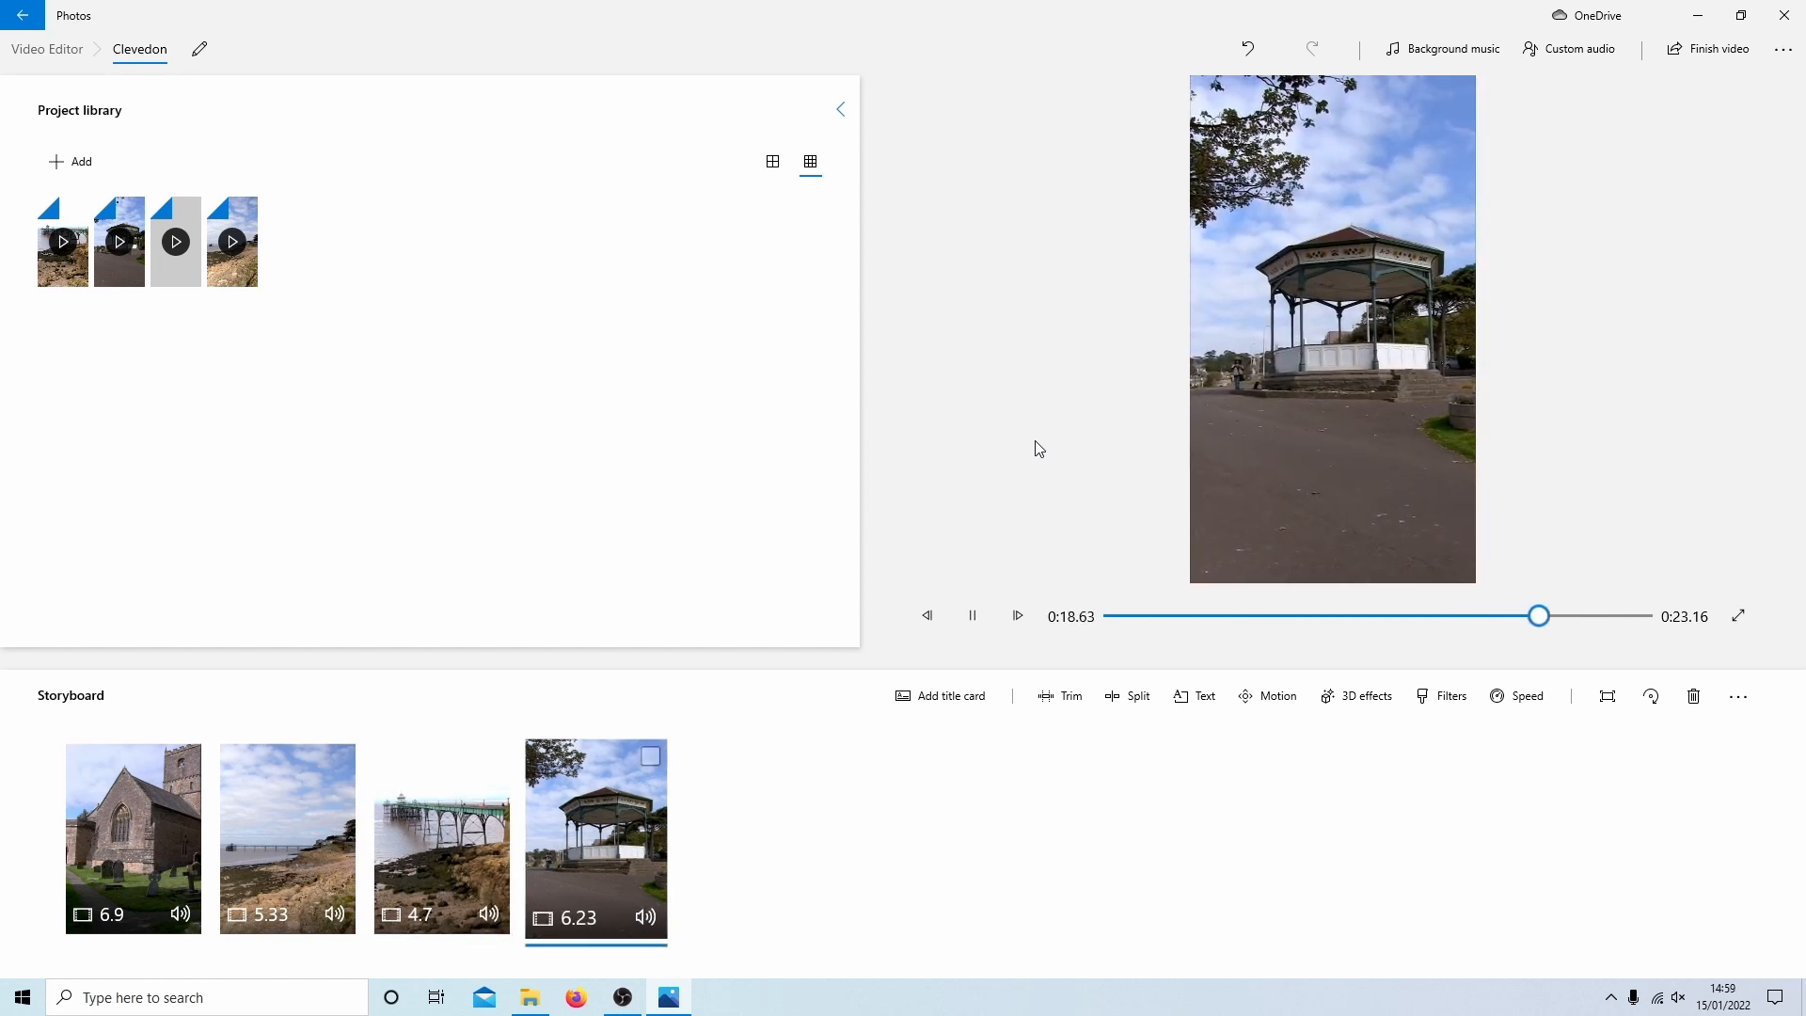
{"action": "left_click", "coordinate": [971, 615]}
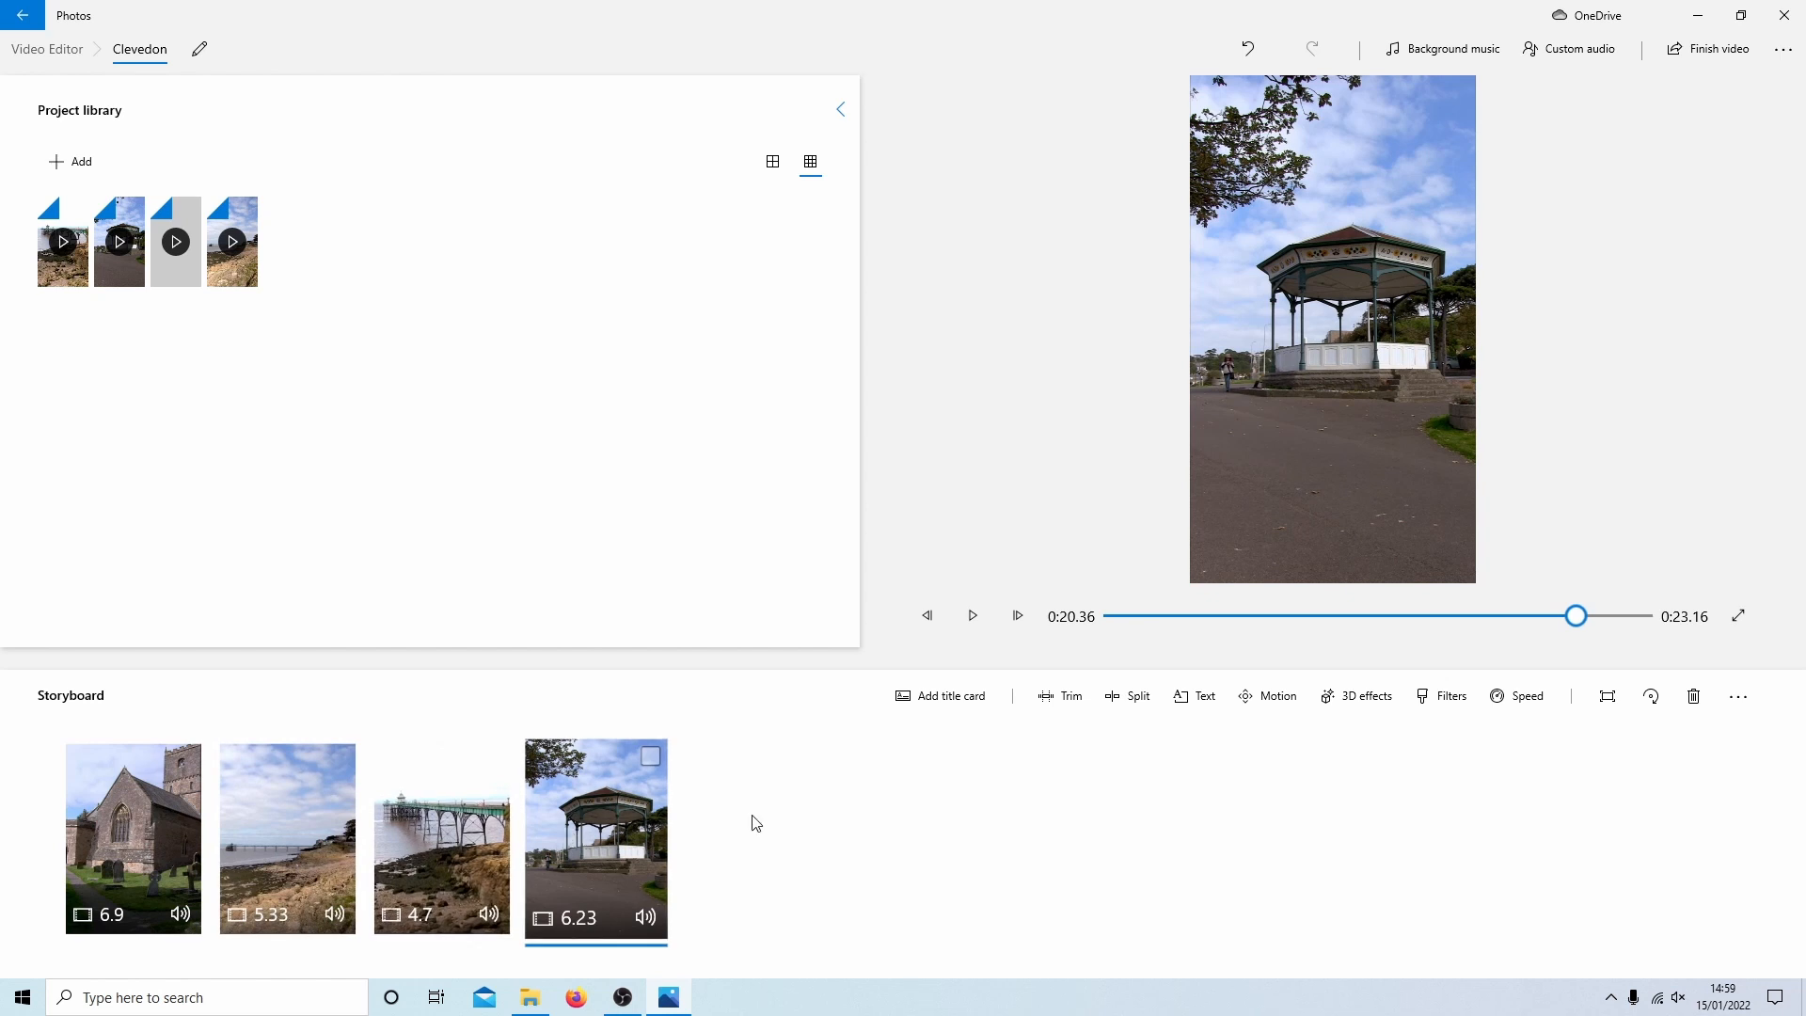
{"action": "left_click", "coordinate": [1070, 696]}
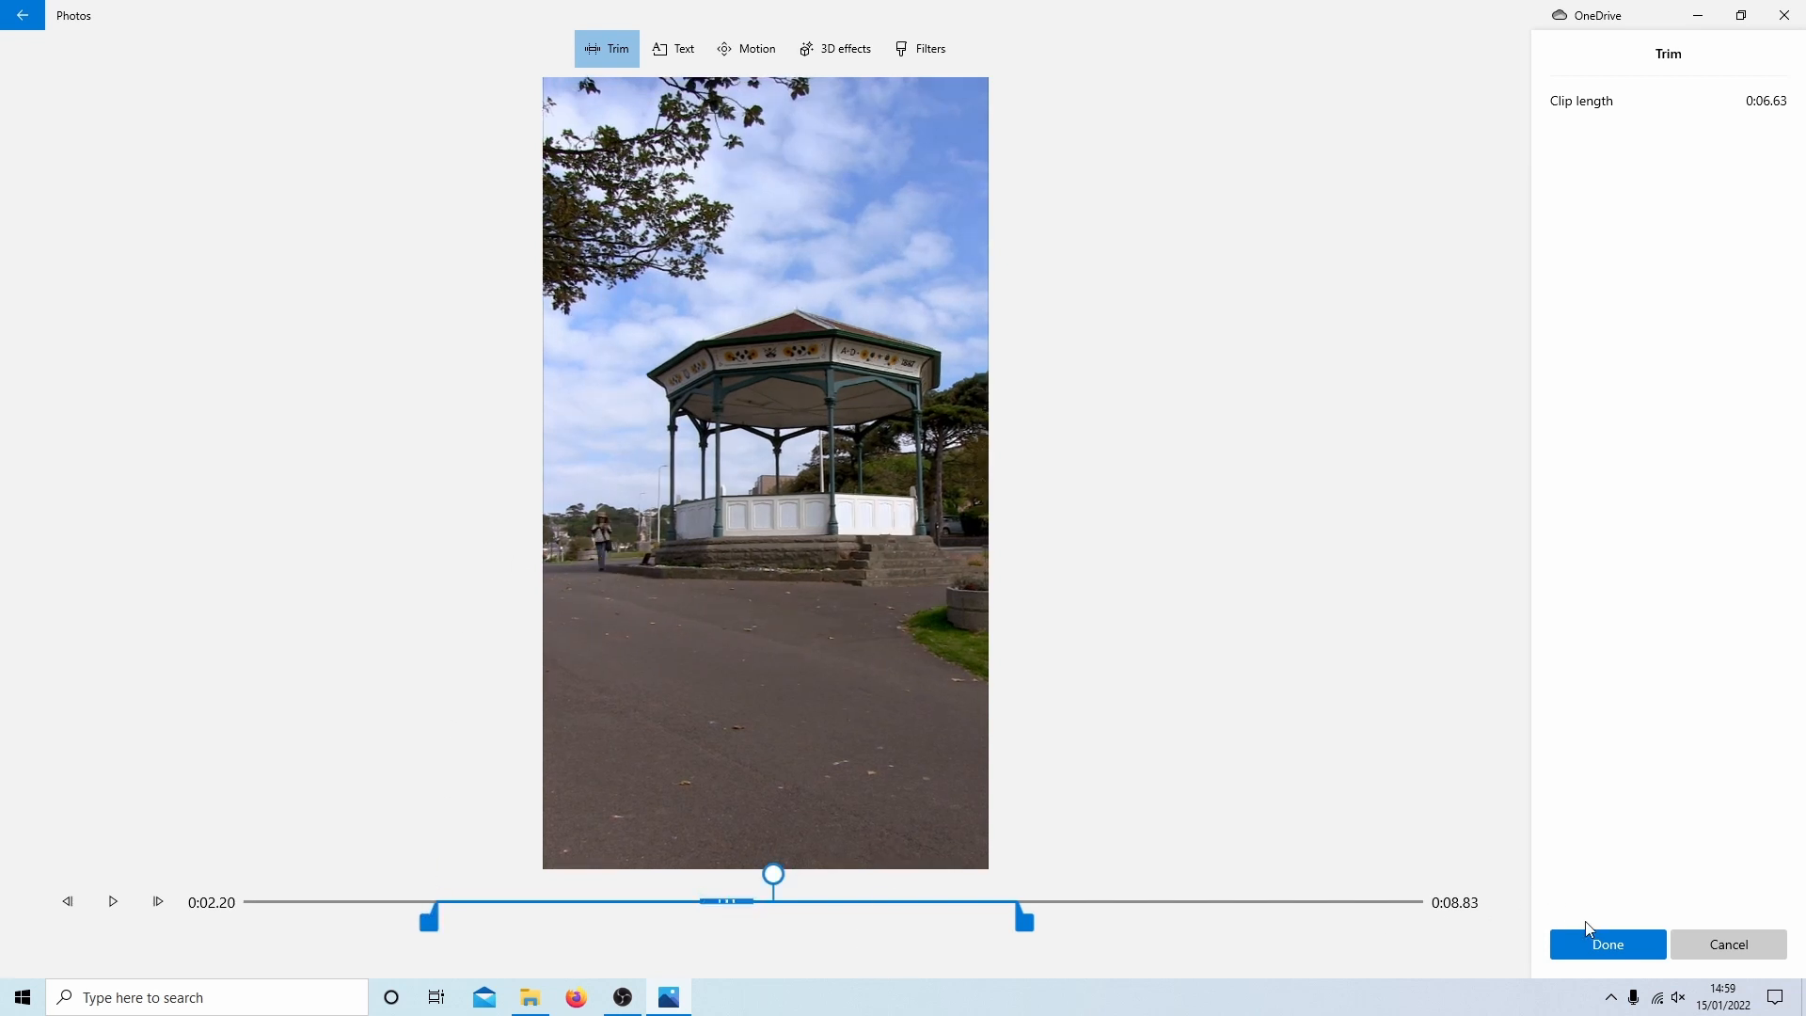
Step: Apply the bandstand re-trim at 6.63 s, verify it, and return to the storyboard
{"action": "left_click", "coordinate": [1606, 942]}
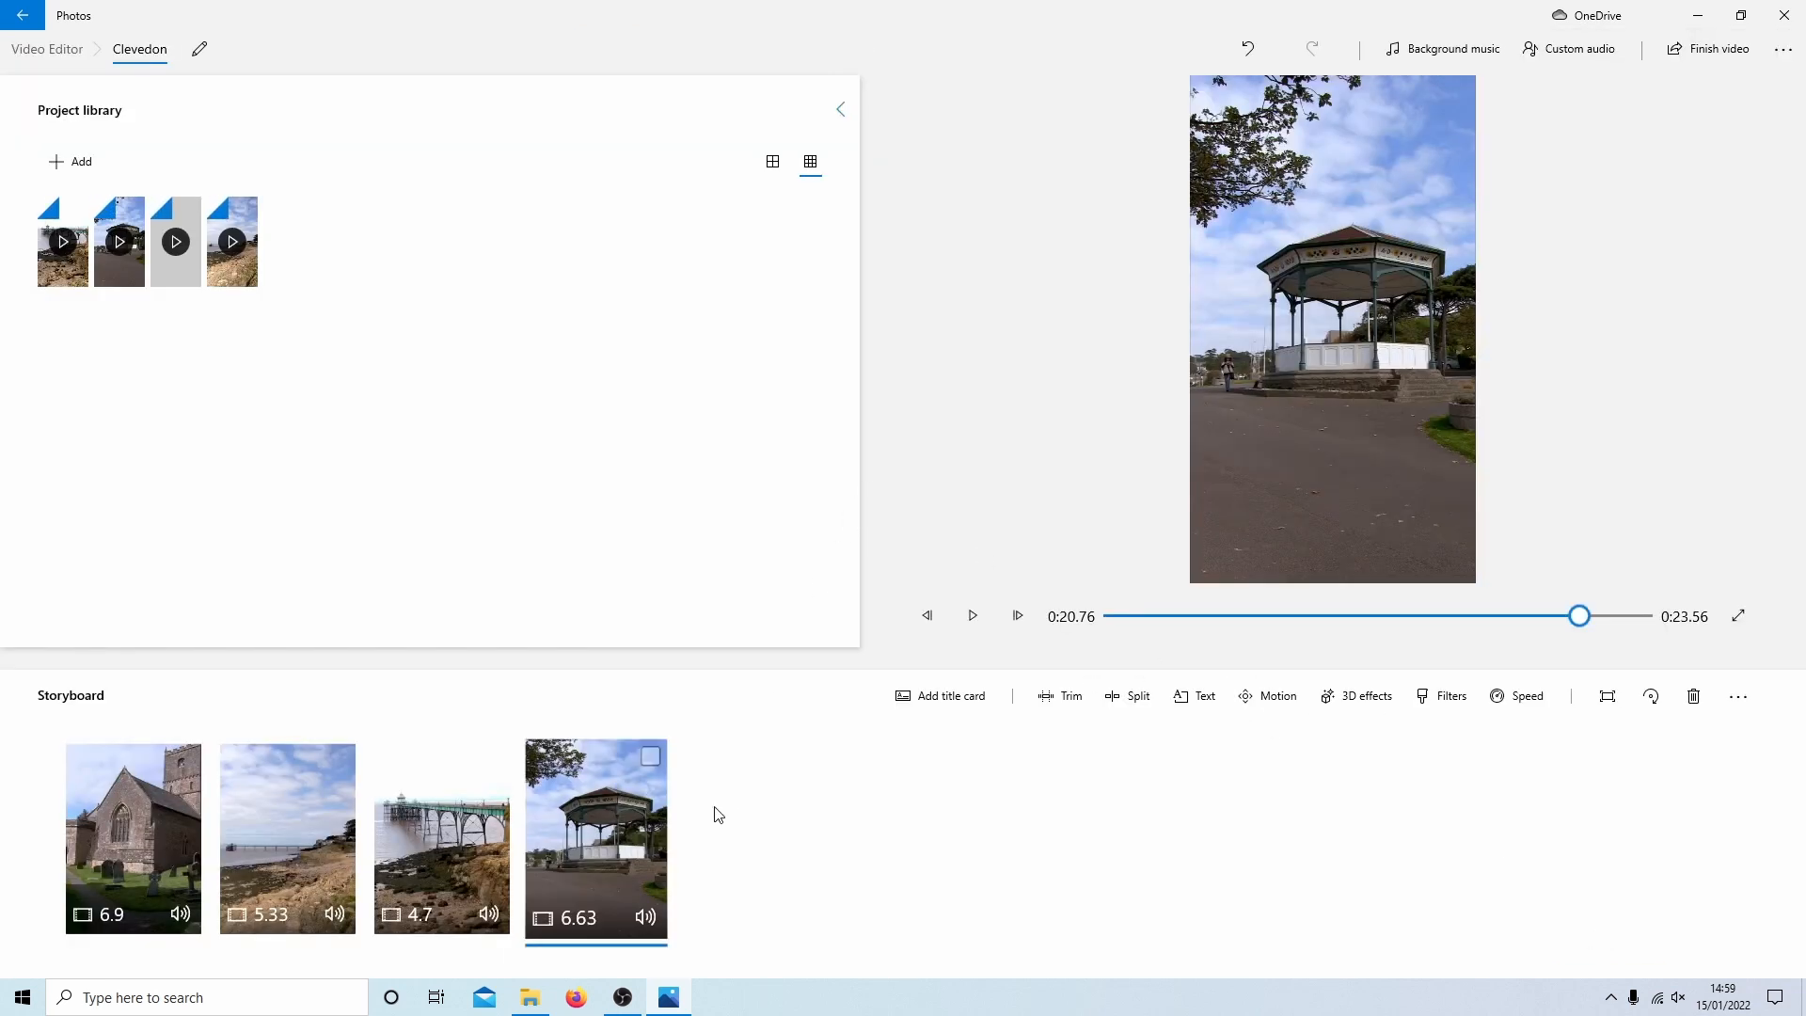
{"action": "mouse_move", "coordinate": [640, 423]}
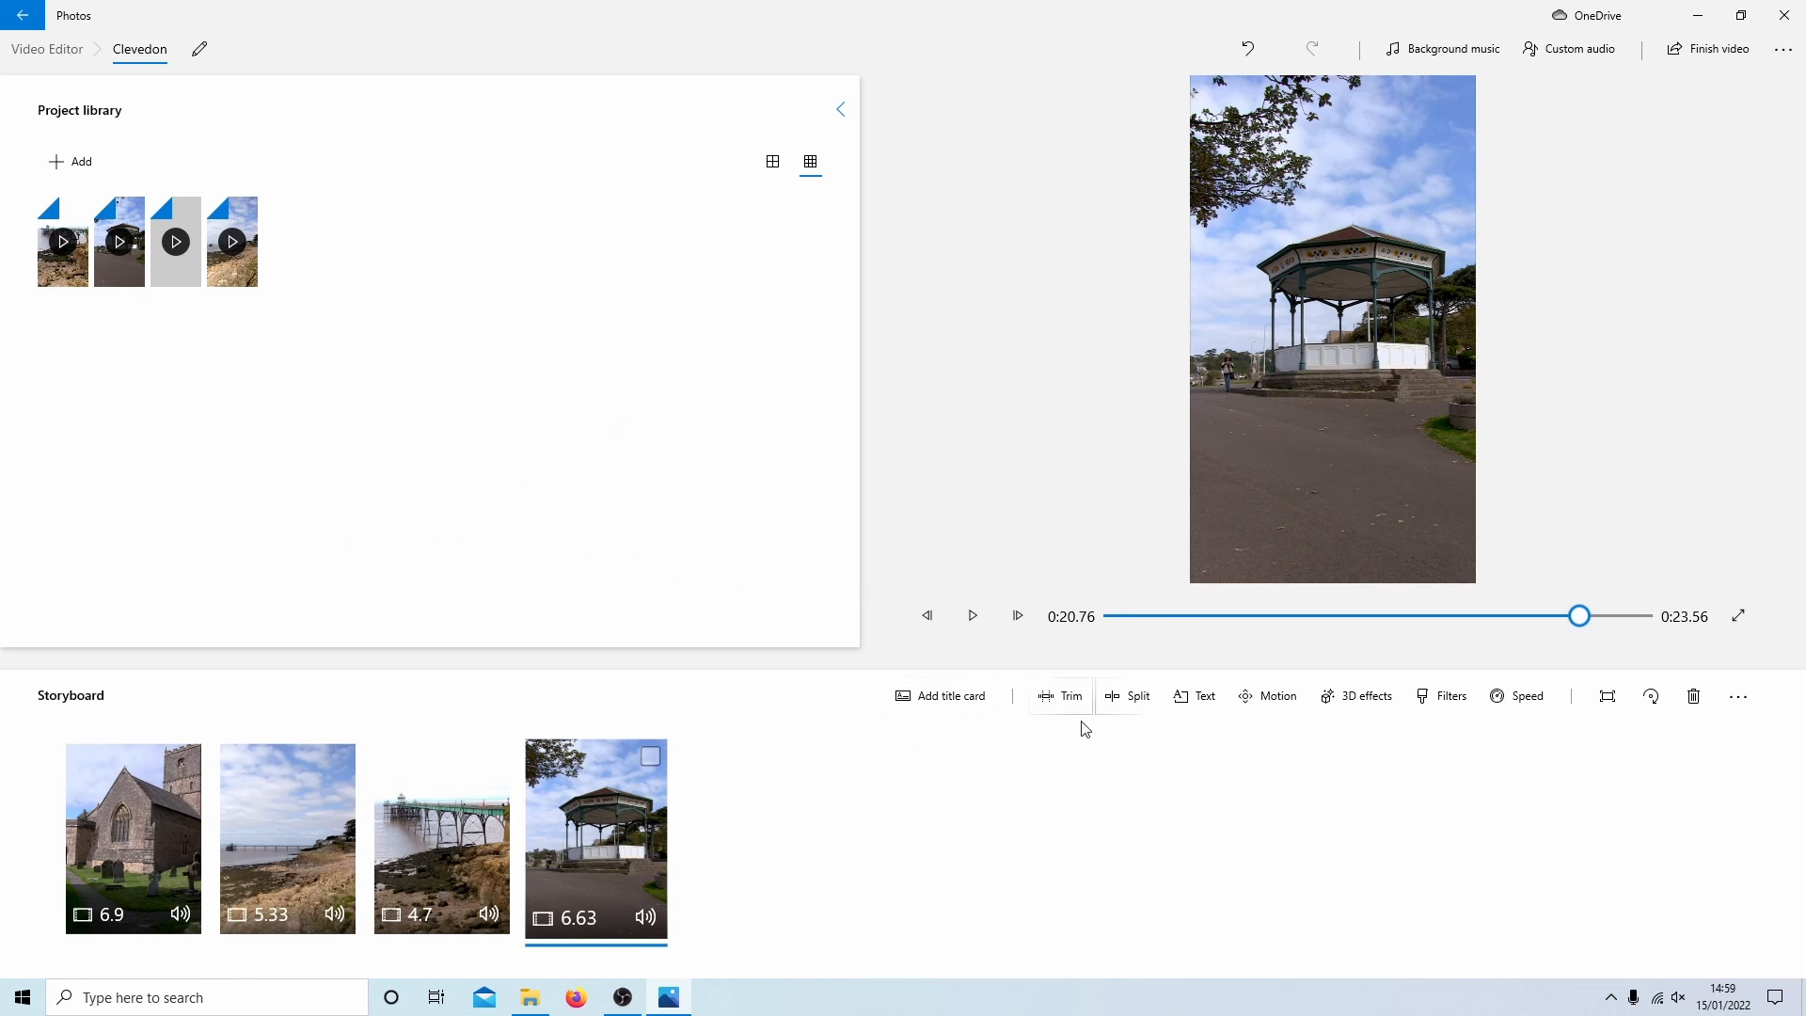
{"action": "left_click", "coordinate": [1059, 696]}
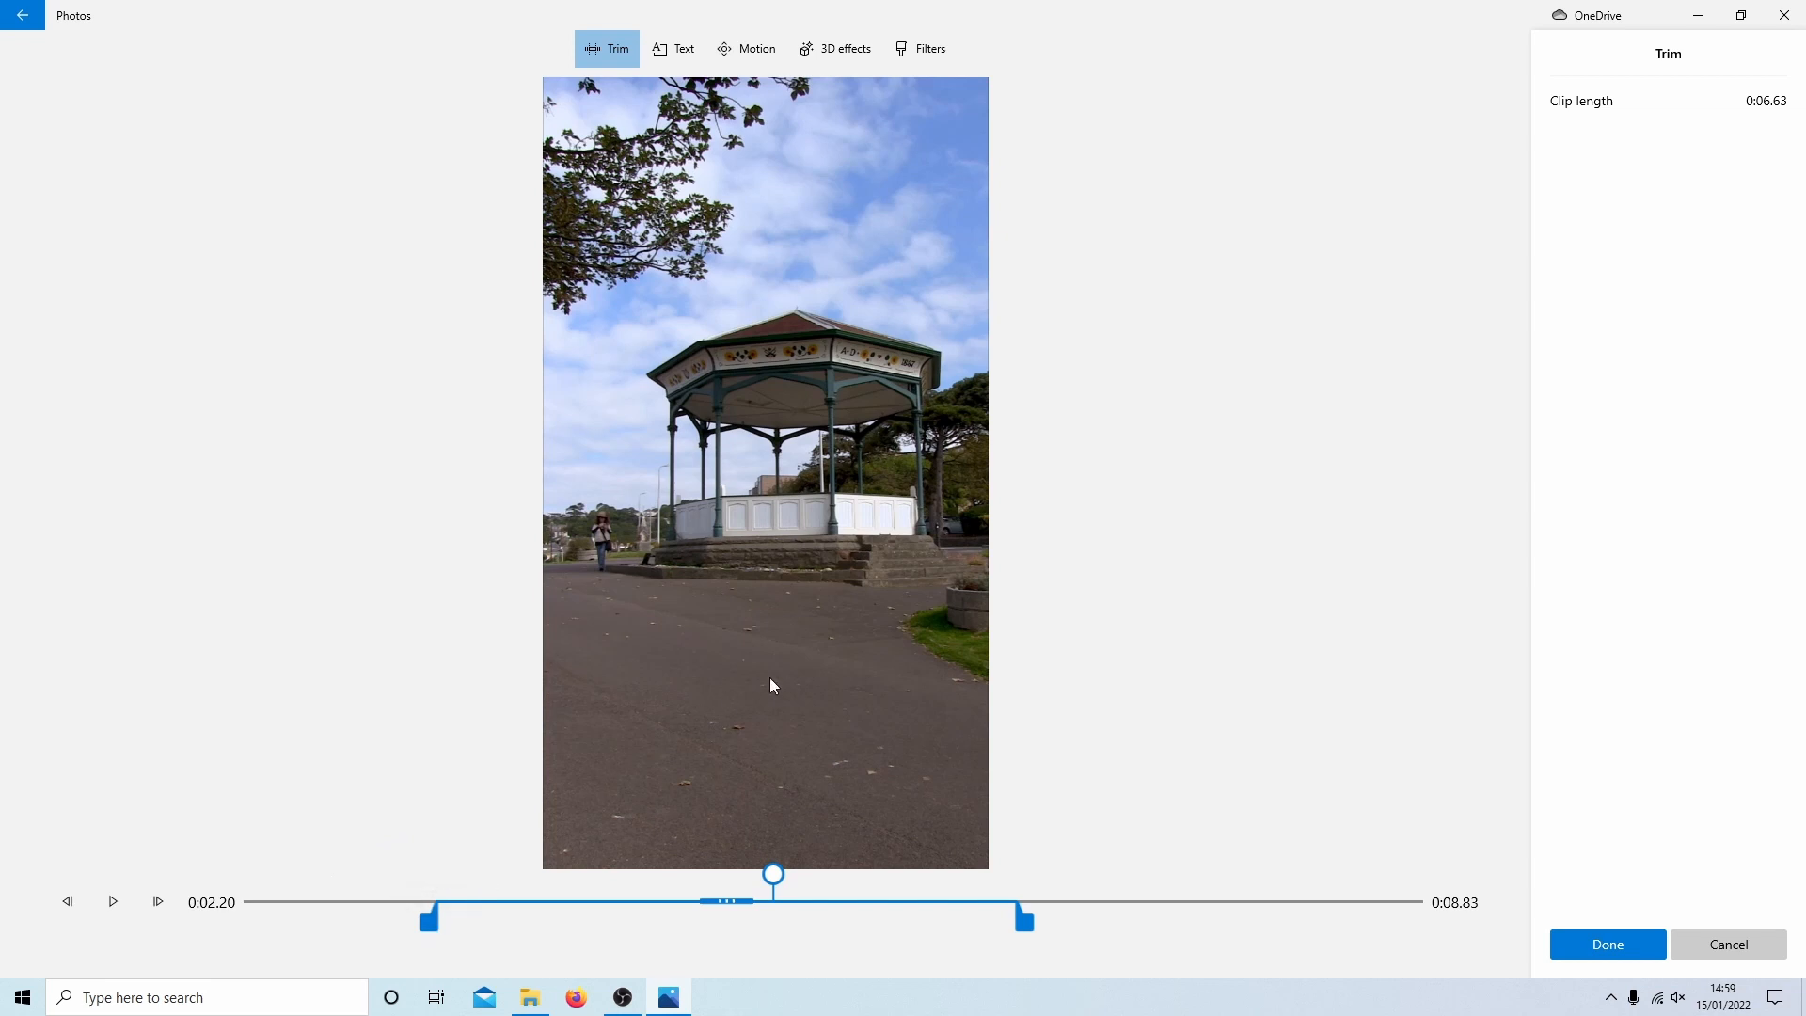
{"action": "mouse_move", "coordinate": [814, 624]}
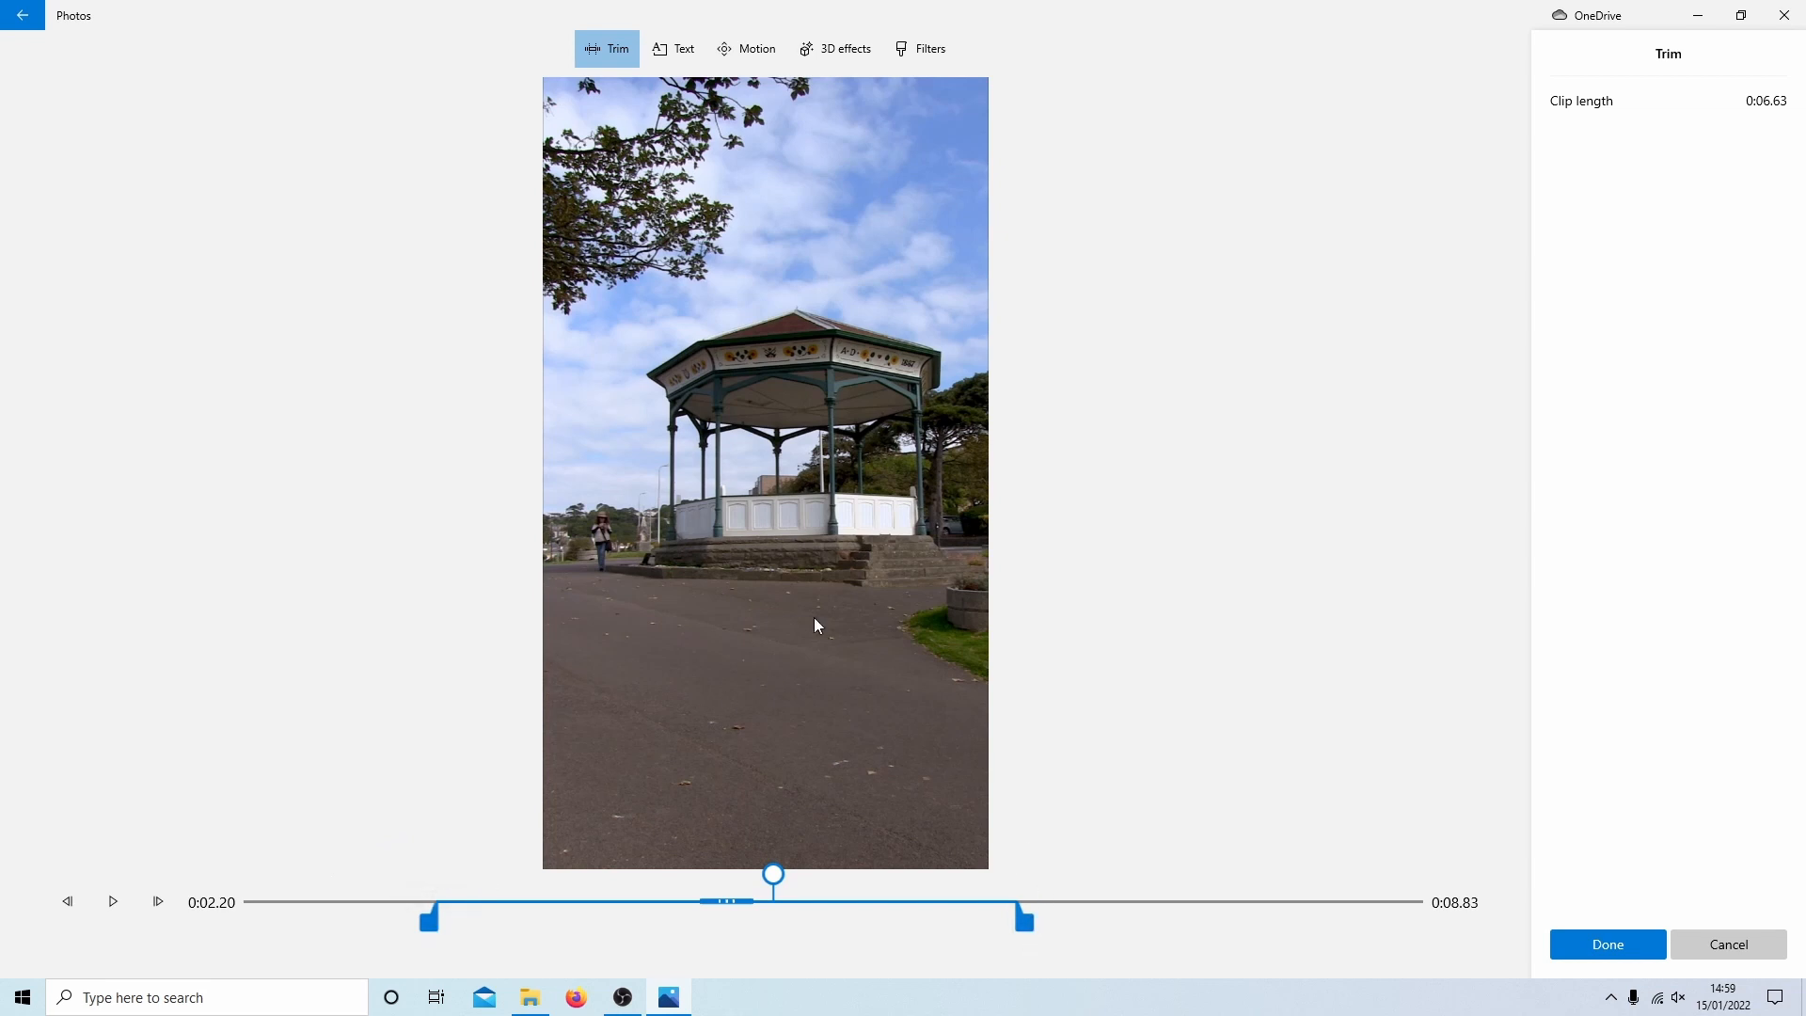
{"action": "mouse_move", "coordinate": [1652, 969]}
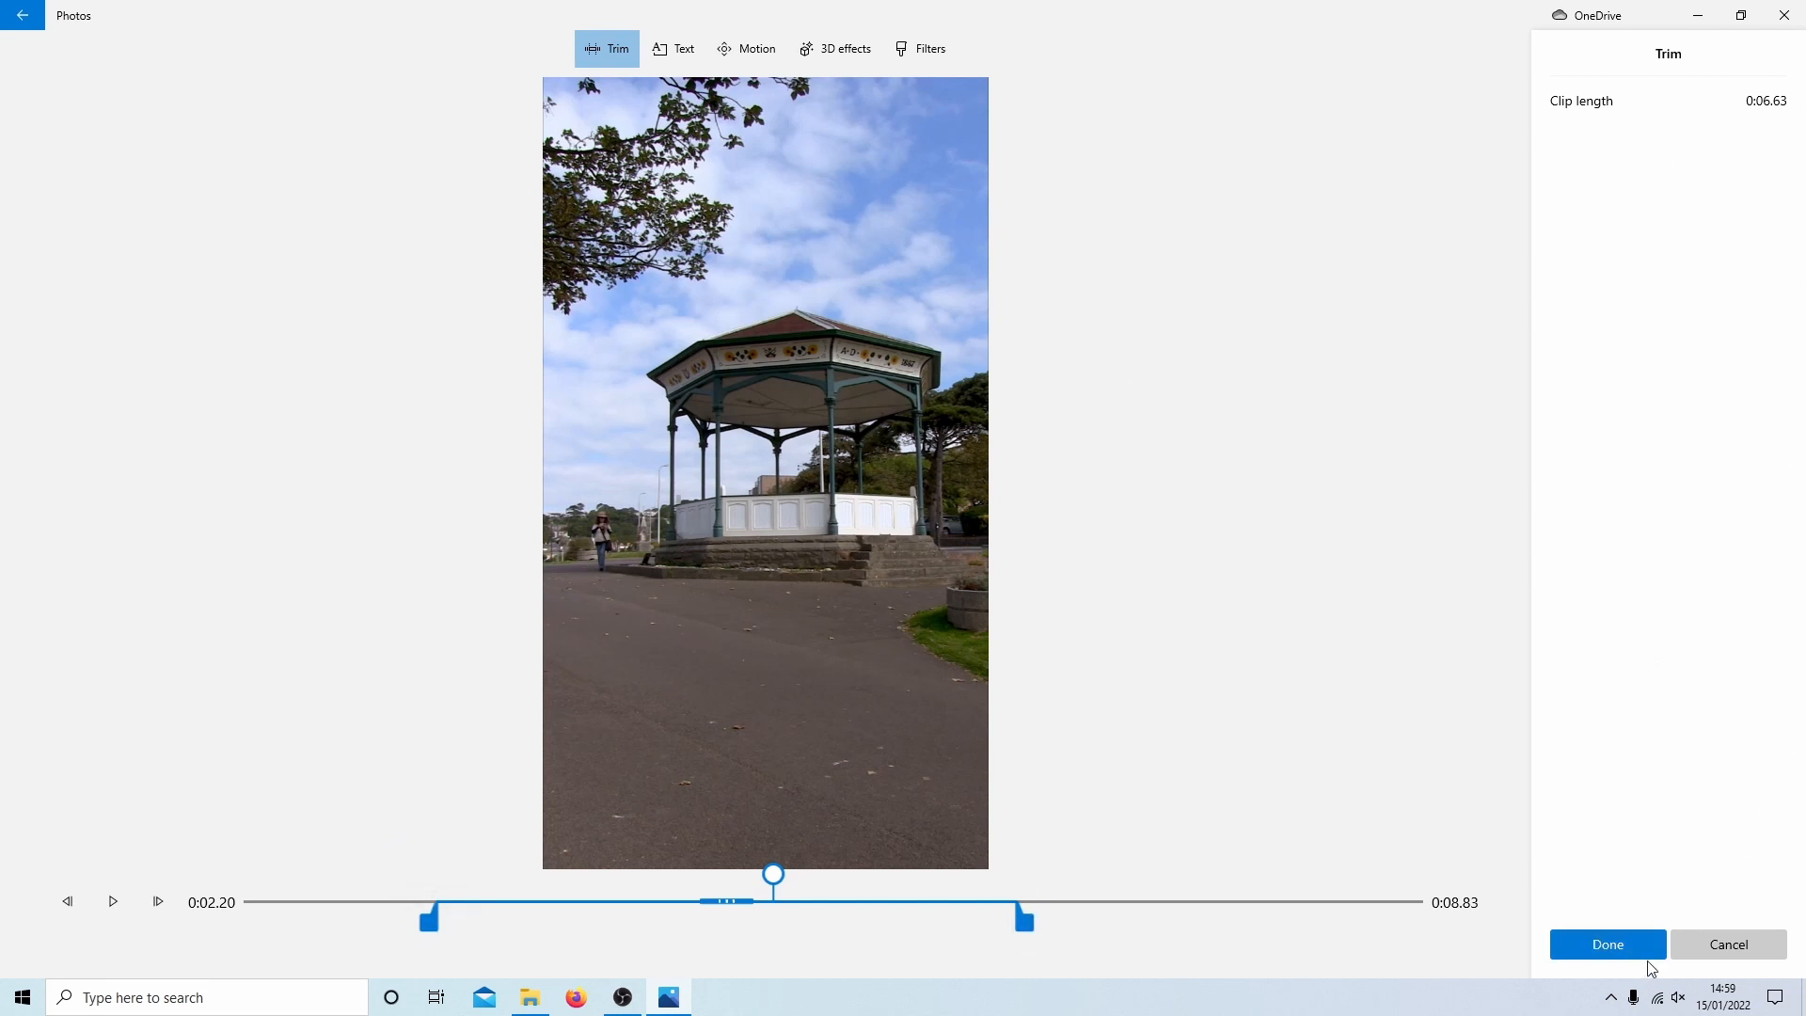
{"action": "left_click", "coordinate": [1605, 943]}
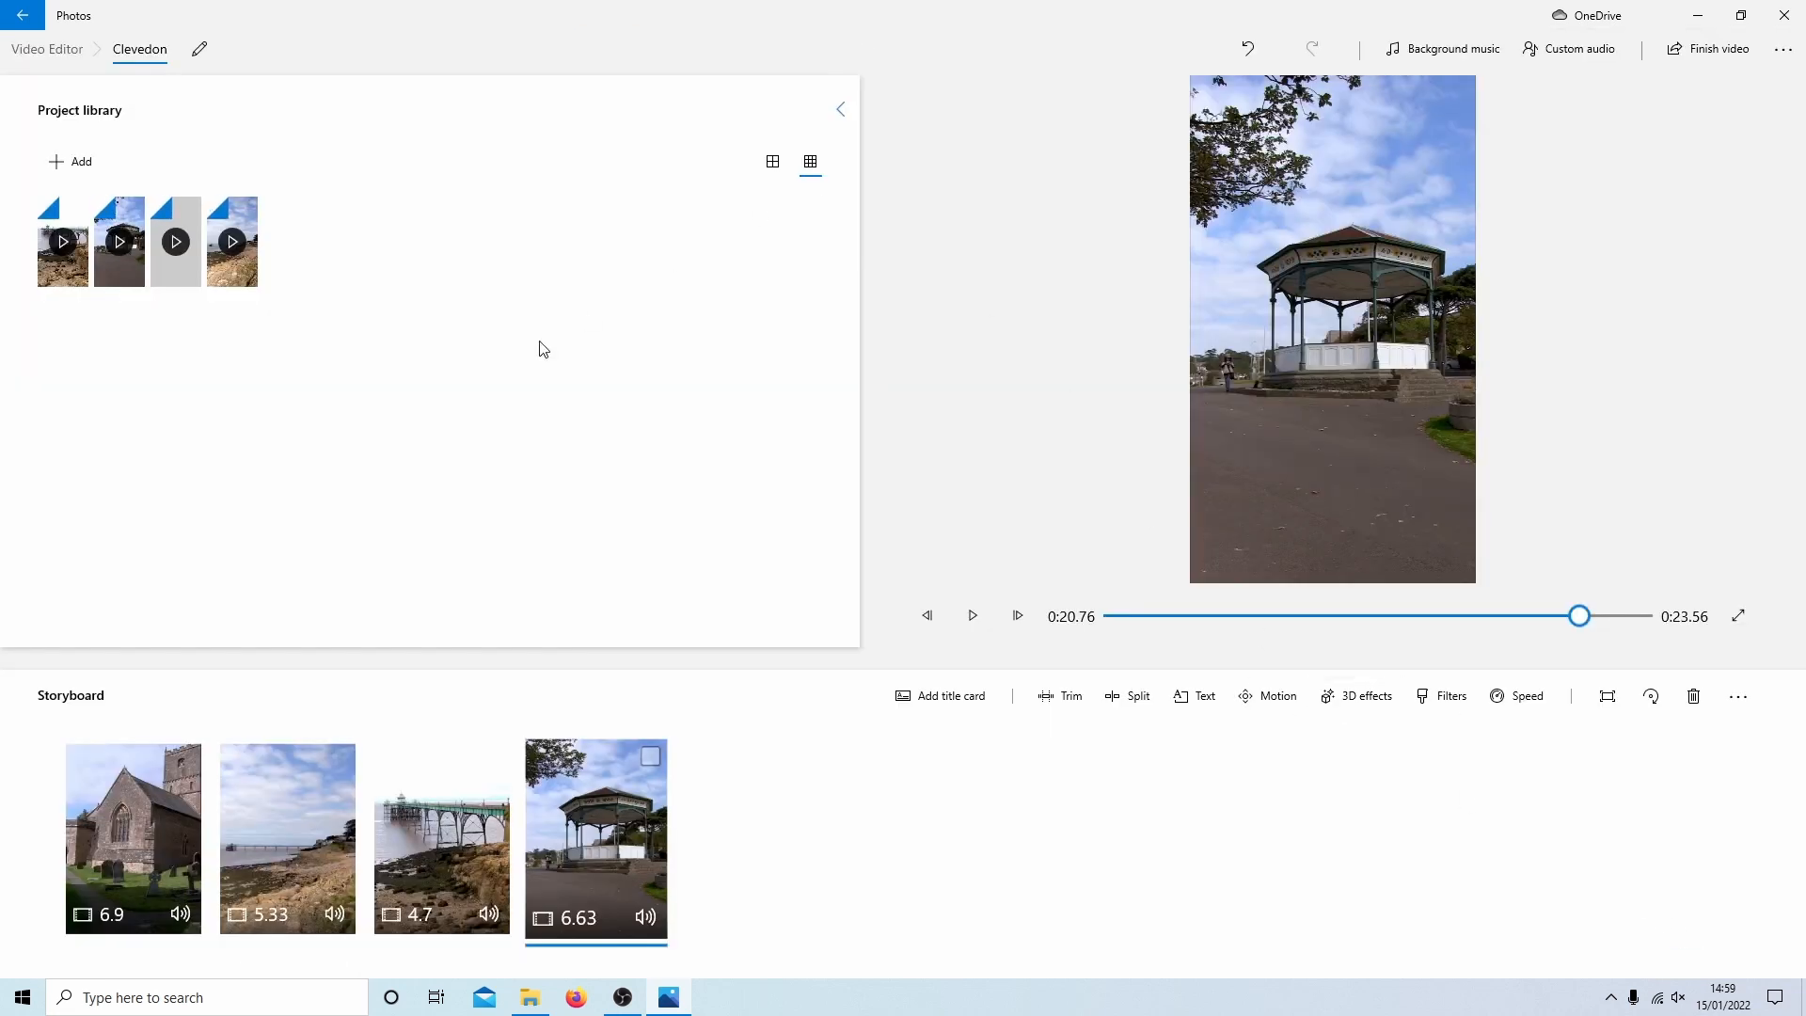
{"action": "mouse_move", "coordinate": [634, 461]}
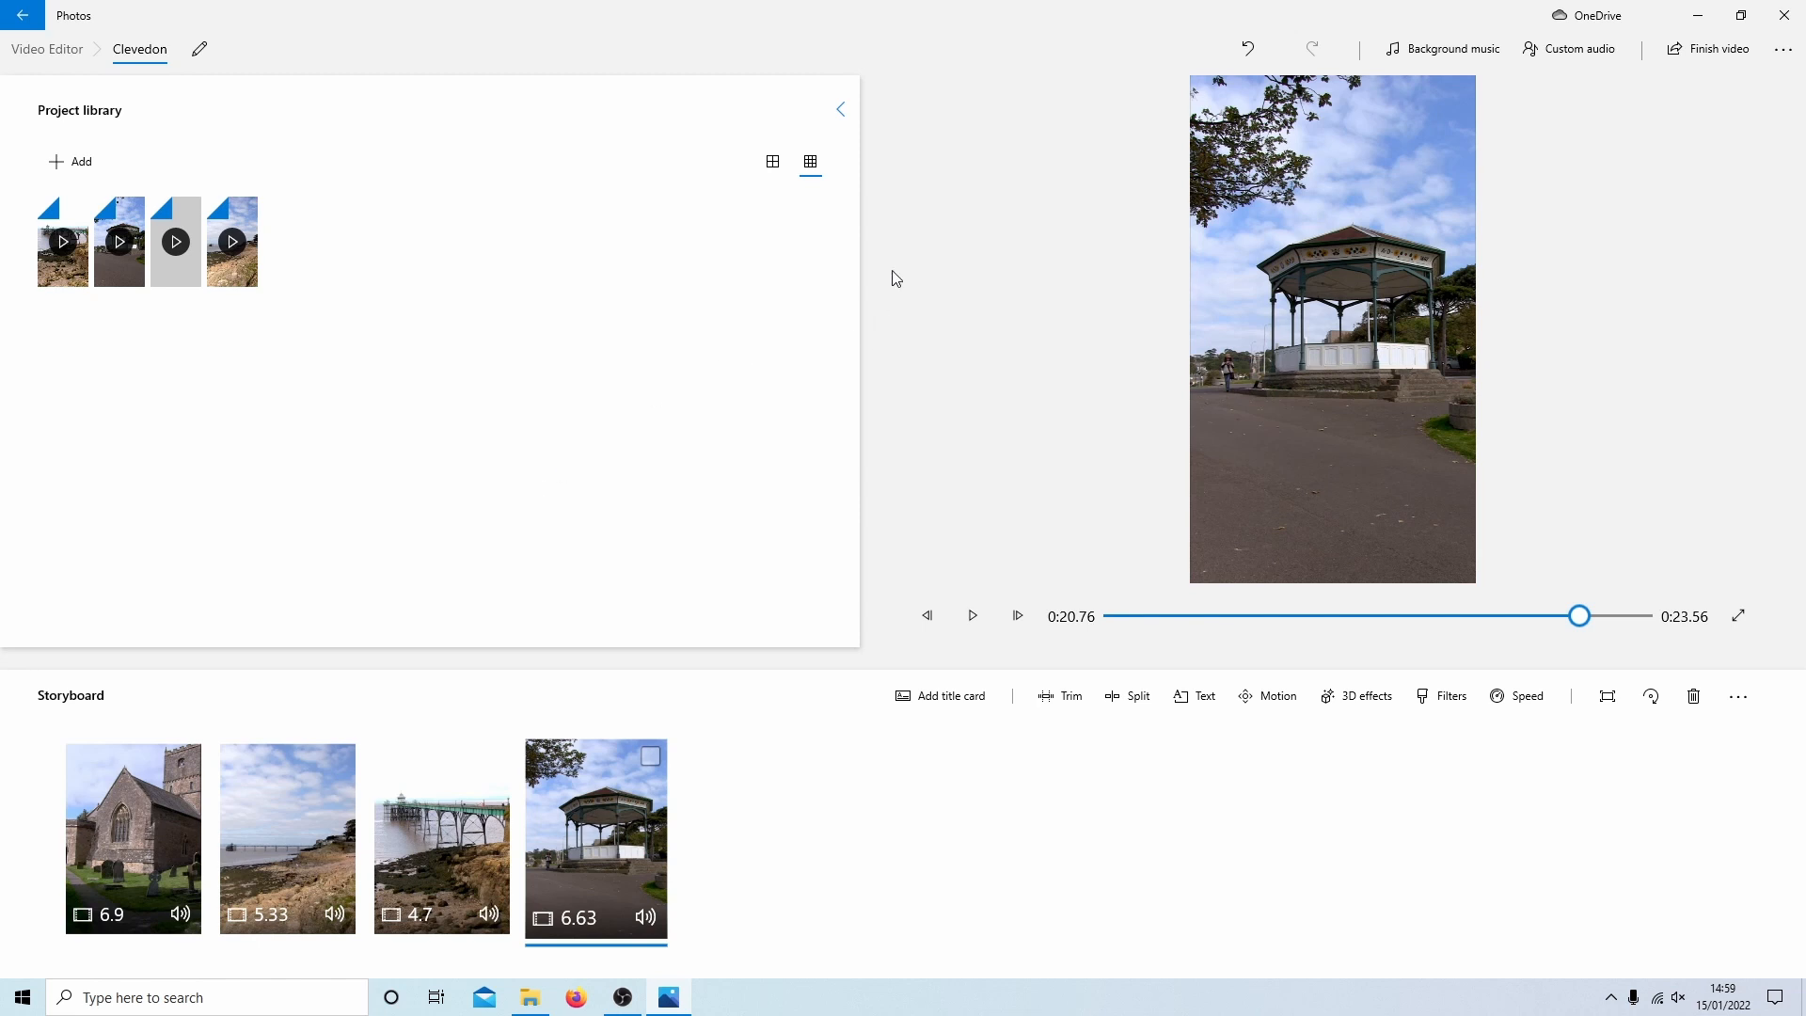
{"action": "mouse_move", "coordinate": [1578, 49]}
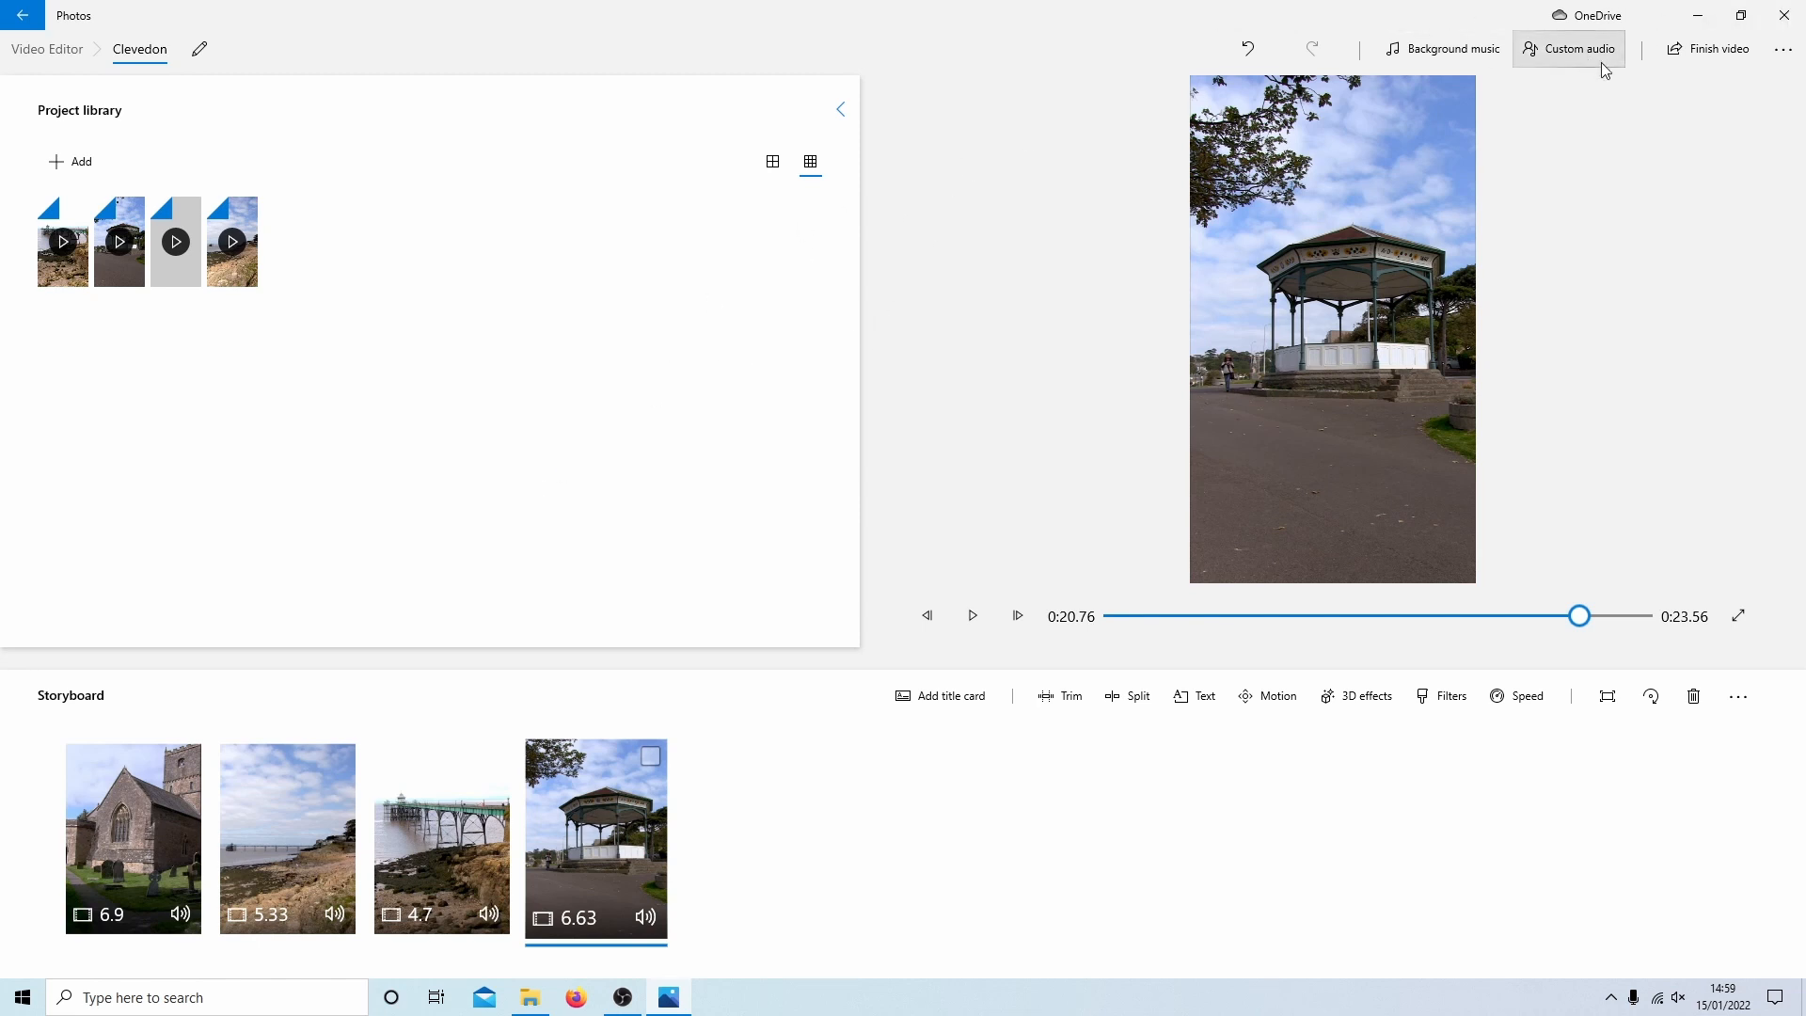
{"action": "mouse_move", "coordinate": [1717, 49]}
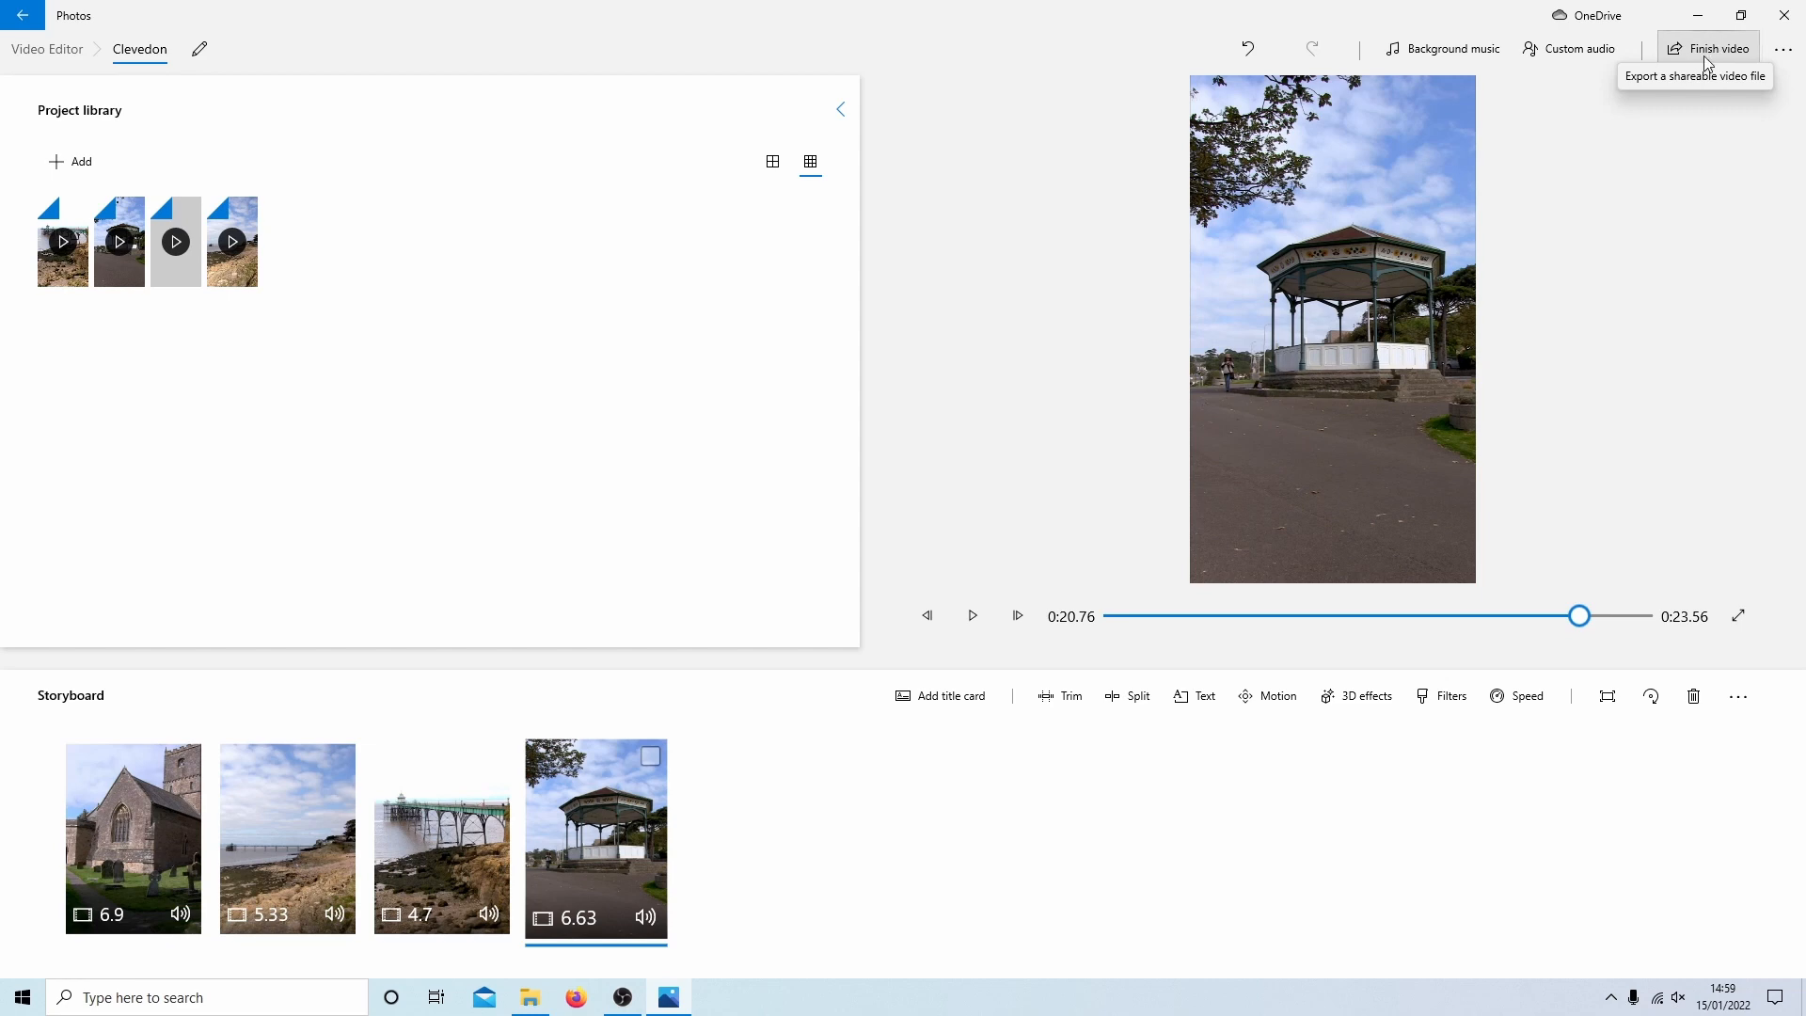
Step: Finish the video at High 1080p quality with hardware-accelerated encoding enabled
{"action": "left_click", "coordinate": [1715, 48]}
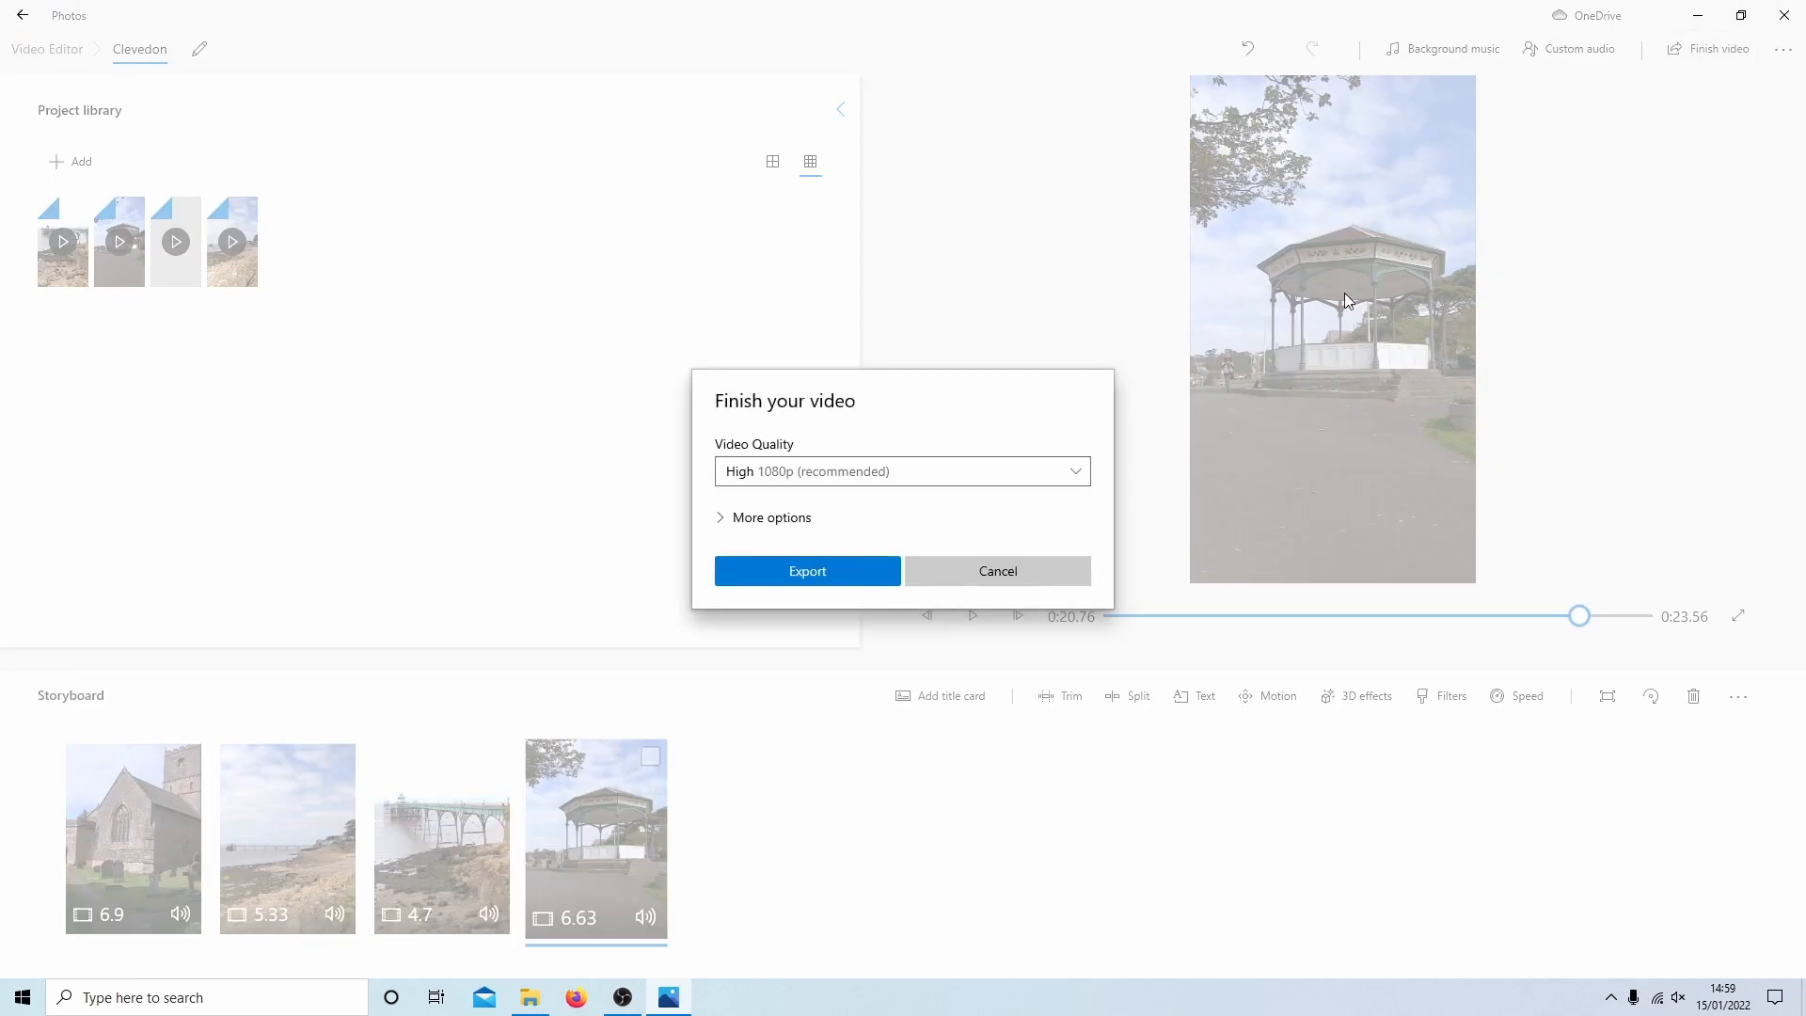
{"action": "mouse_move", "coordinate": [1070, 470]}
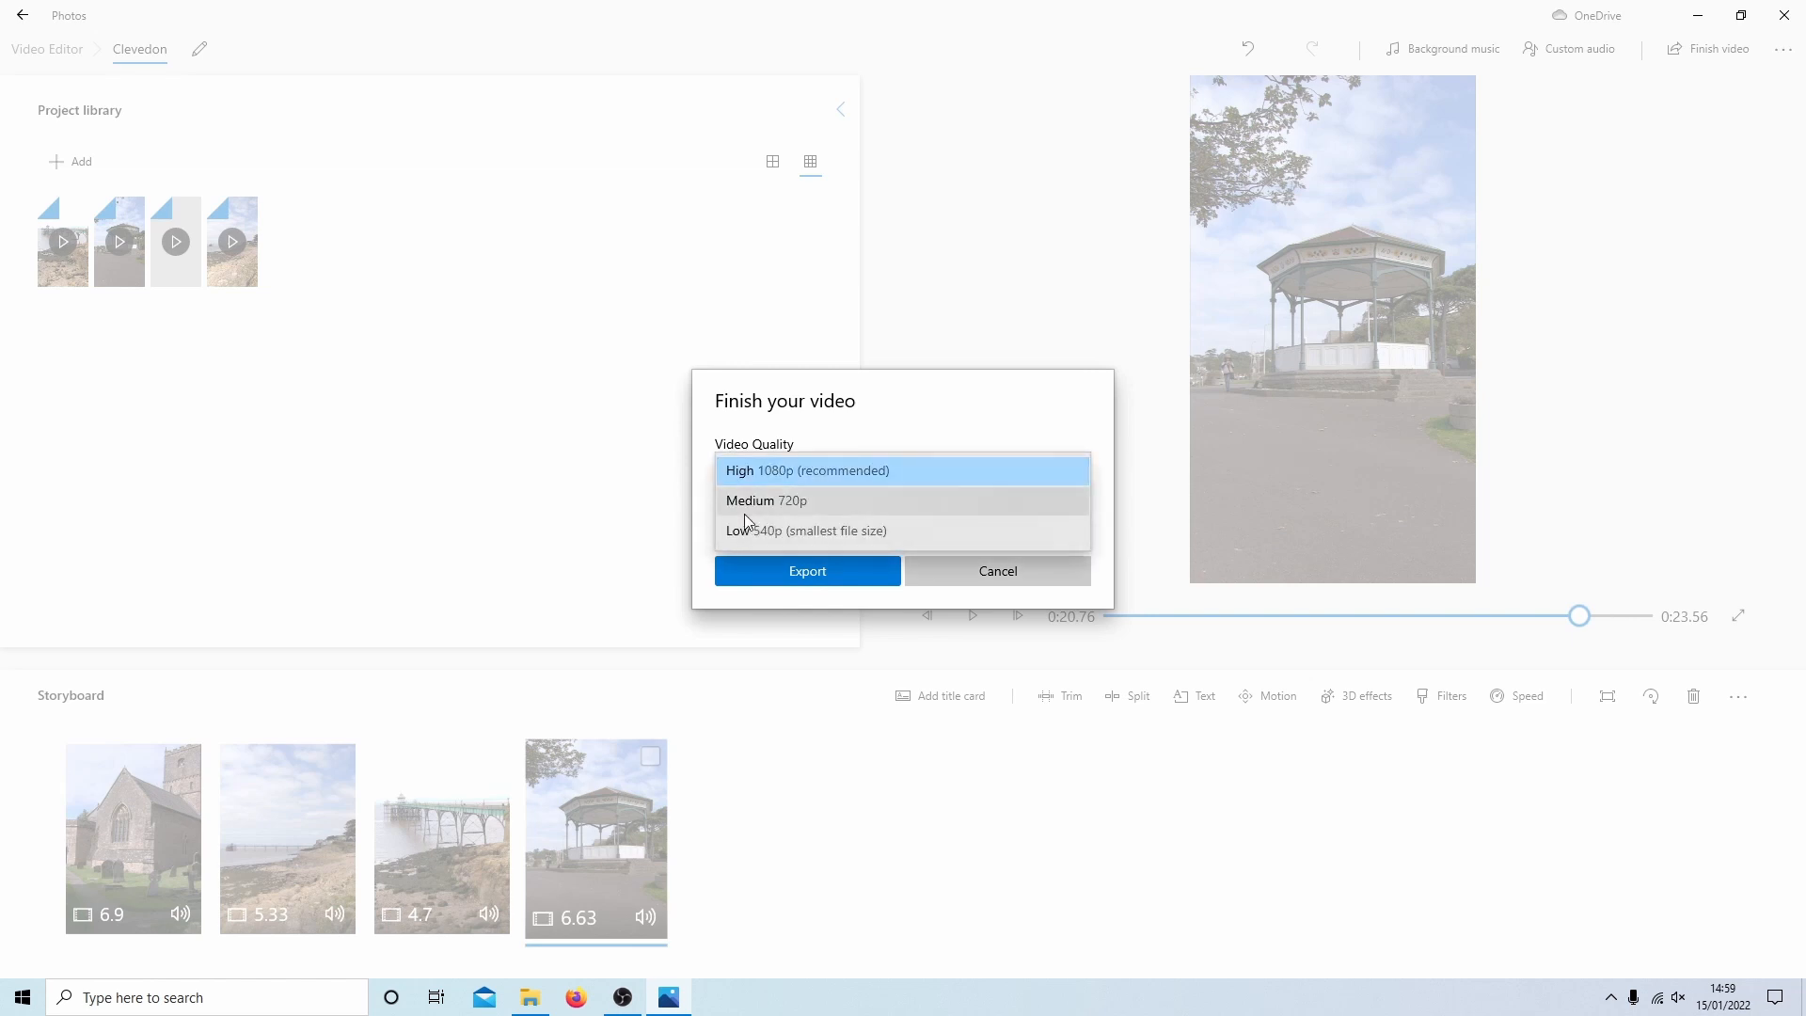
{"action": "mouse_move", "coordinate": [803, 470]}
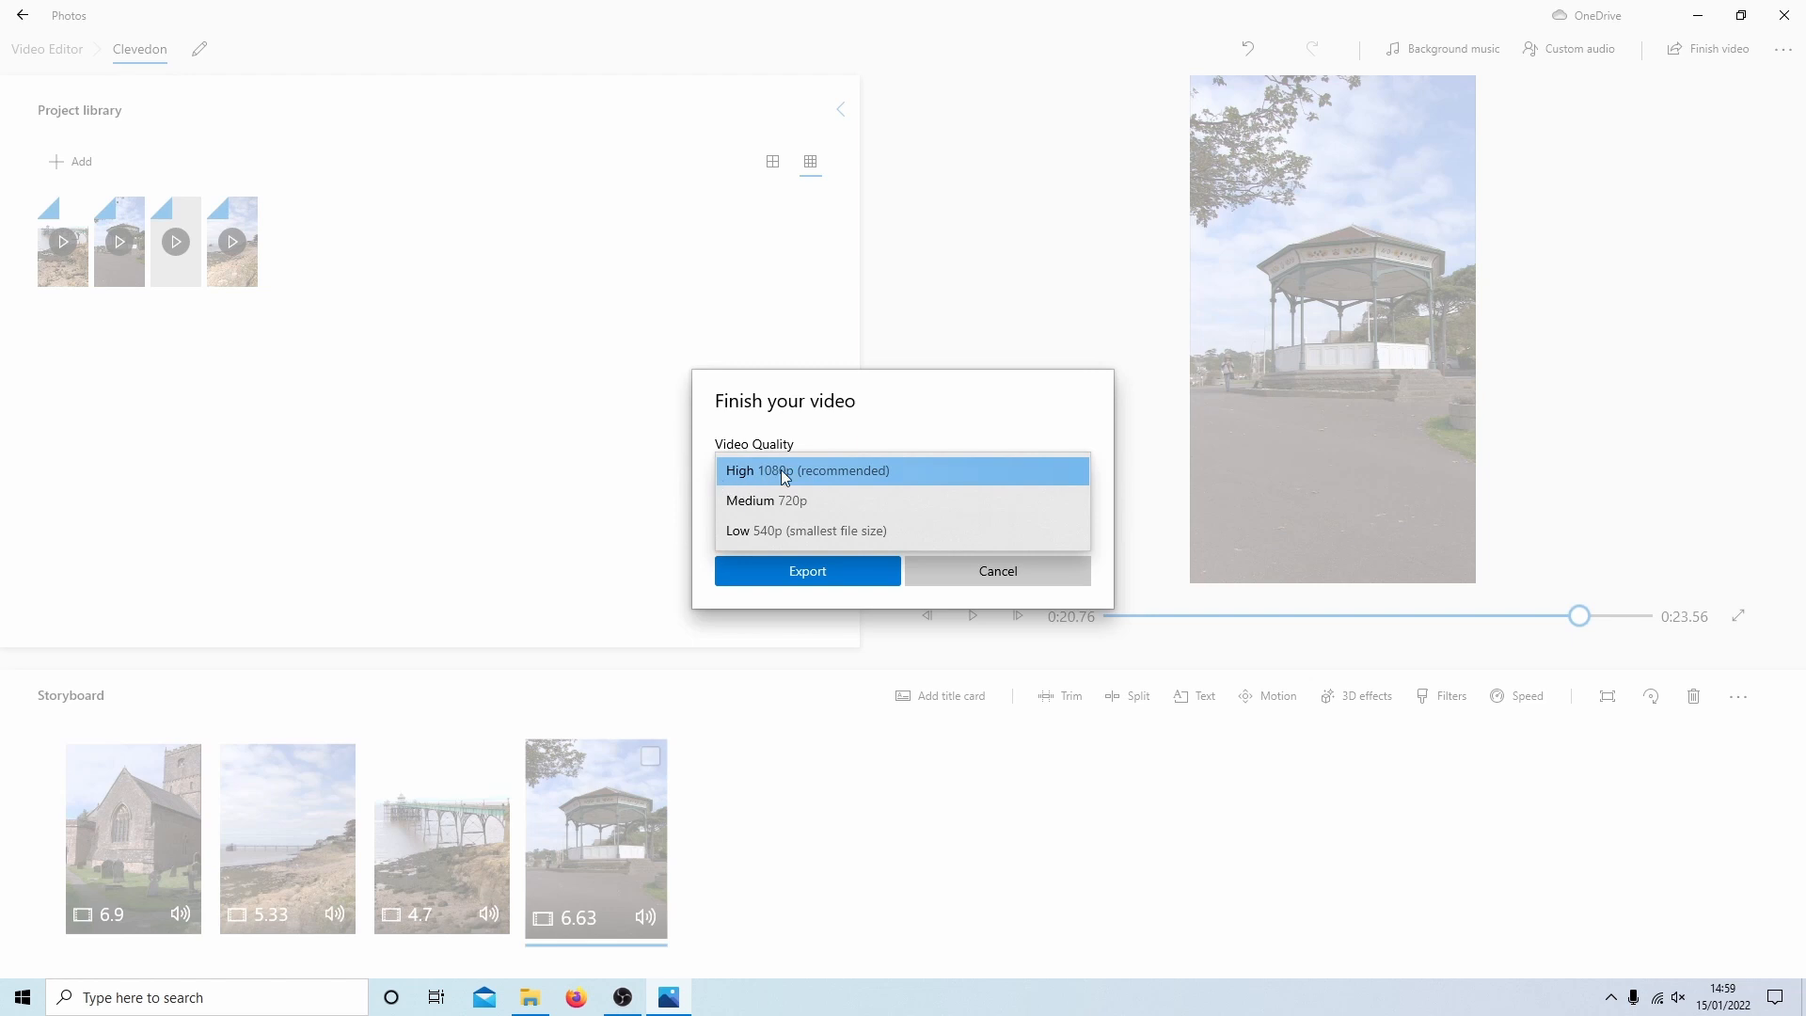
{"action": "left_click", "coordinate": [901, 470]}
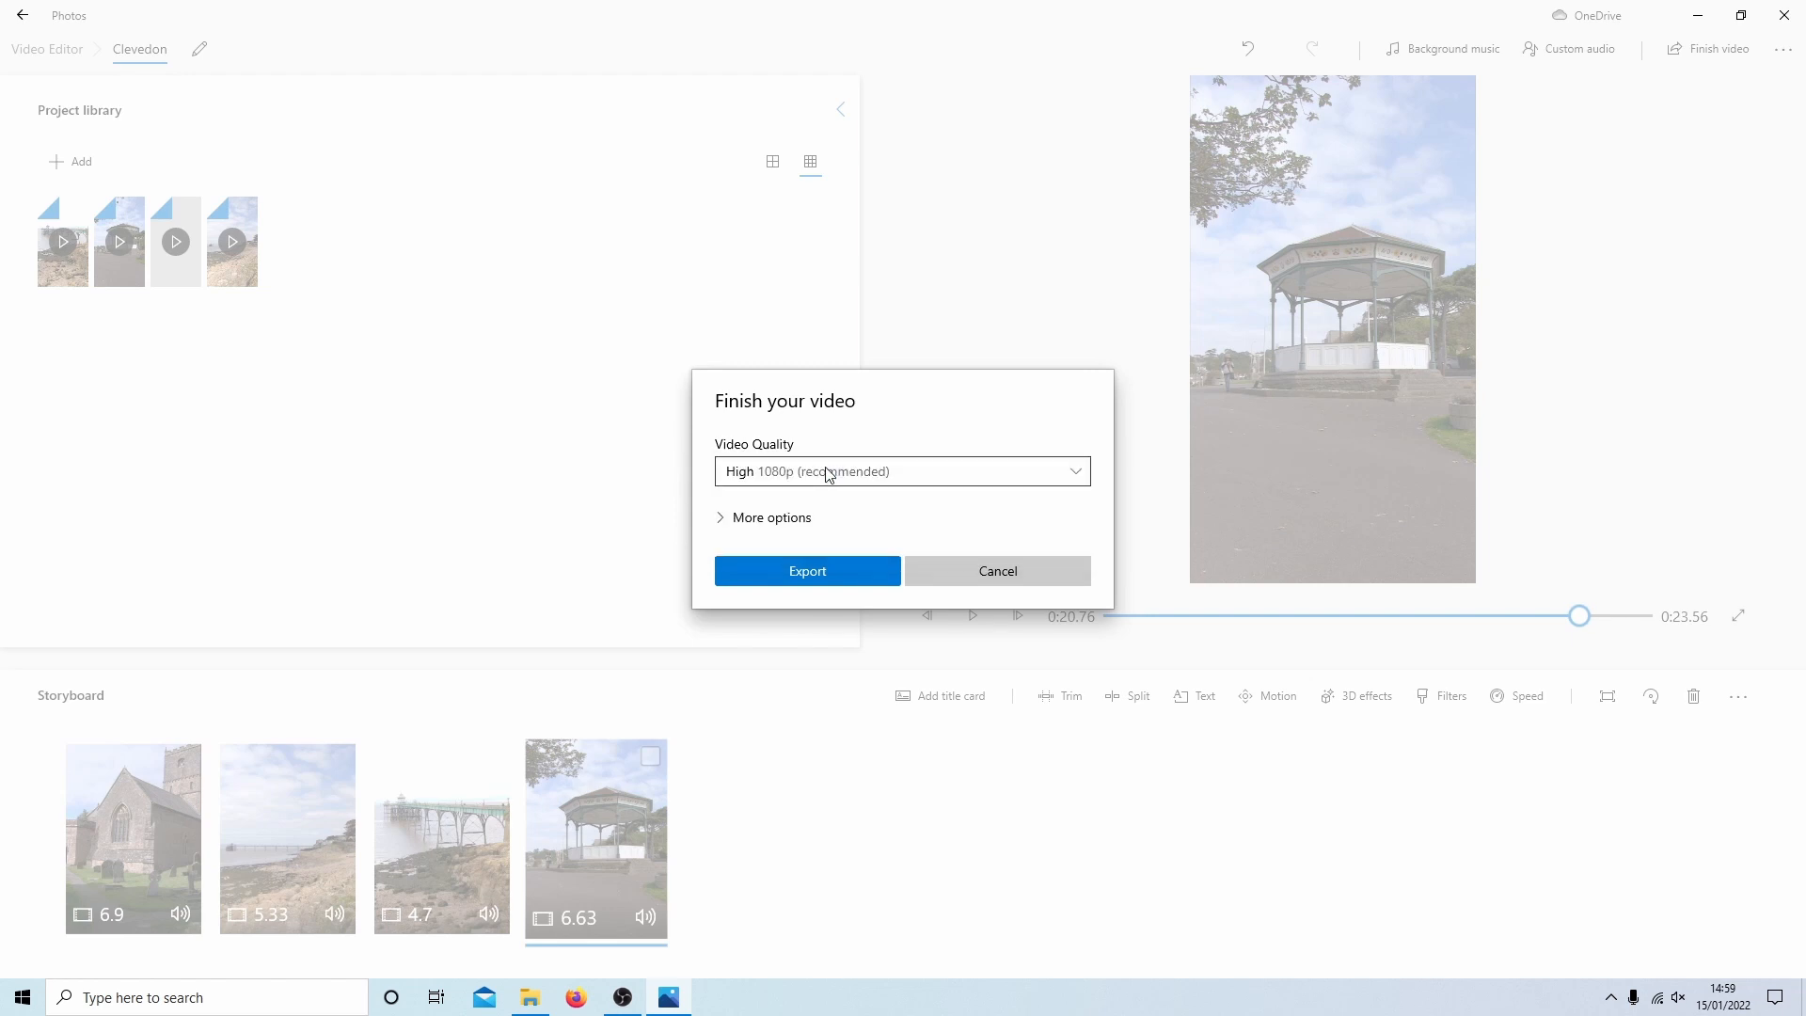
{"action": "mouse_move", "coordinate": [722, 532]}
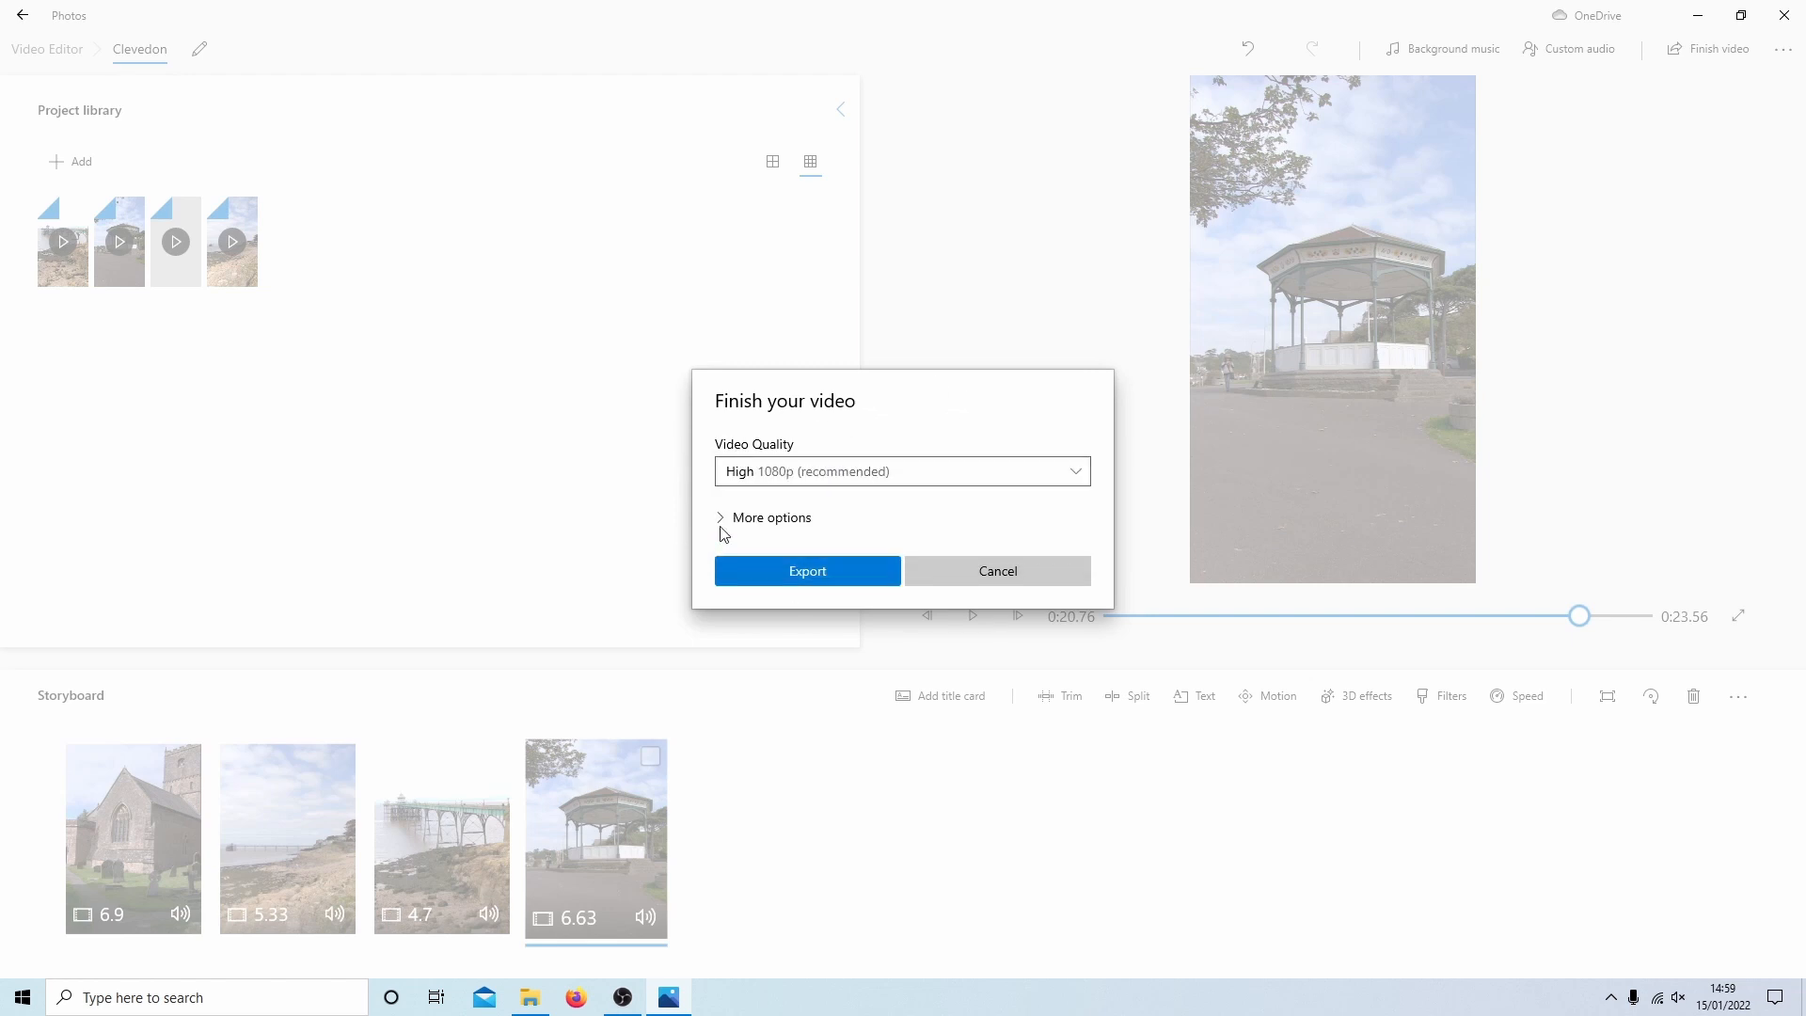
{"action": "left_click", "coordinate": [764, 517]}
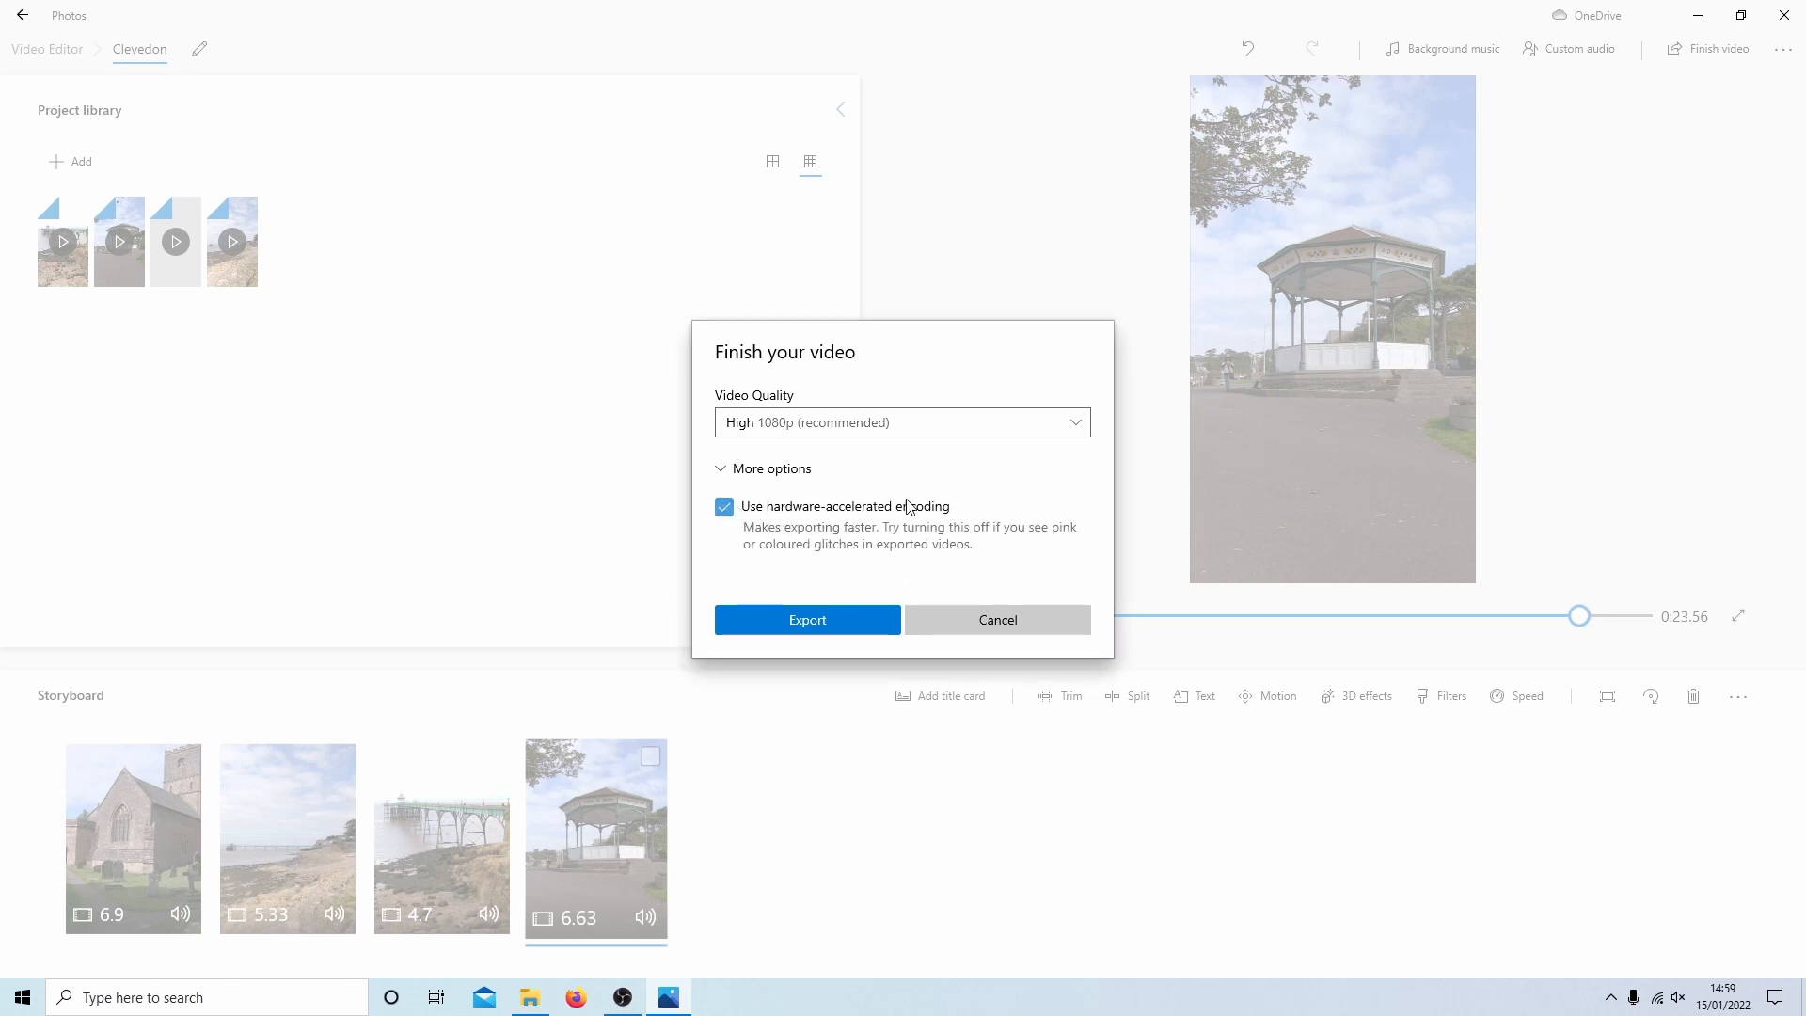
{"action": "mouse_move", "coordinate": [977, 464]}
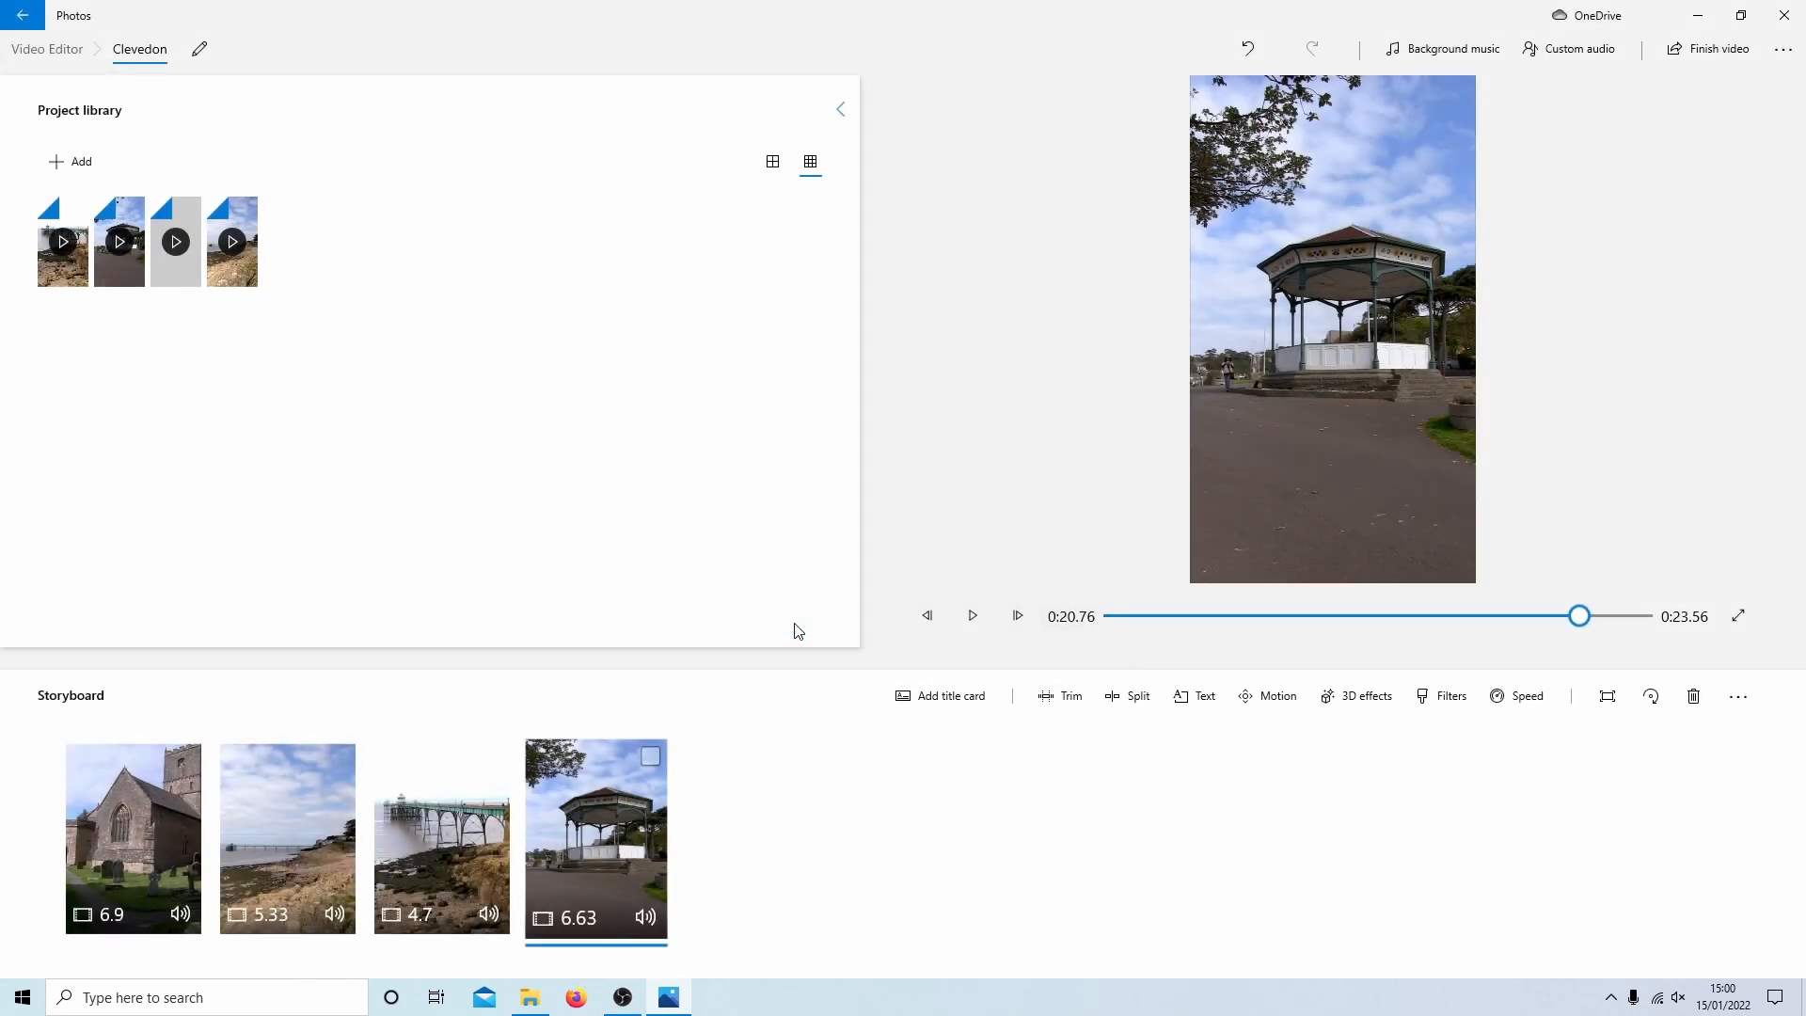
Step: Export the video to the Desktop as Clevedon.mp4
{"action": "left_click", "coordinate": [1715, 49]}
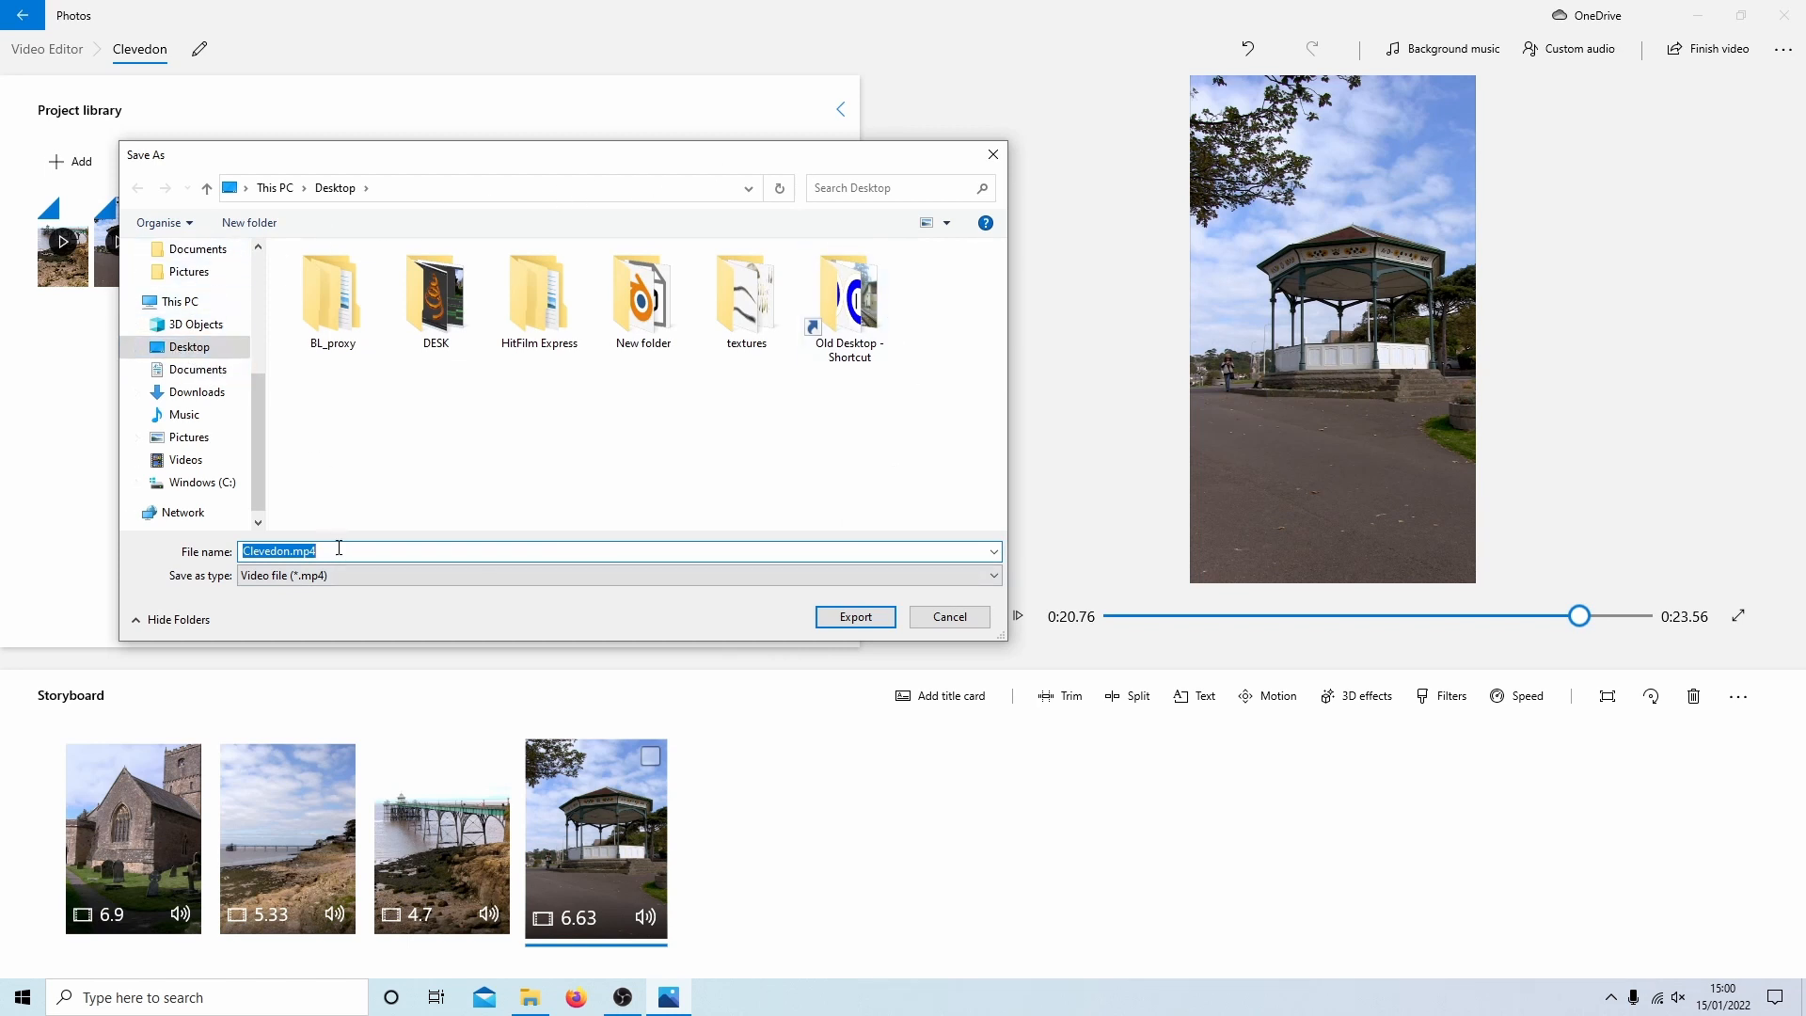
{"action": "mouse_move", "coordinate": [306, 435]}
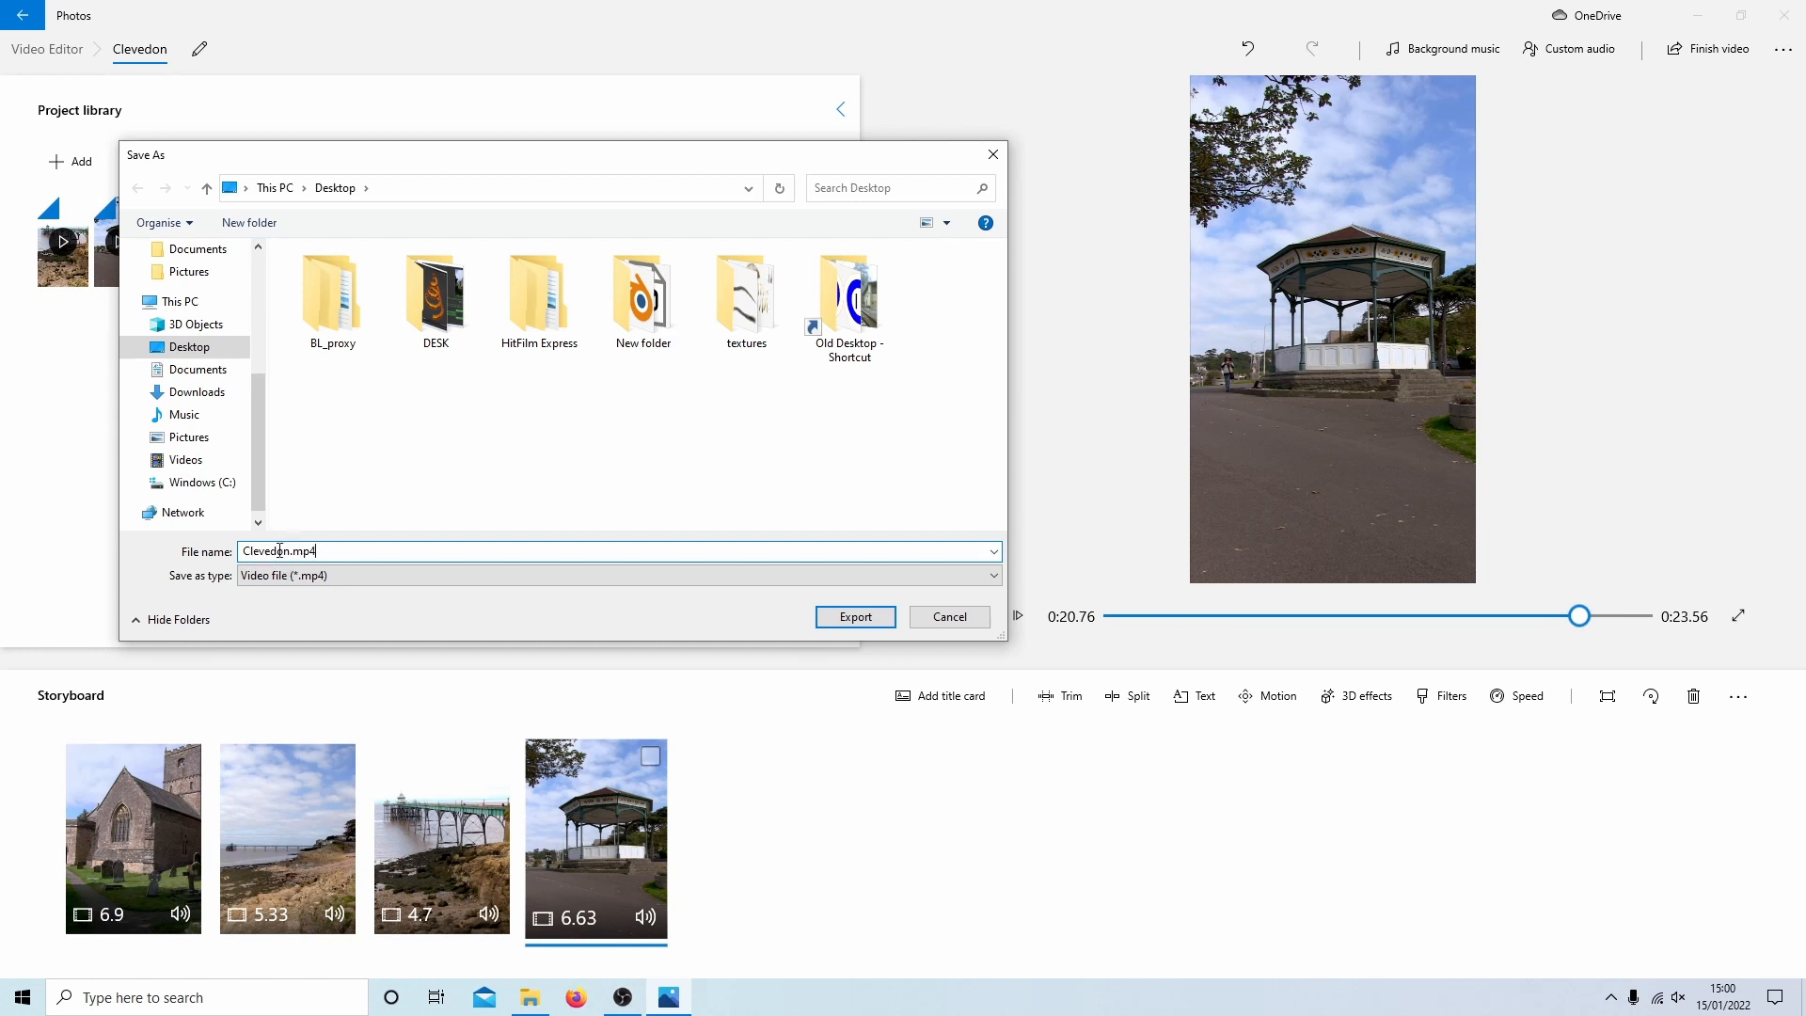
{"action": "mouse_move", "coordinate": [942, 591]}
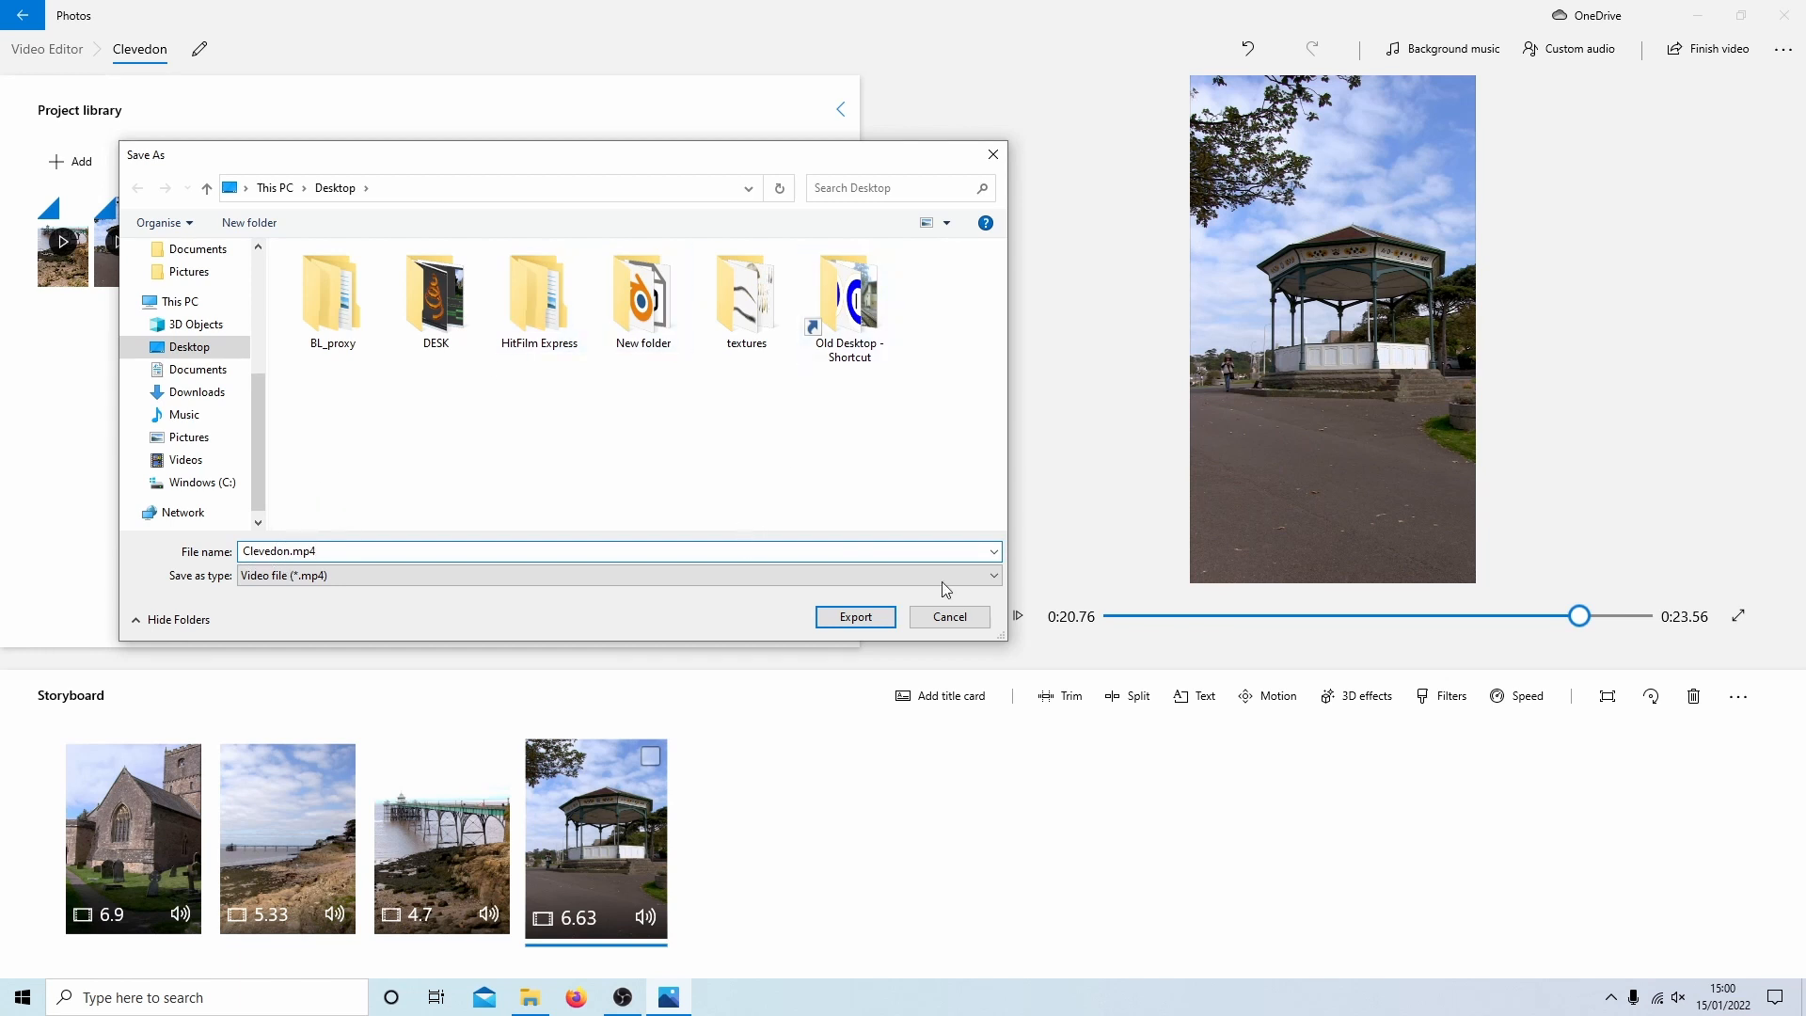
{"action": "left_click", "coordinate": [854, 617]}
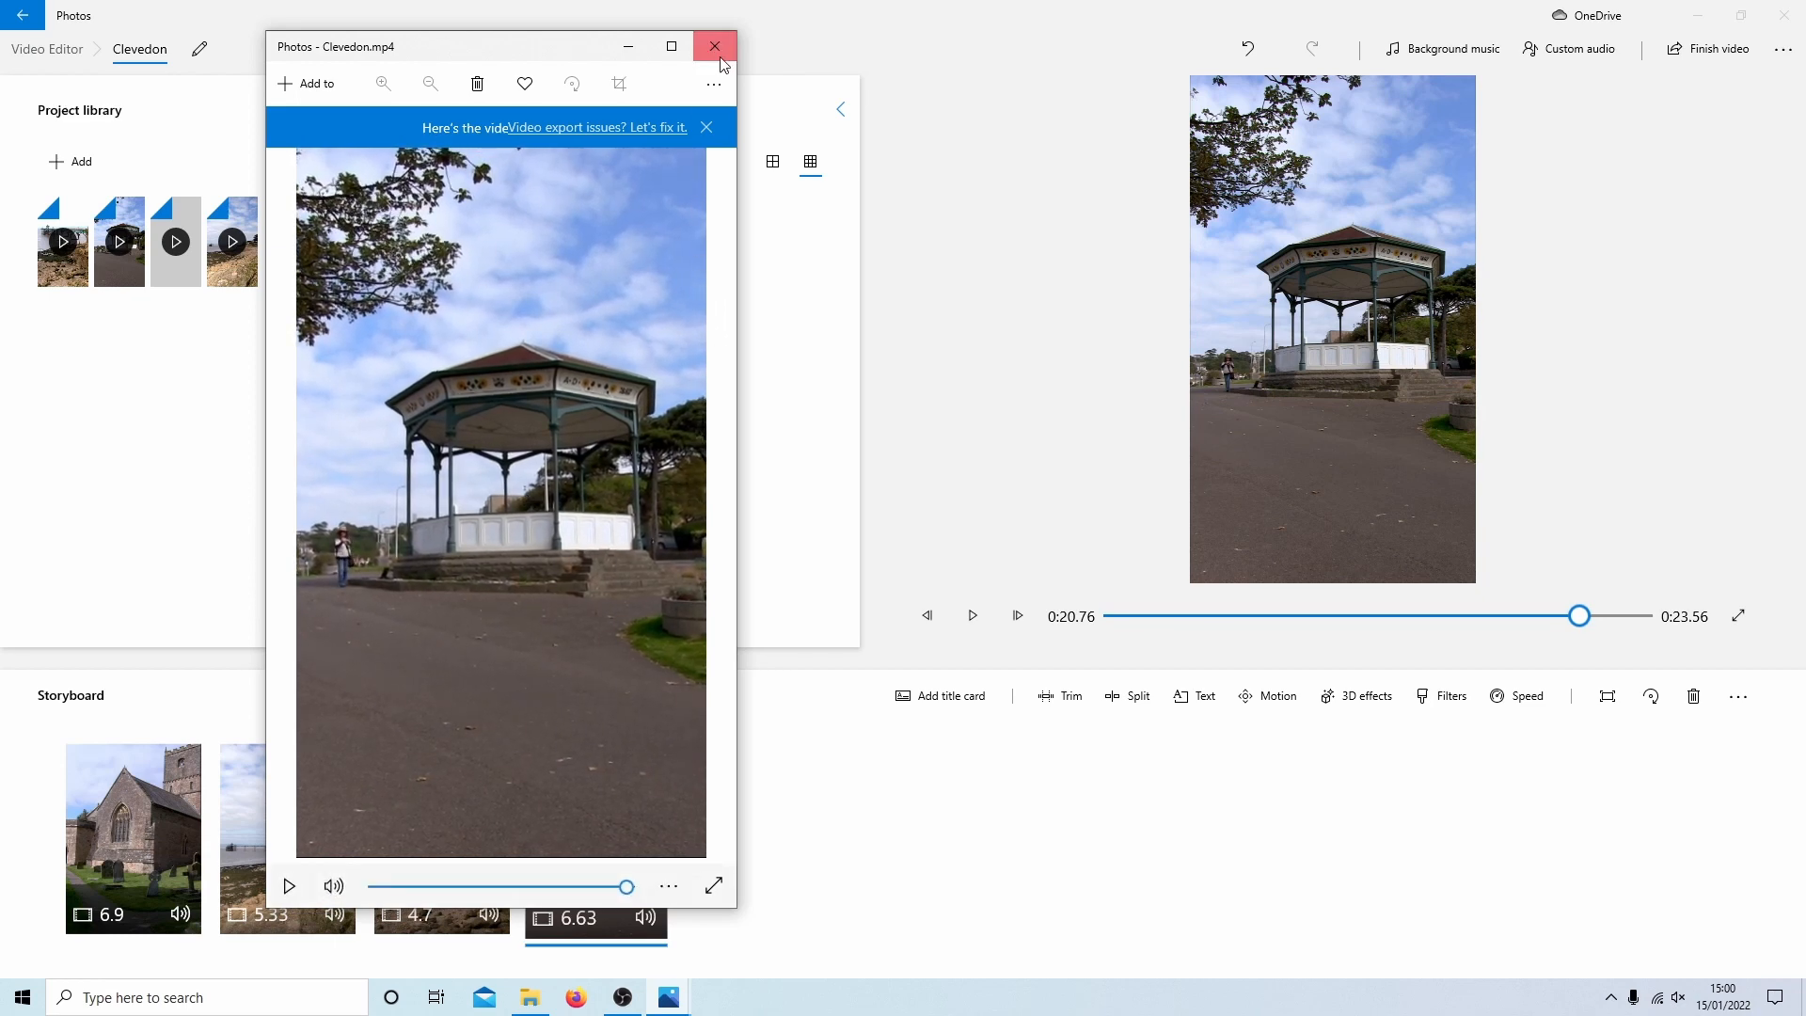
Step: Close the Photos window after watching the exported Clevedon.mp4
{"action": "left_click", "coordinate": [714, 45]}
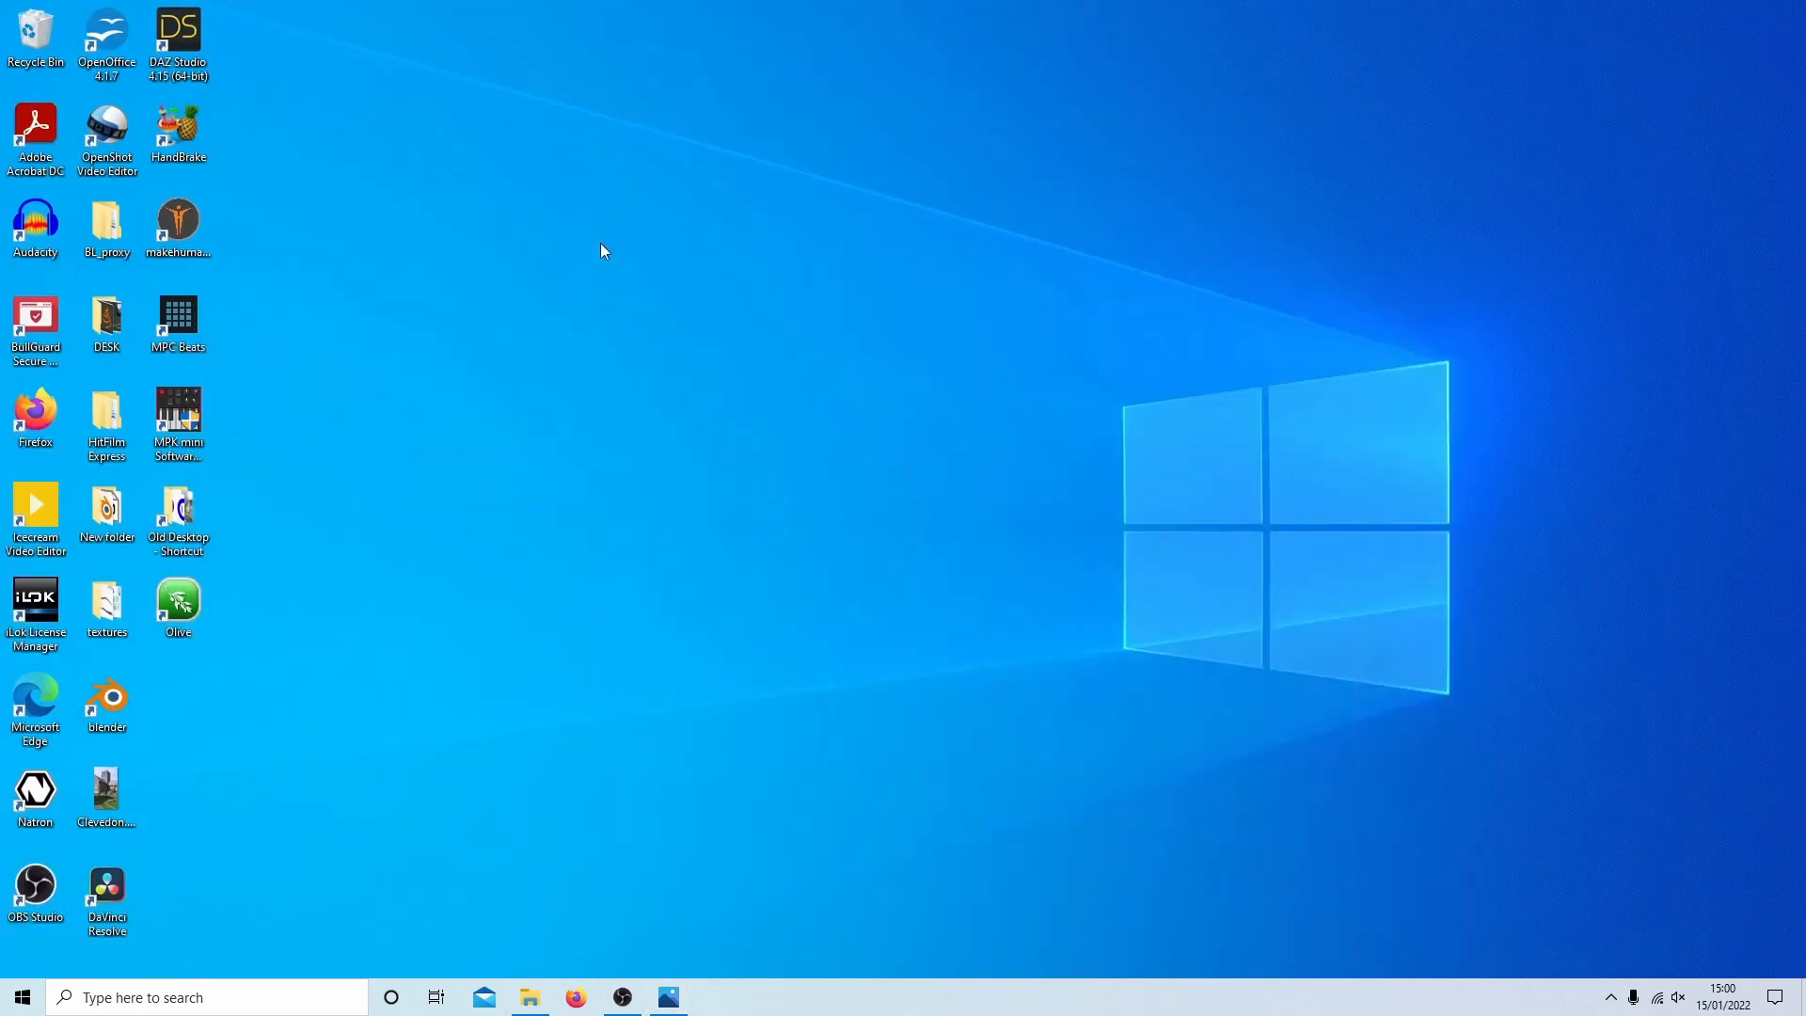
{"action": "mouse_move", "coordinate": [100, 862]}
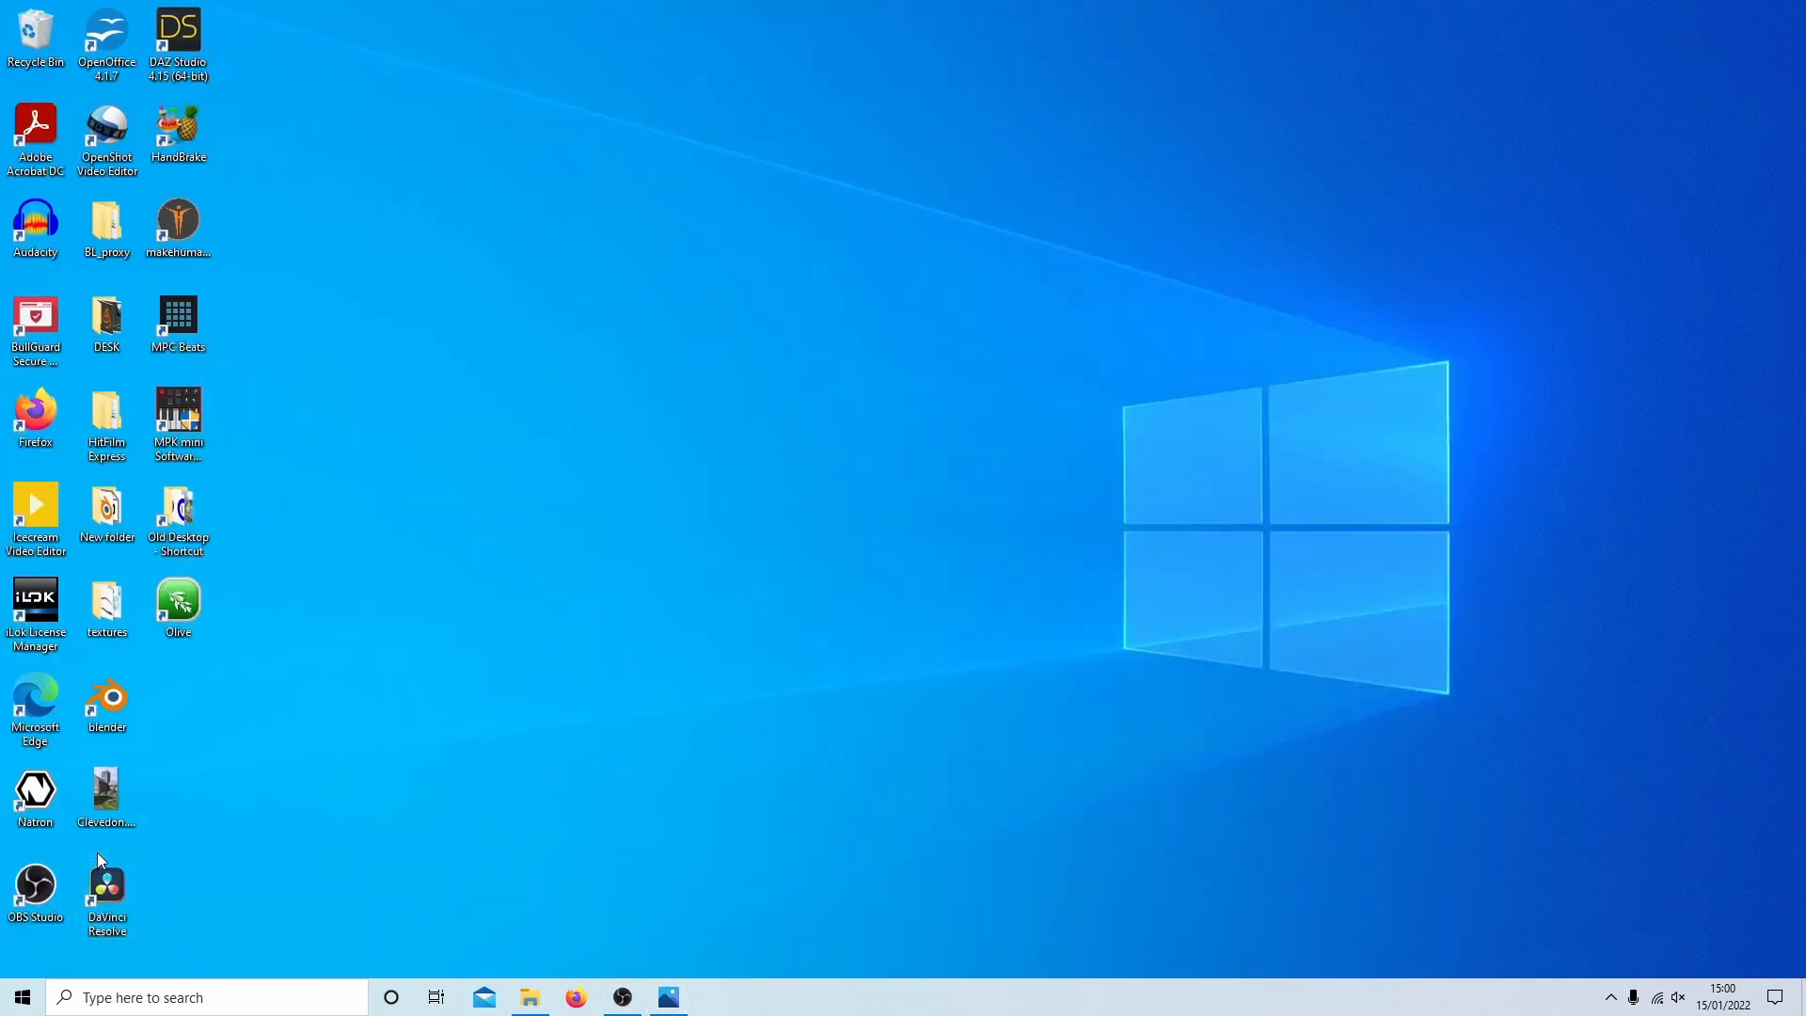